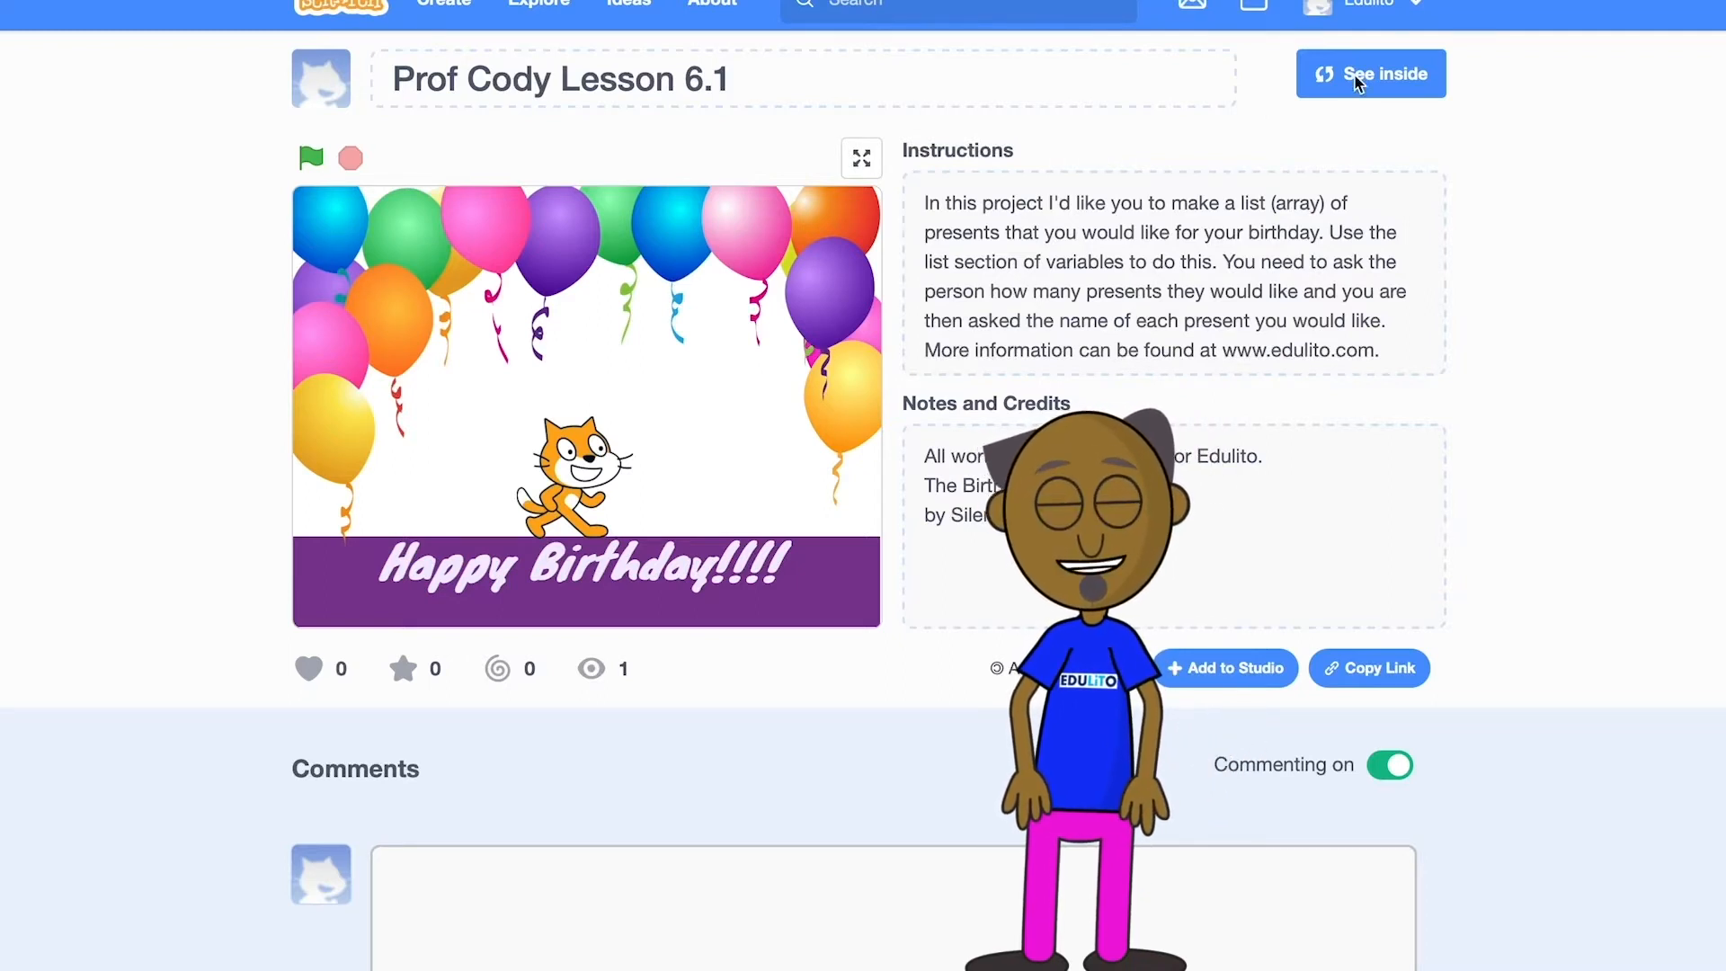
# Open the Lesson 6.1 project in the editor and create a 'Birthday Presents' list.
pyautogui.click(1369, 73)
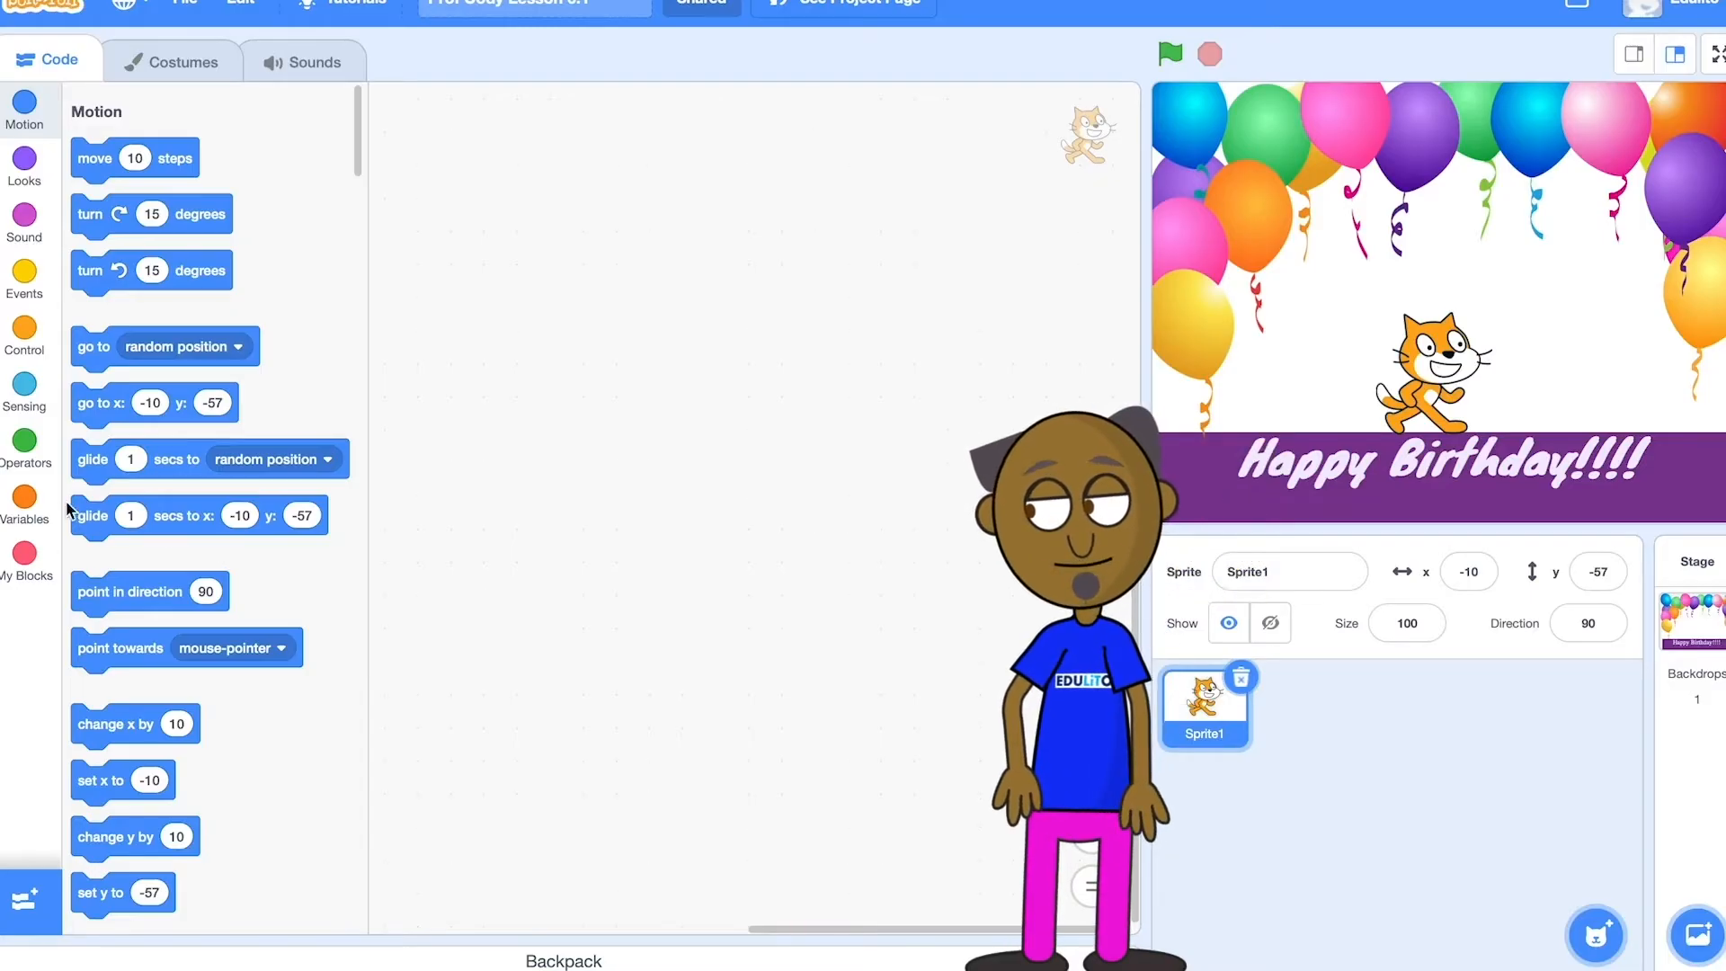
pyautogui.click(25, 503)
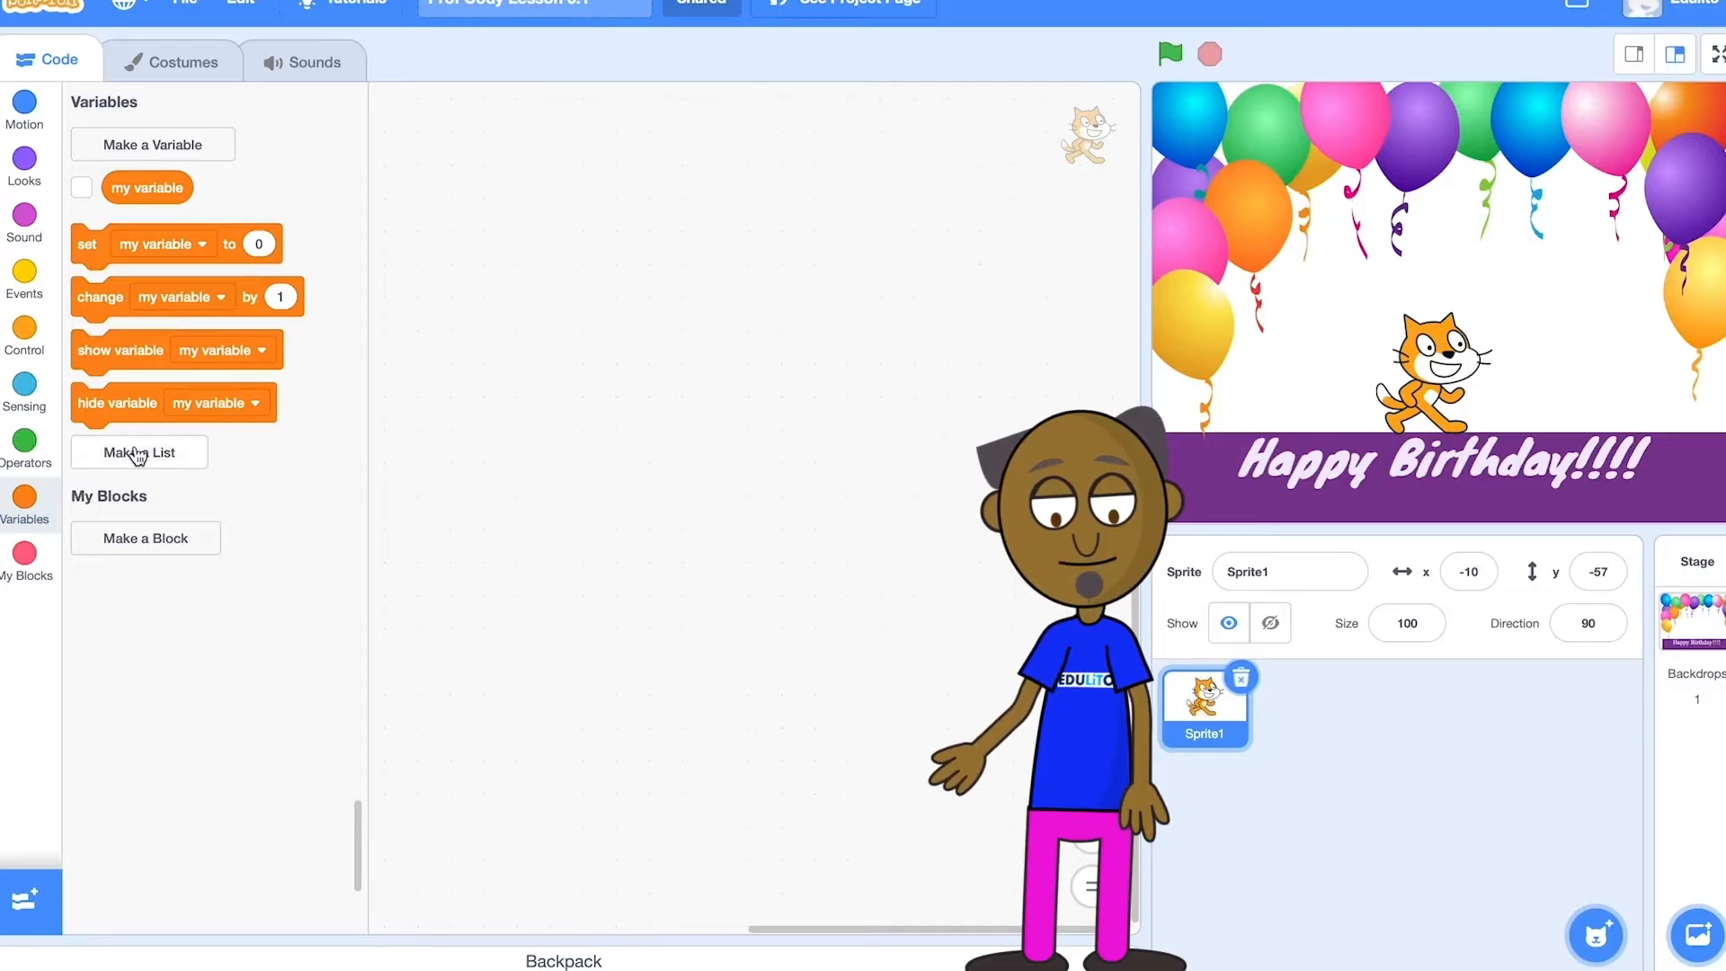
pyautogui.click(138, 451)
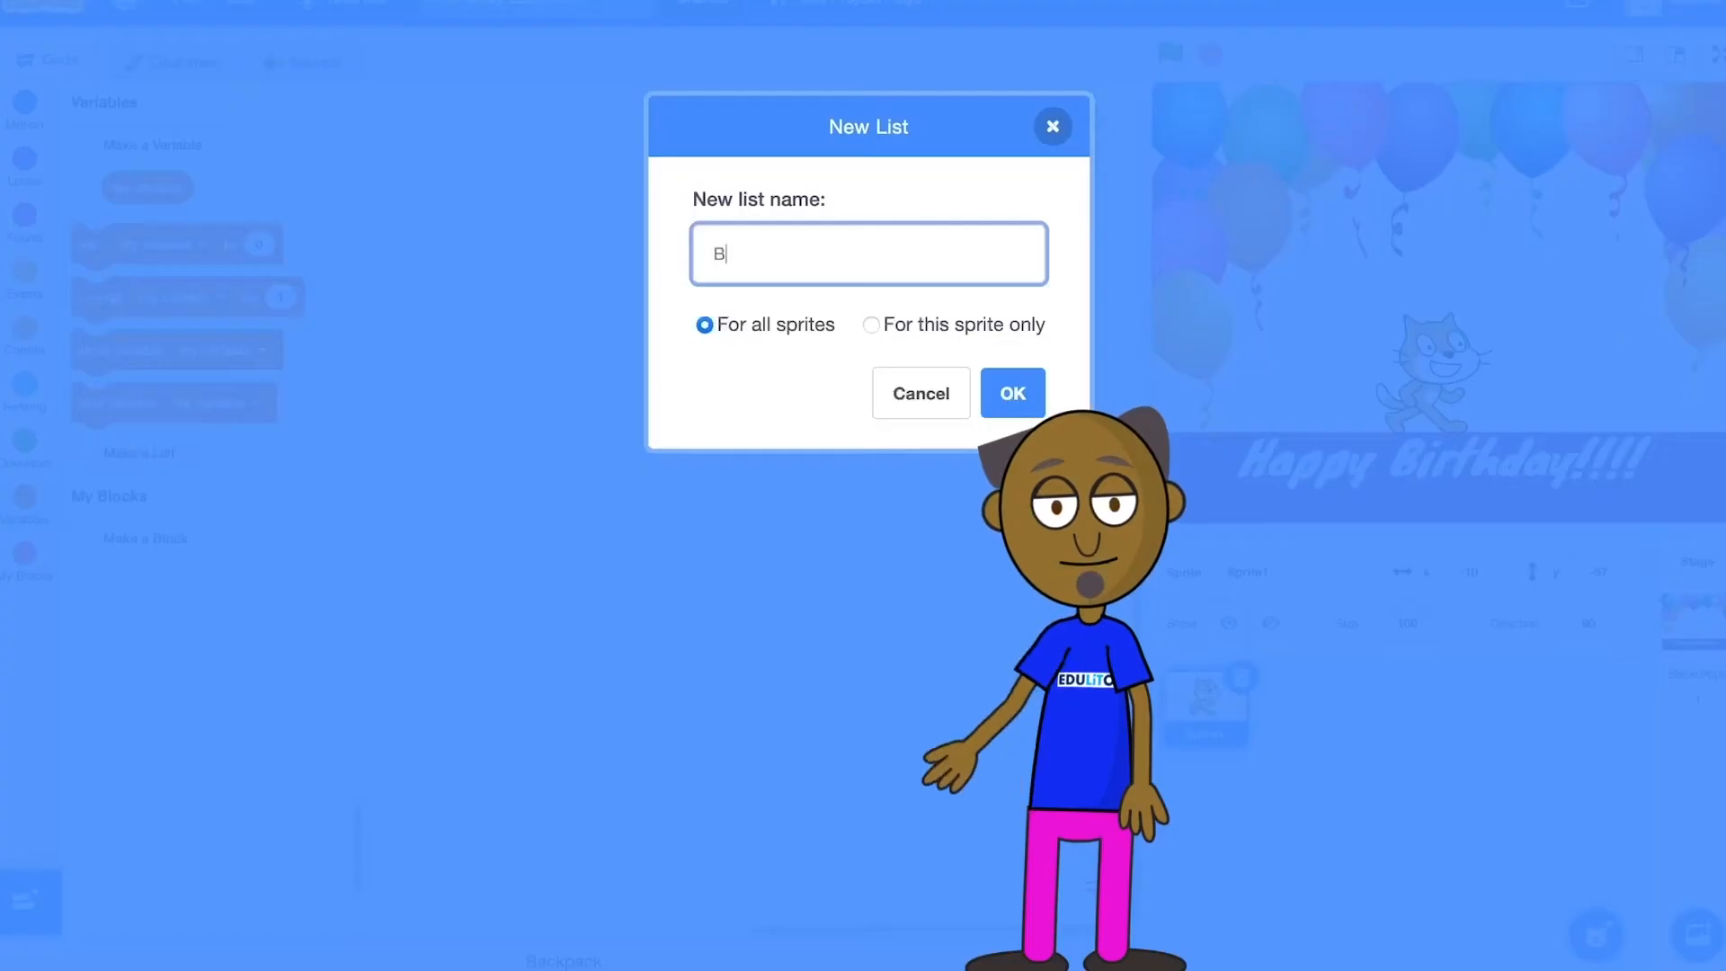
pyautogui.write('irthday')
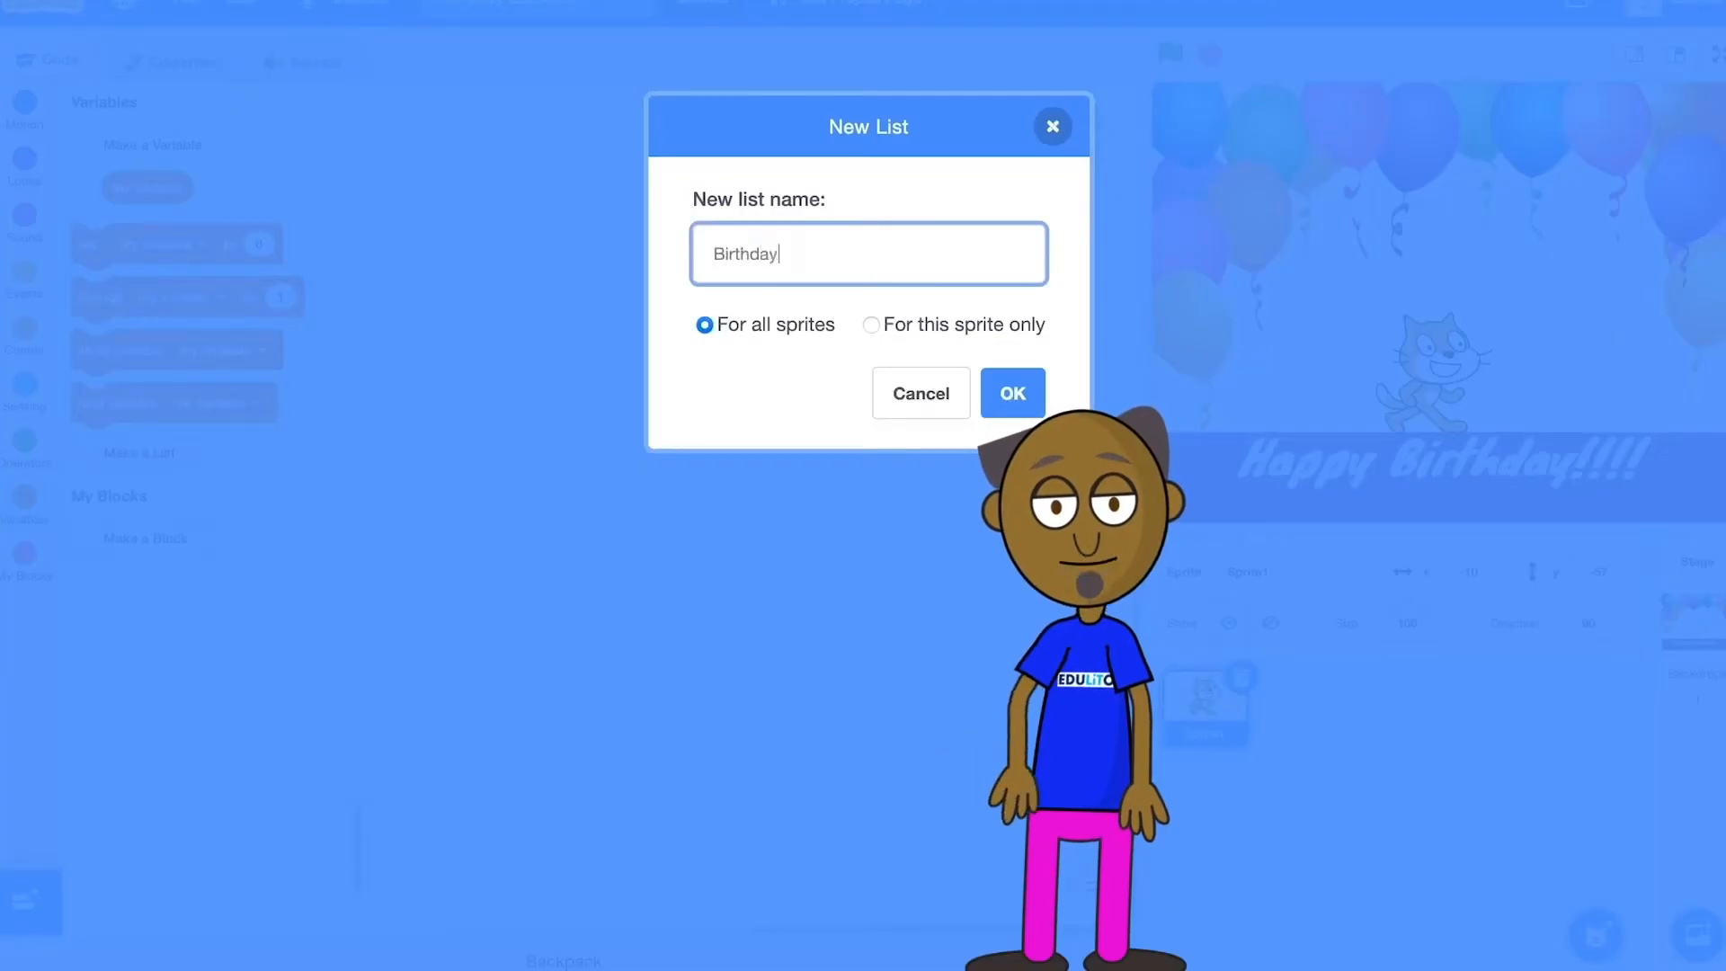
pyautogui.click(1009, 393)
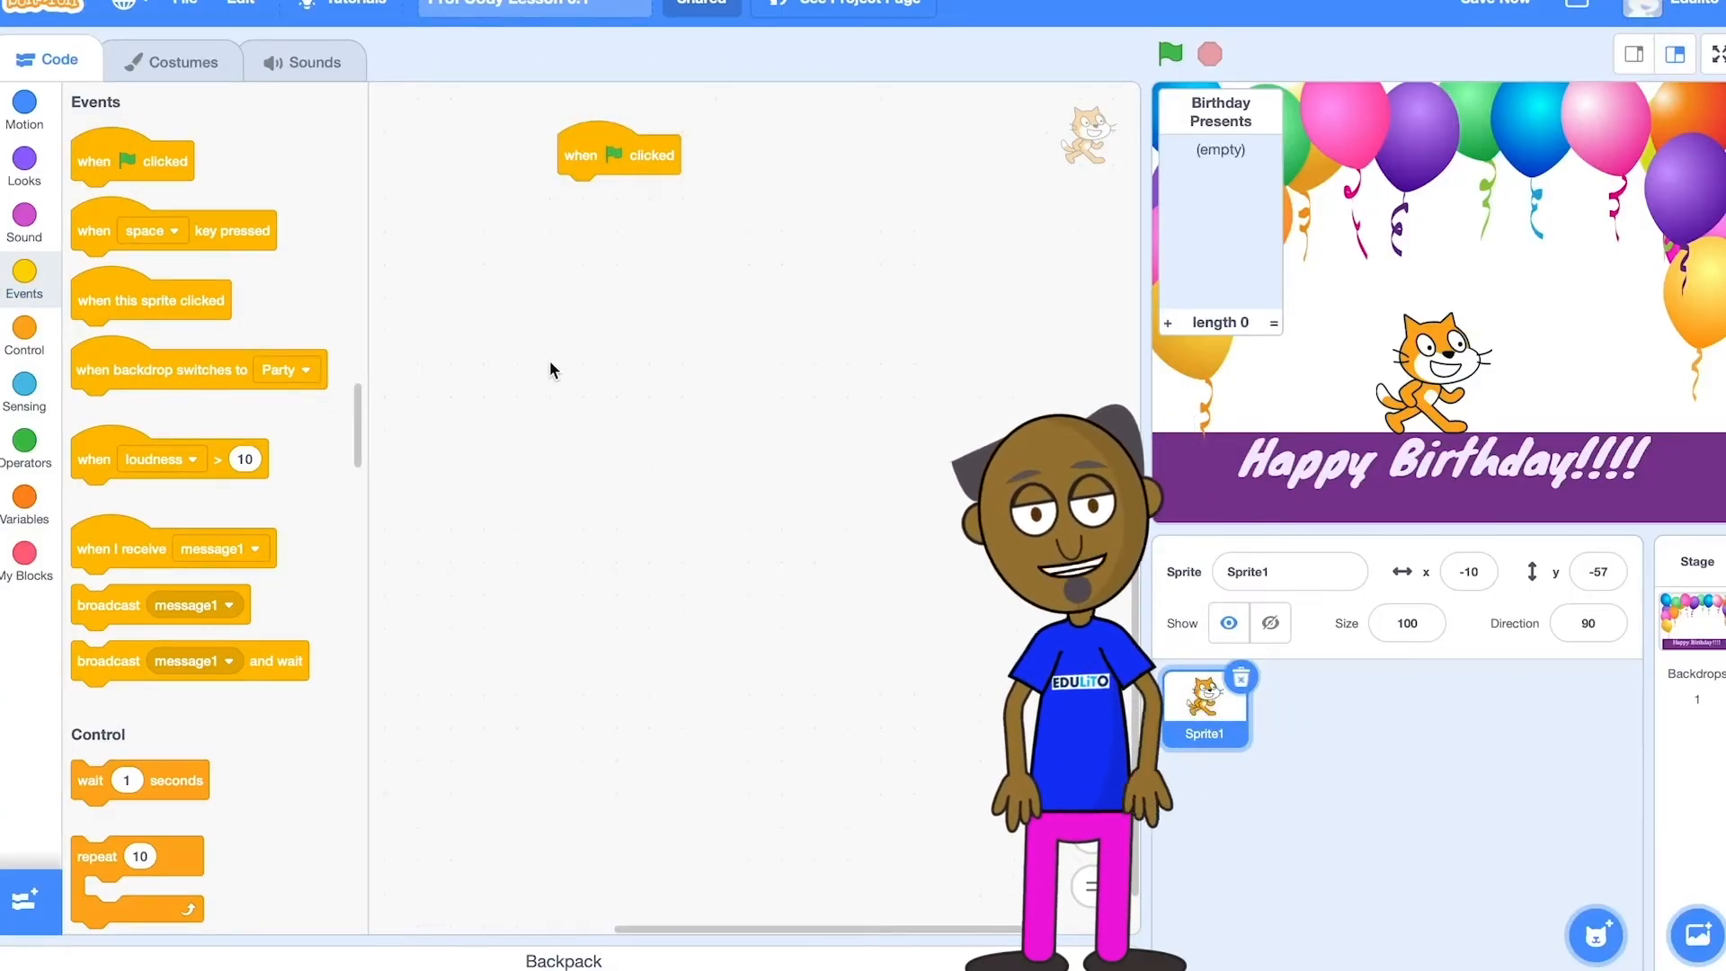
# On green flag, clear Birthday Presents and ask 'How many presents do you want for your birthday?'.
pyautogui.click(24, 501)
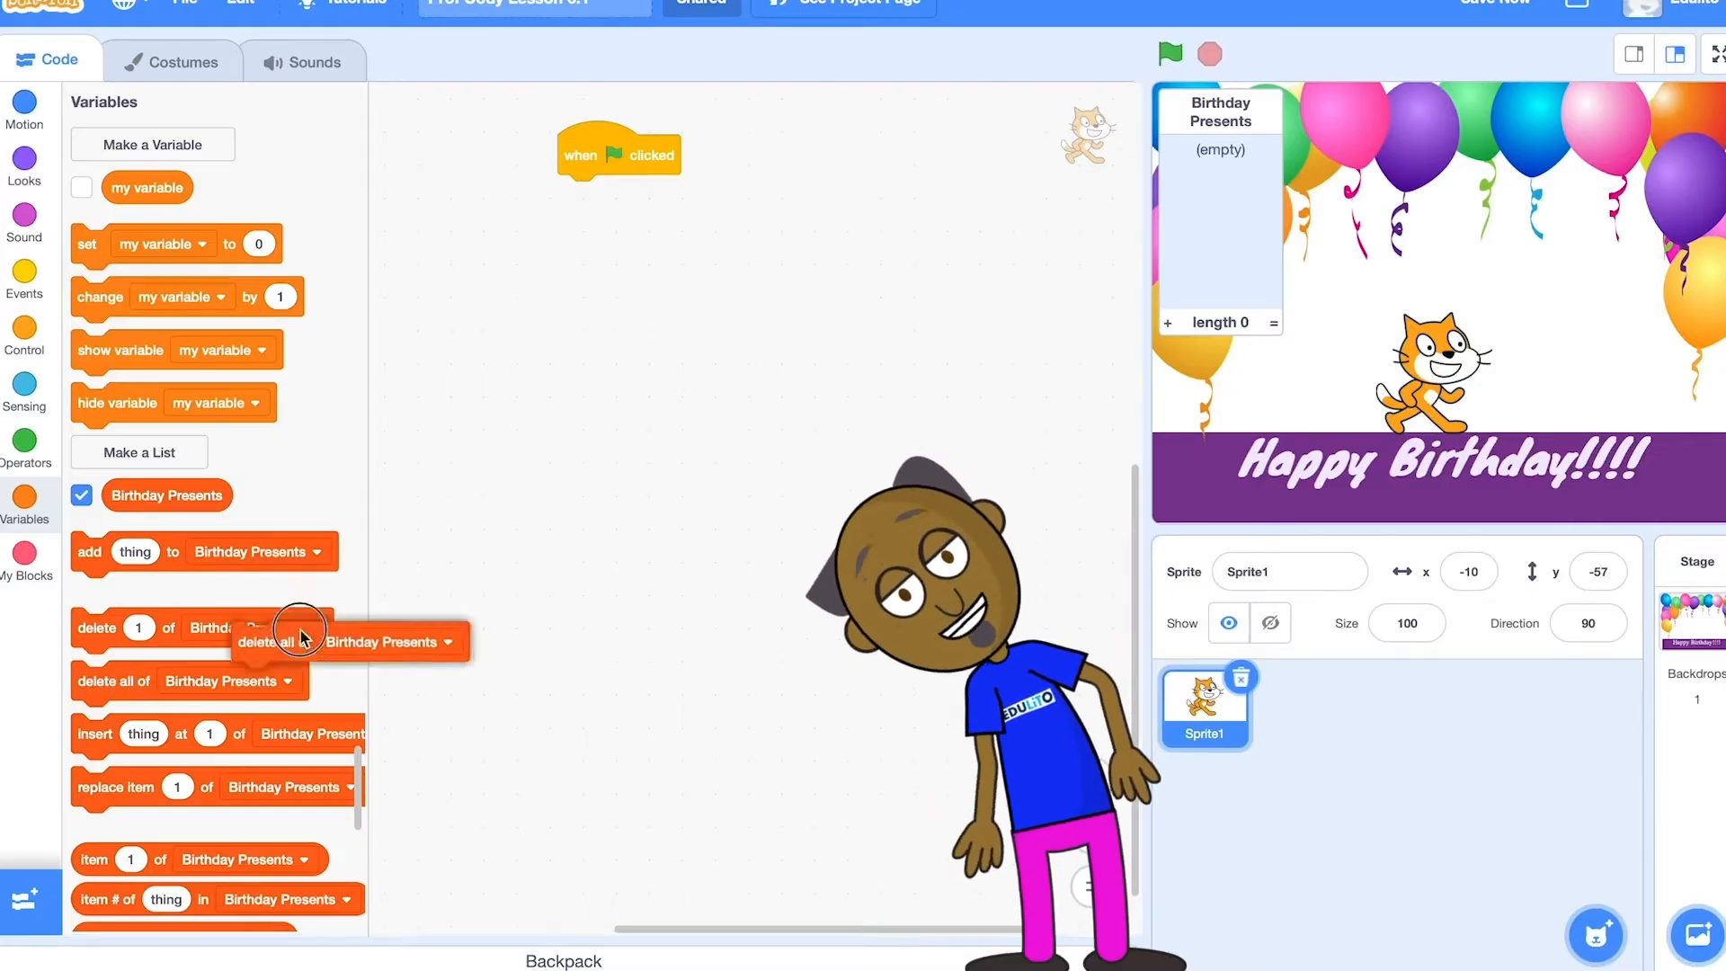
pyautogui.moveTo(298, 641); pyautogui.dragTo(588, 195)
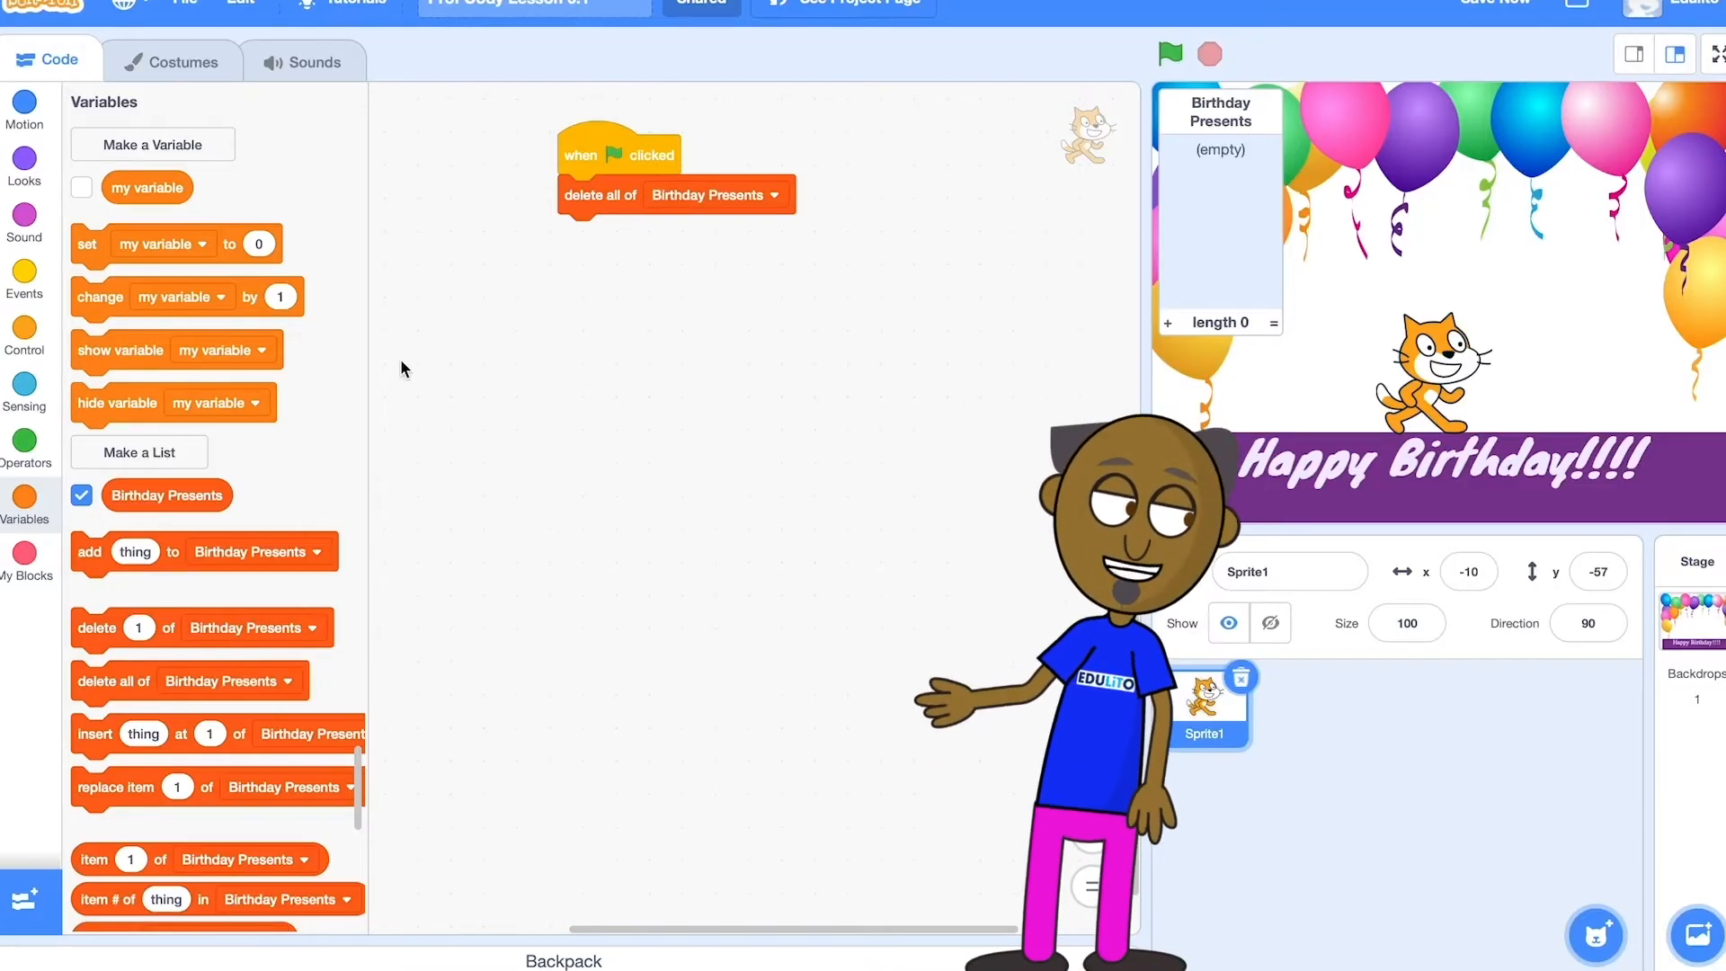
pyautogui.click(25, 391)
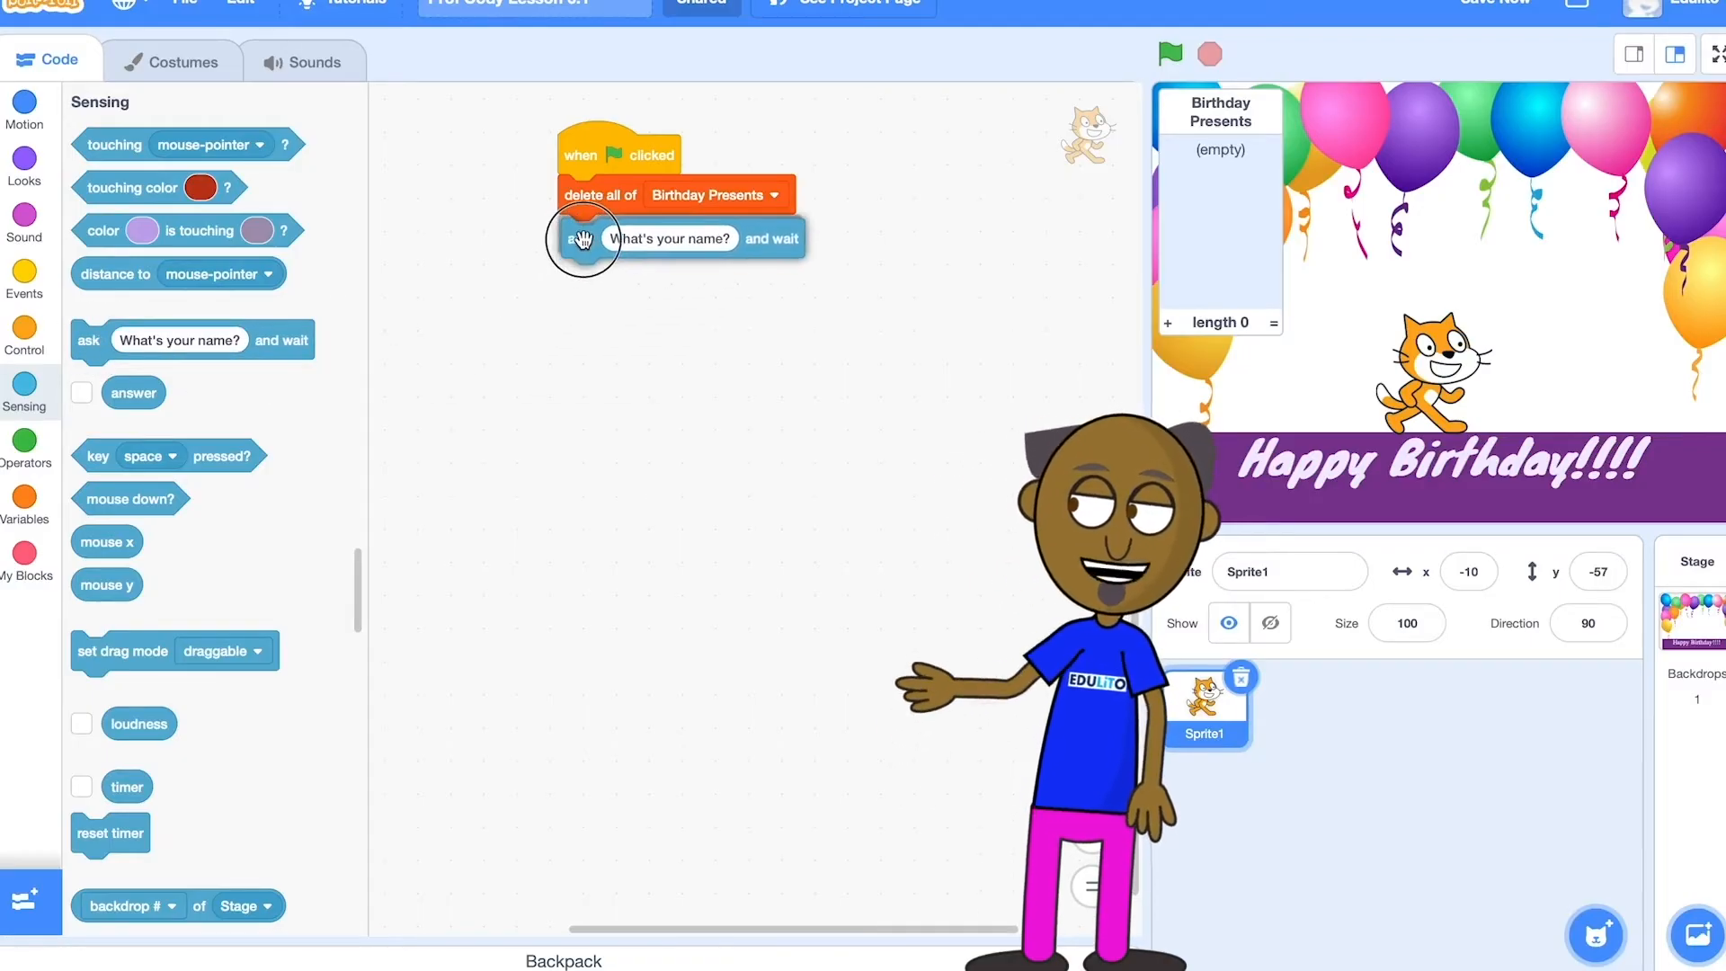
pyautogui.write('How many presents do you want for your birthday?')
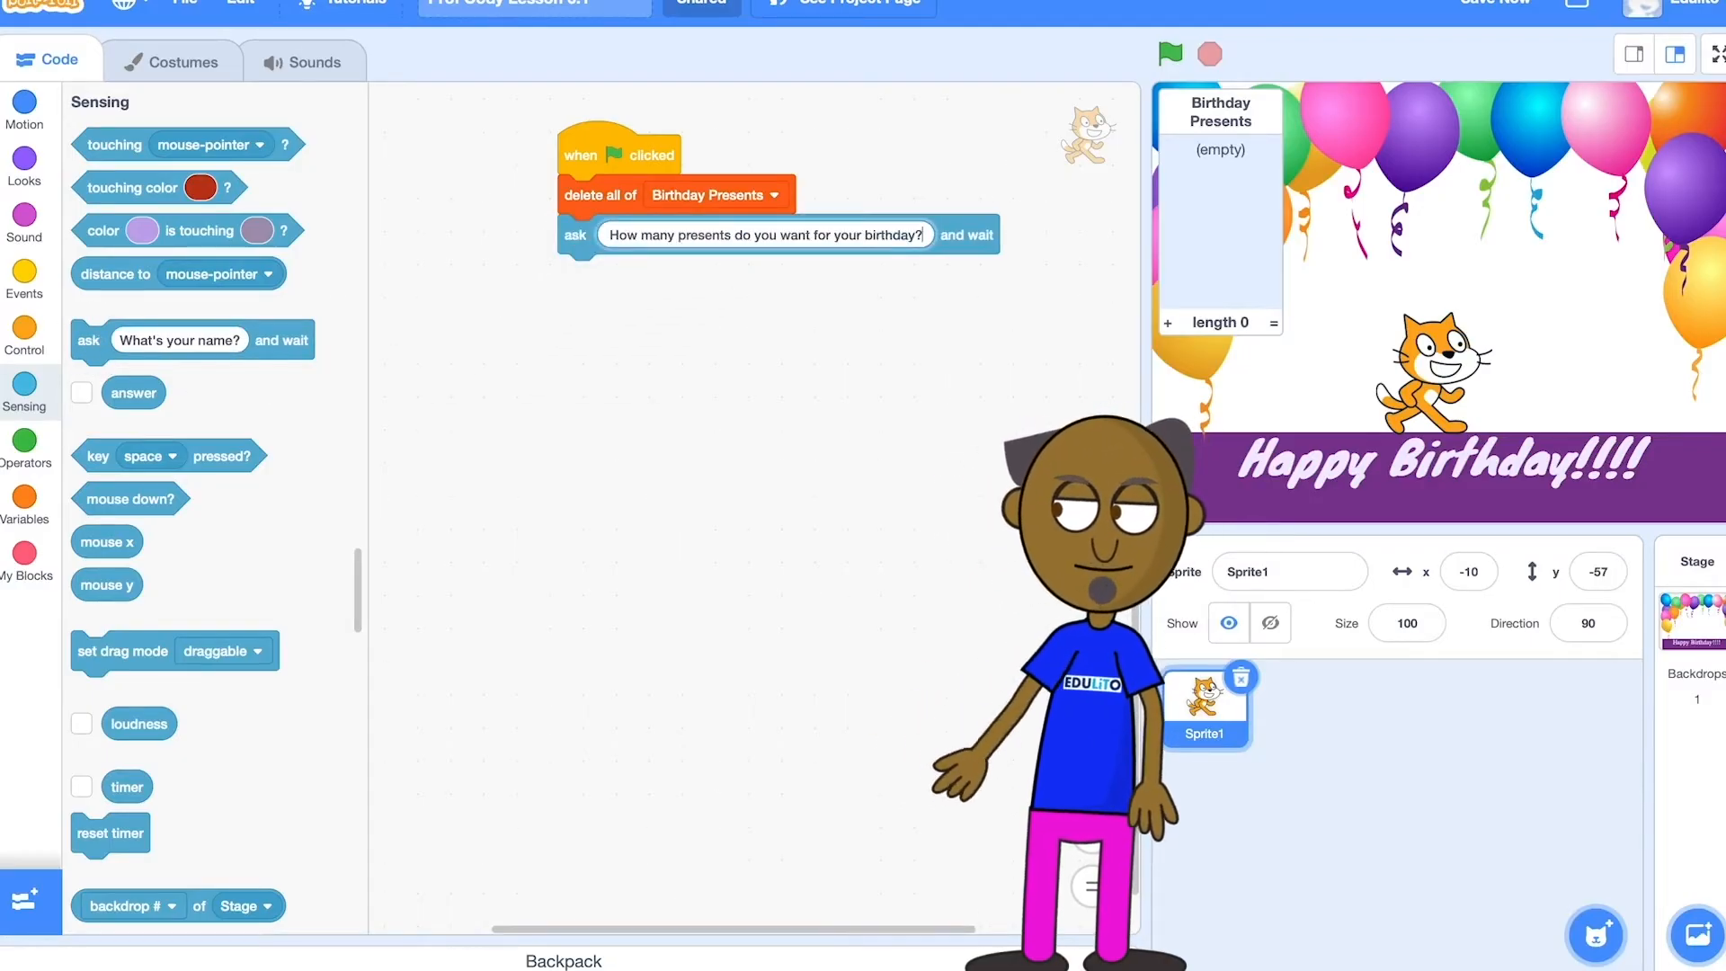
pyautogui.click(24, 335)
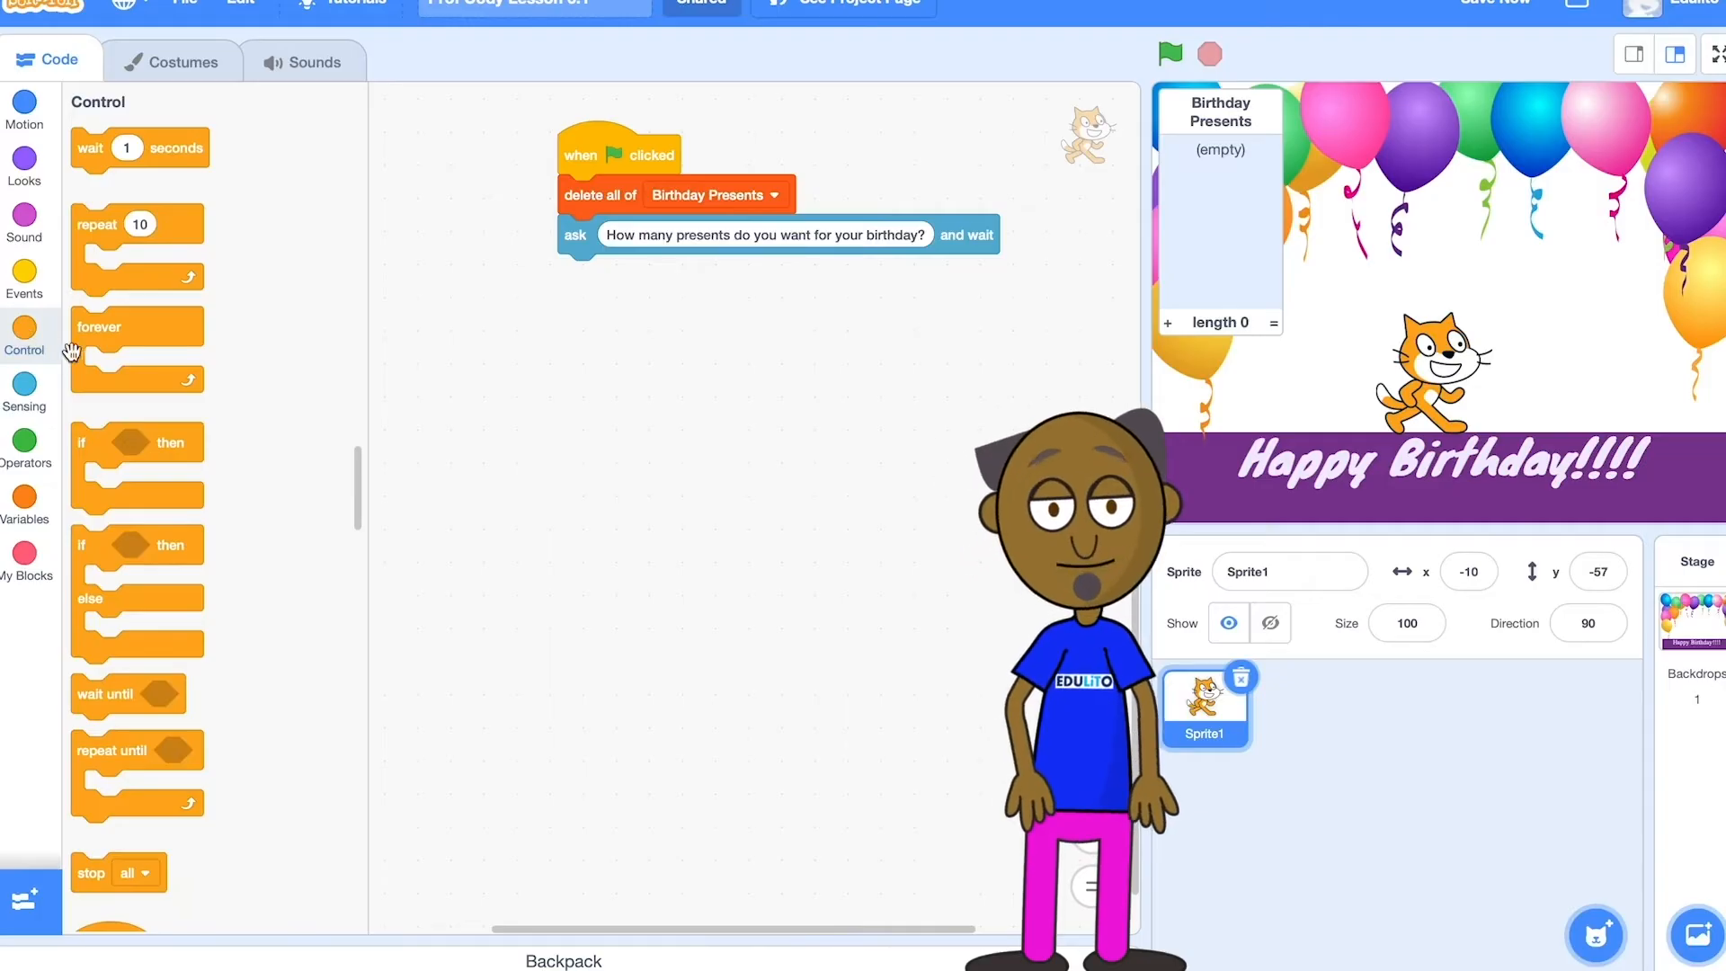
# Add a repeat-answer loop that asks for gifts and adds each answer to Birthday Presents.
pyautogui.moveTo(137, 253); pyautogui.dragTo(622, 283)
pyautogui.write('What would you like?')
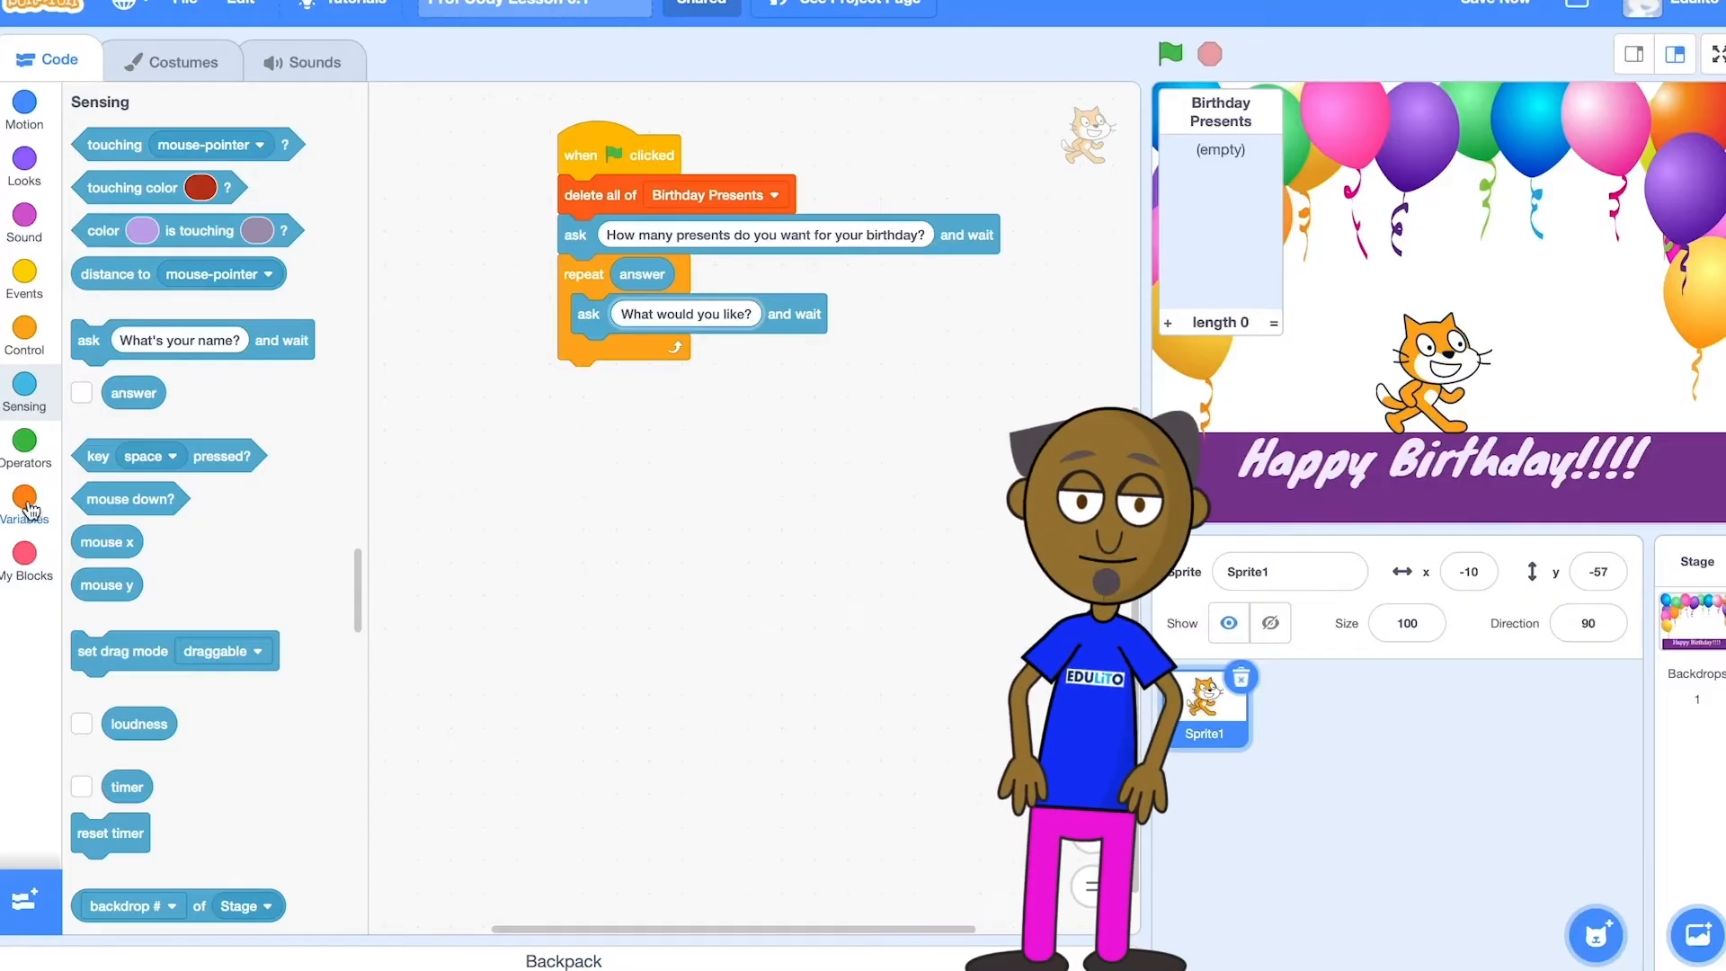
pyautogui.click(25, 499)
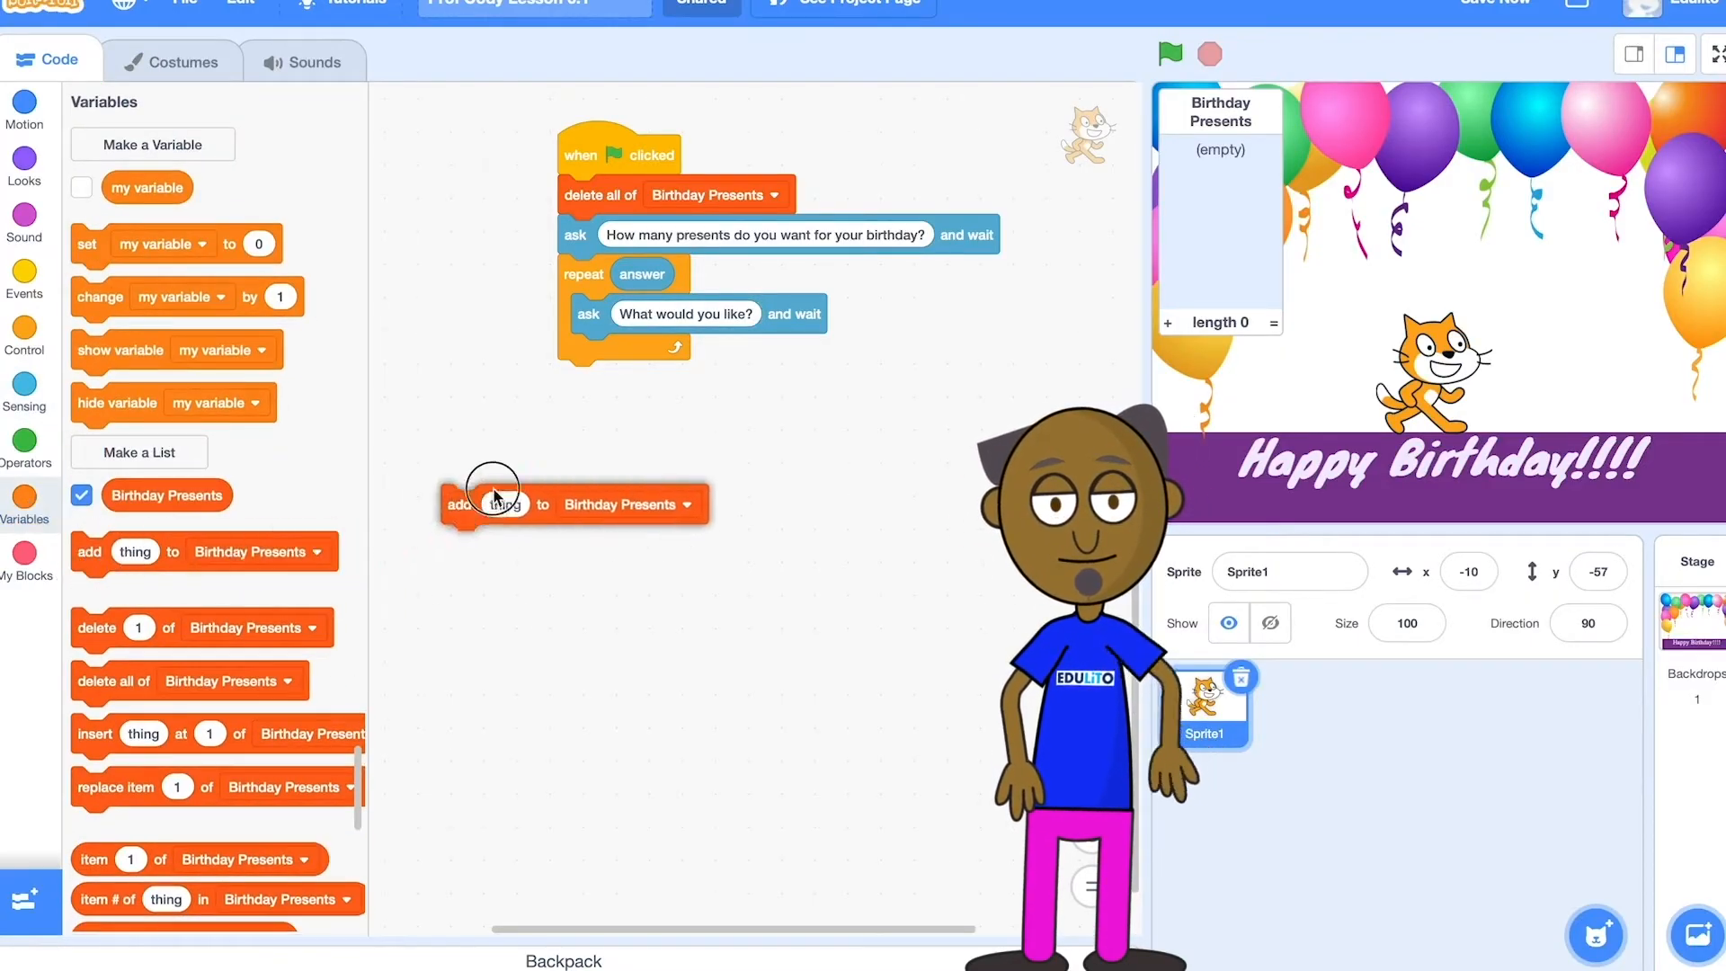
pyautogui.moveTo(489, 504); pyautogui.dragTo(594, 353)
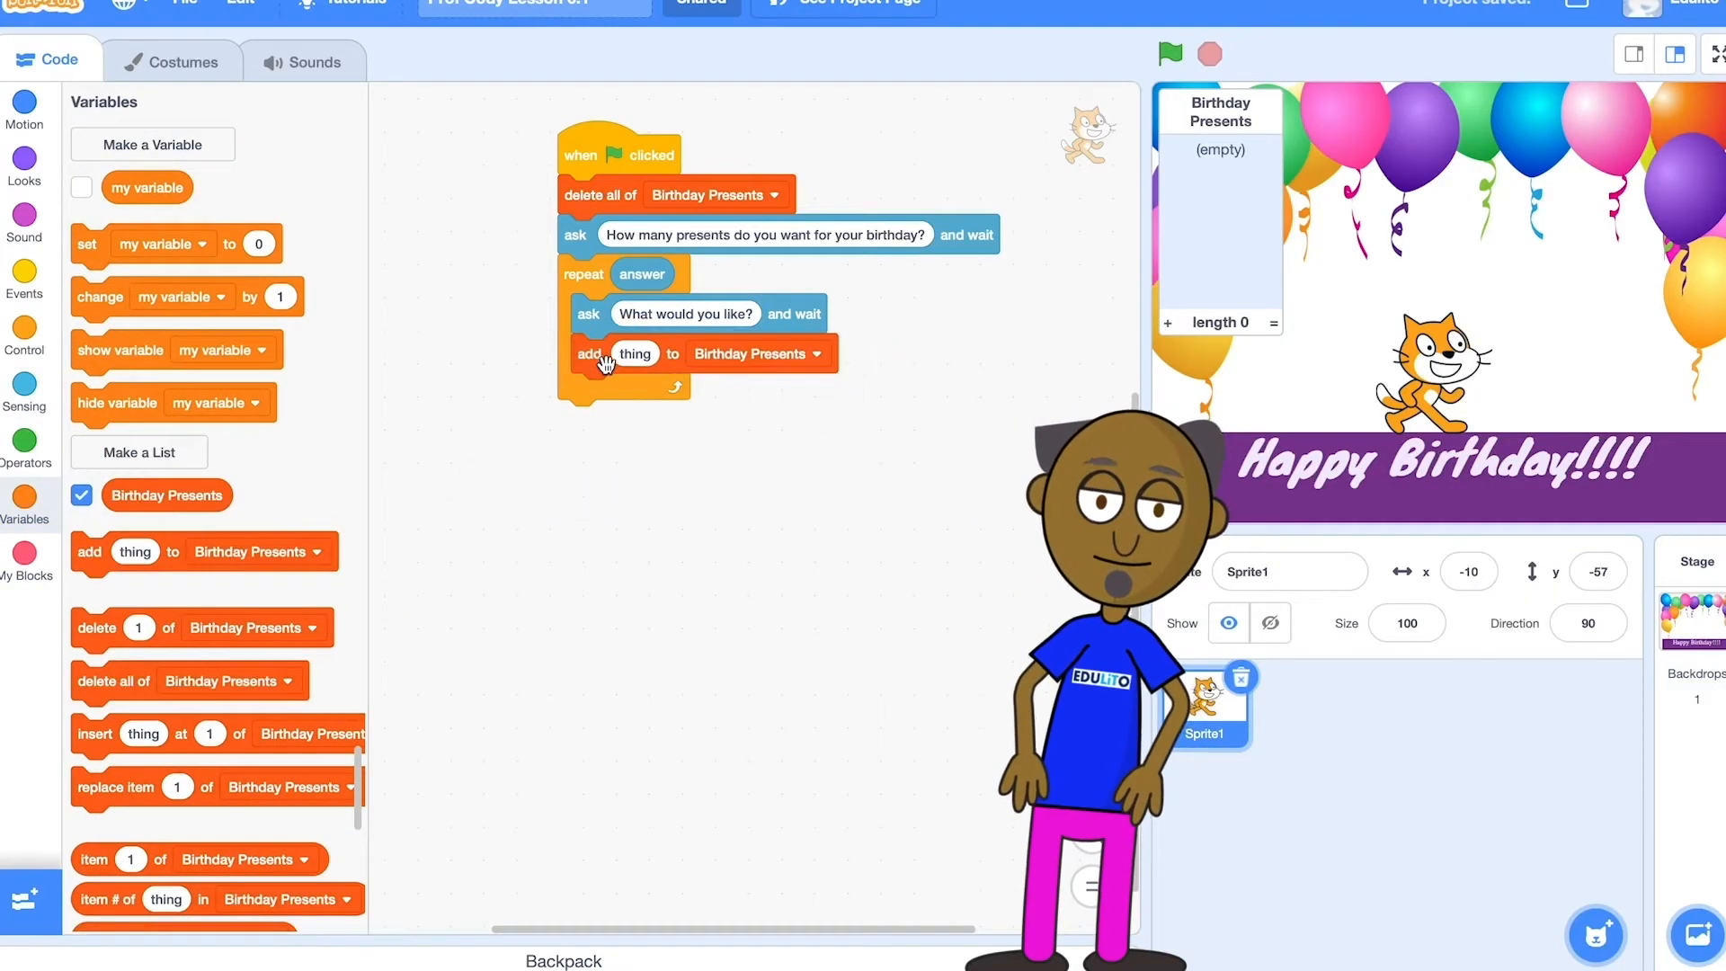
pyautogui.click(25, 388)
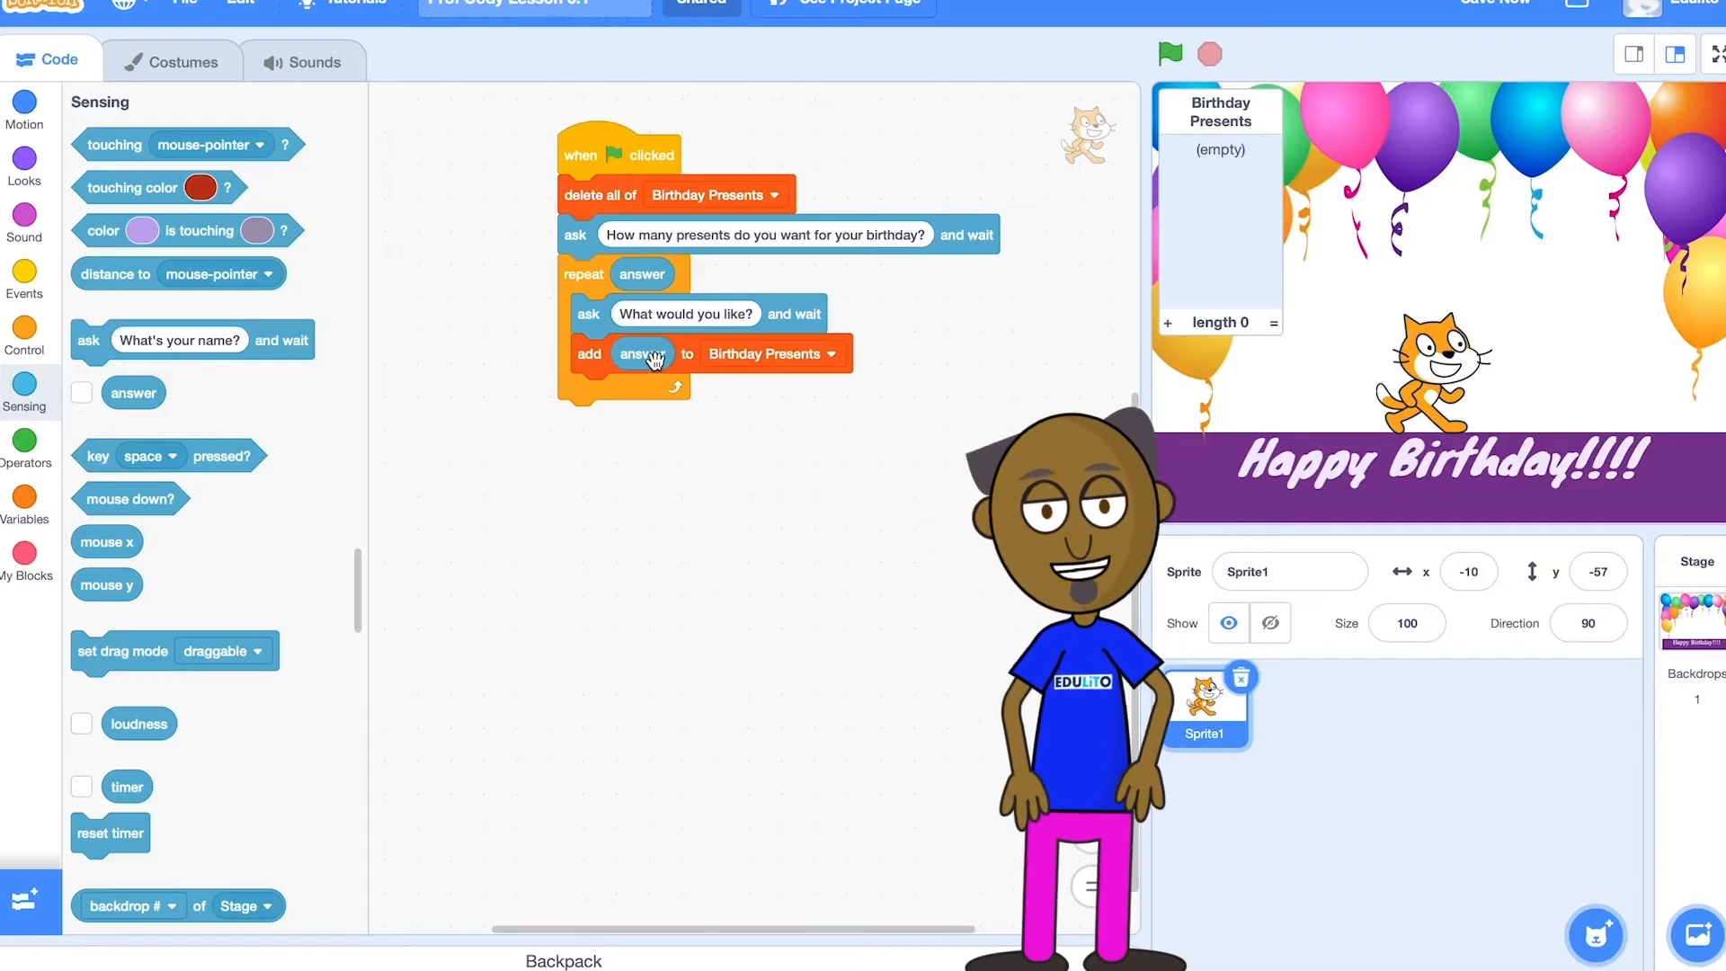
# After the loop, play the Cheer sound and add a thank-you say block.
pyautogui.click(24, 226)
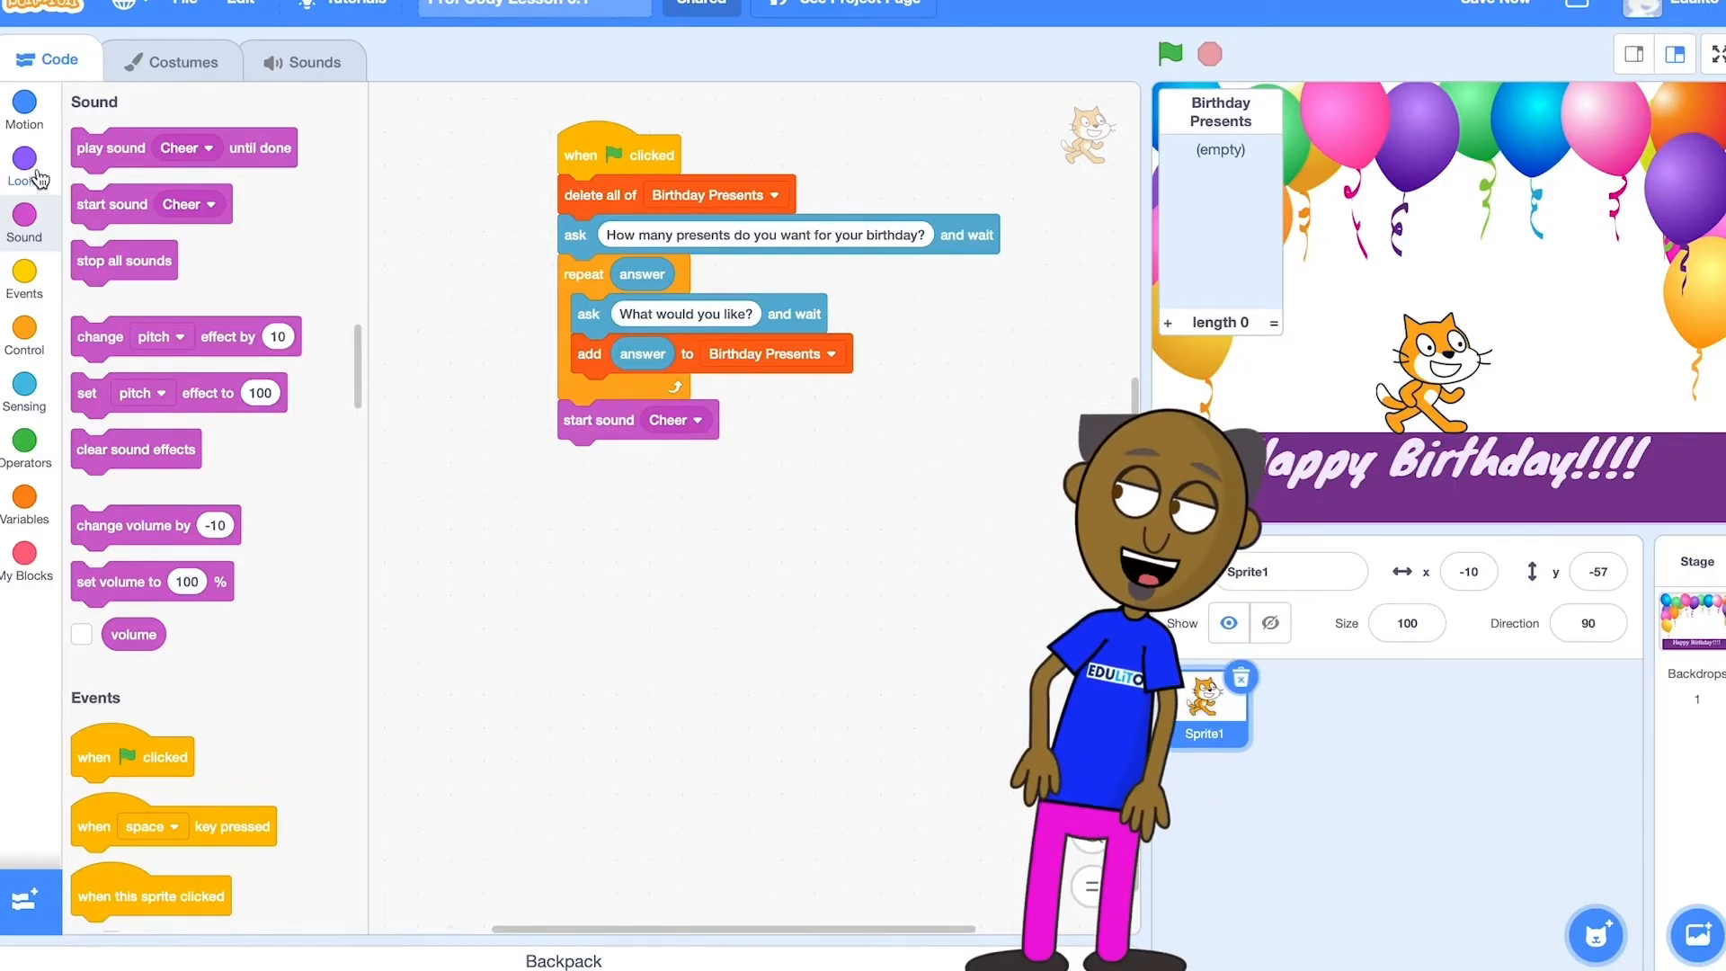
pyautogui.click(25, 165)
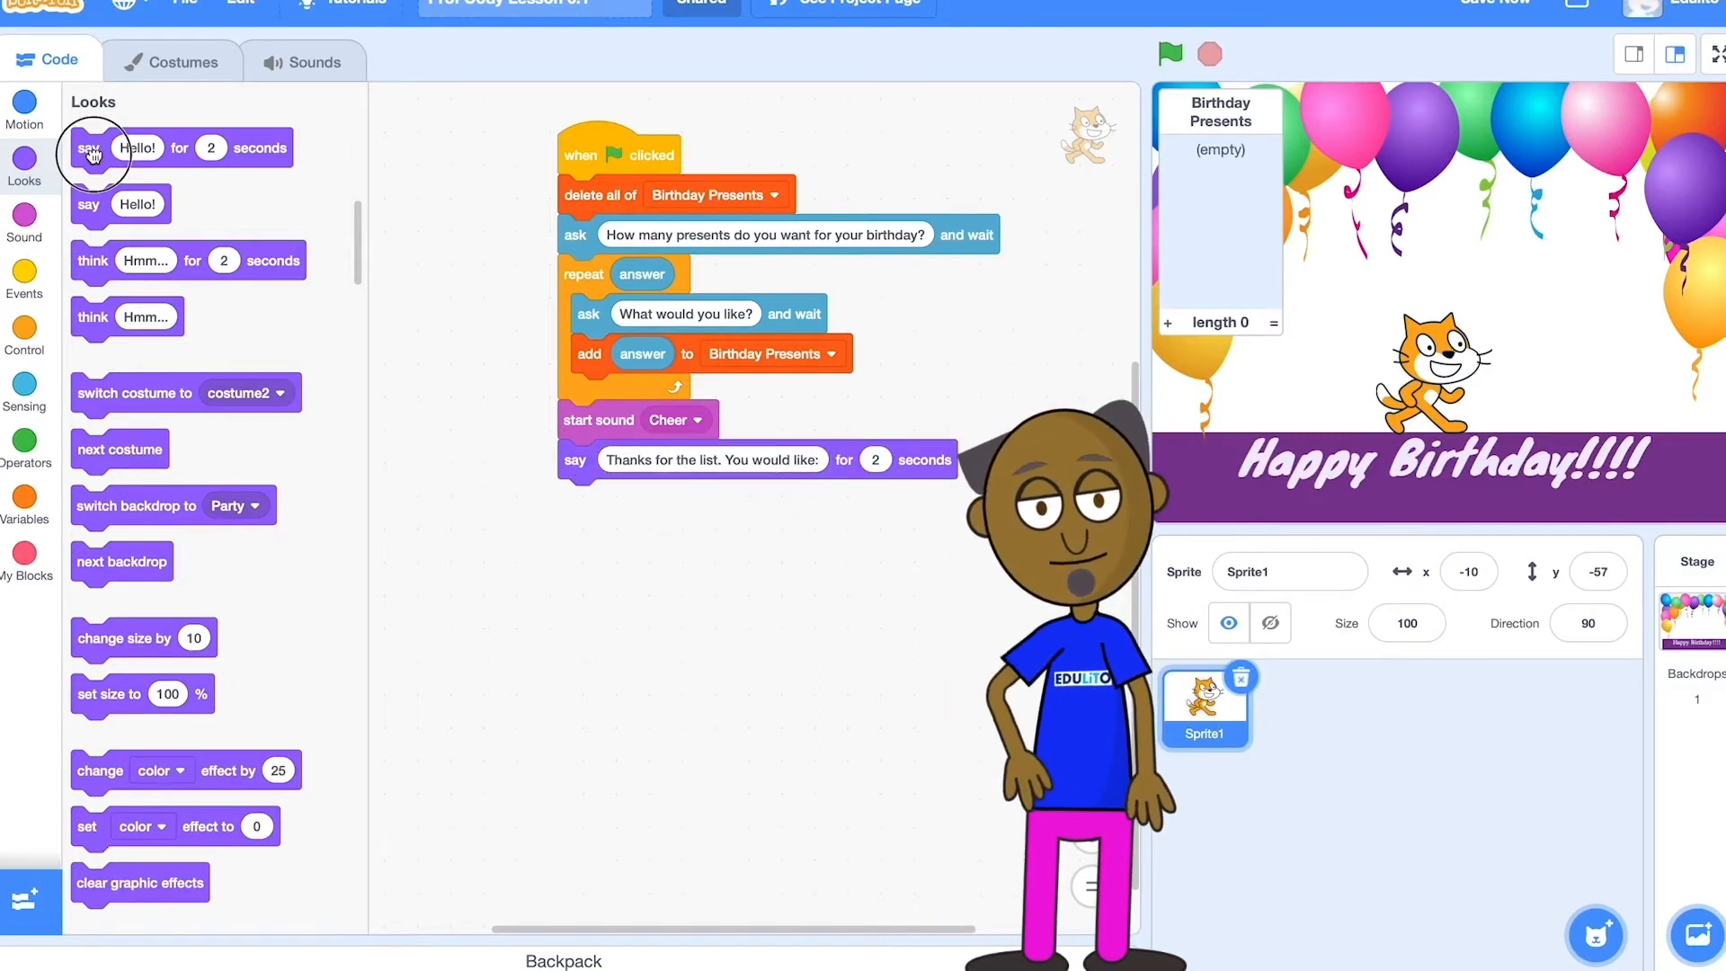
pyautogui.moveTo(90, 147); pyautogui.dragTo(531, 519)
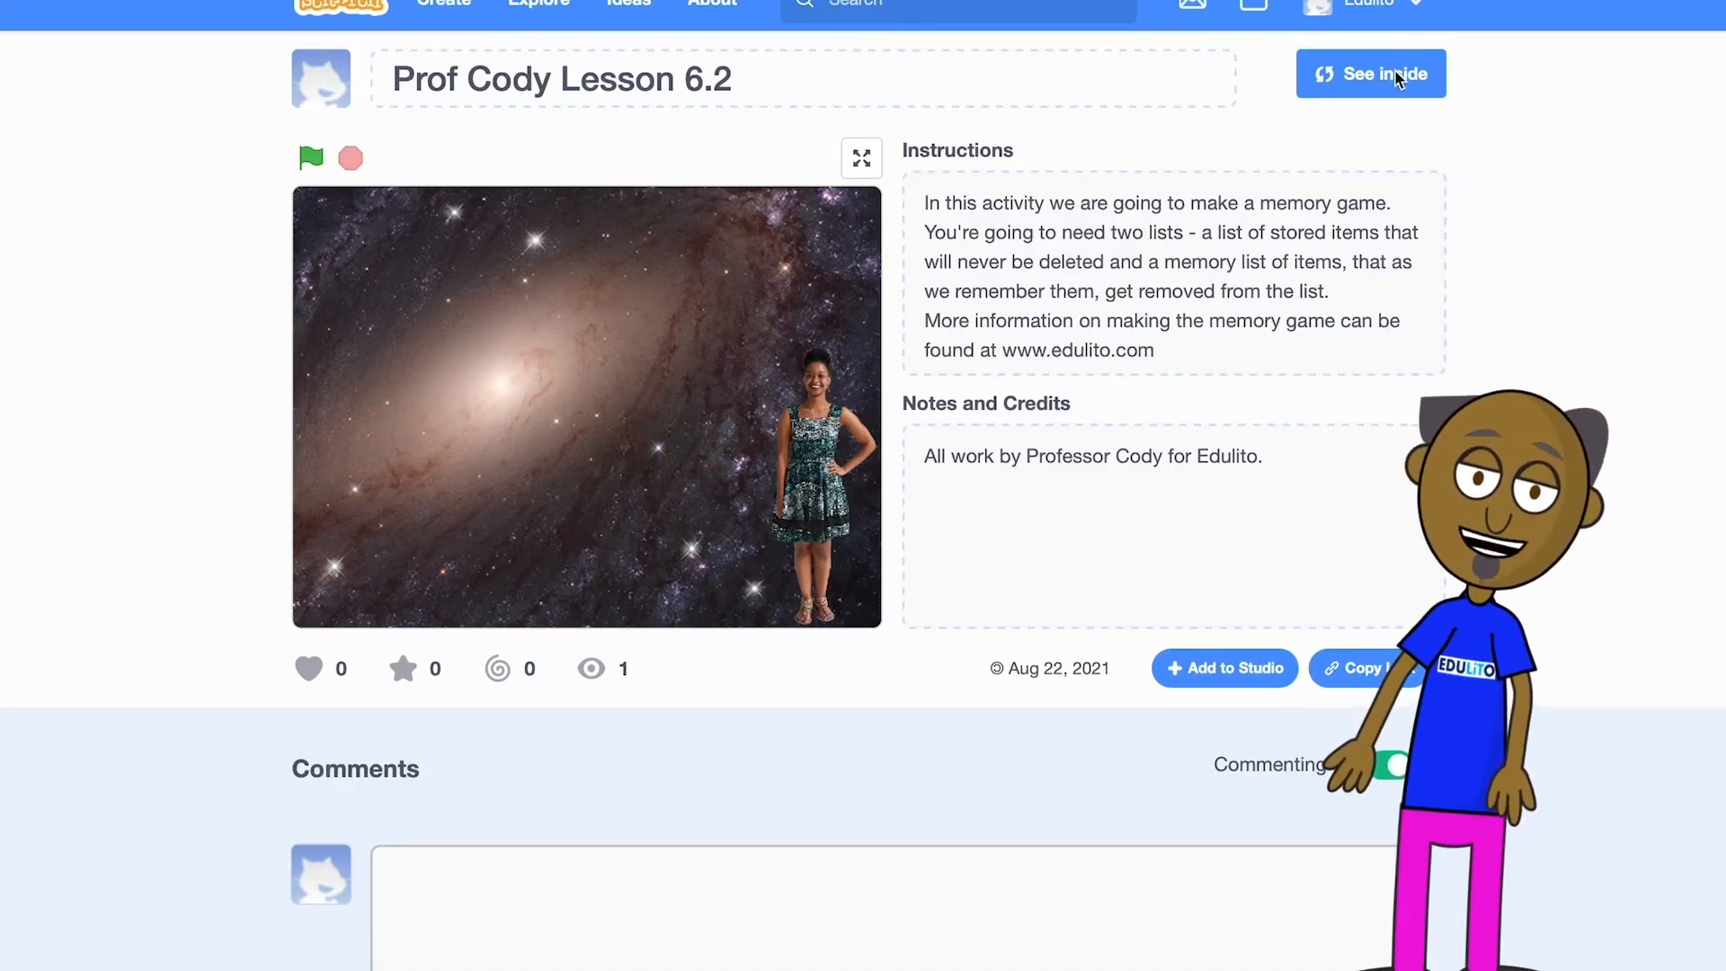
# Open the Lesson 6.2 project in the editor and create Memory List and Stored List.
pyautogui.click(1370, 74)
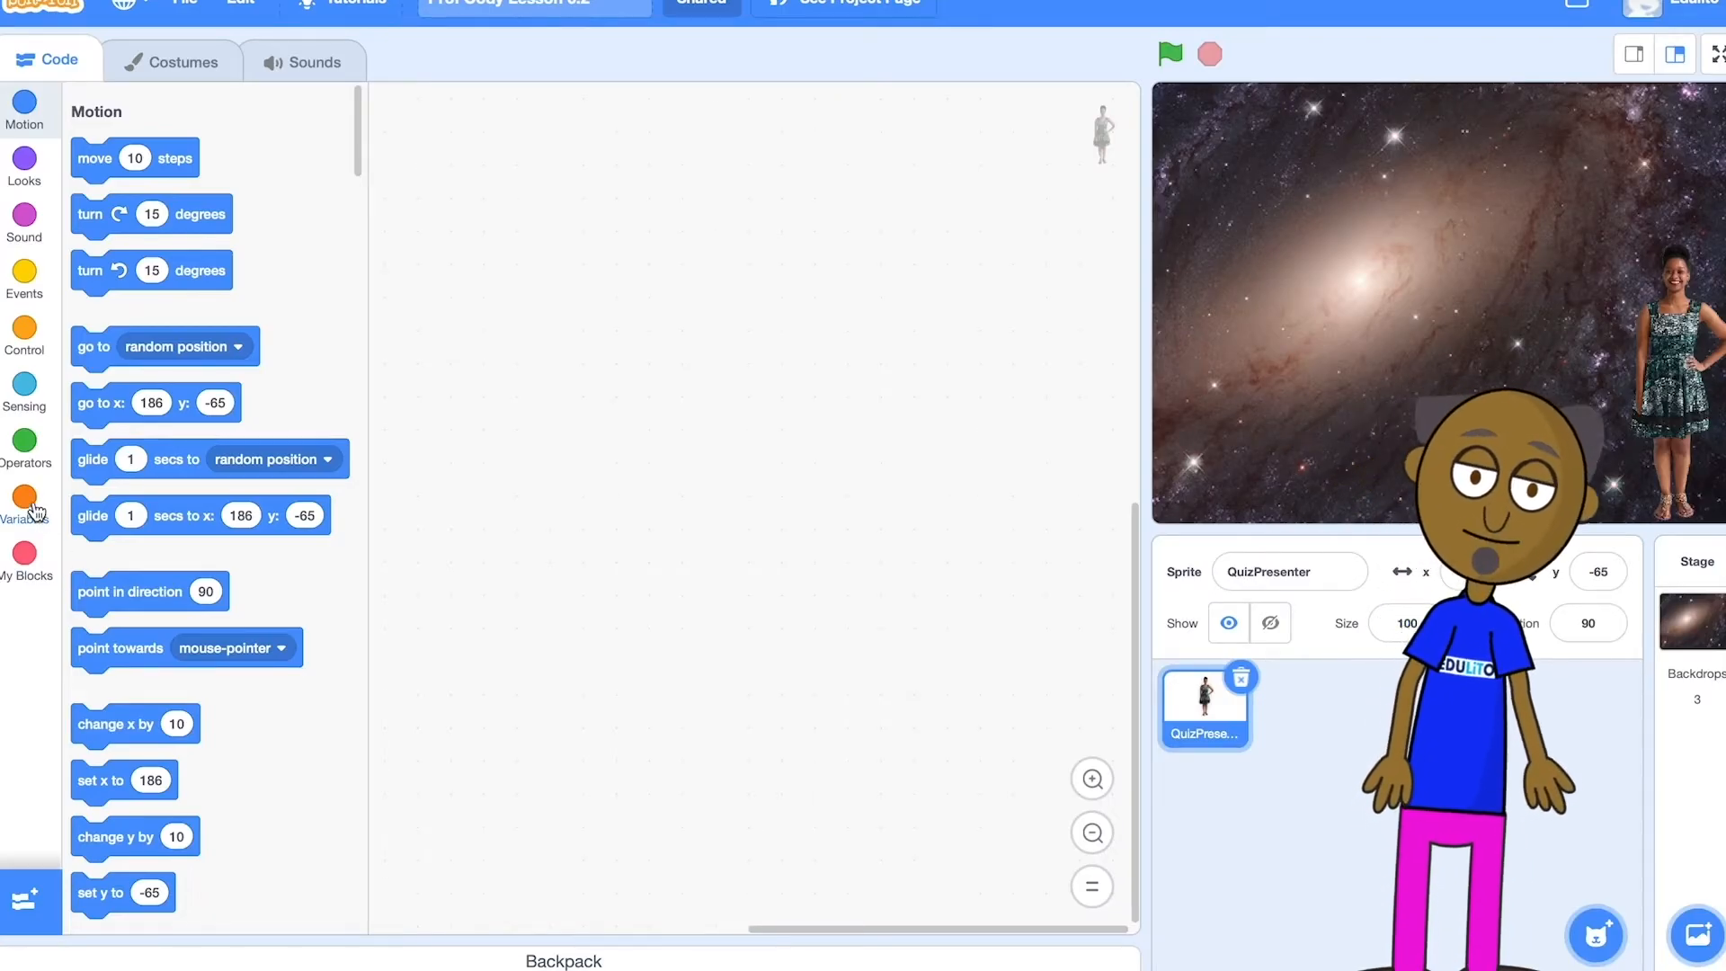
pyautogui.click(24, 497)
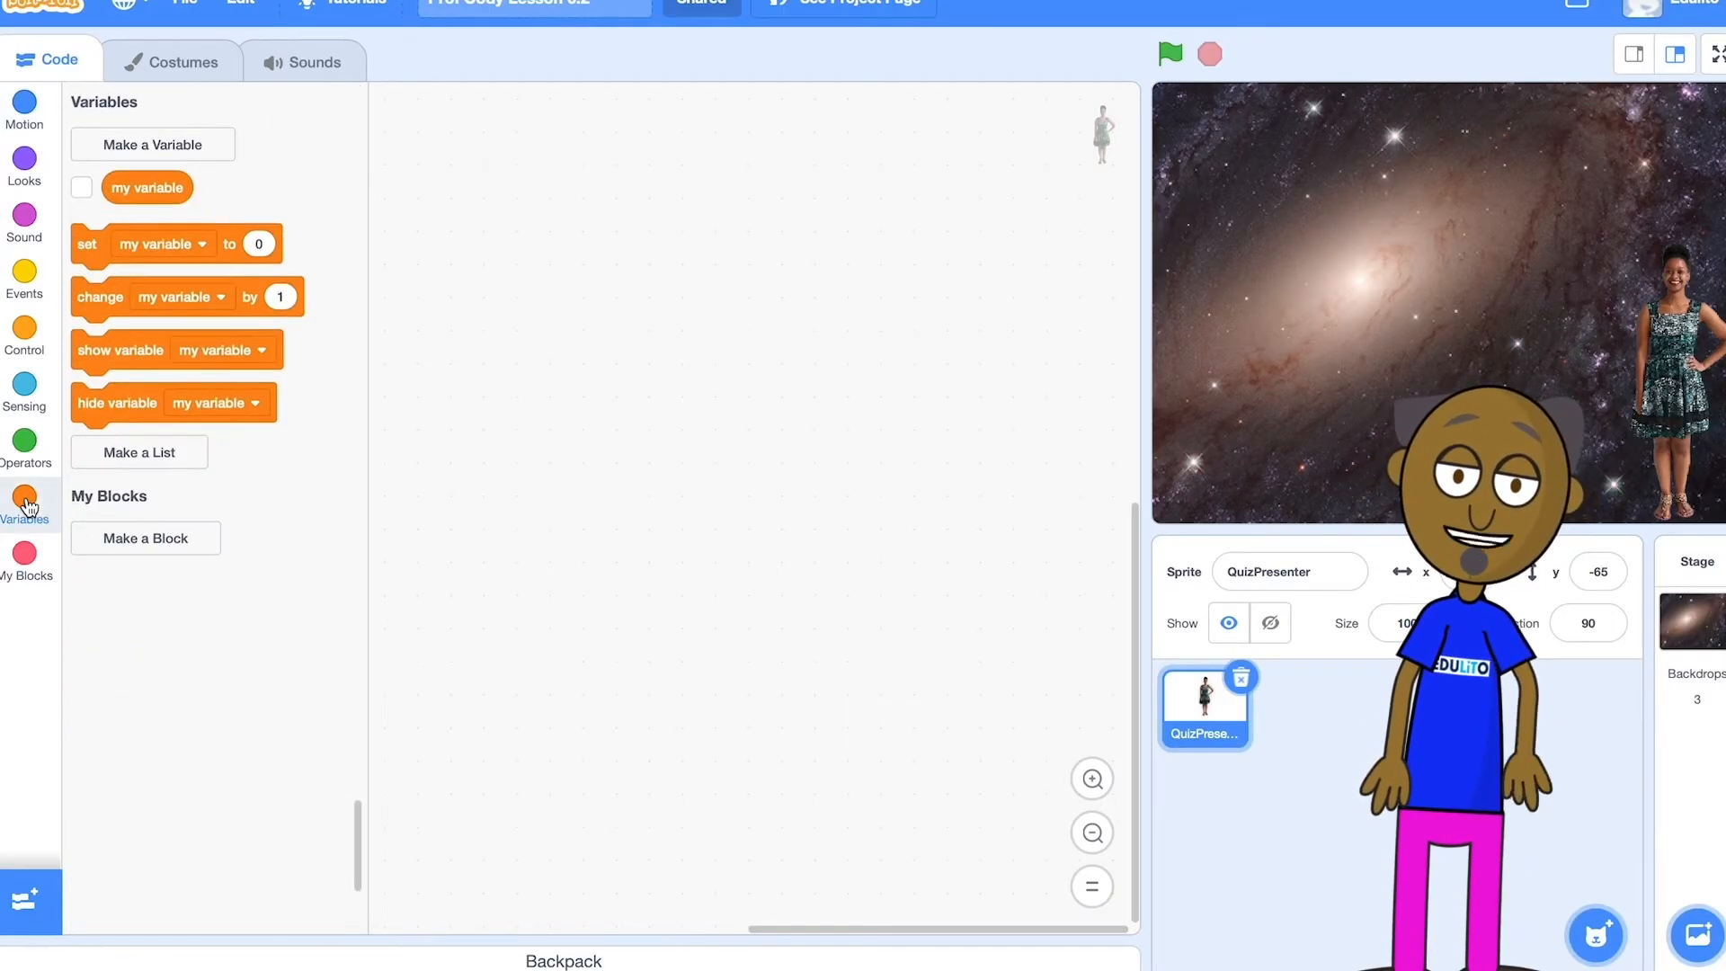
pyautogui.click(138, 451)
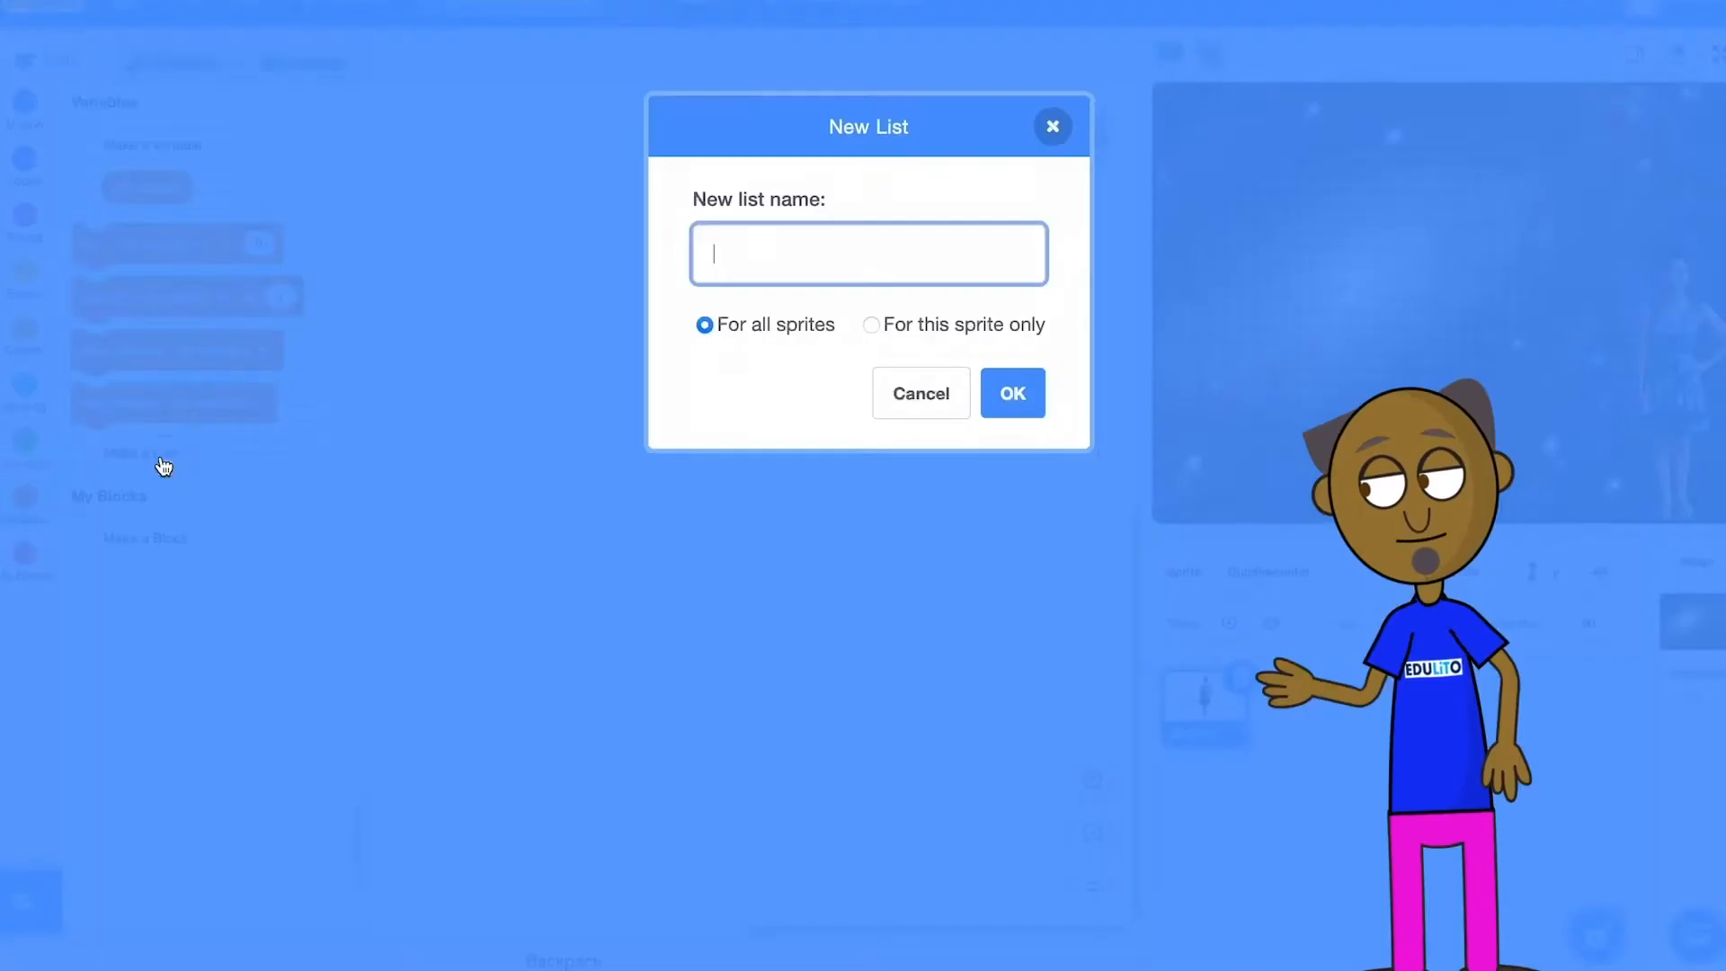
pyautogui.write('M')
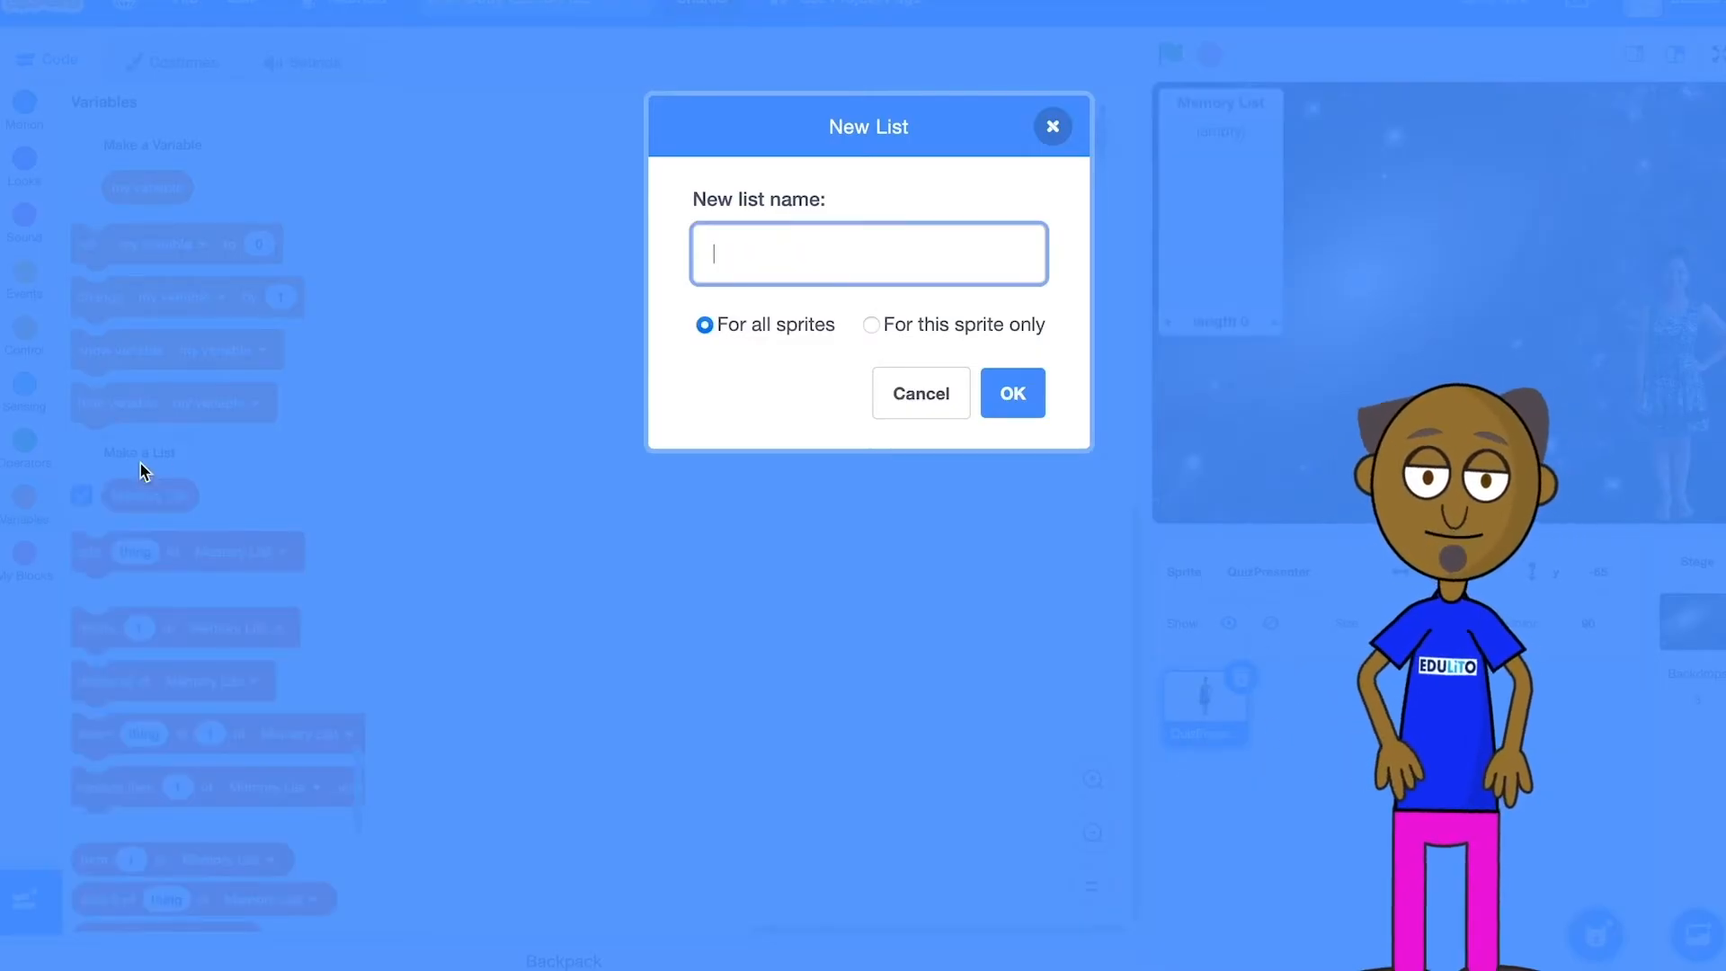
pyautogui.write('Stored')
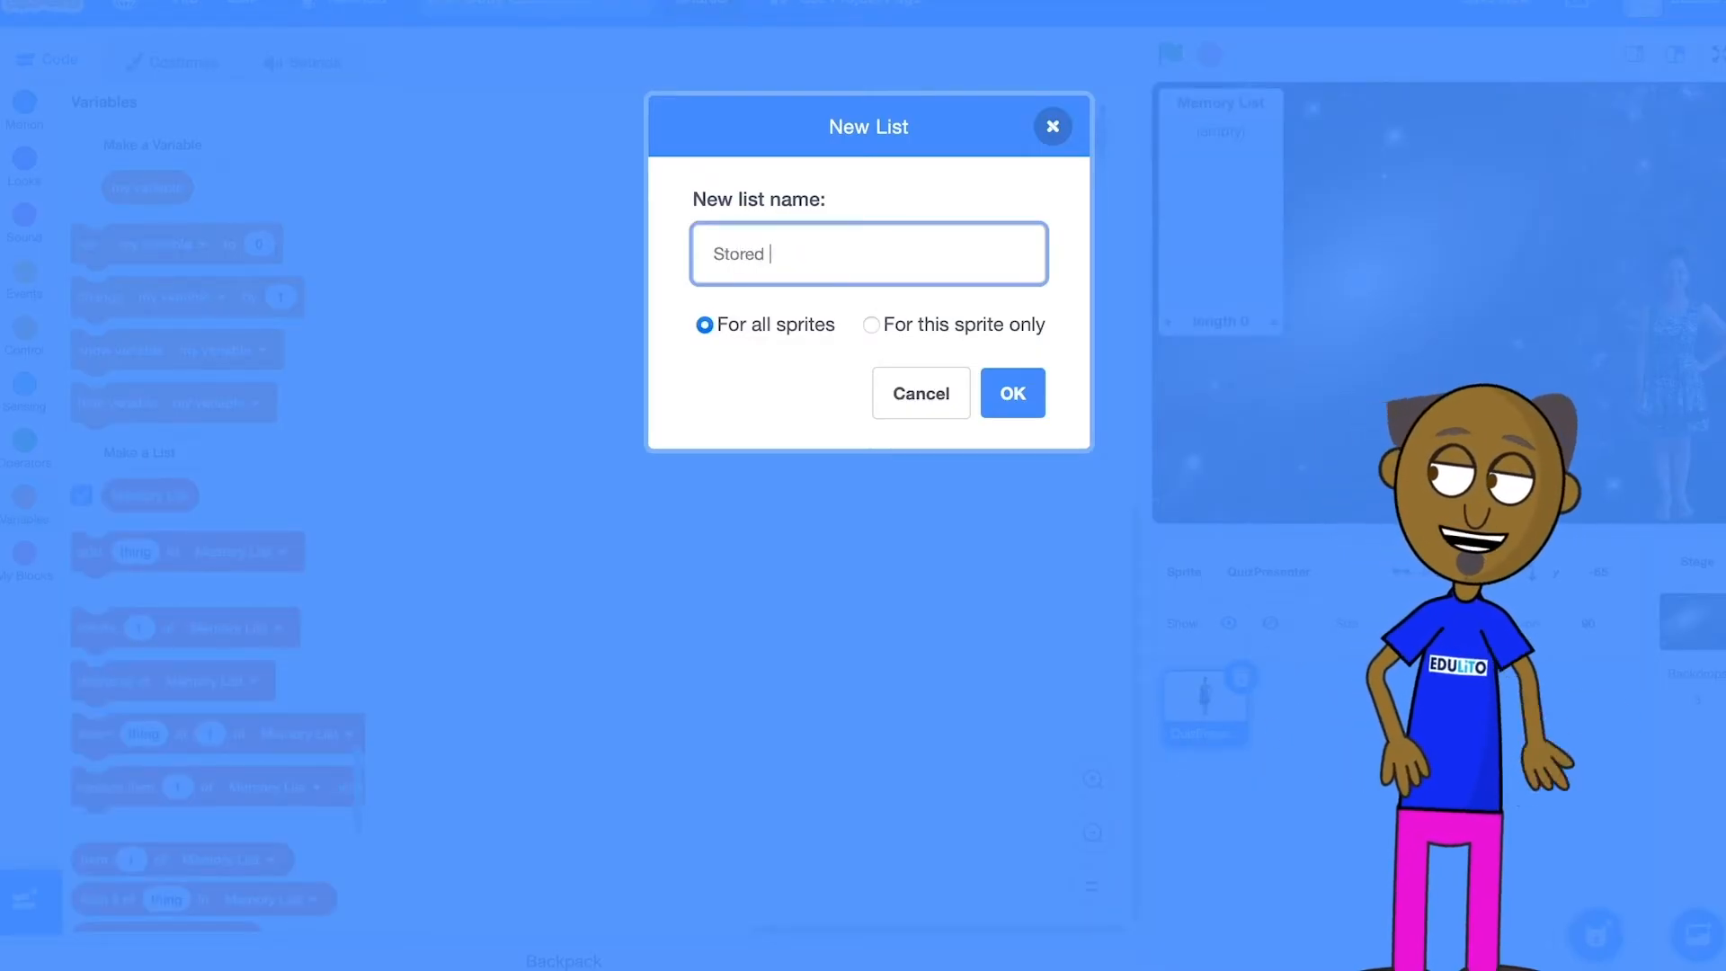
pyautogui.write('List')
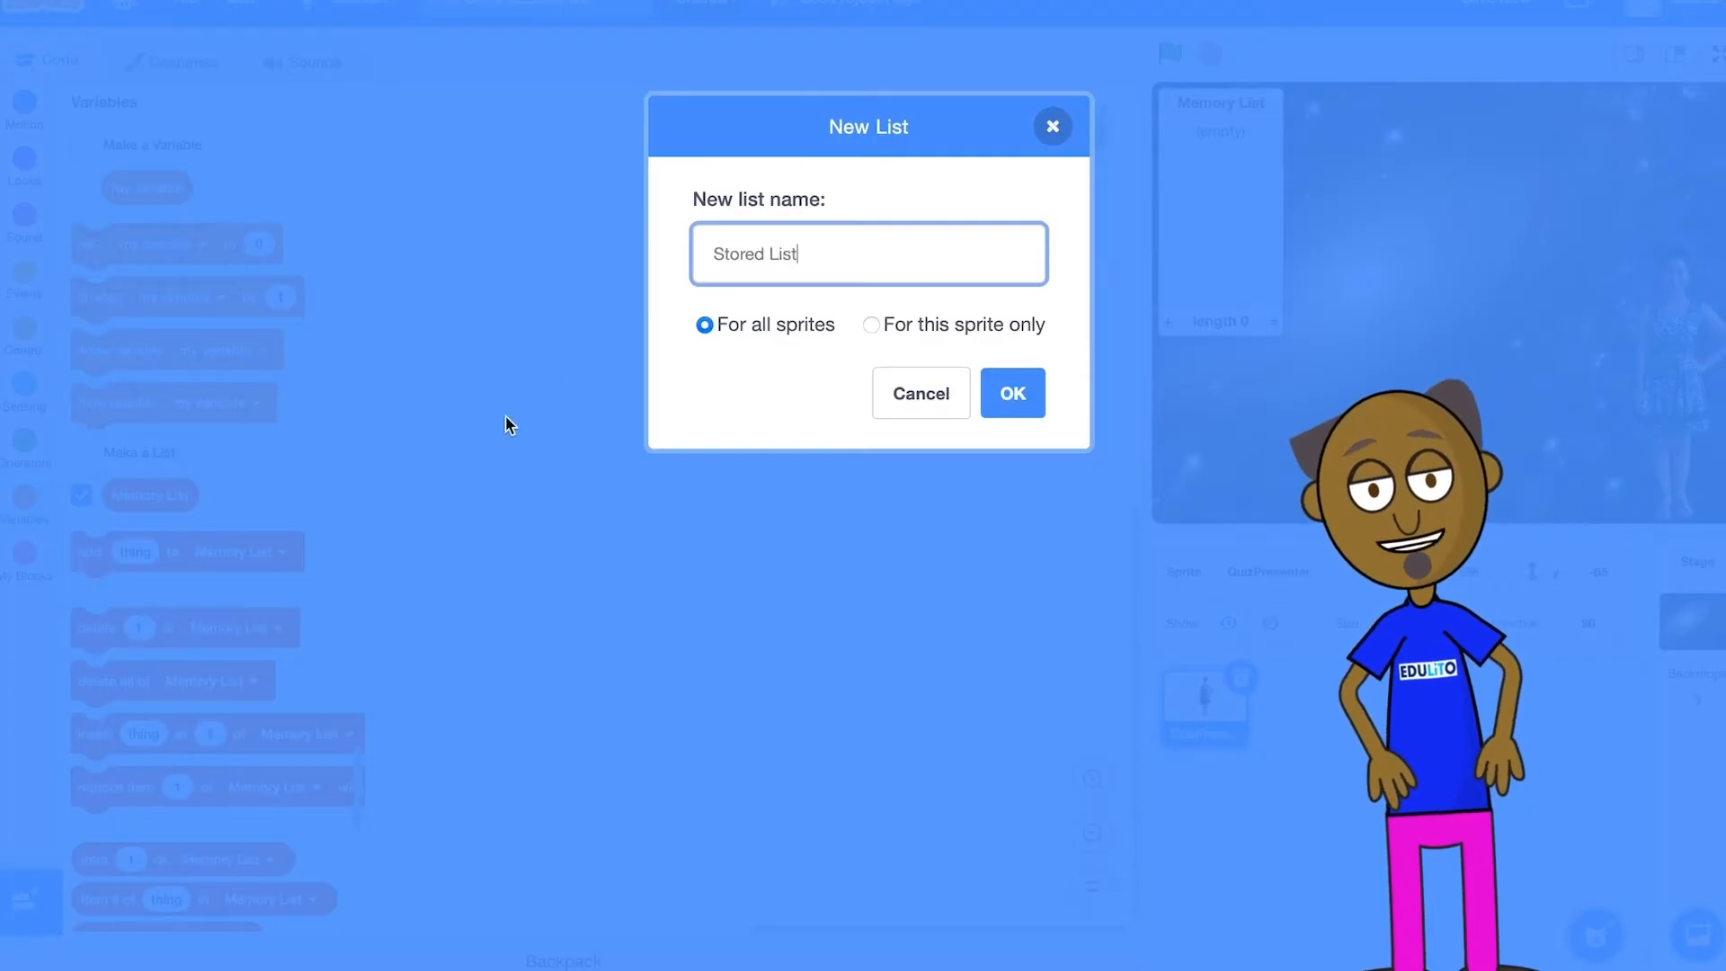
pyautogui.click(1009, 393)
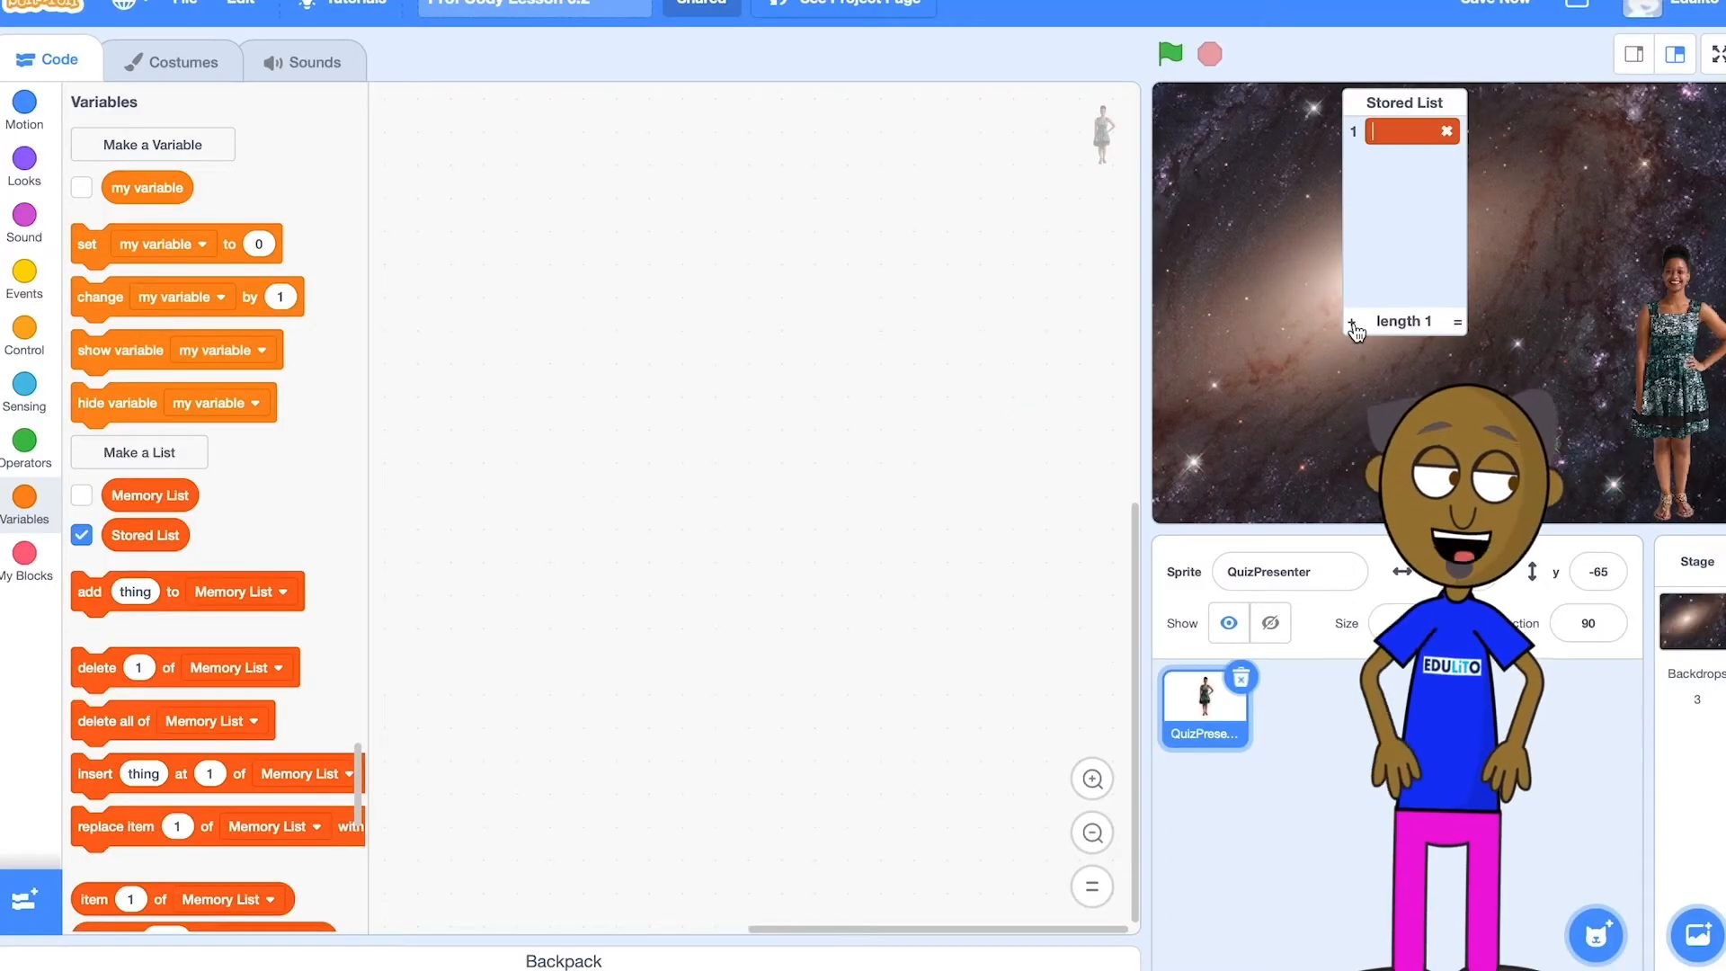
# Enter Car, Ruler, Flower, Toy and Lion into Stored List, then hide its monitor.
pyautogui.write('Car')
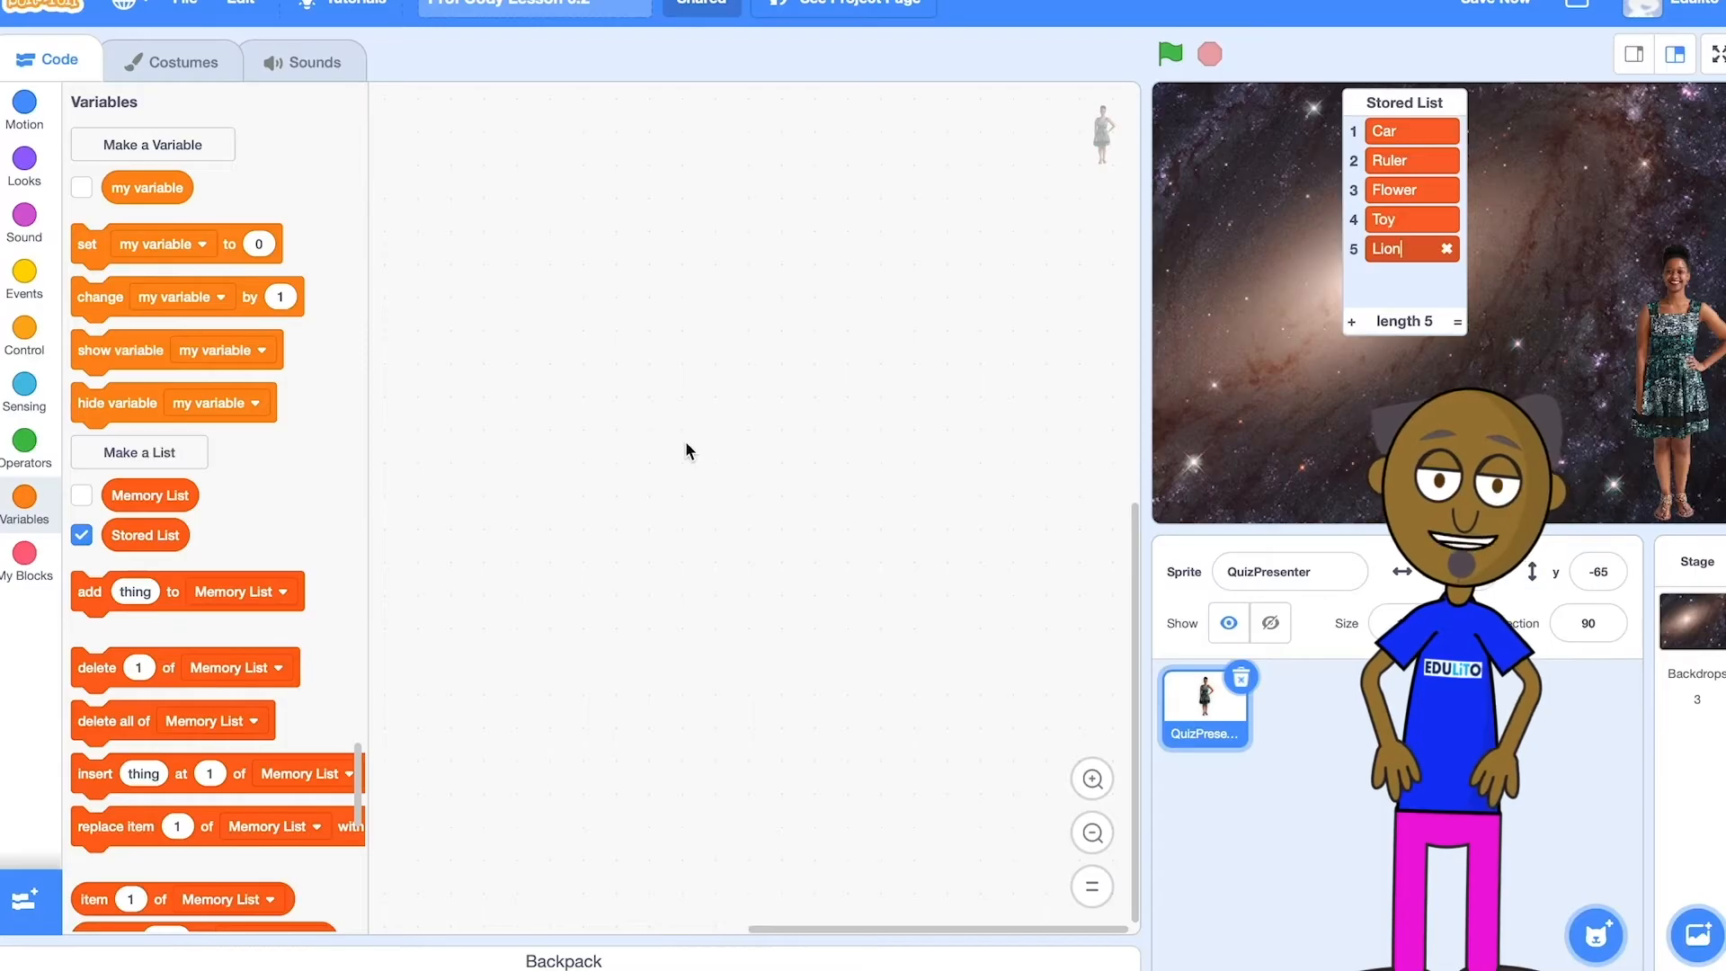
pyautogui.click(80, 535)
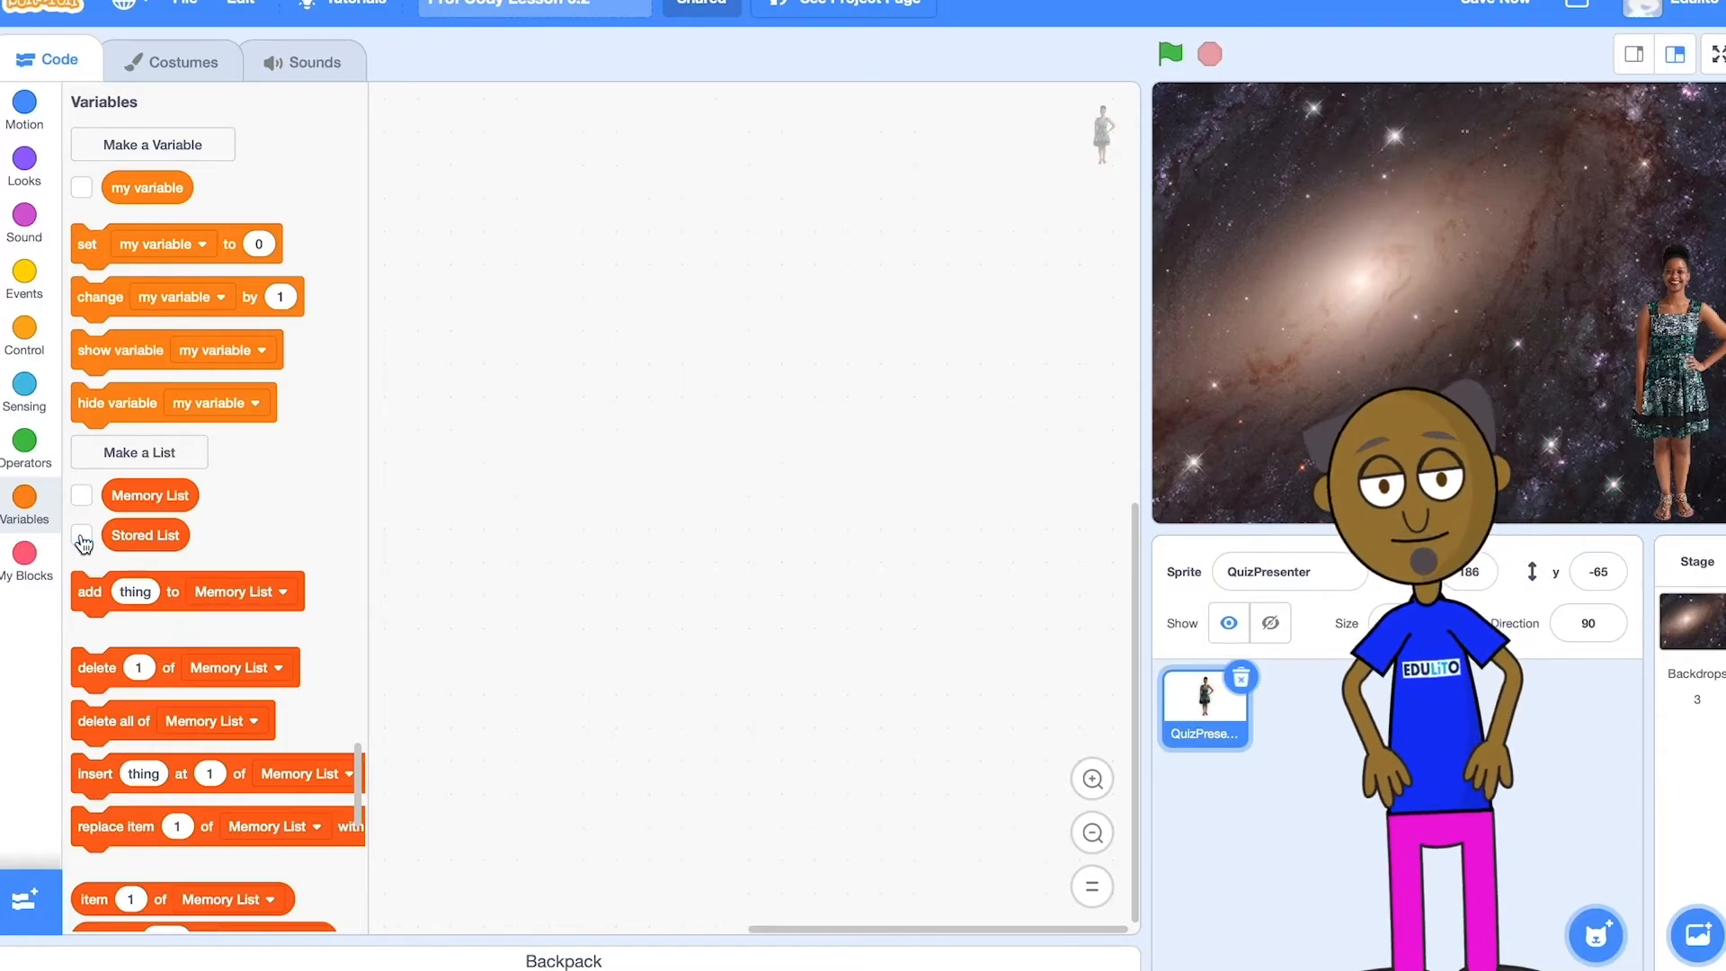
# Create three variables for all sprites: Points, Countdown and n.
pyautogui.click(152, 144)
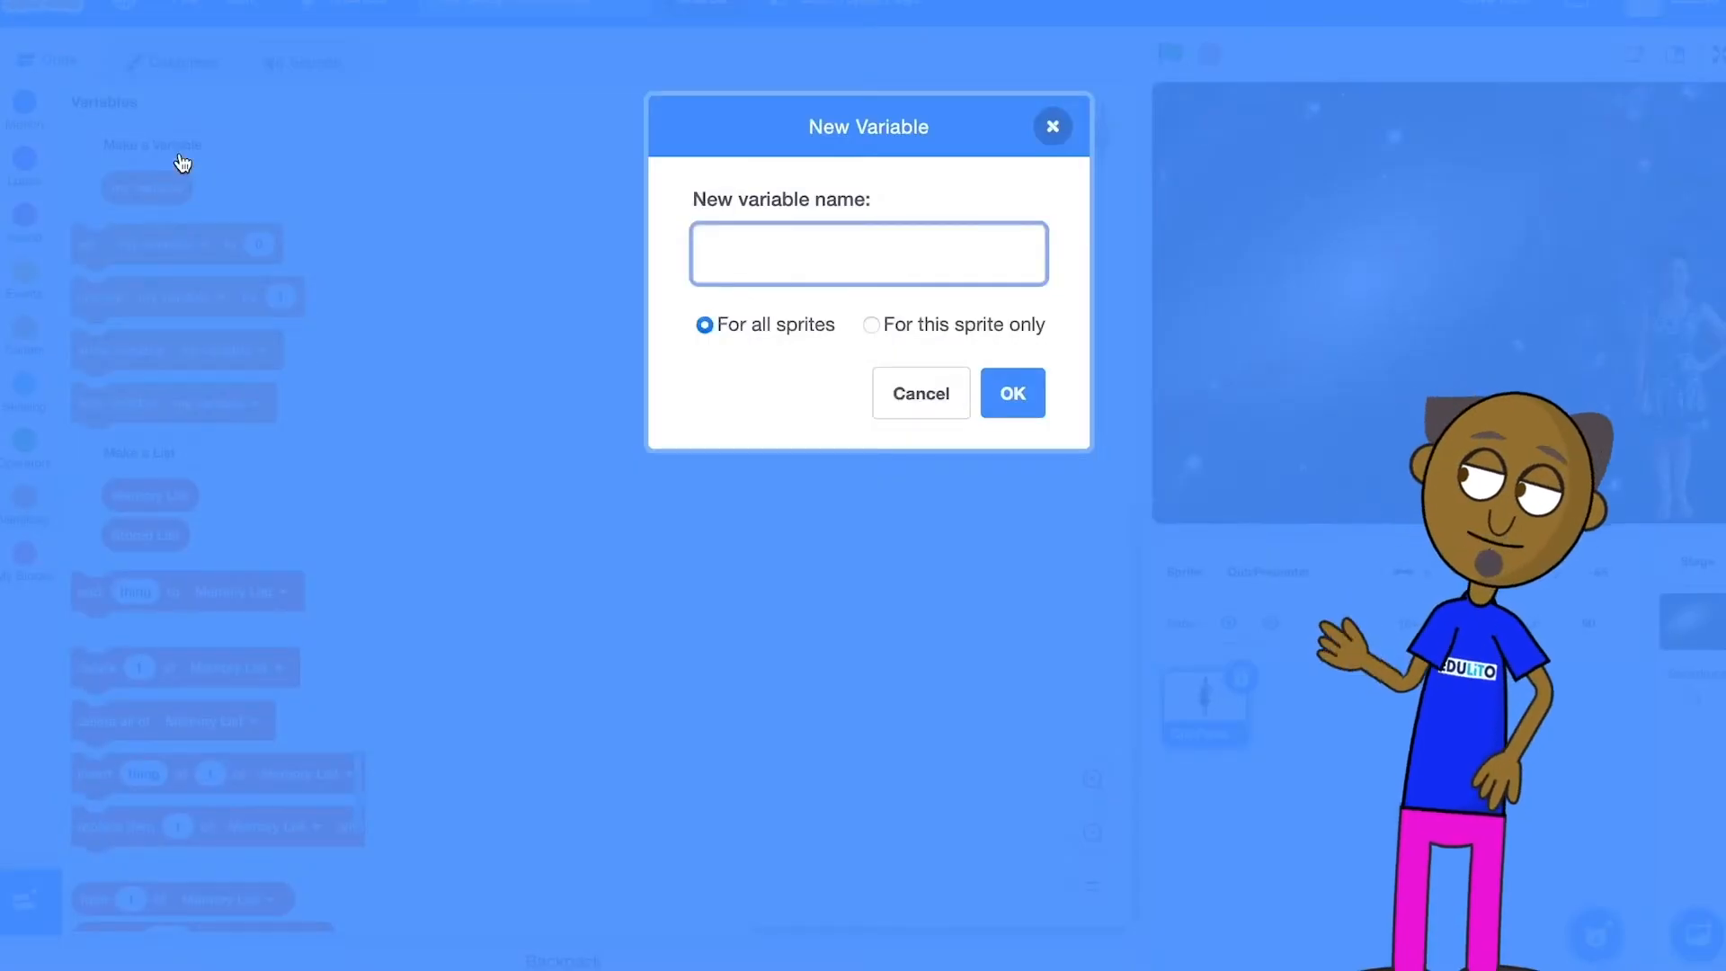
pyautogui.write('Points')
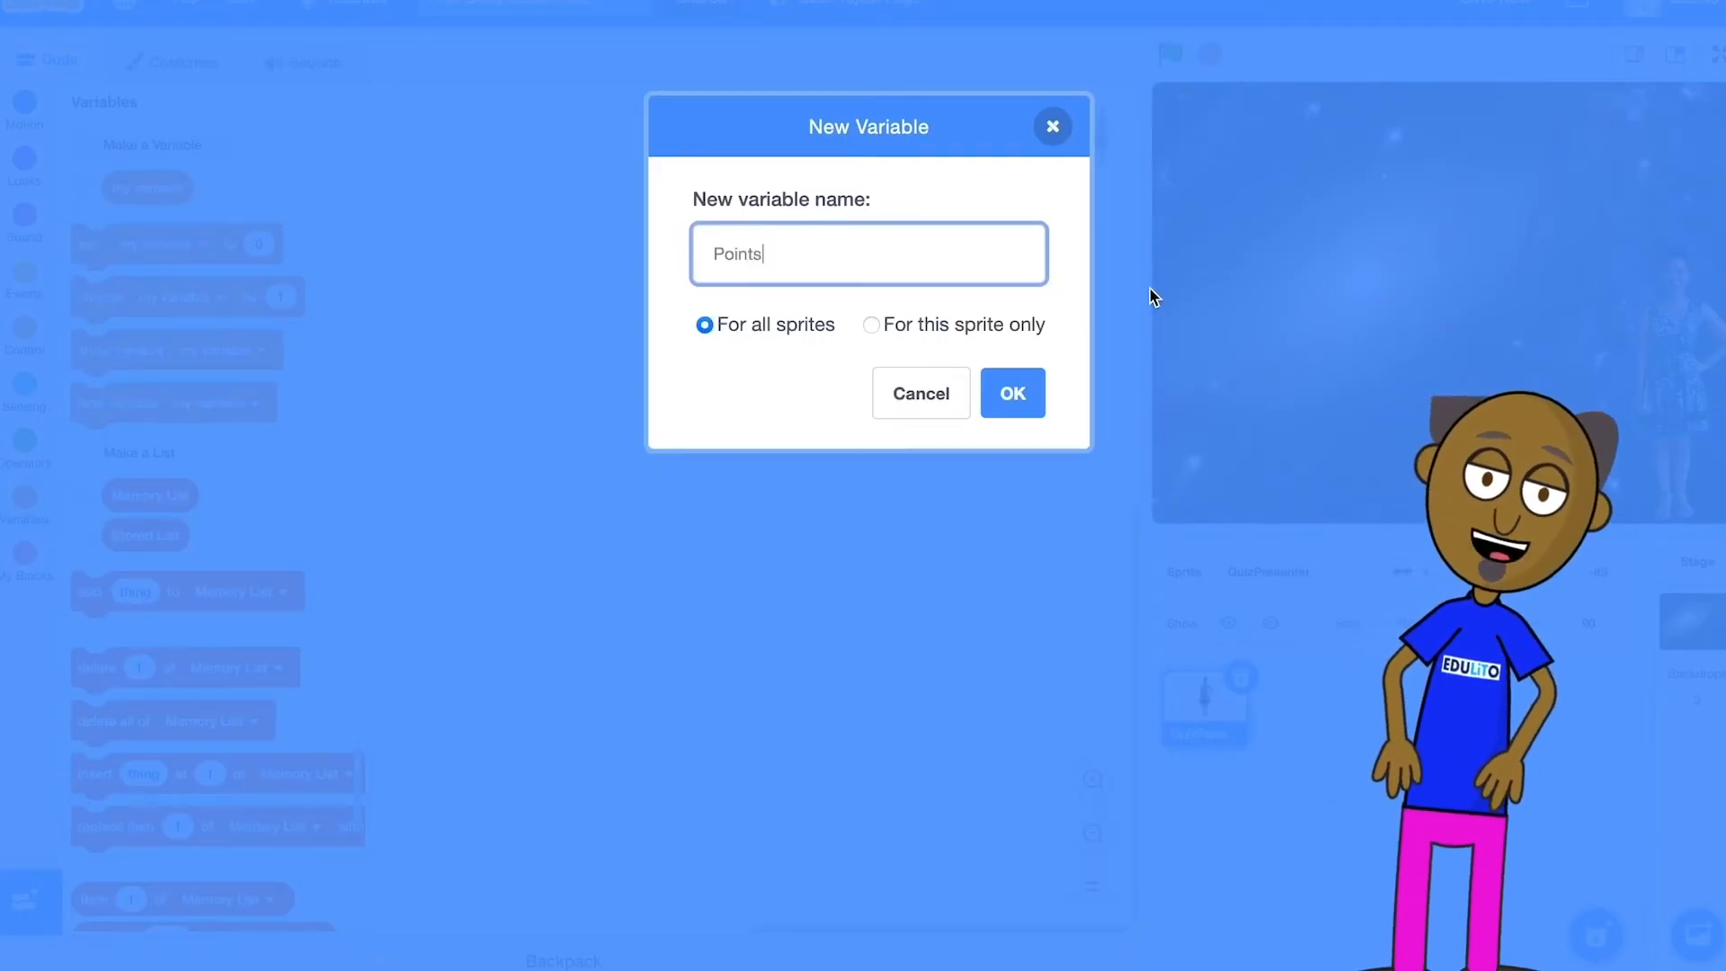
pyautogui.click(1009, 393)
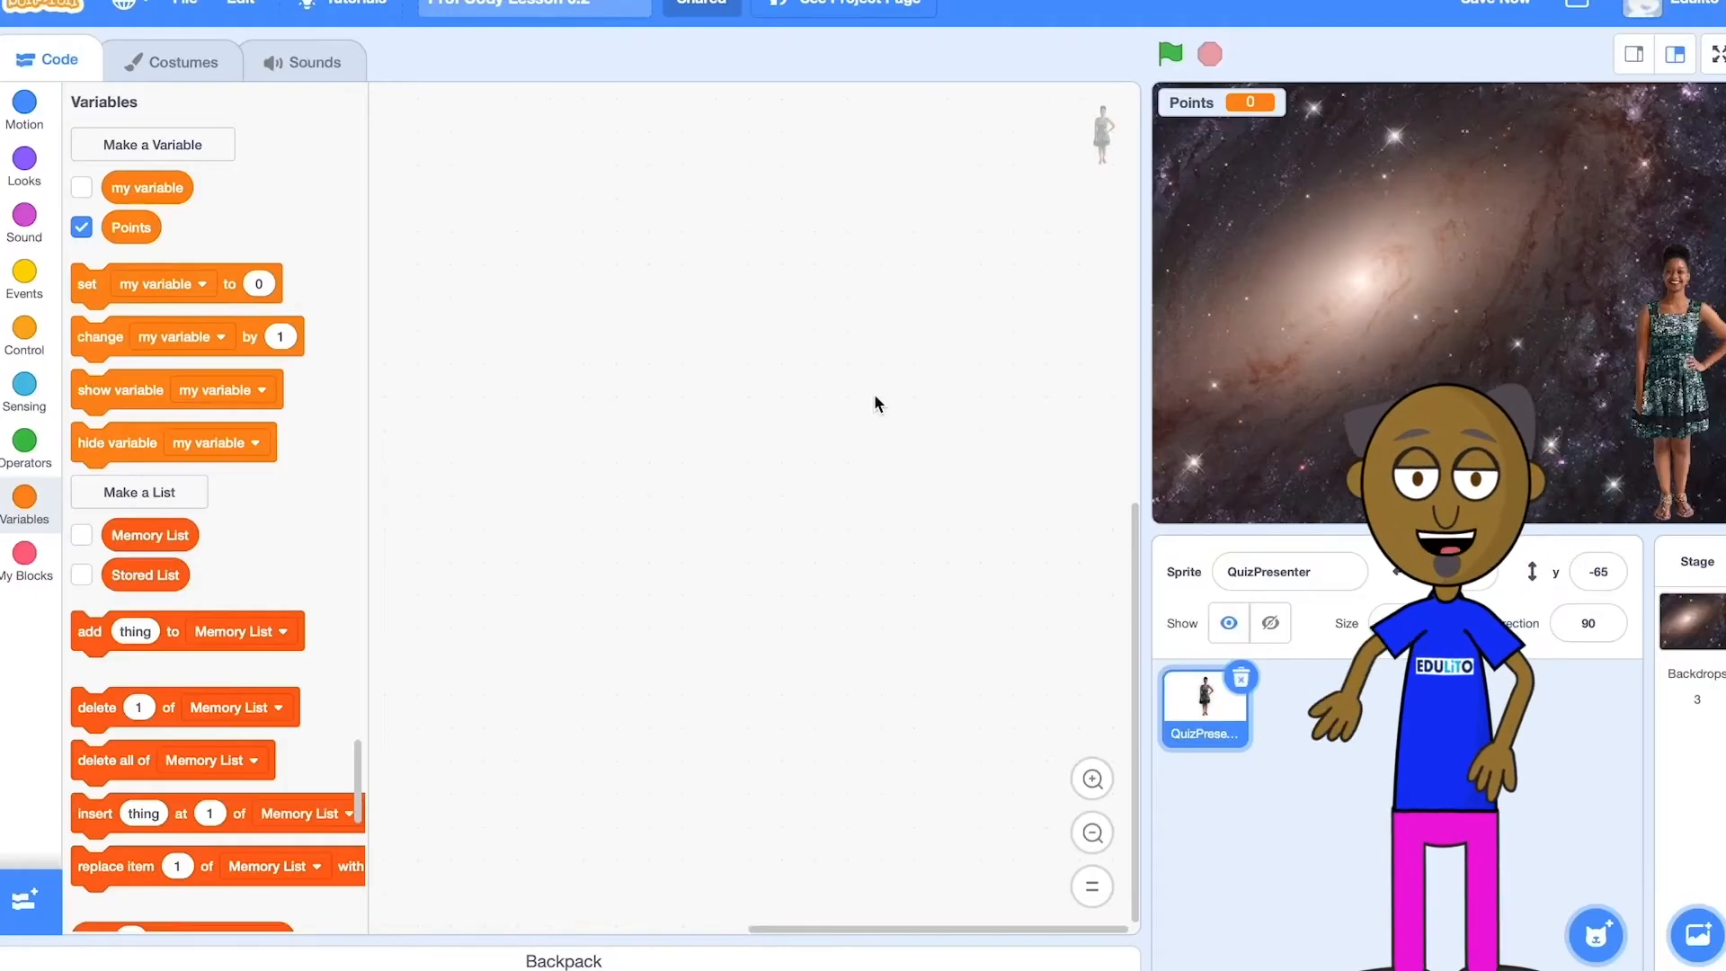
pyautogui.click(152, 143)
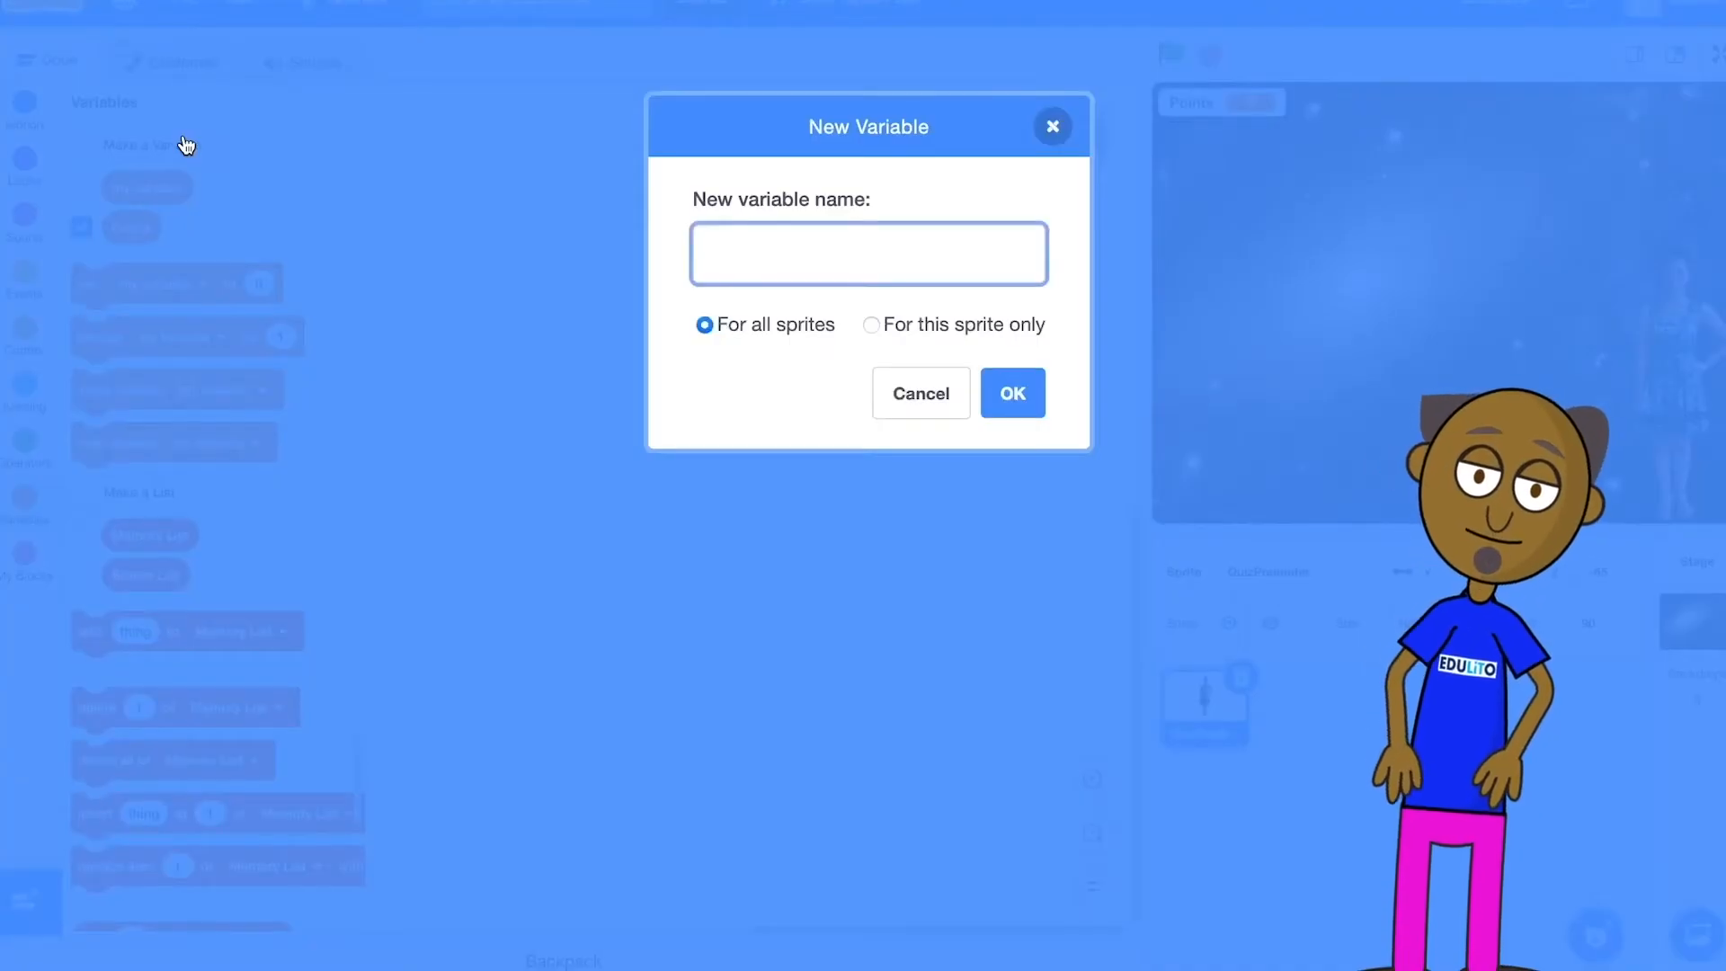
pyautogui.write('Countdown')
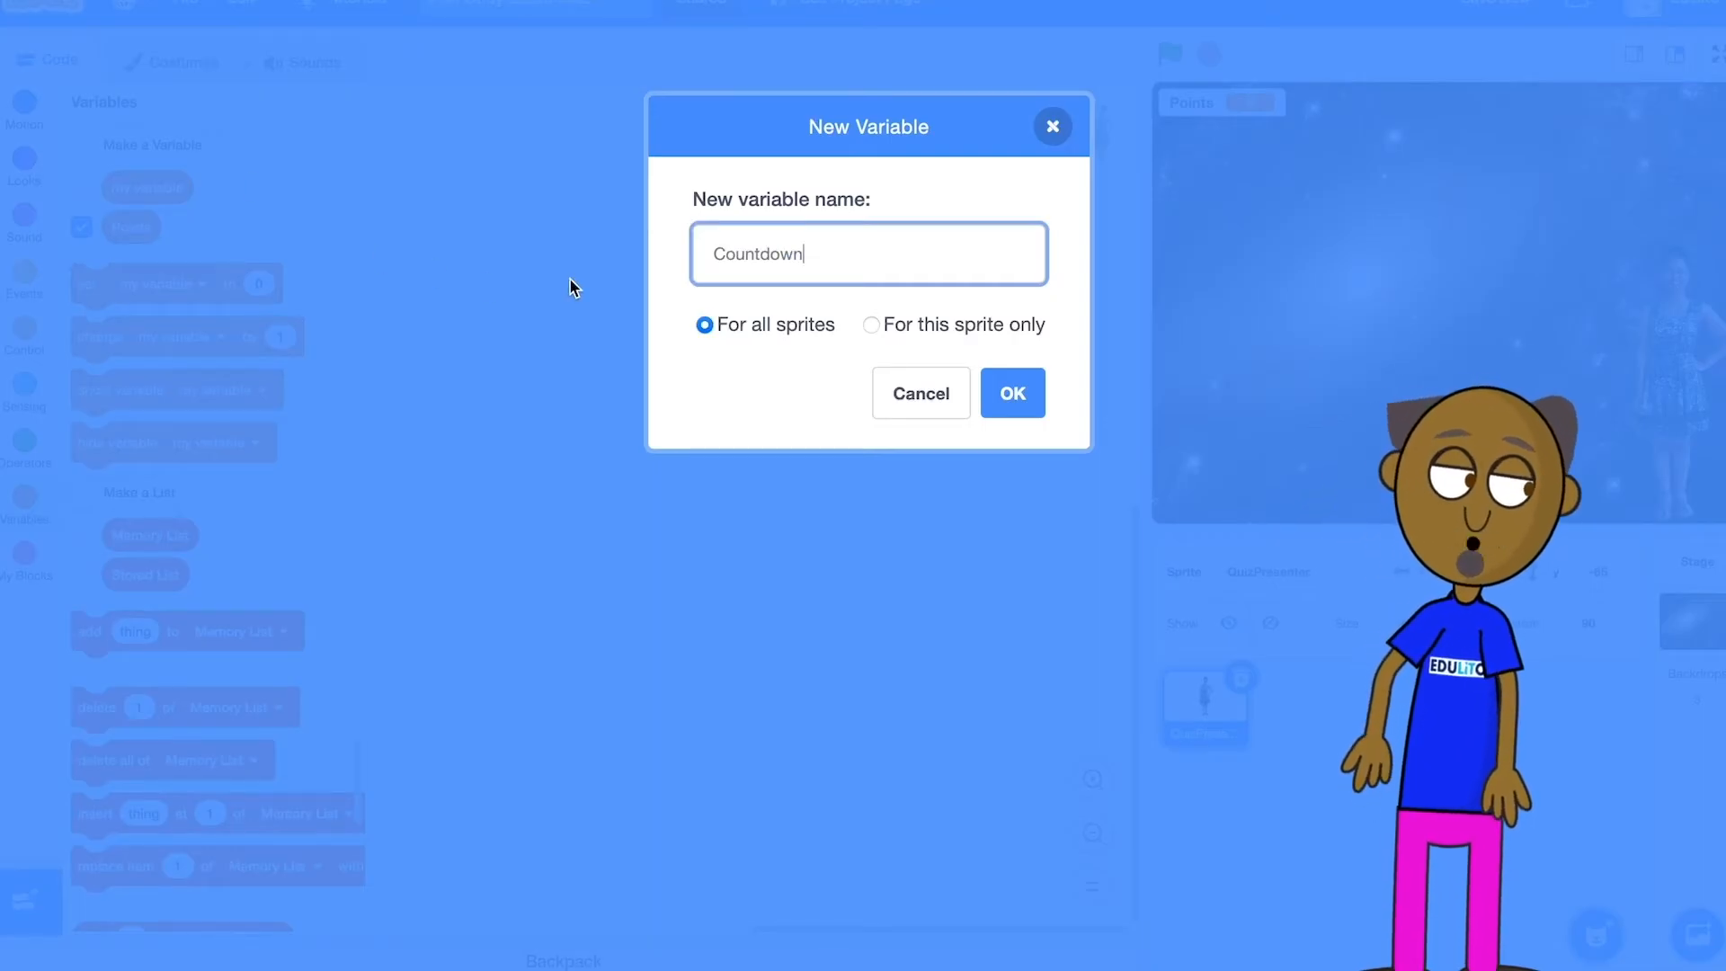
pyautogui.click(1009, 393)
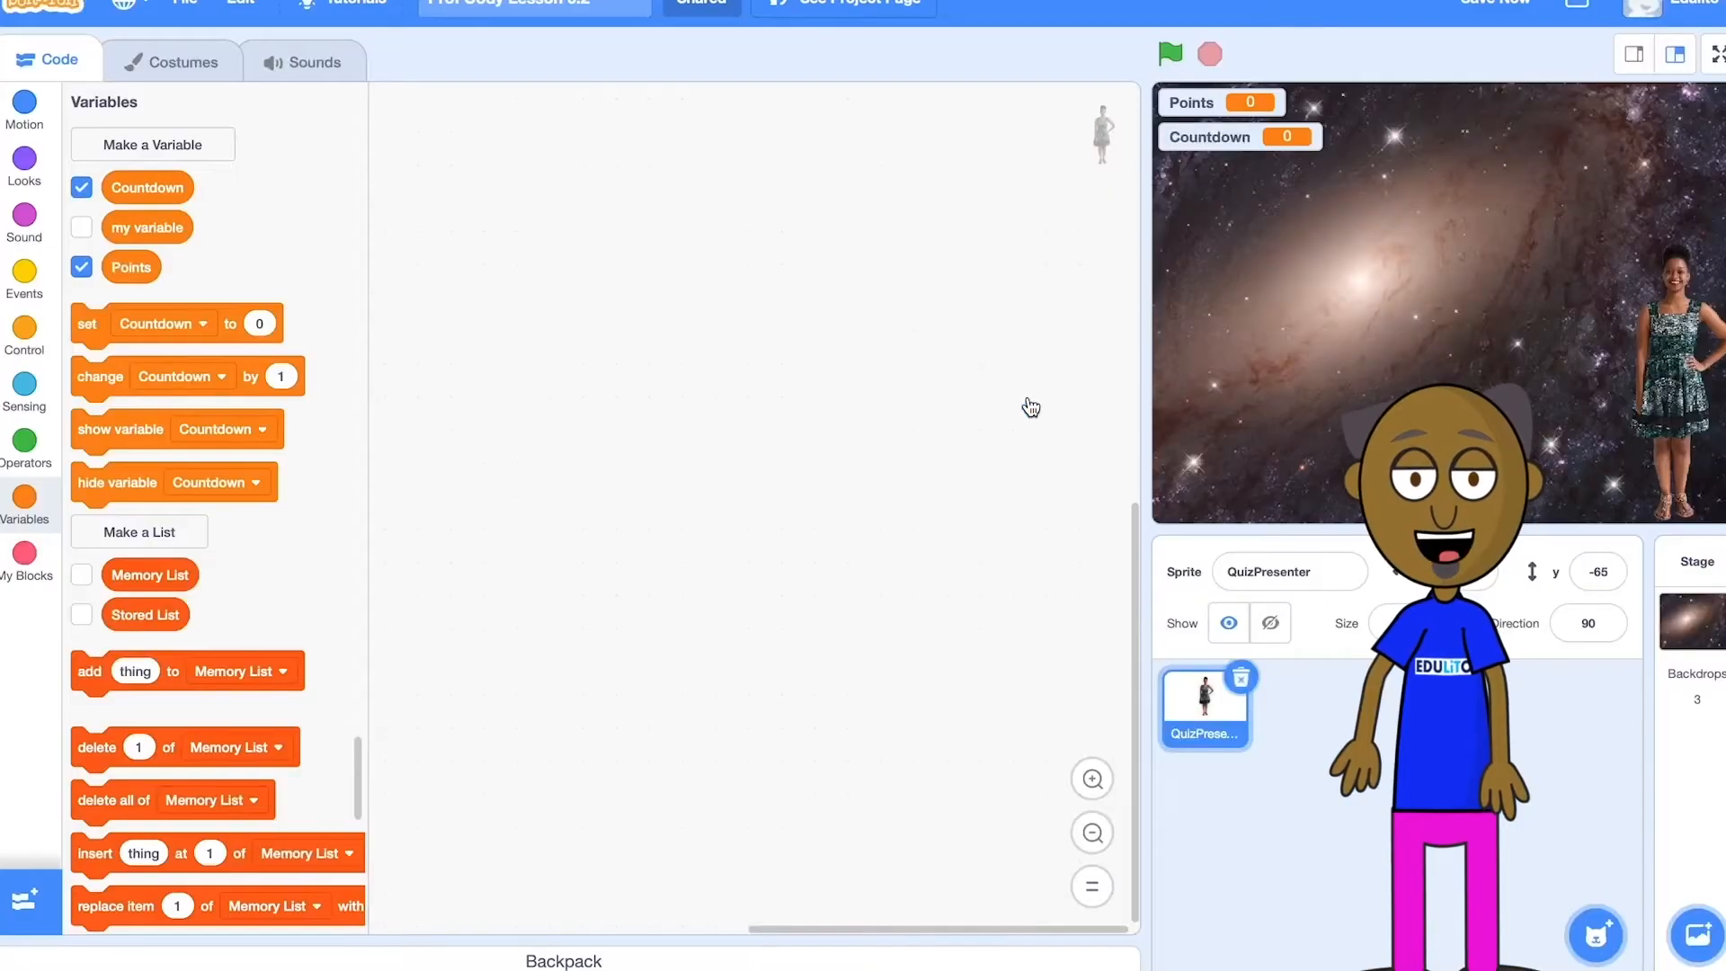
pyautogui.click(152, 143)
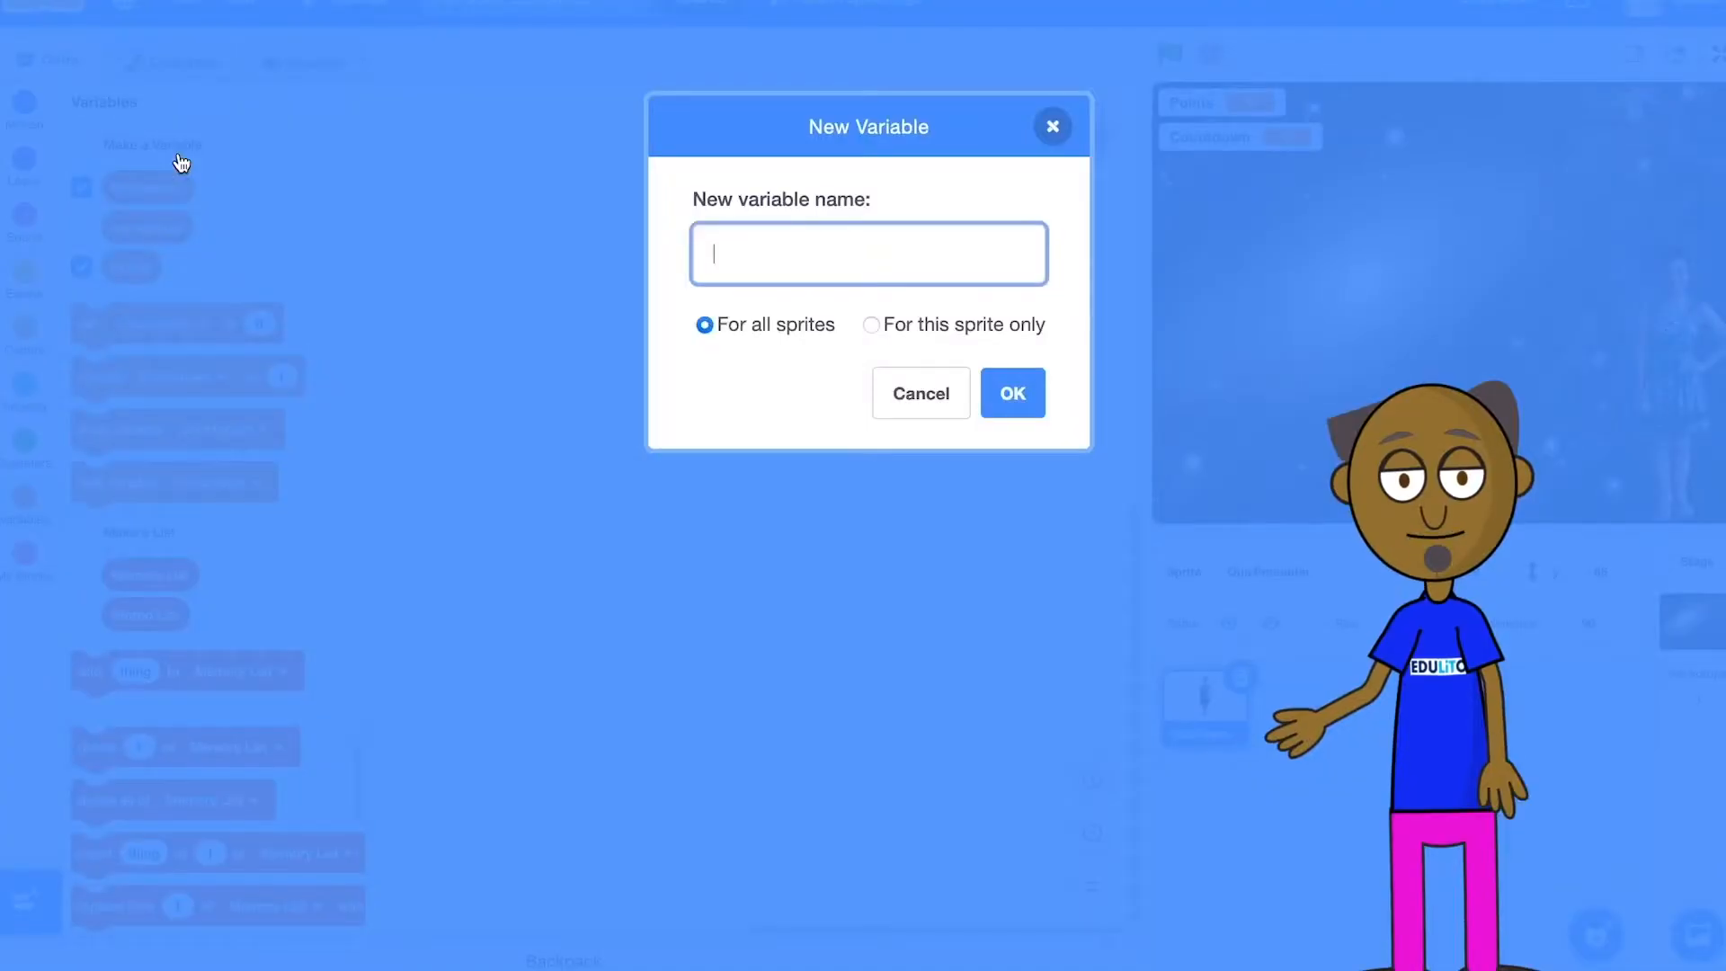
pyautogui.write('n')
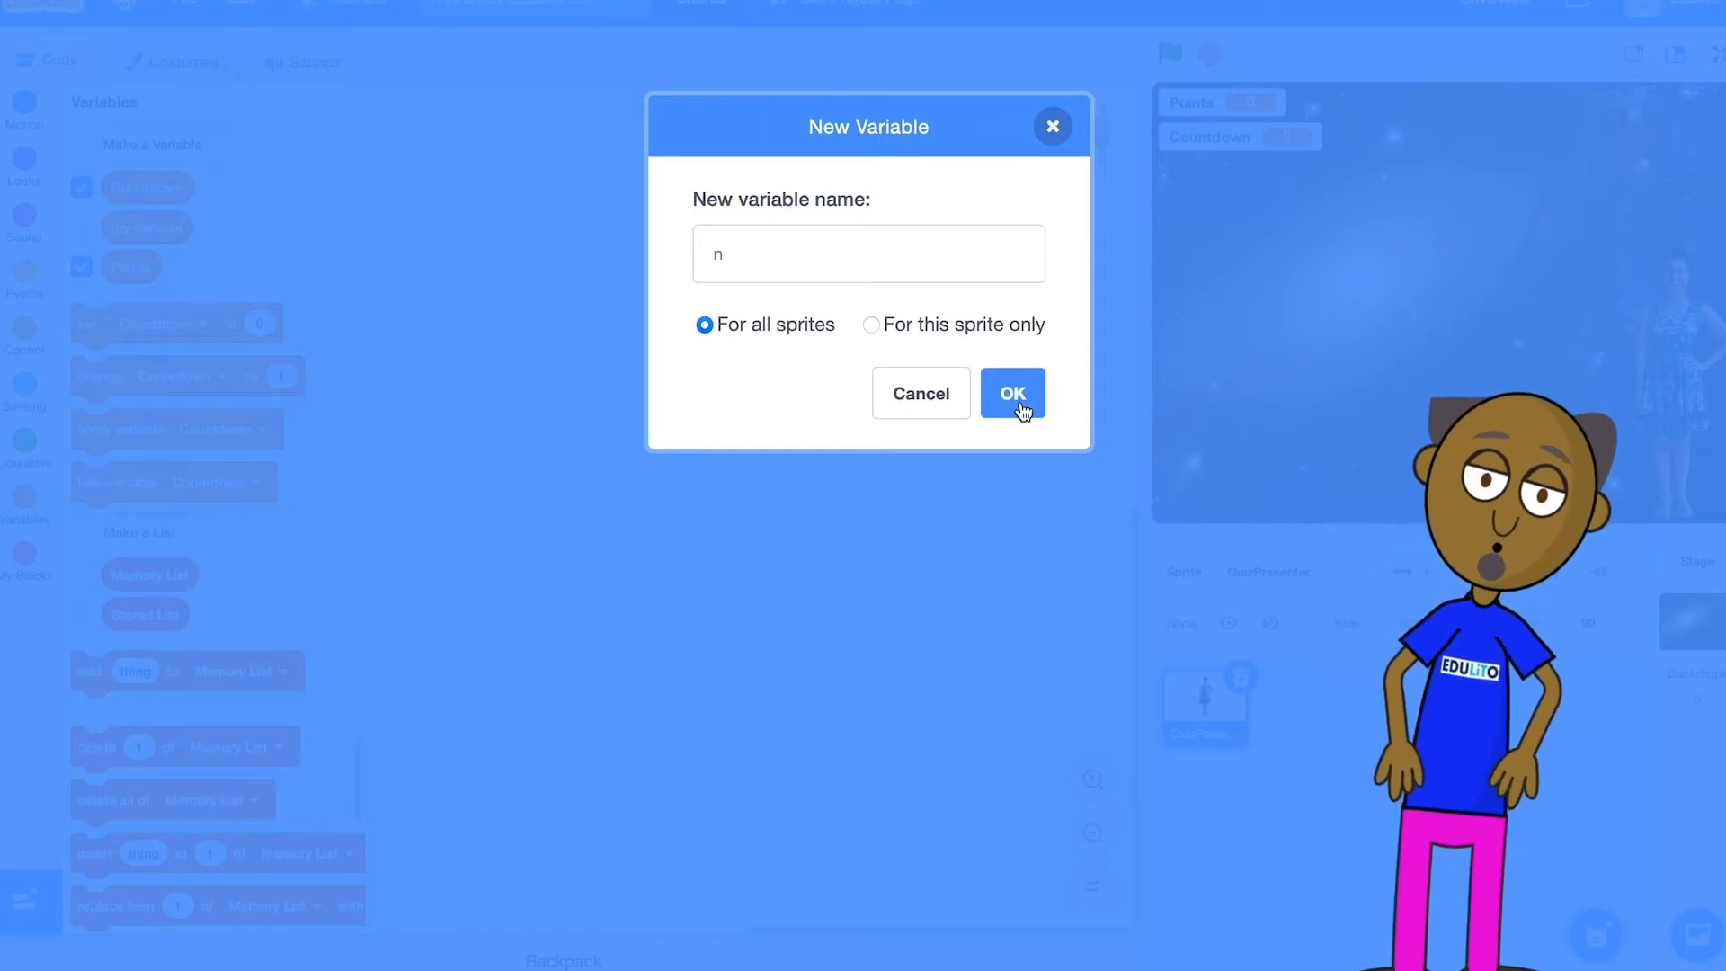
pyautogui.click(1009, 393)
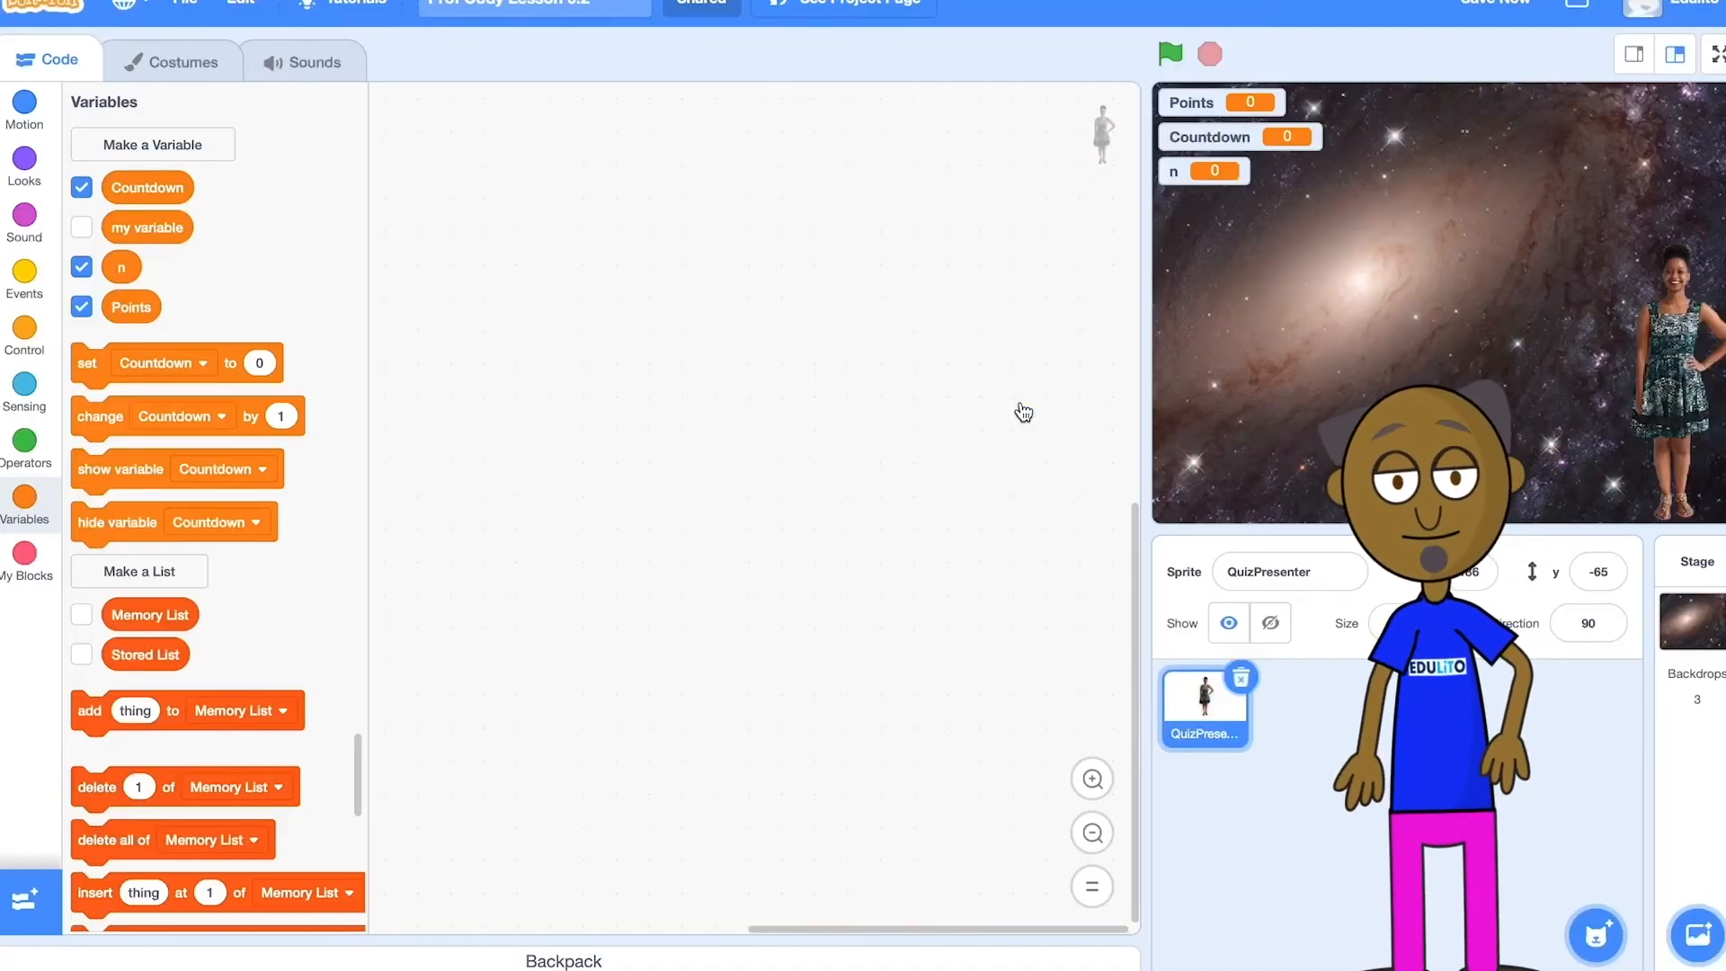
# Build a green-flag script that sets n to 1, then deletes all of Memory List.
pyautogui.click(23, 271)
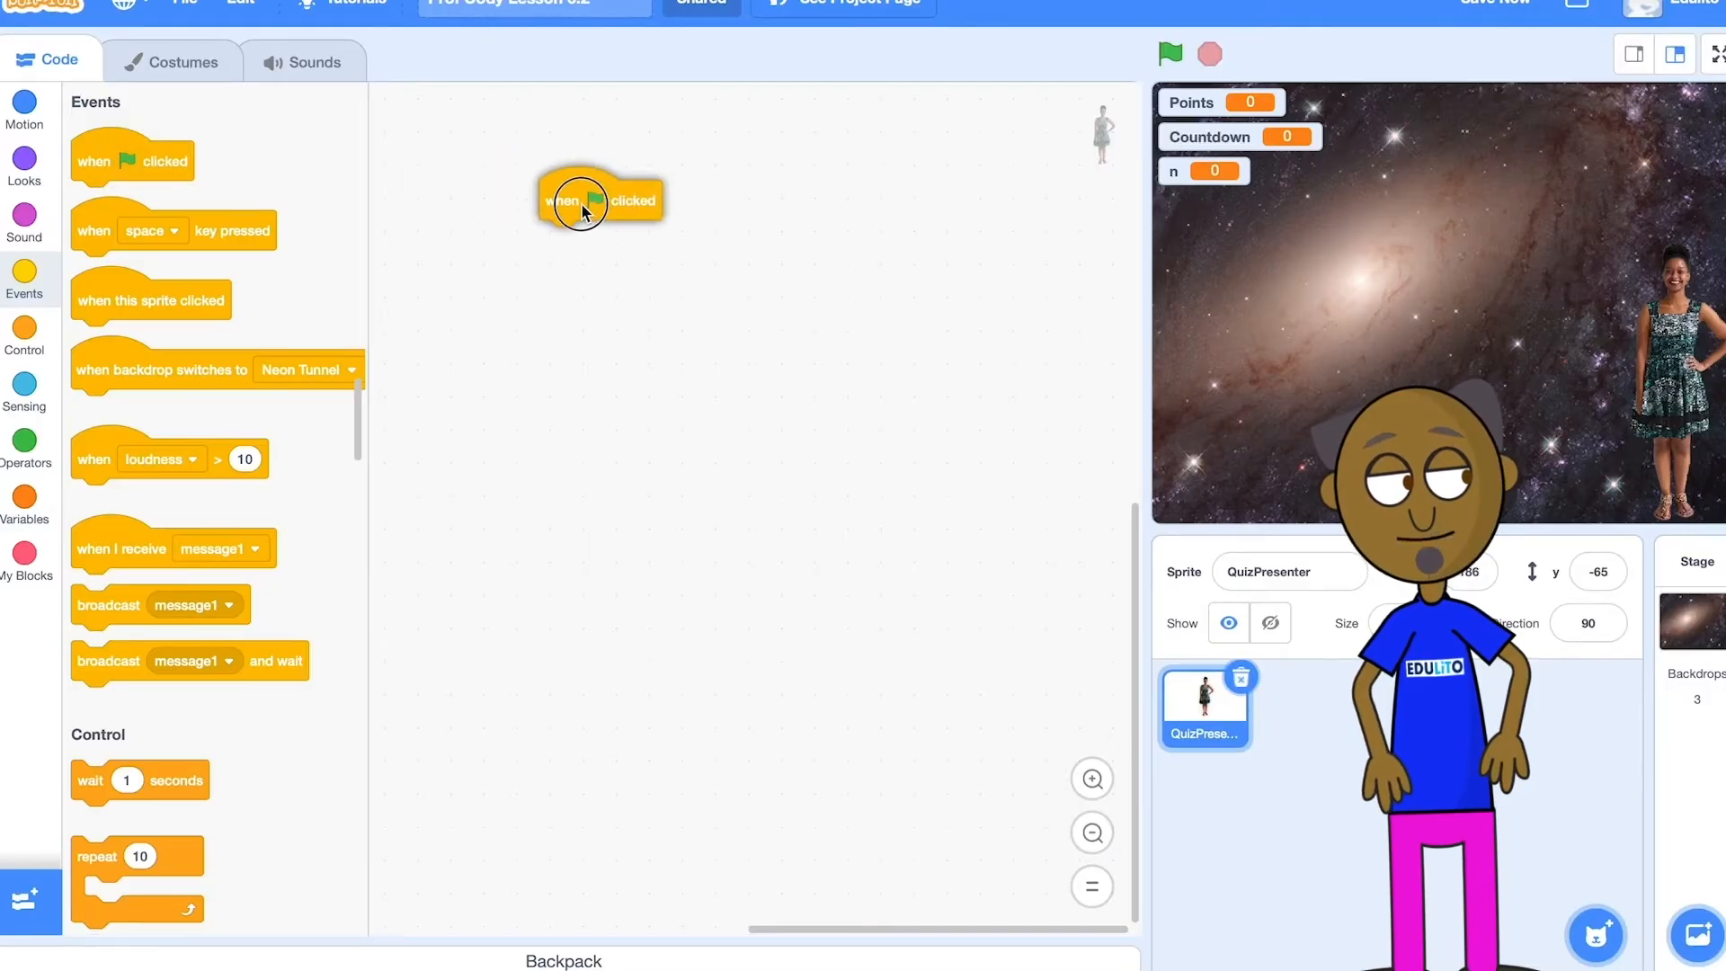
pyautogui.click(23, 507)
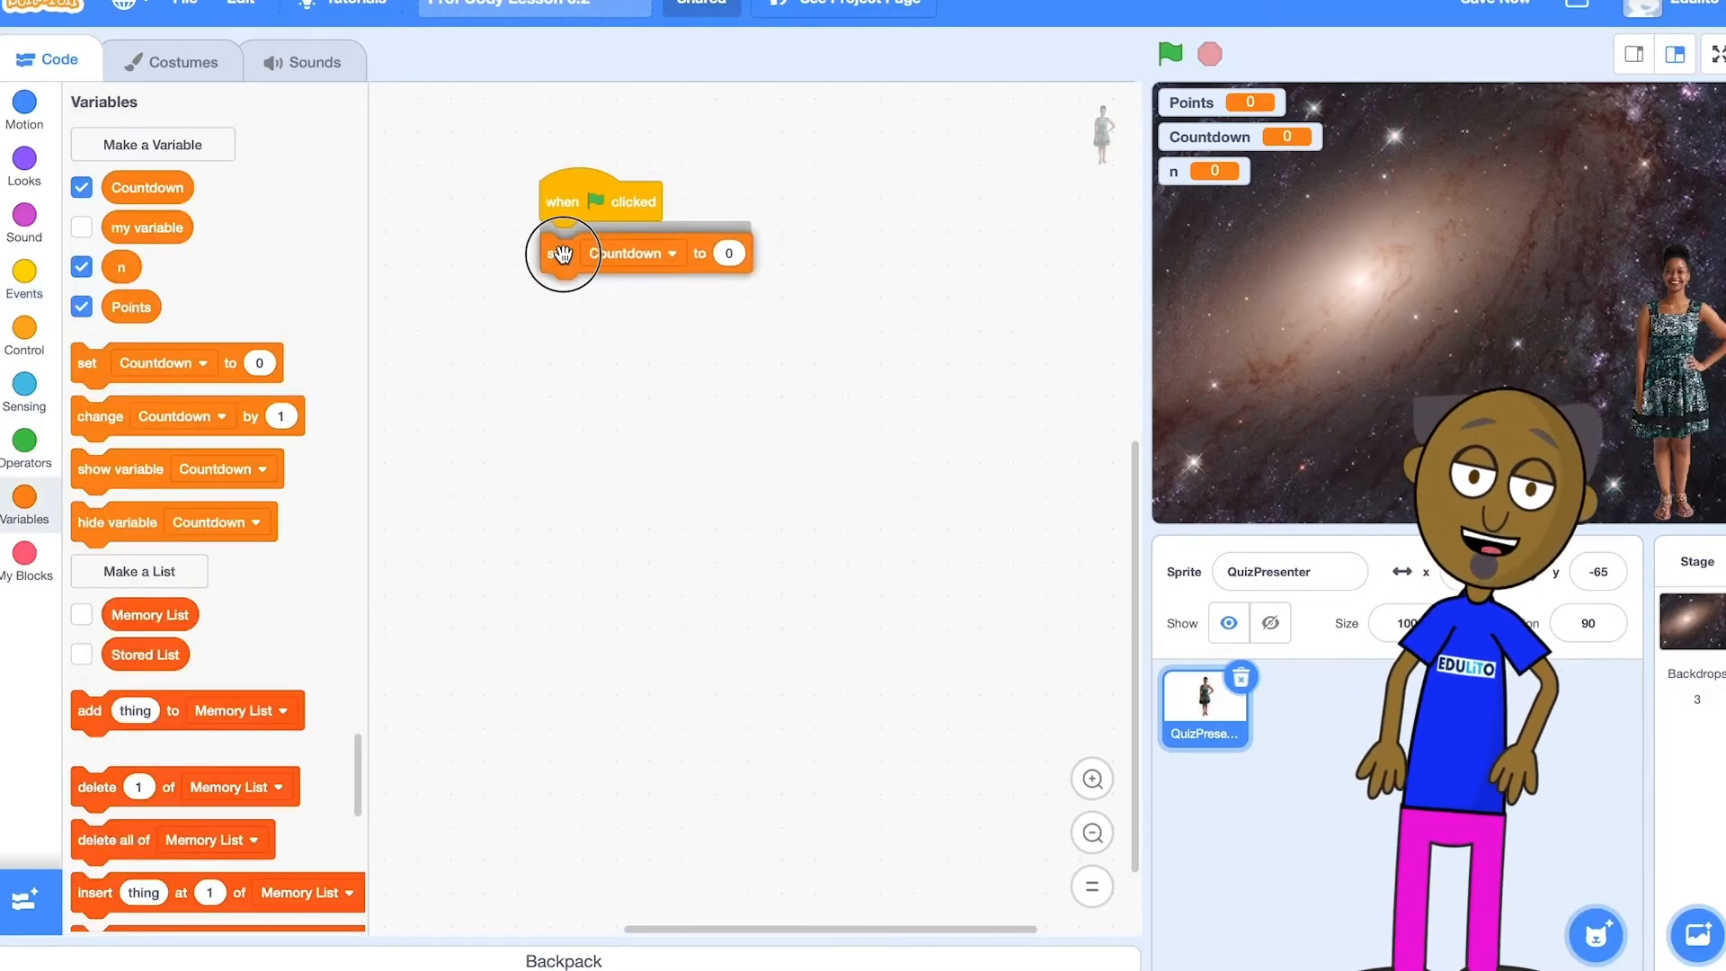
pyautogui.click(671, 250)
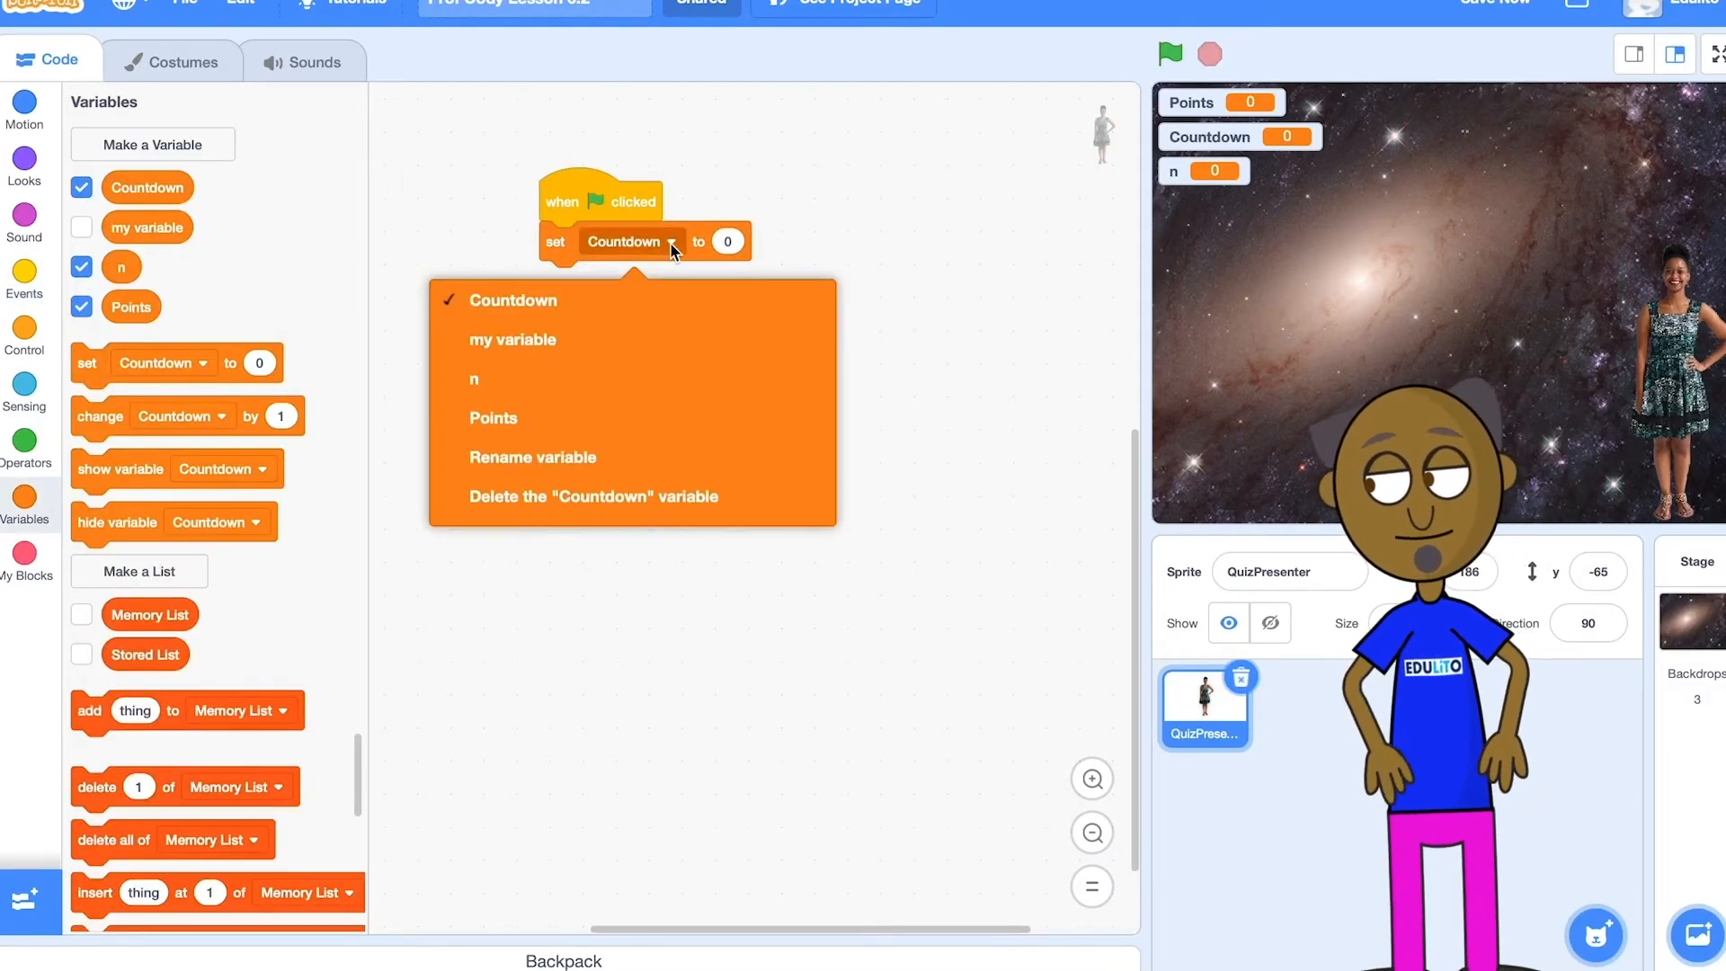
pyautogui.click(474, 379)
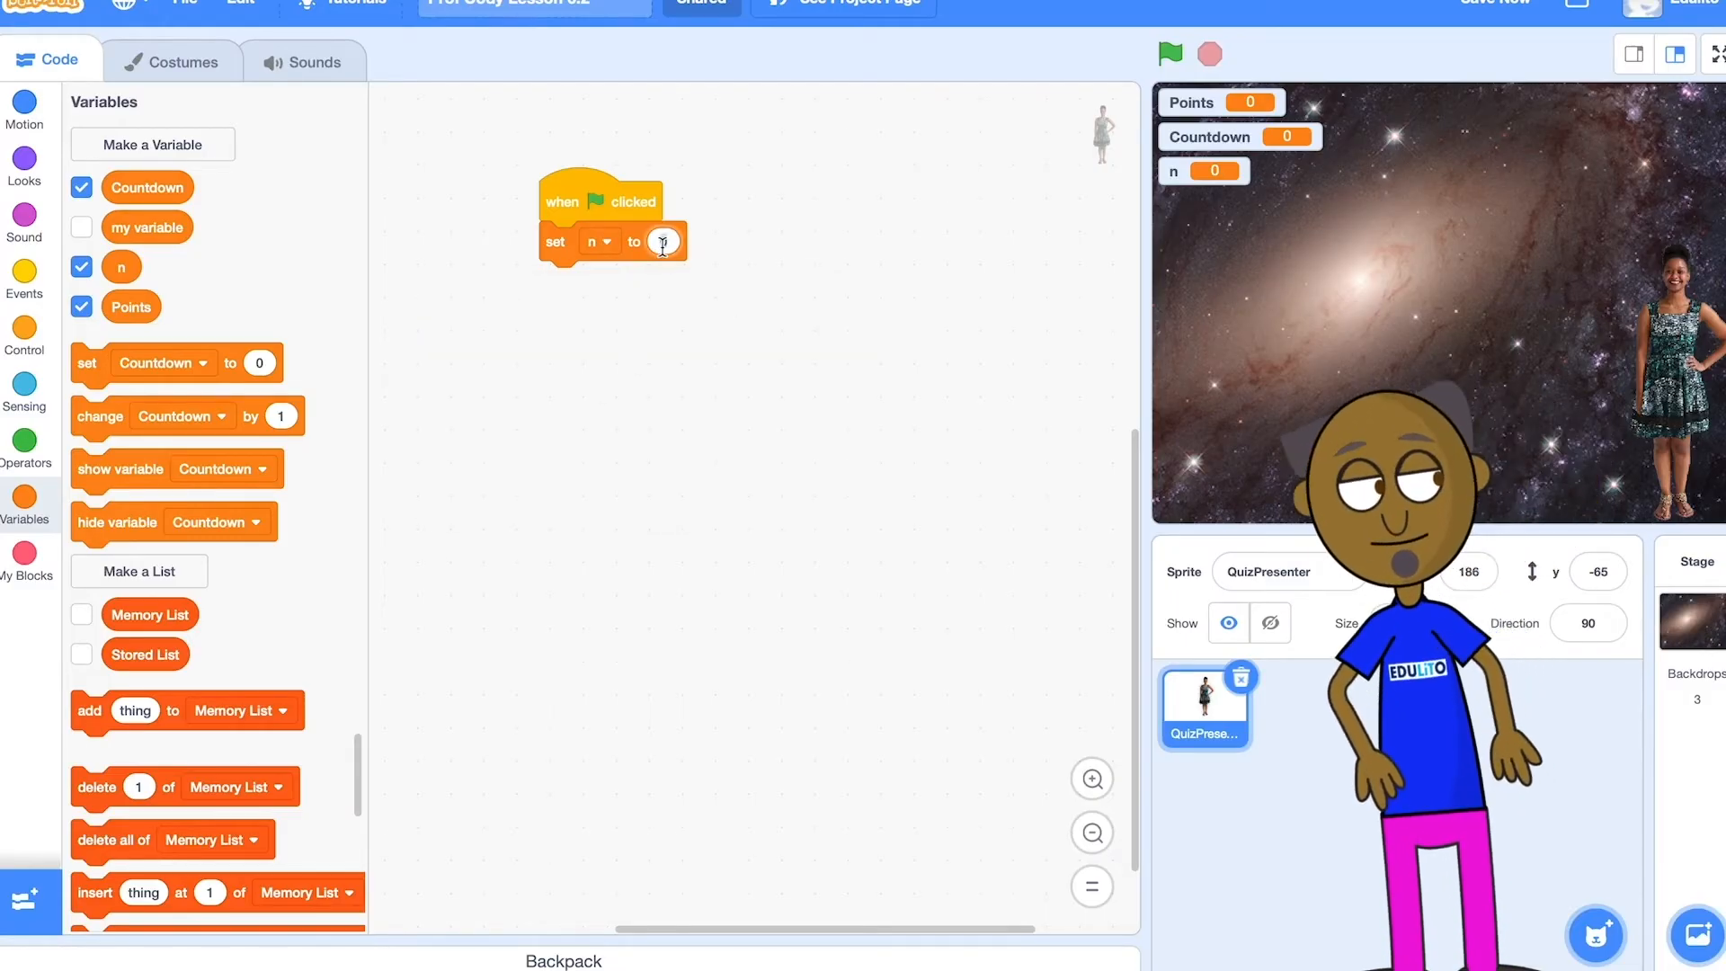
pyautogui.click(663, 241)
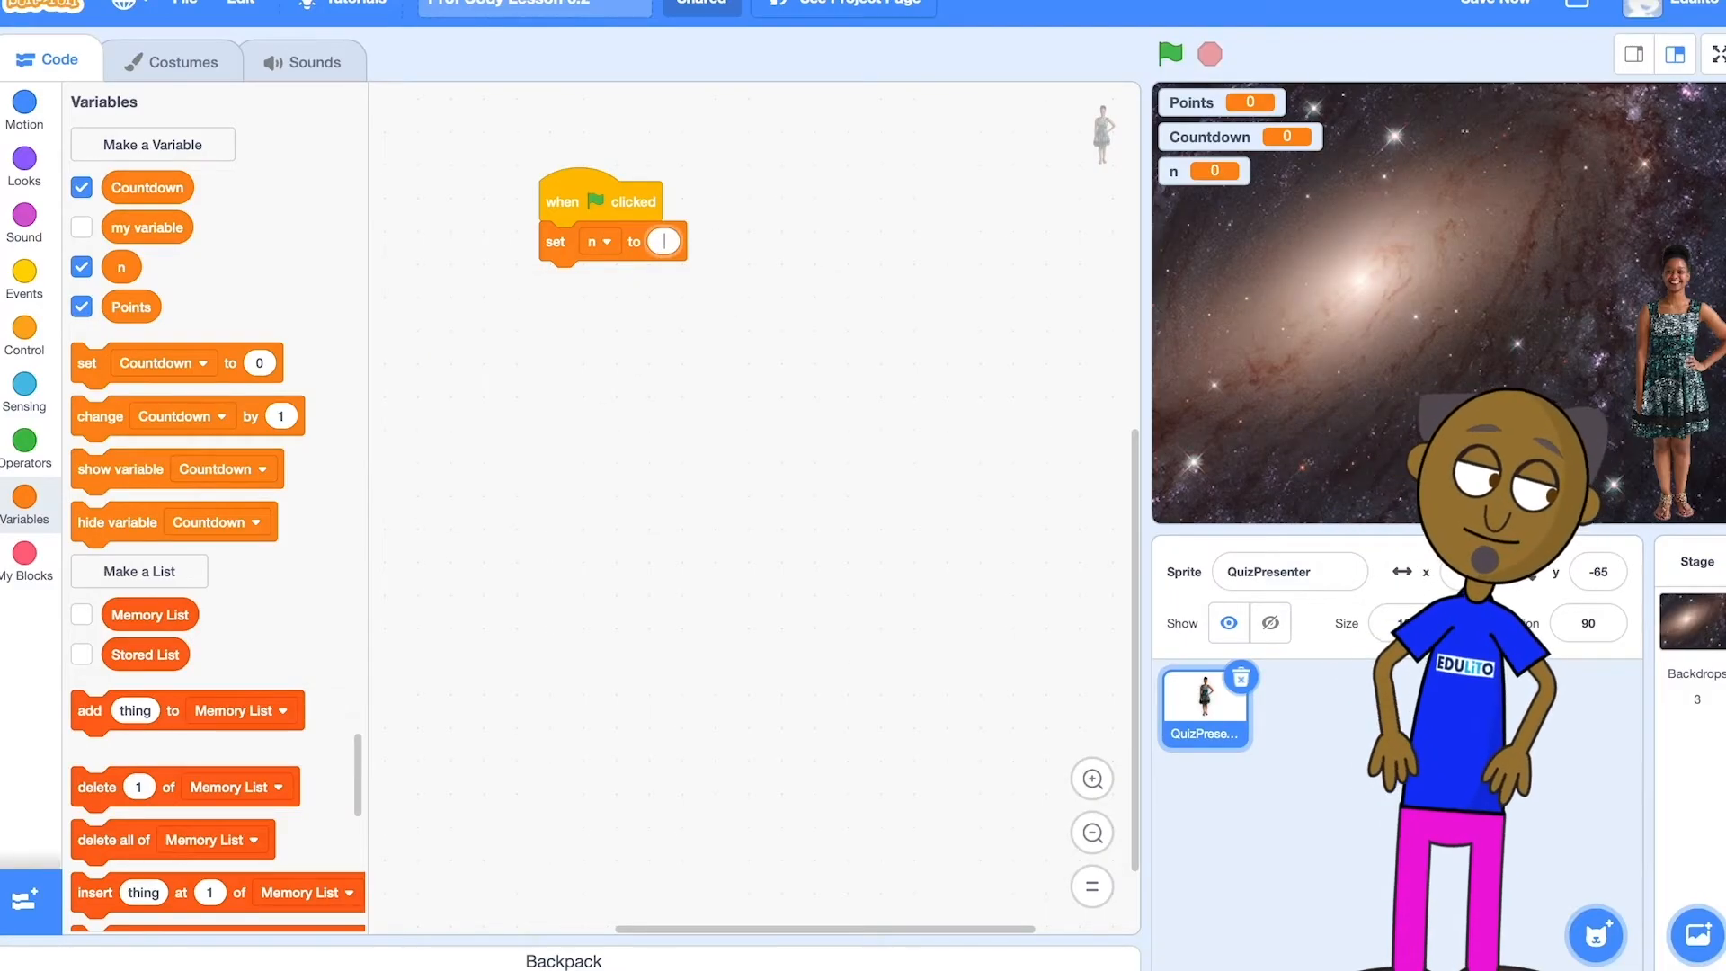
pyautogui.write('1')
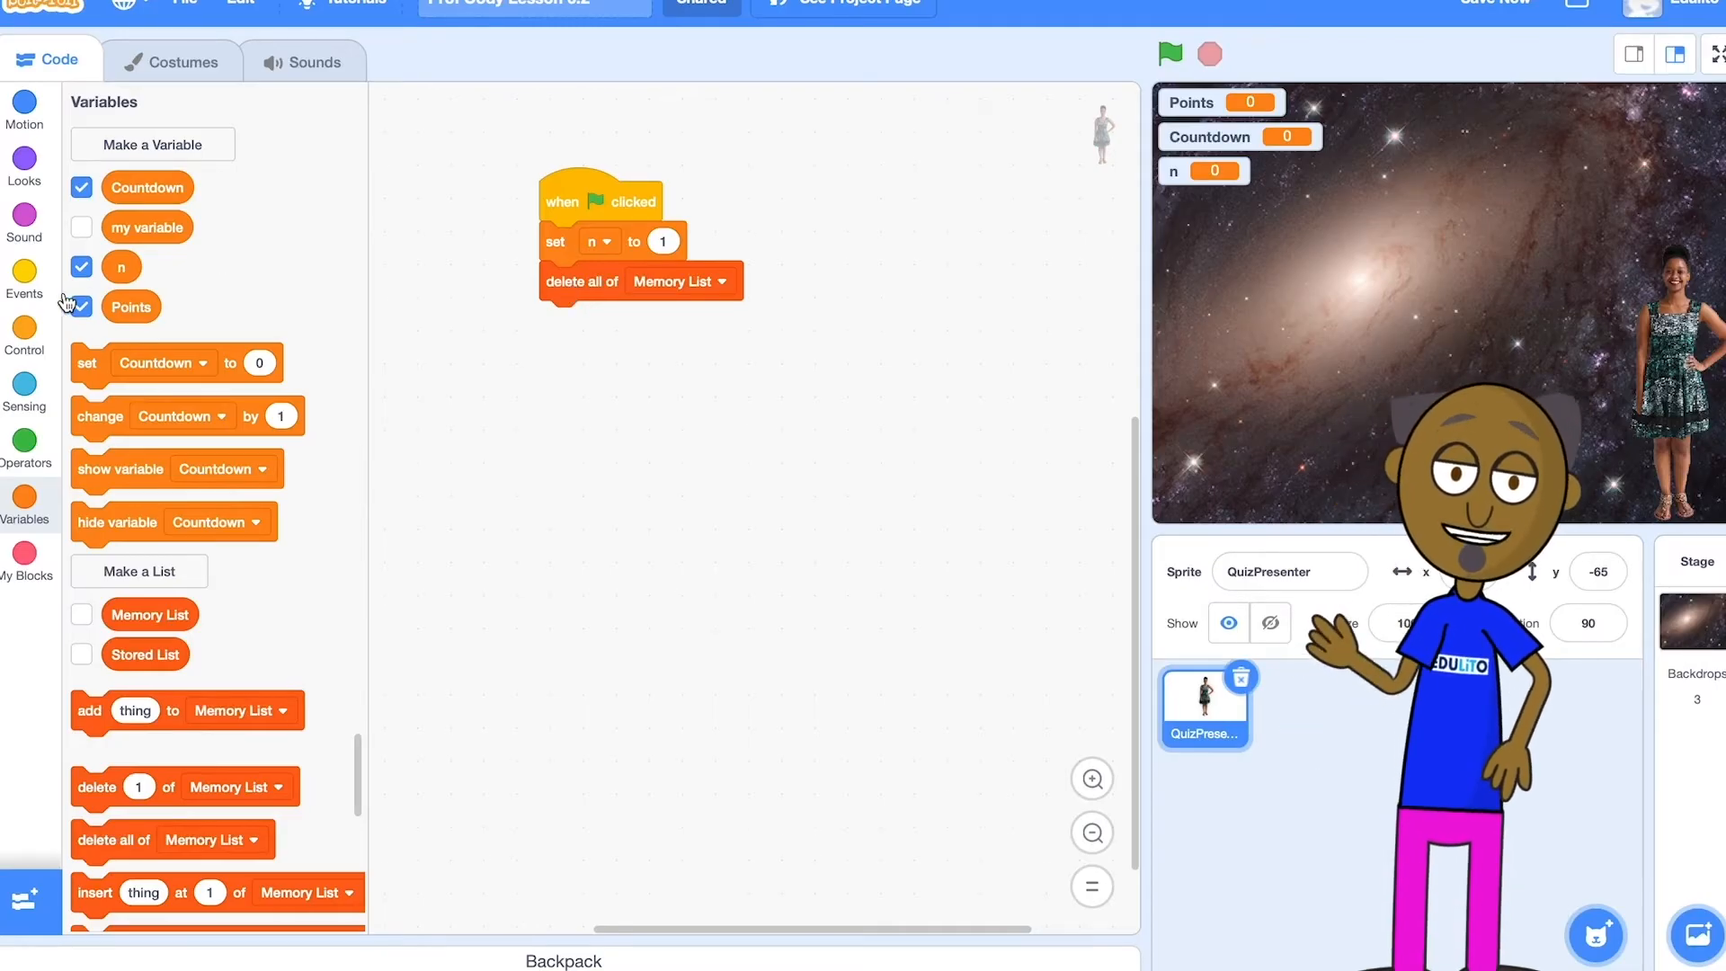
# Attach a repeat loop that runs 'length of Stored List' times.
pyautogui.click(24, 335)
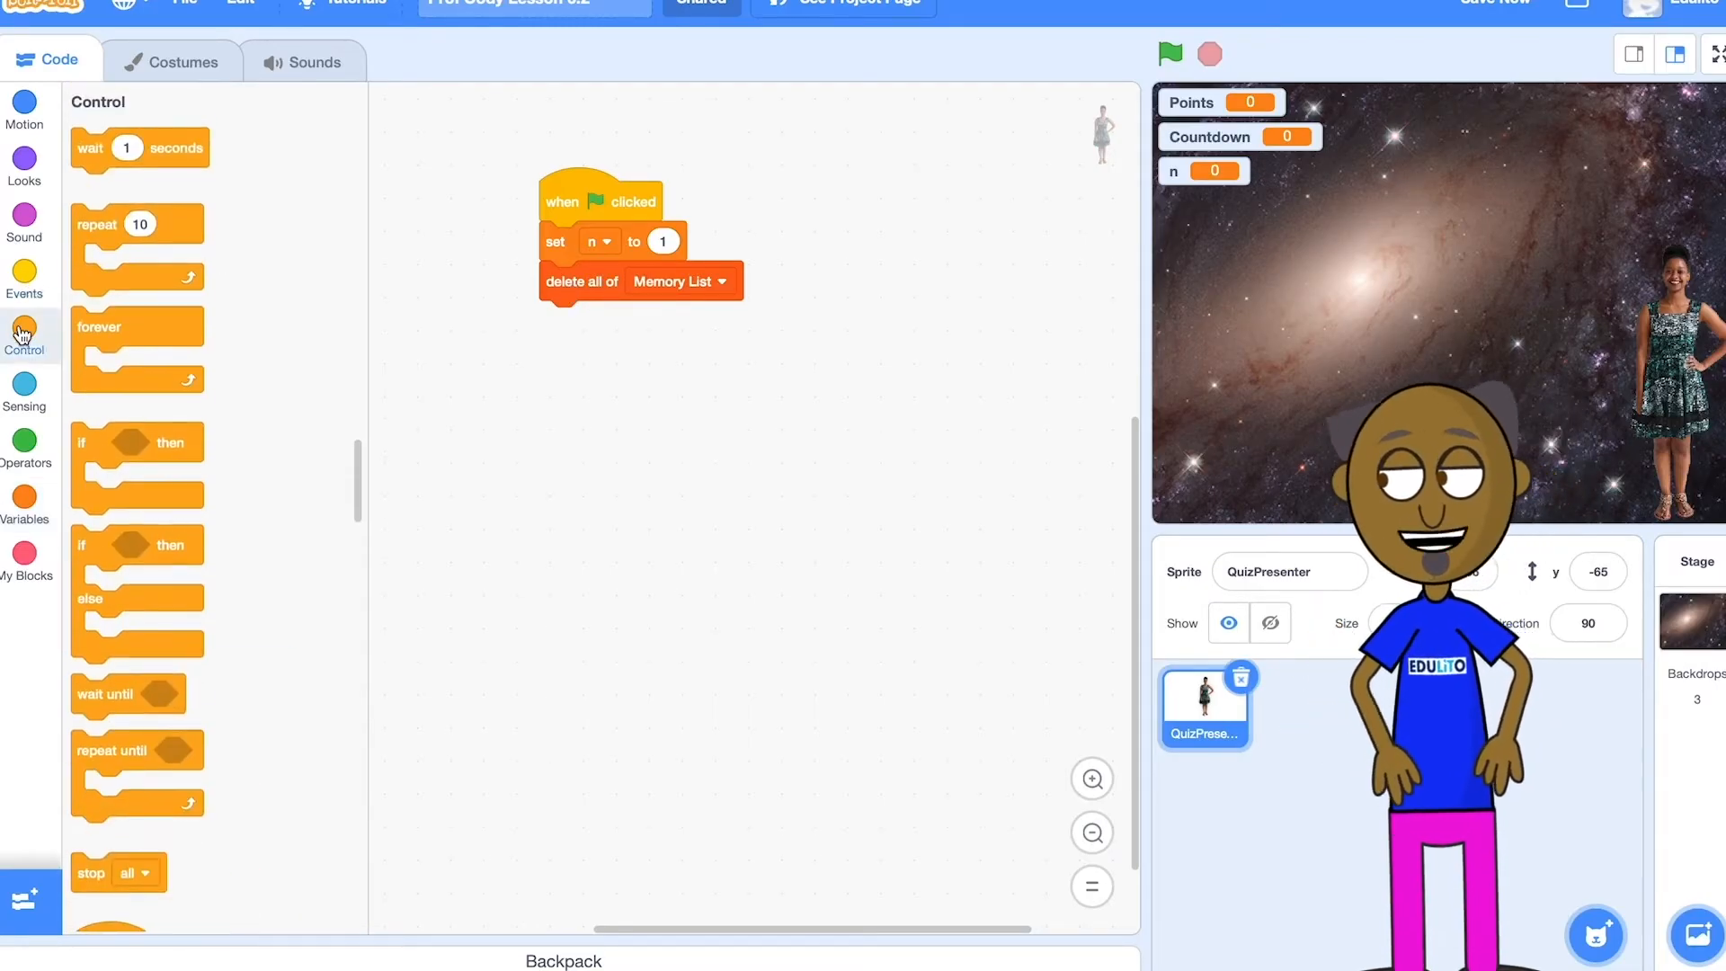
pyautogui.moveTo(137, 224); pyautogui.dragTo(518, 349)
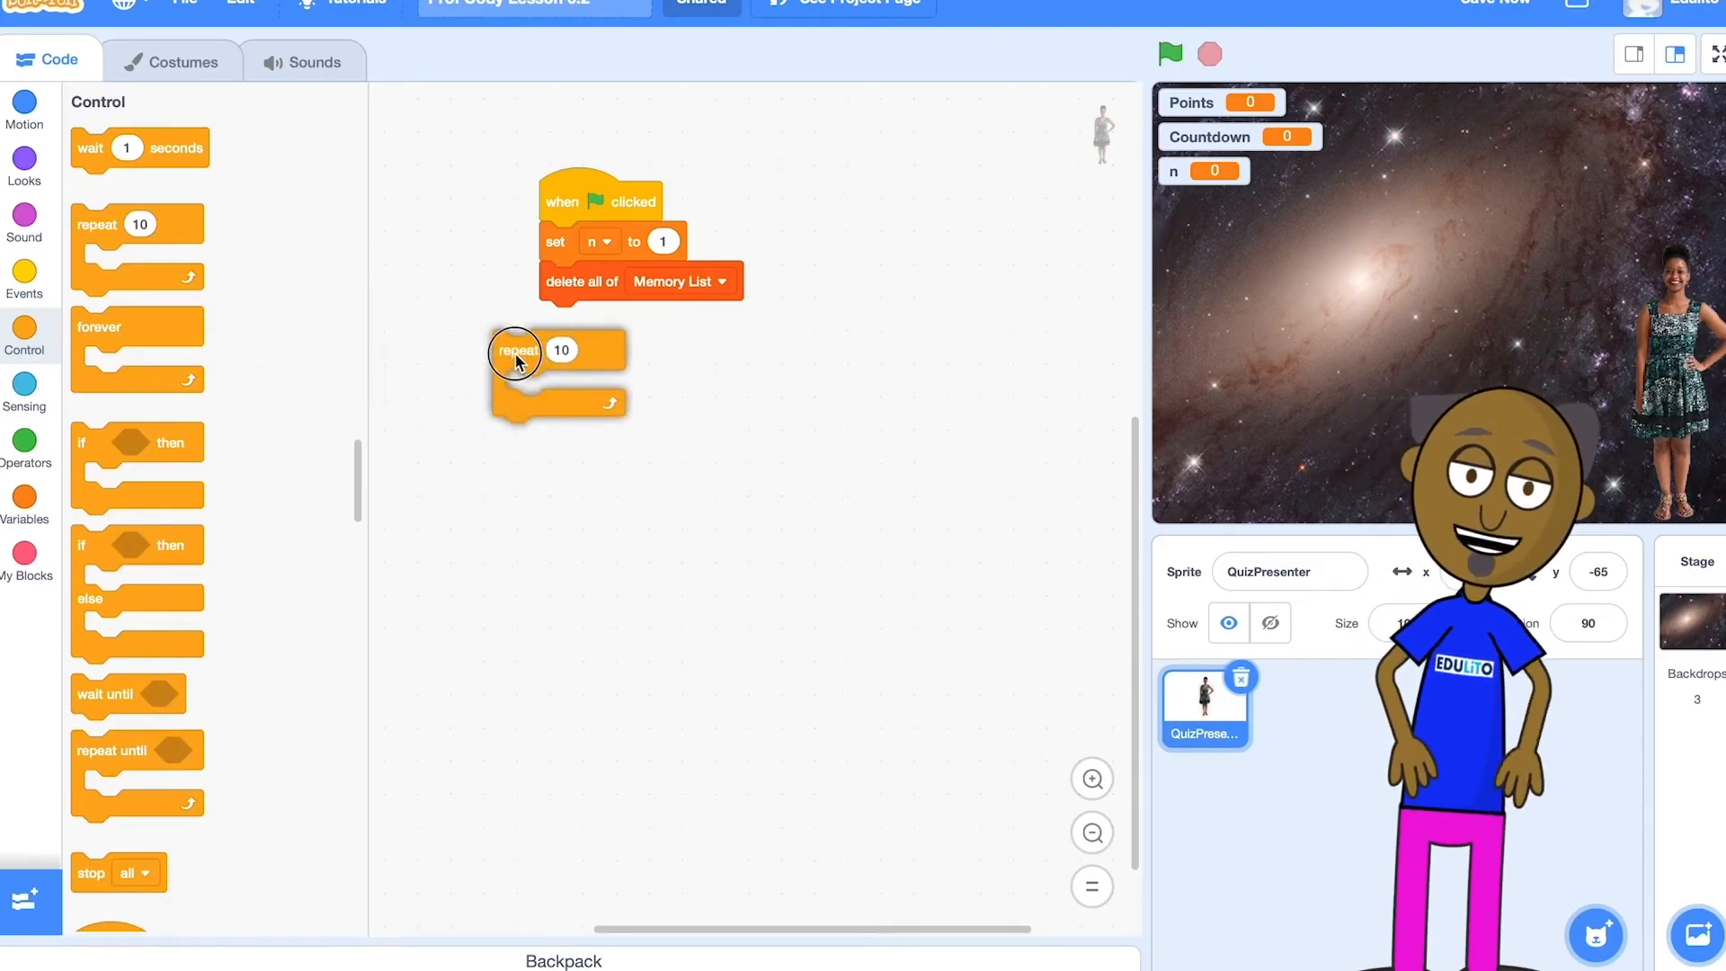
pyautogui.moveTo(518, 350); pyautogui.dragTo(564, 320)
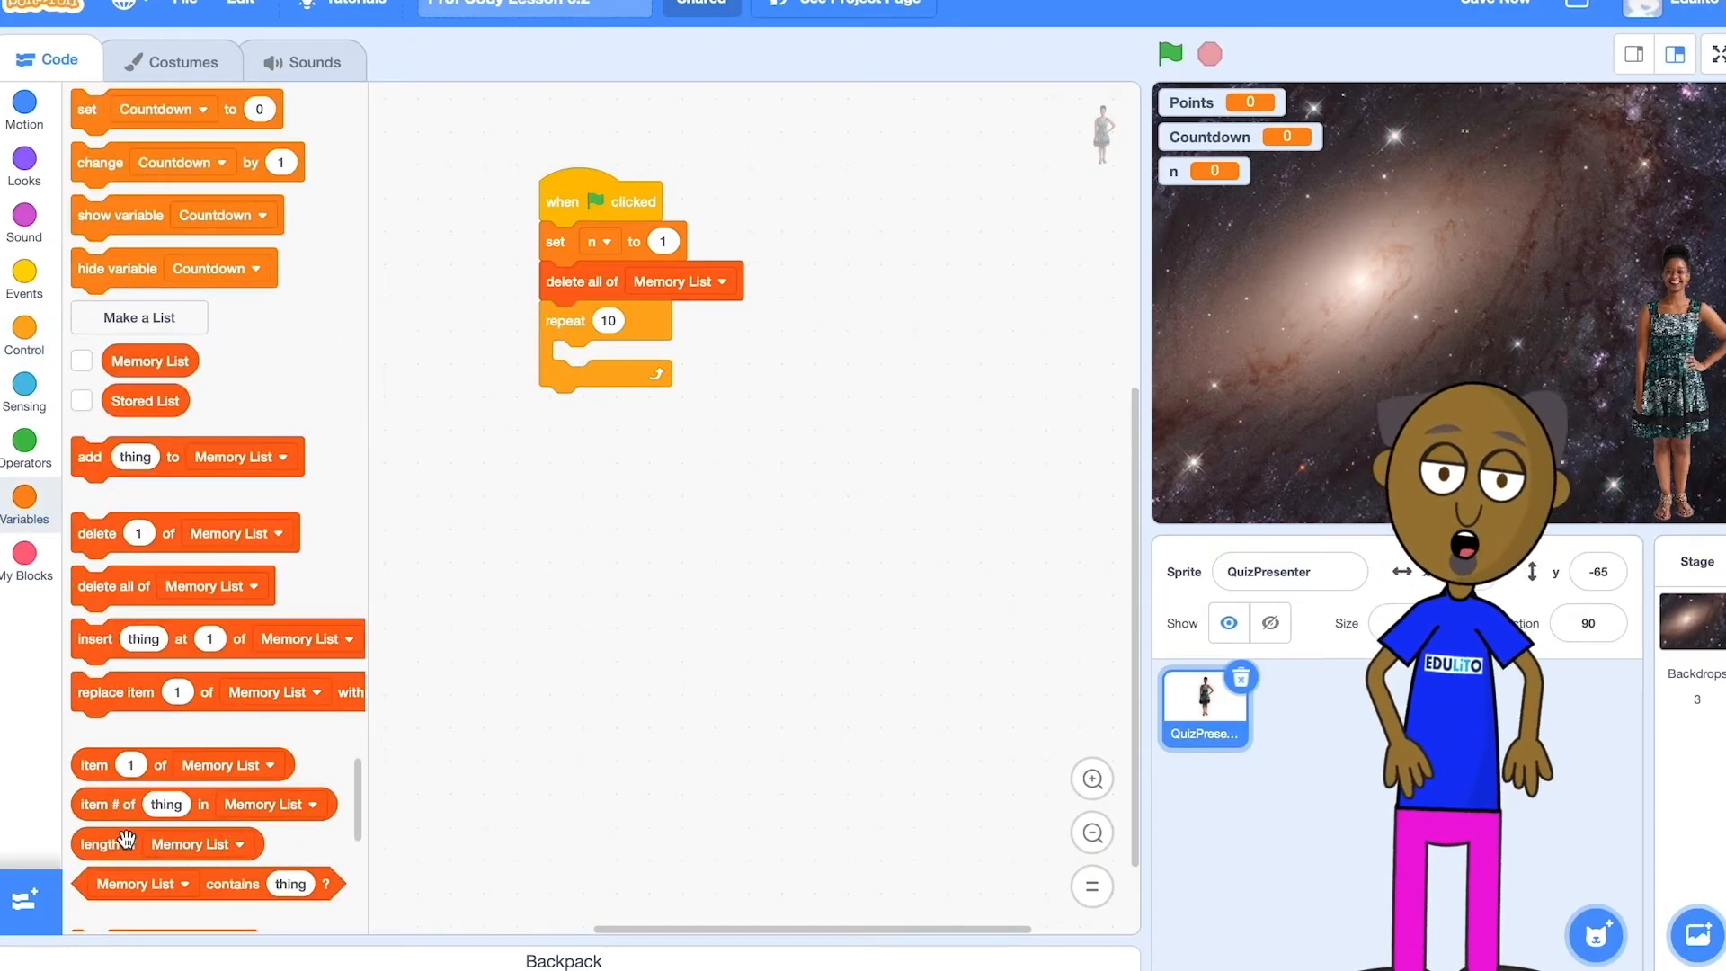
pyautogui.moveTo(154, 842); pyautogui.dragTo(627, 326)
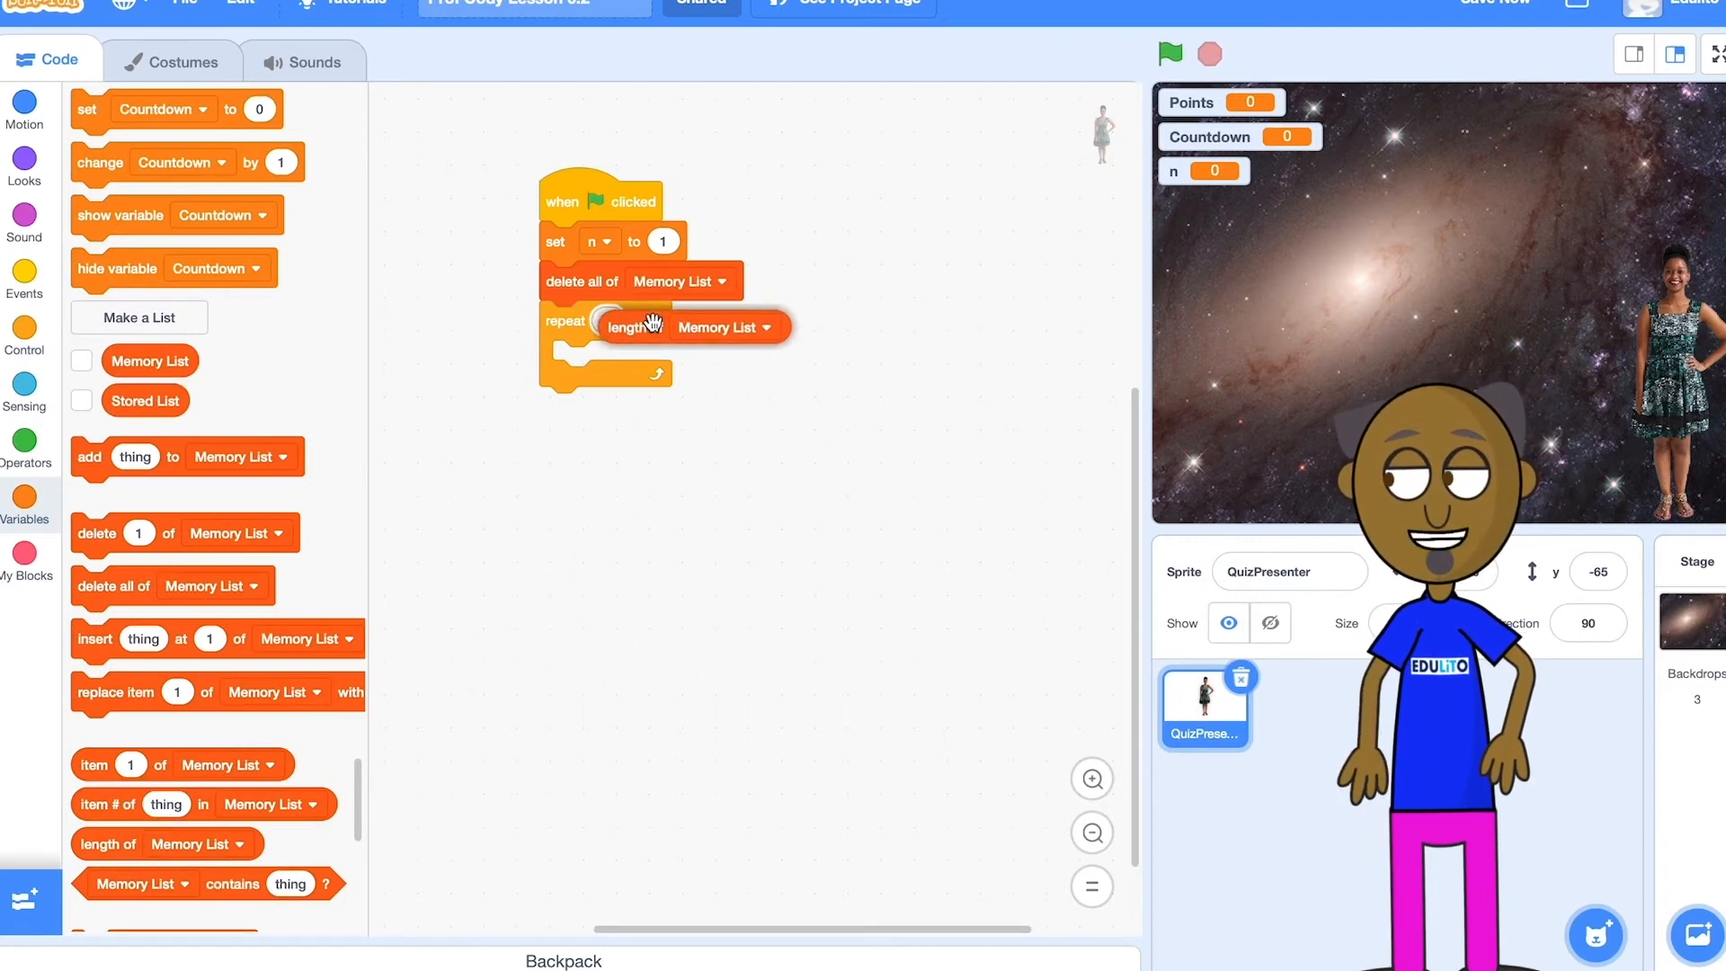
pyautogui.click(769, 320)
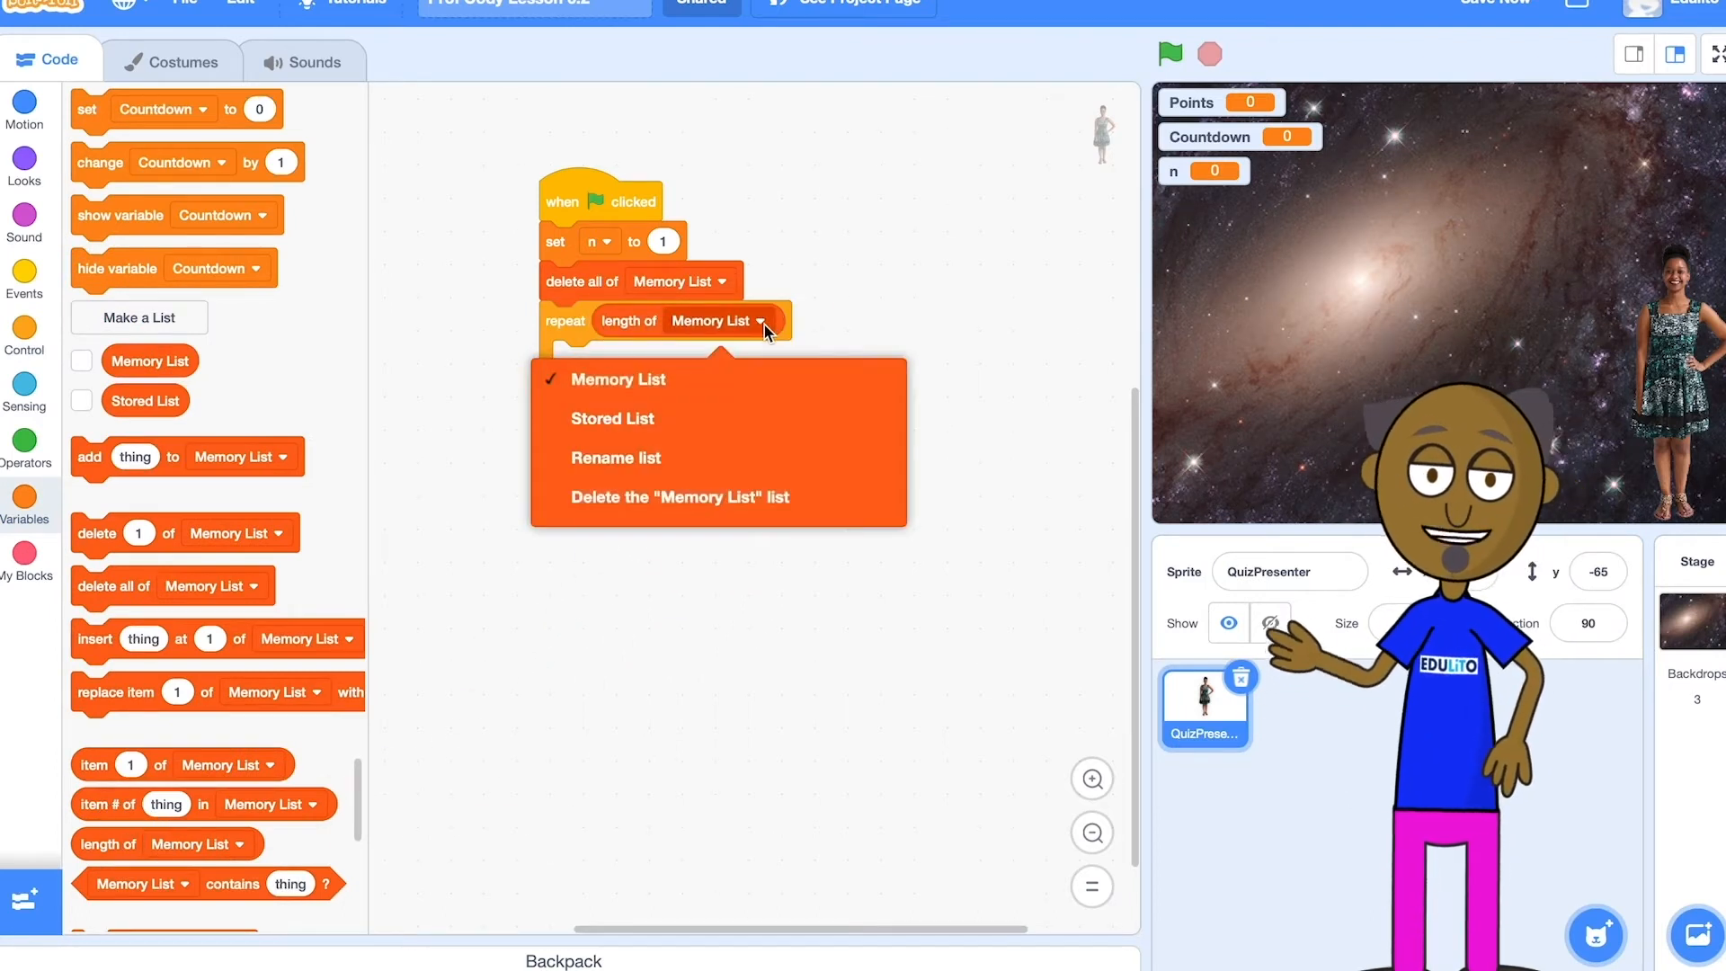
pyautogui.click(612, 418)
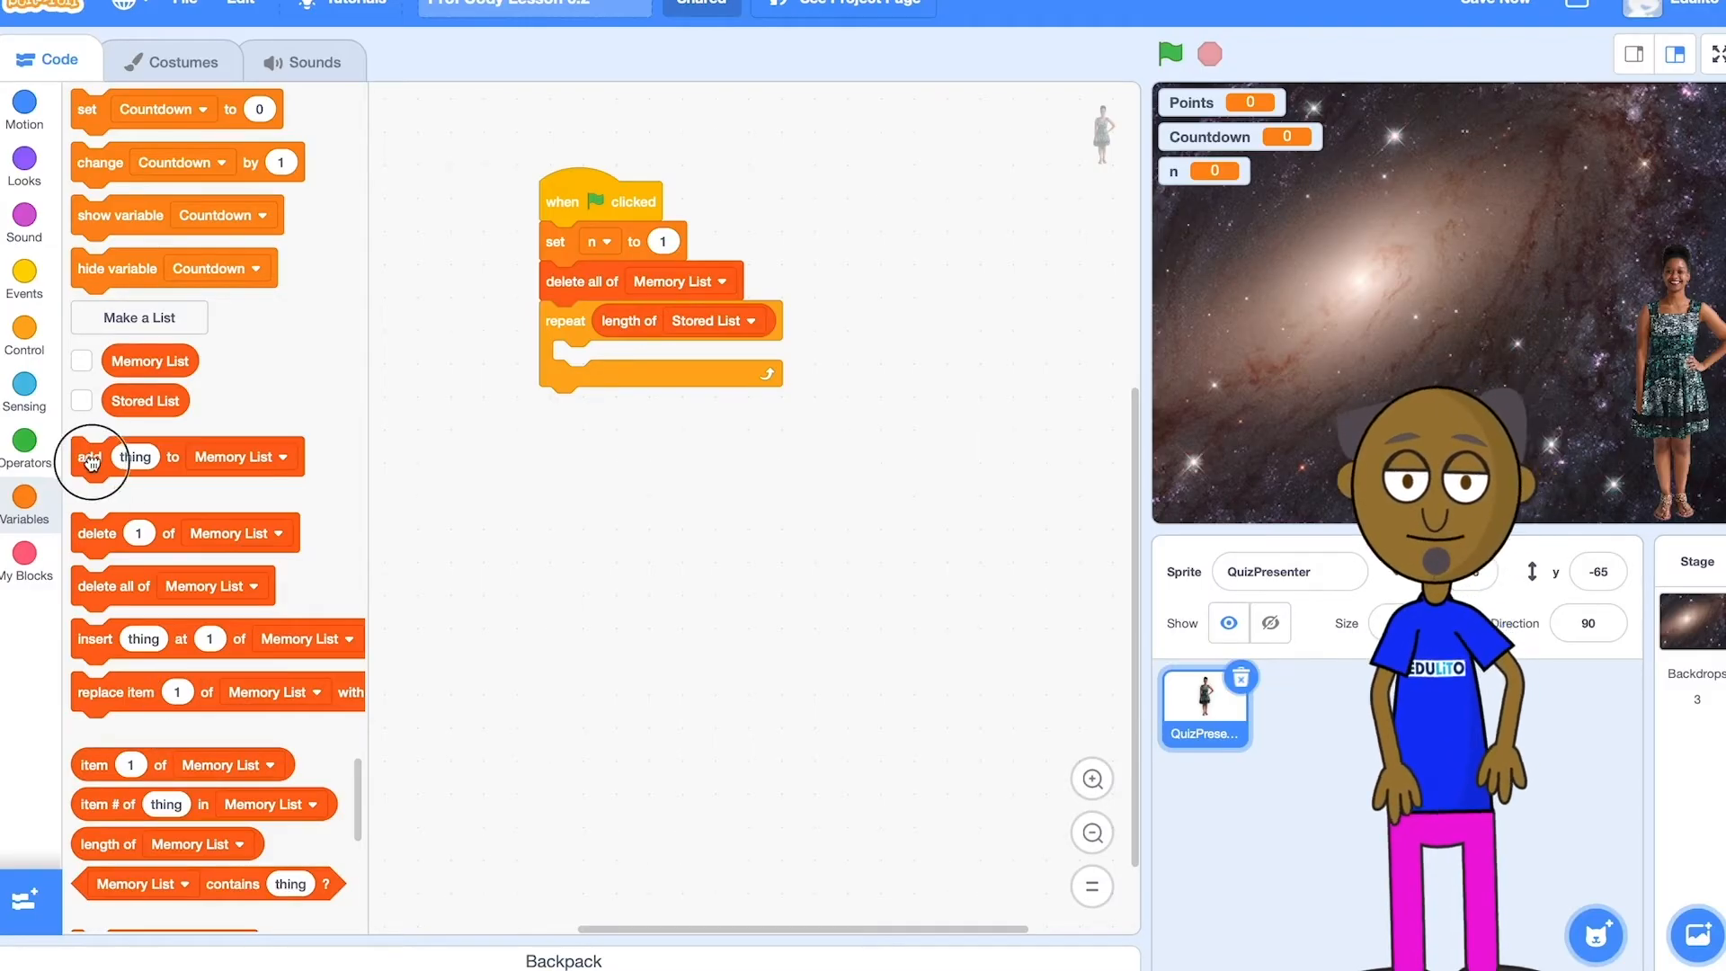
# Inside the loop, add item n of Stored List to Memory List and change n by 1.
pyautogui.moveTo(93, 456); pyautogui.dragTo(594, 359)
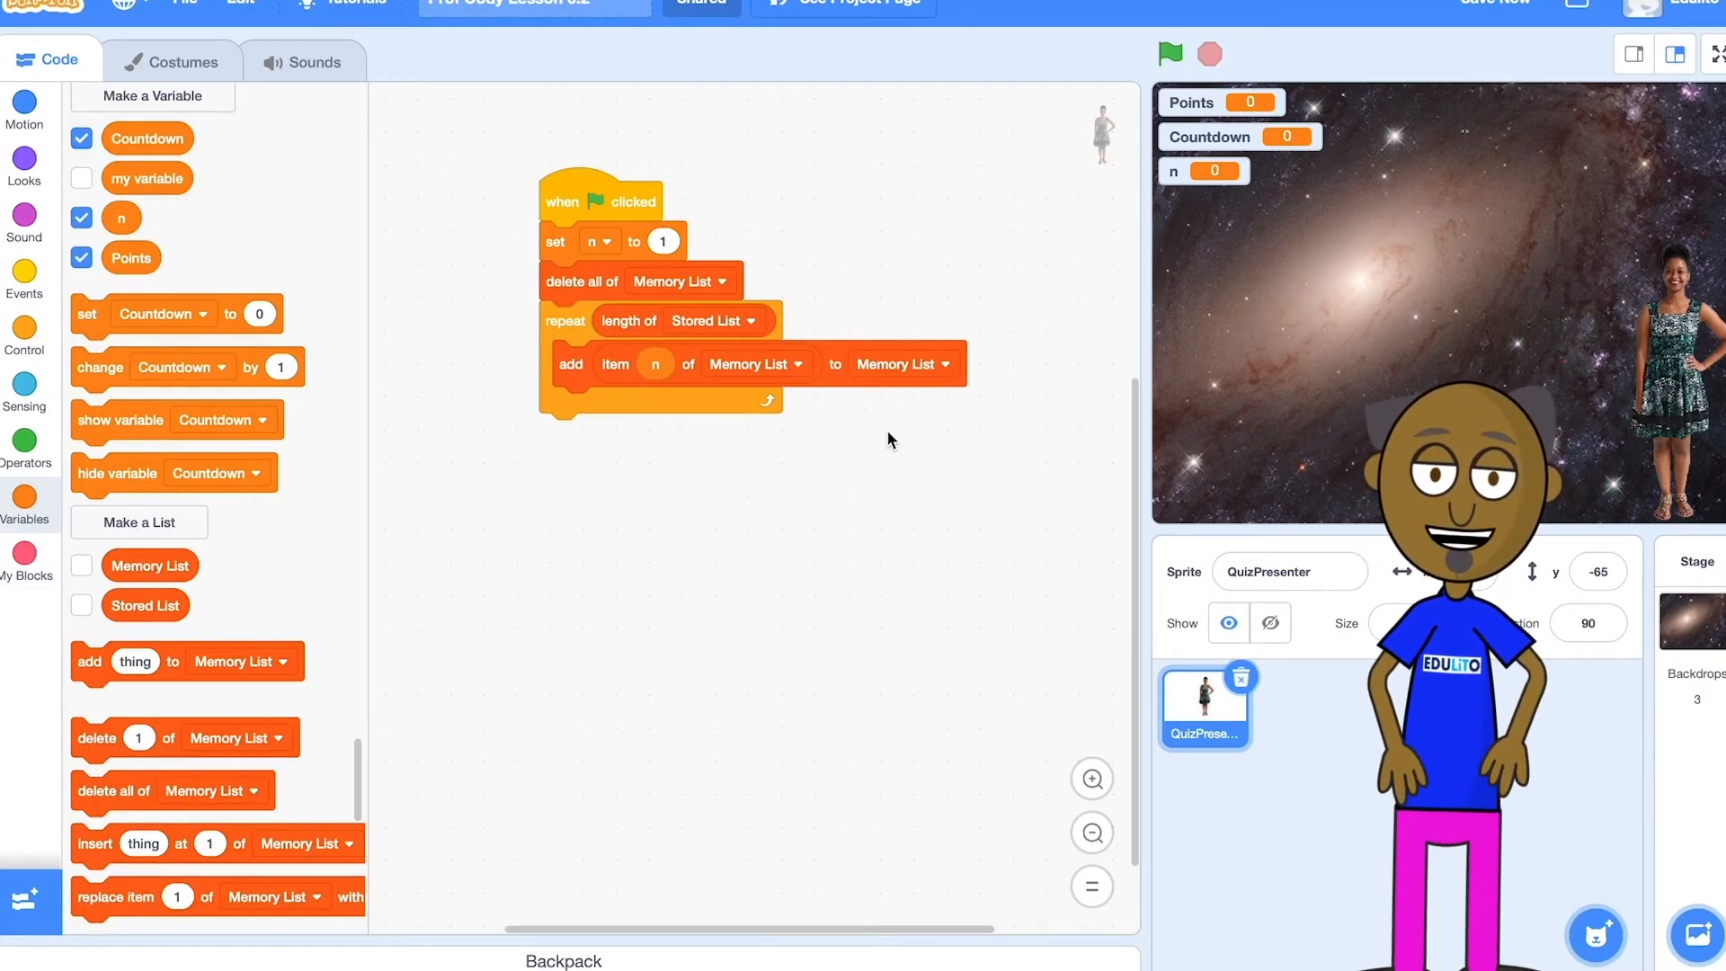
pyautogui.click(755, 363)
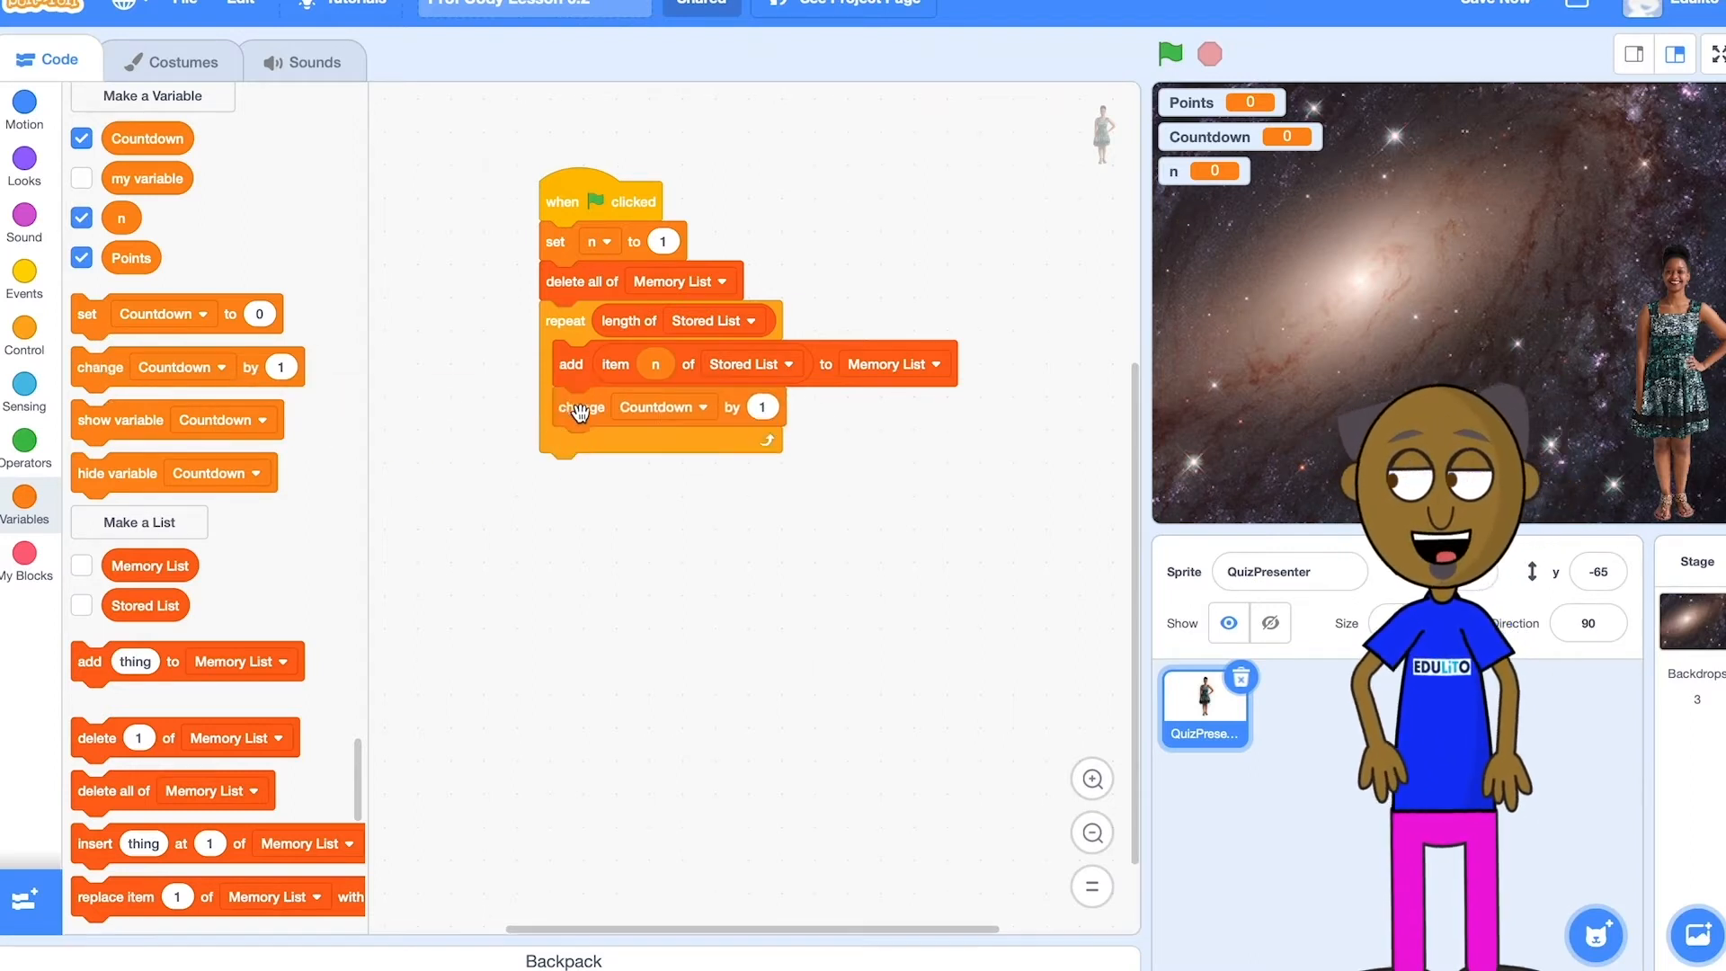
pyautogui.click(662, 407)
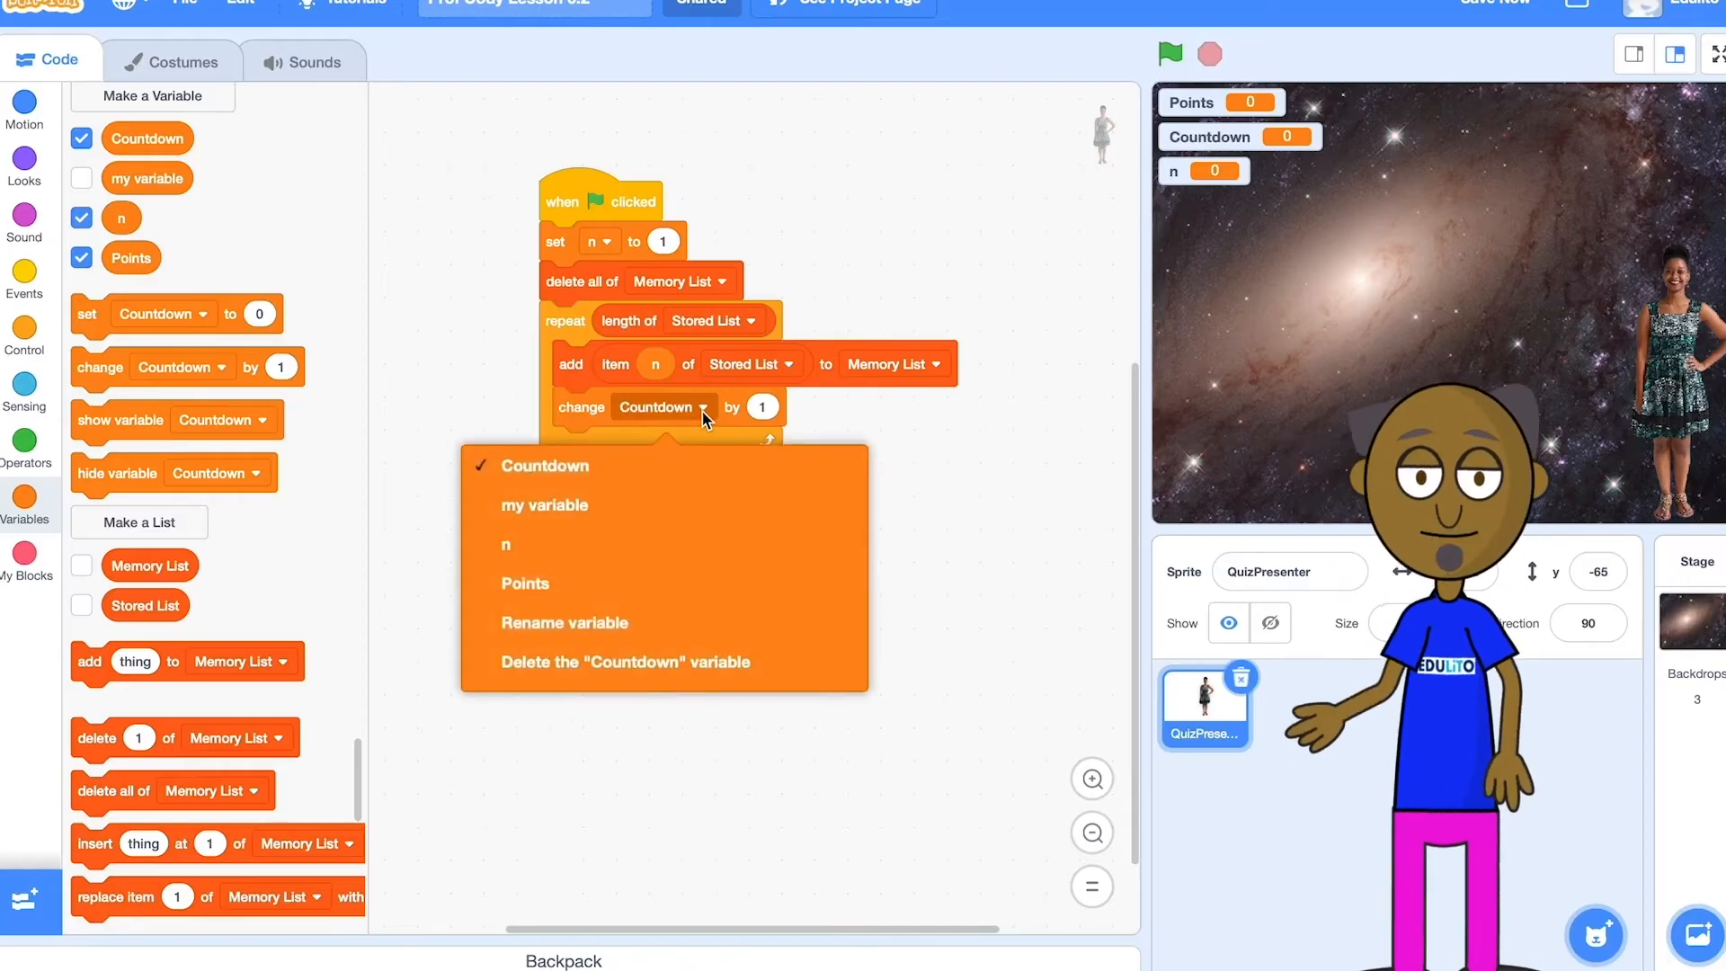
pyautogui.click(505, 543)
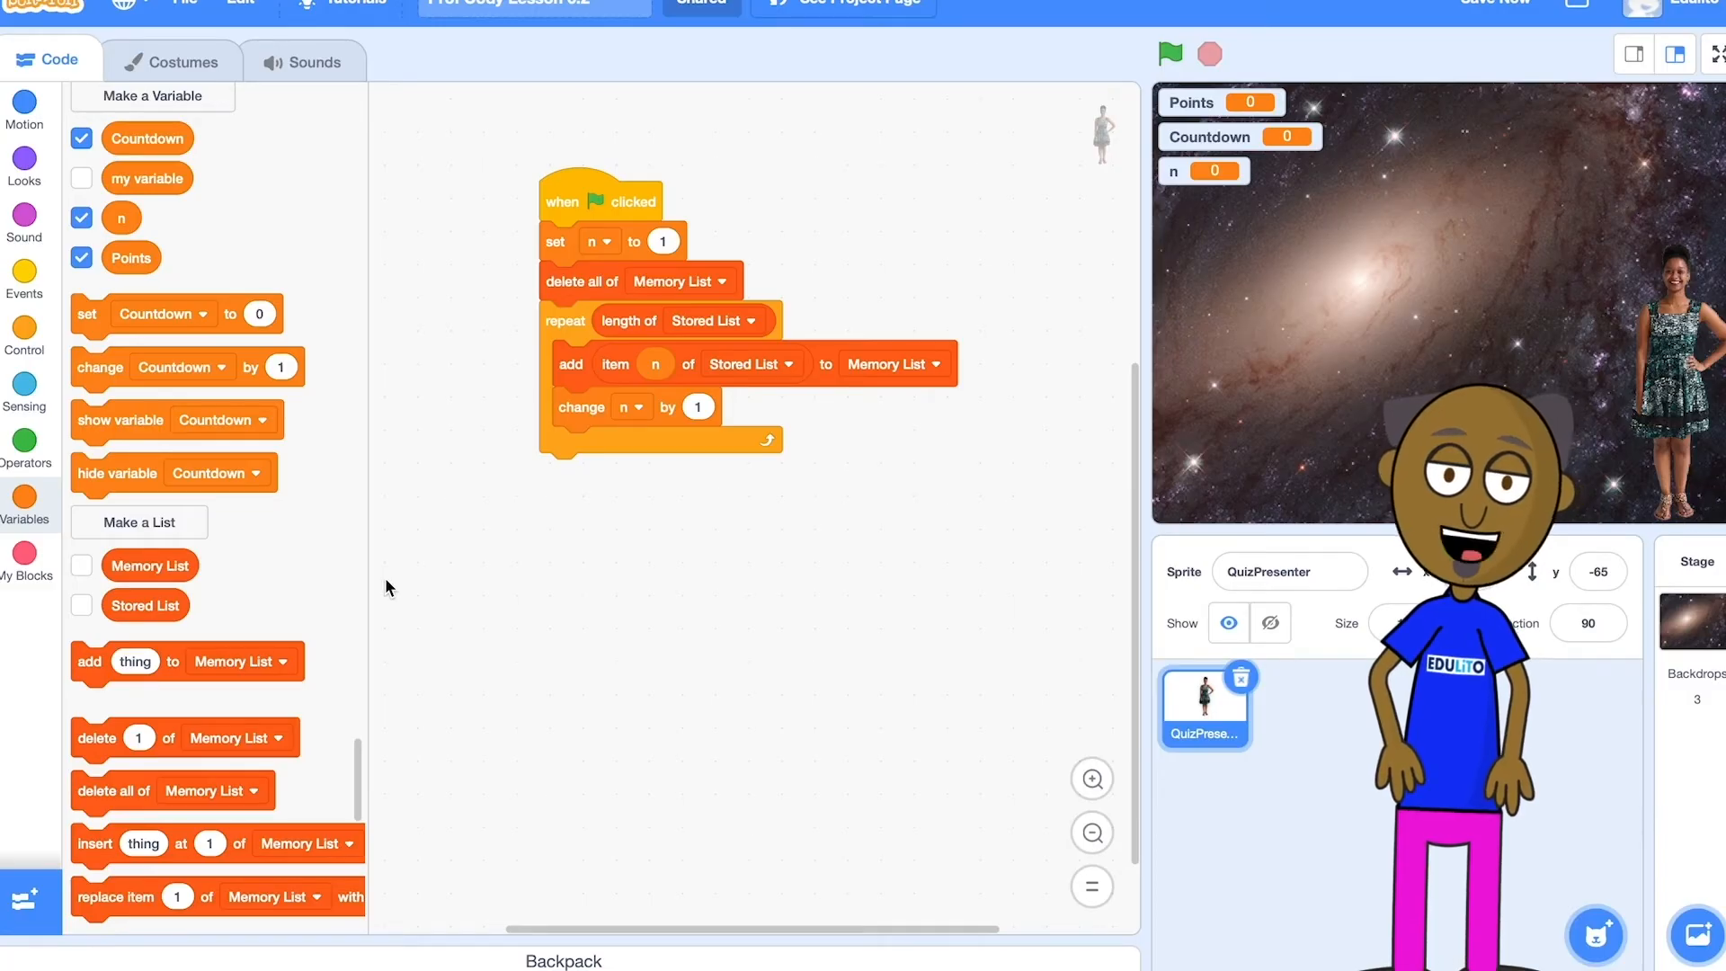
pyautogui.scroll(-3)
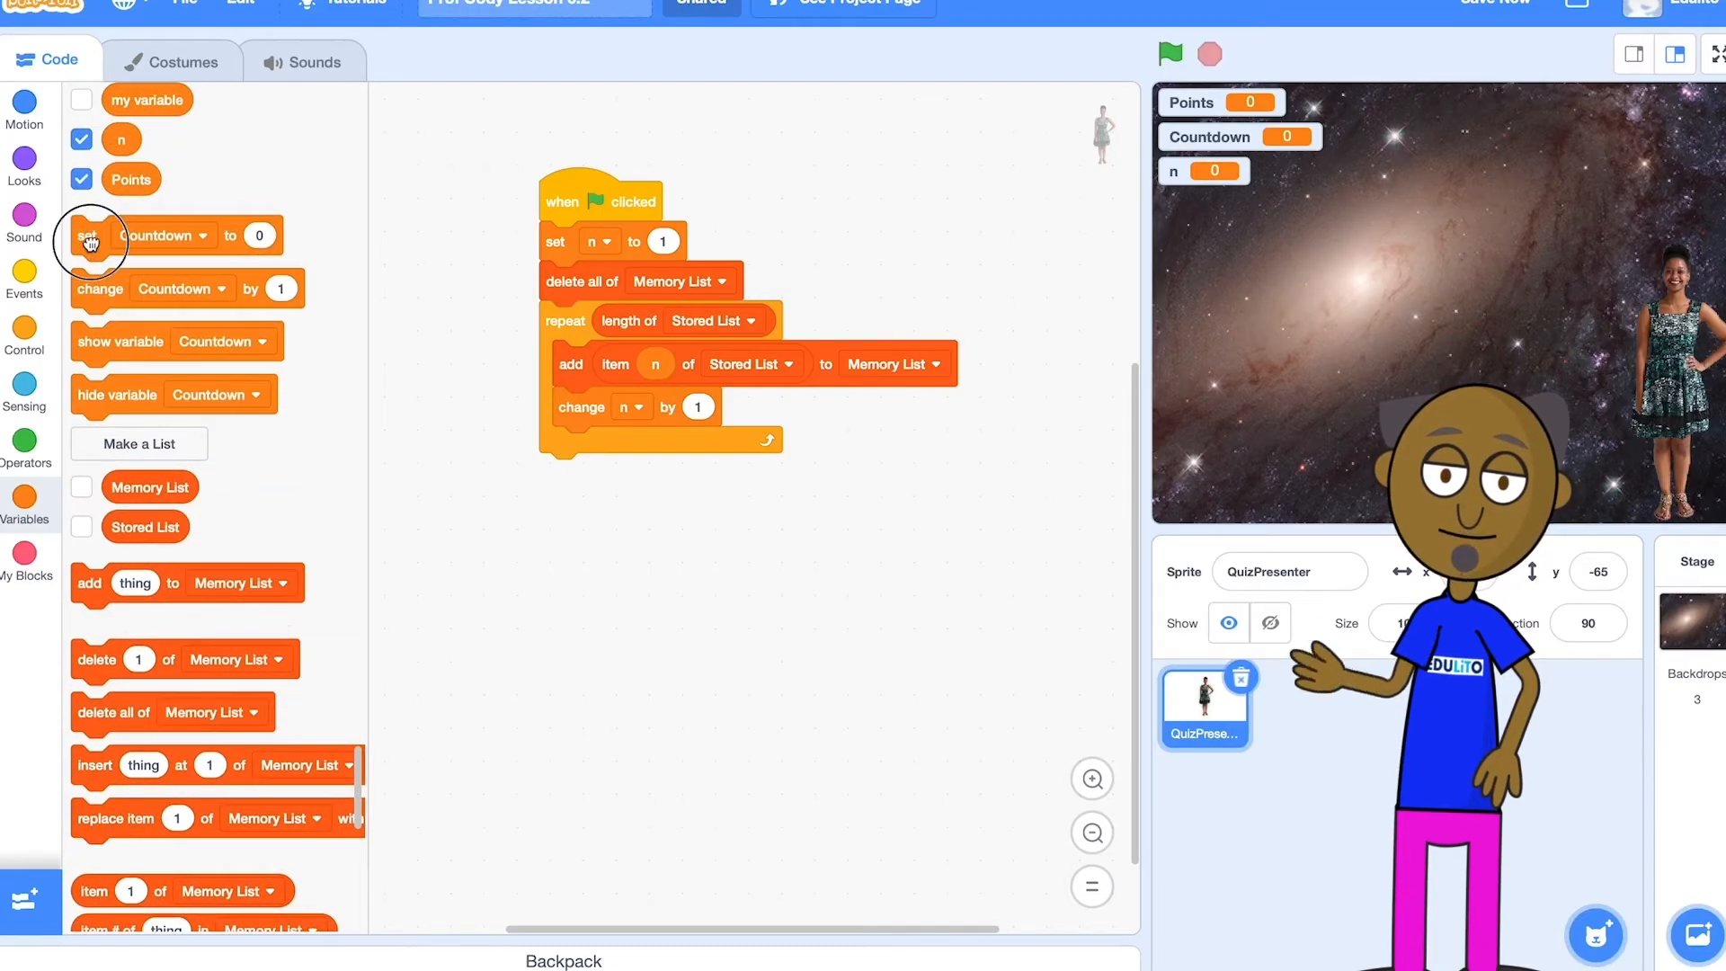
# After the loop, set Countdown to 5 and Points to 0.
pyautogui.moveTo(90, 236); pyautogui.dragTo(564, 476)
pyautogui.write('5')
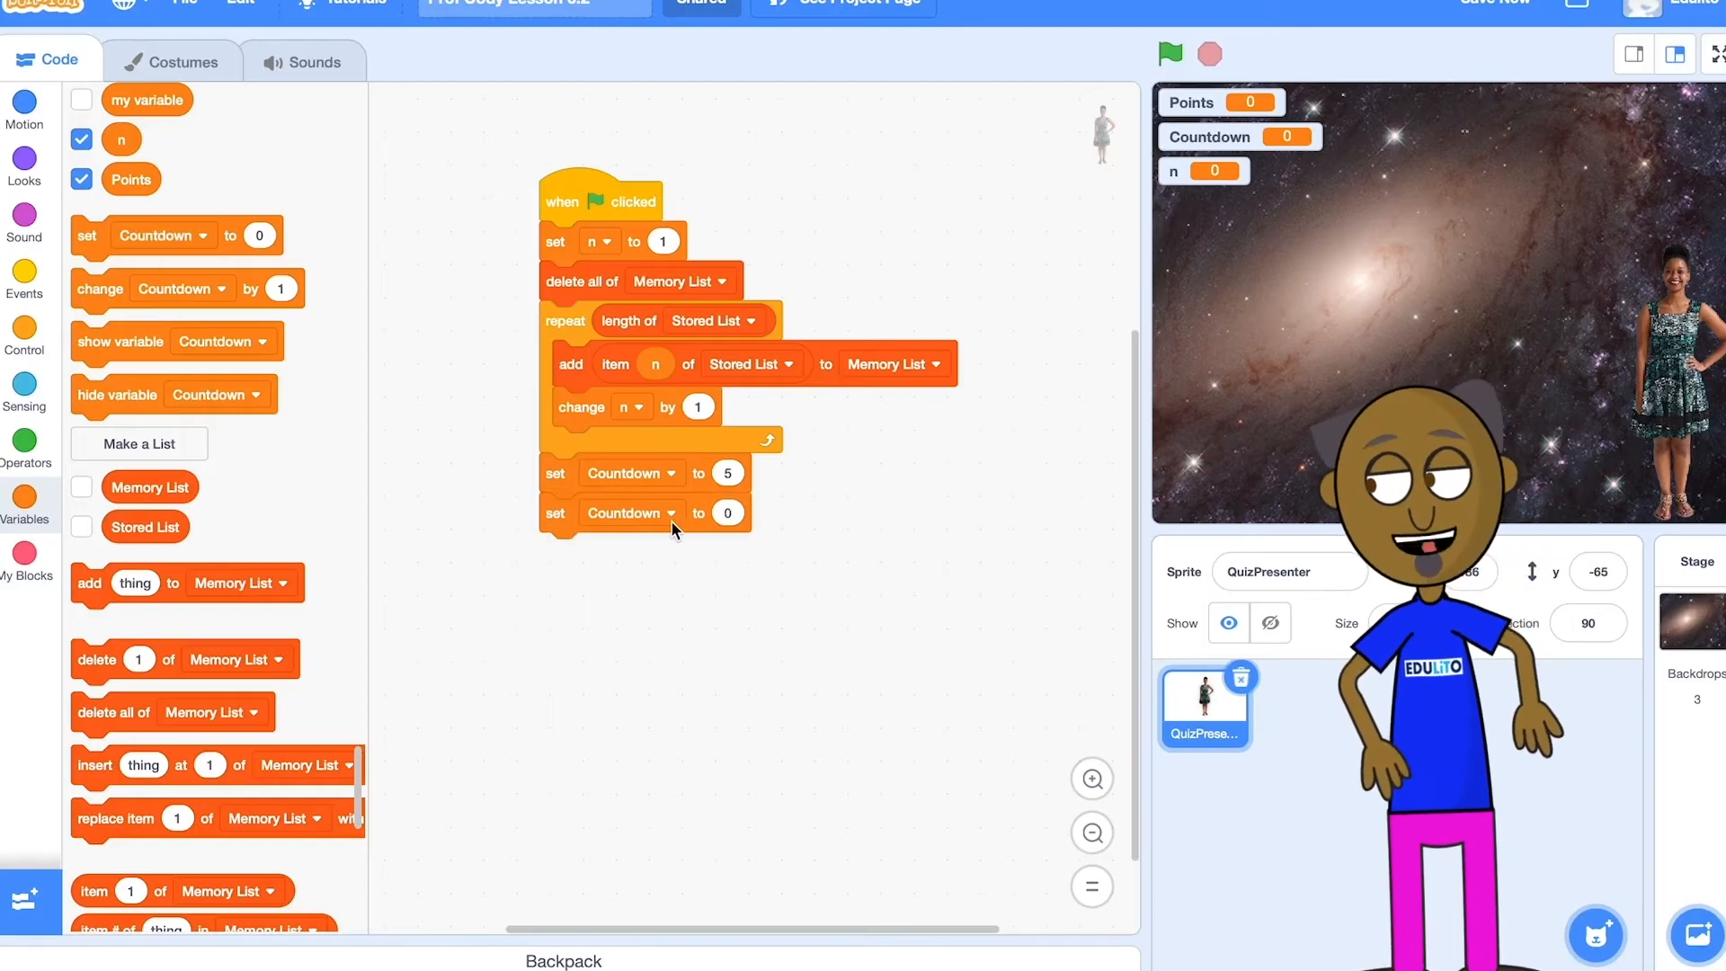
pyautogui.click(631, 512)
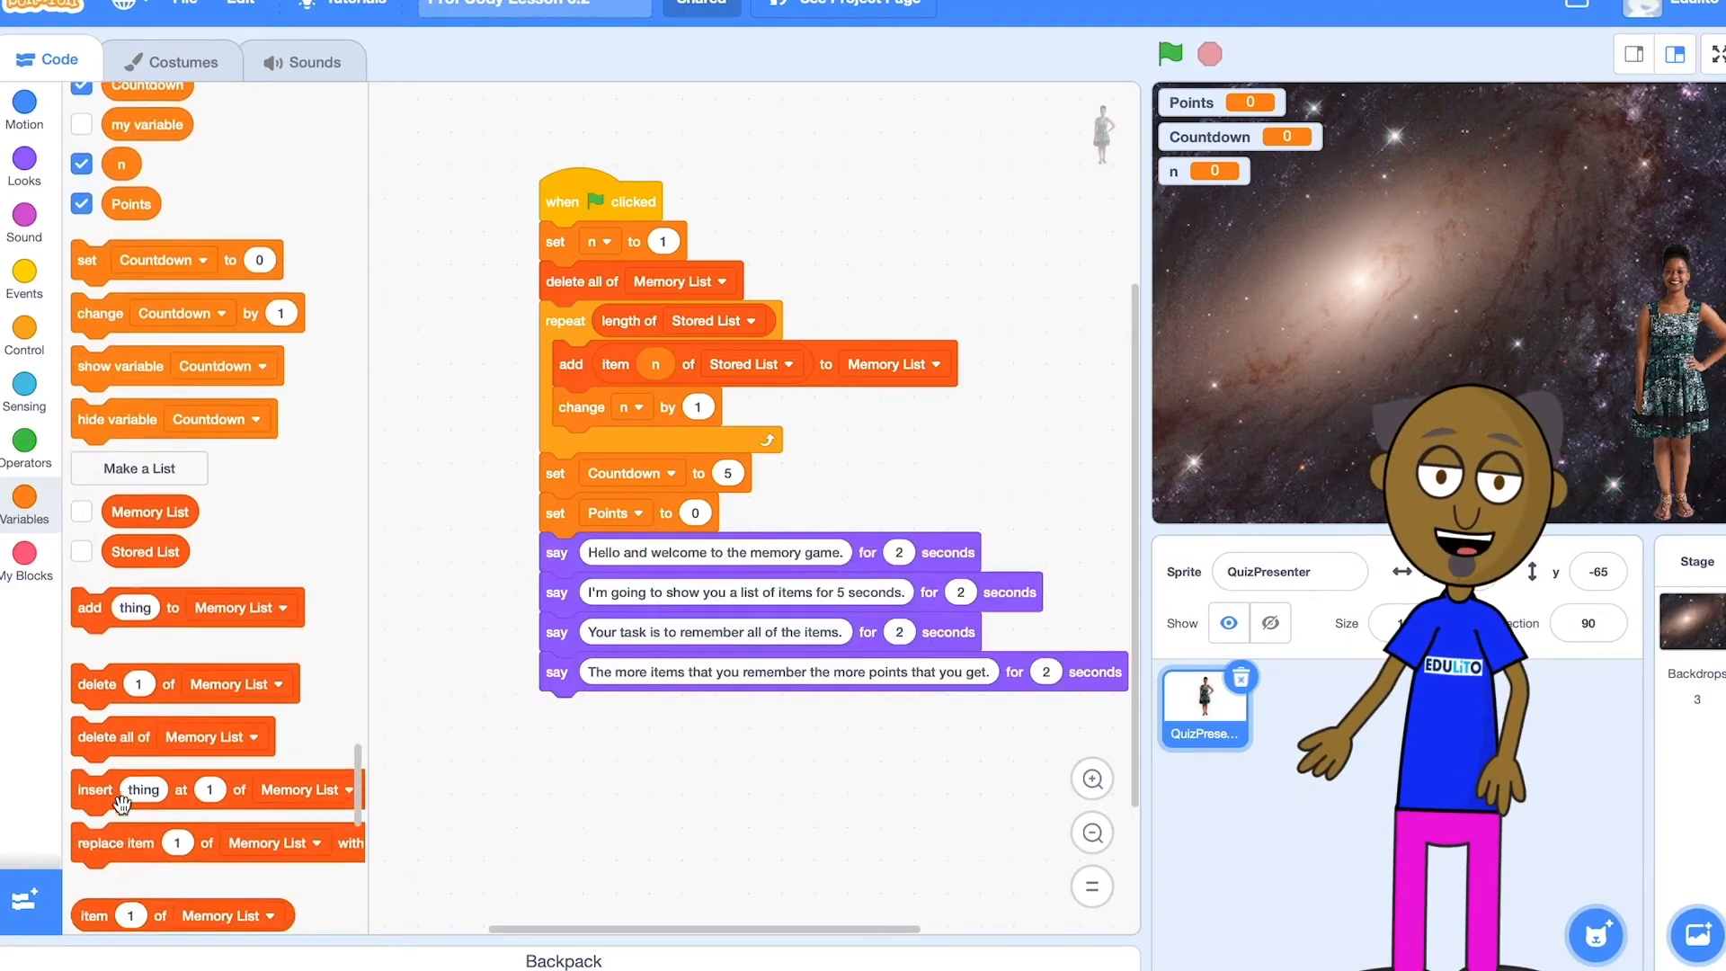
pyautogui.scroll(-3)
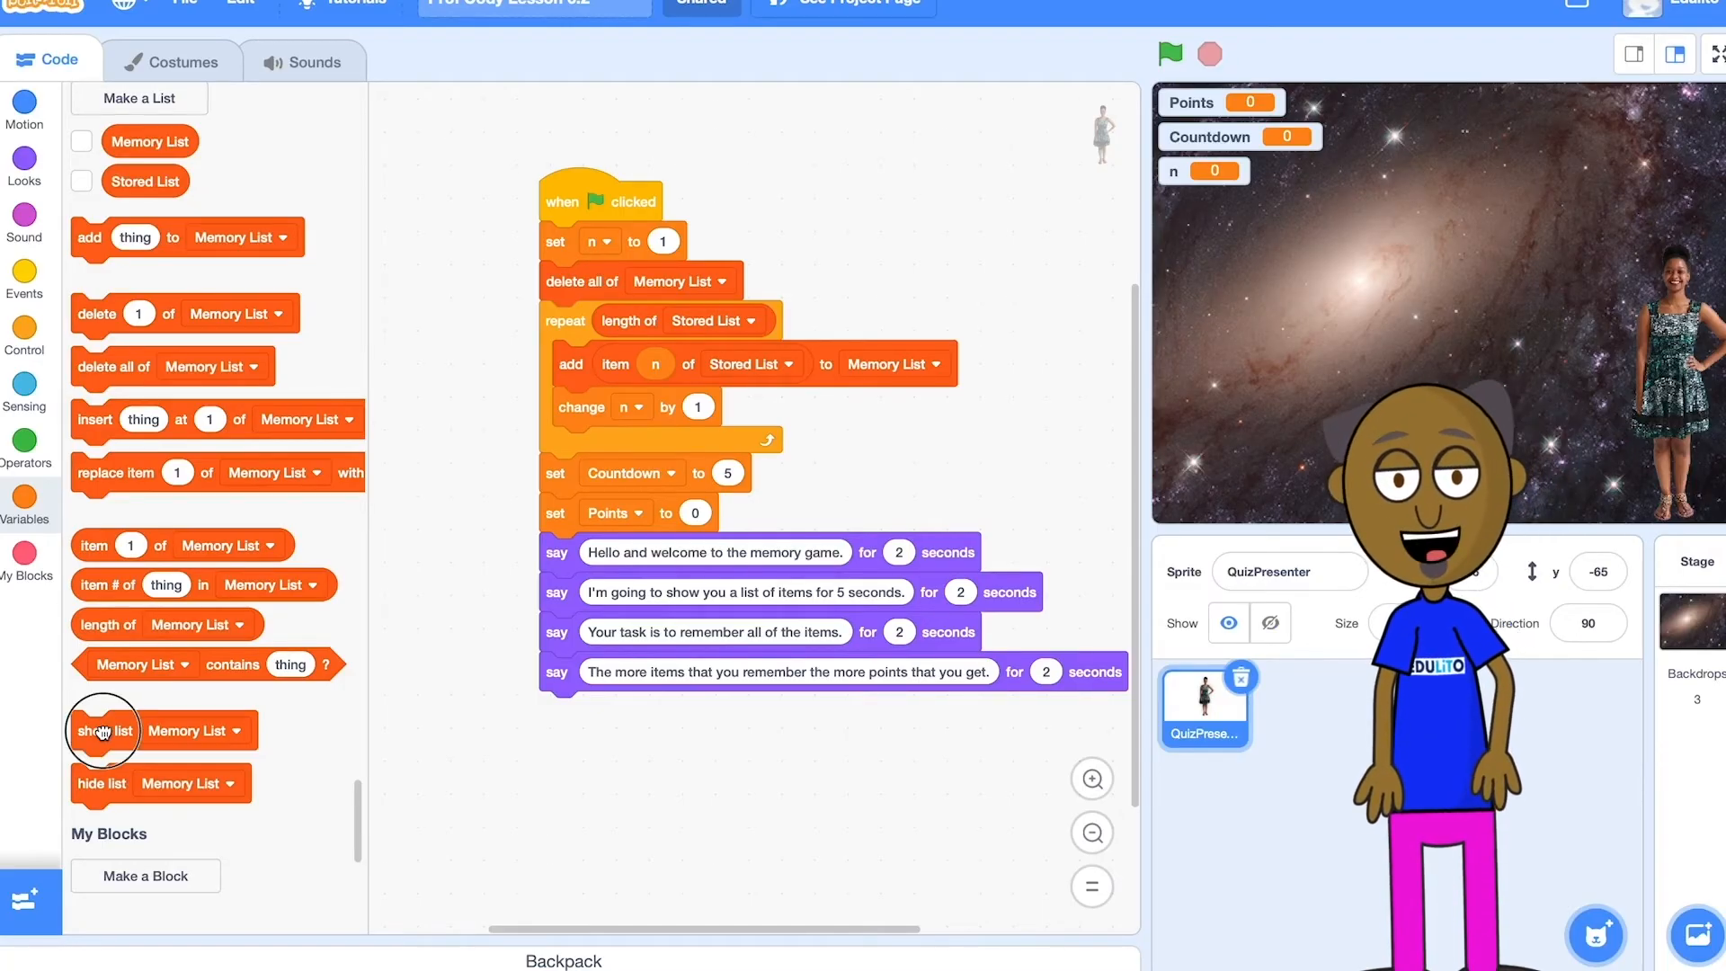
# Attach 'show list Memory List' below the instructions to start the five-second countdown.
pyautogui.moveTo(104, 730); pyautogui.dragTo(572, 711)
pyautogui.write('5')
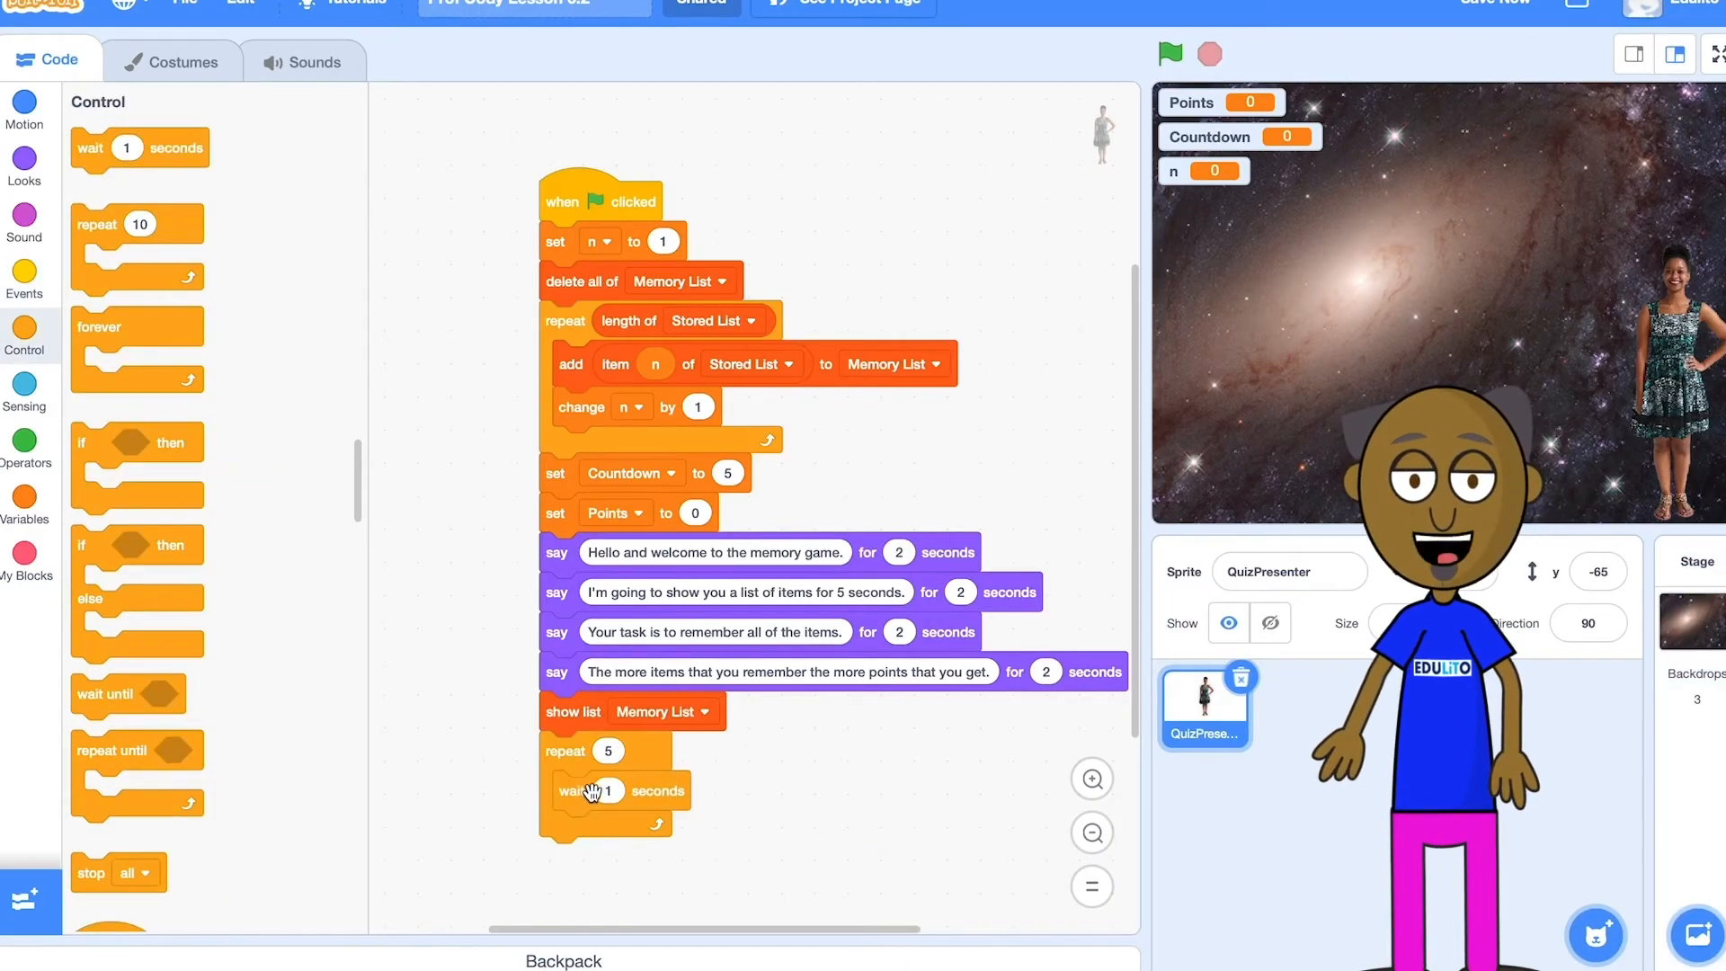
pyautogui.click(24, 504)
pyautogui.write('-1')
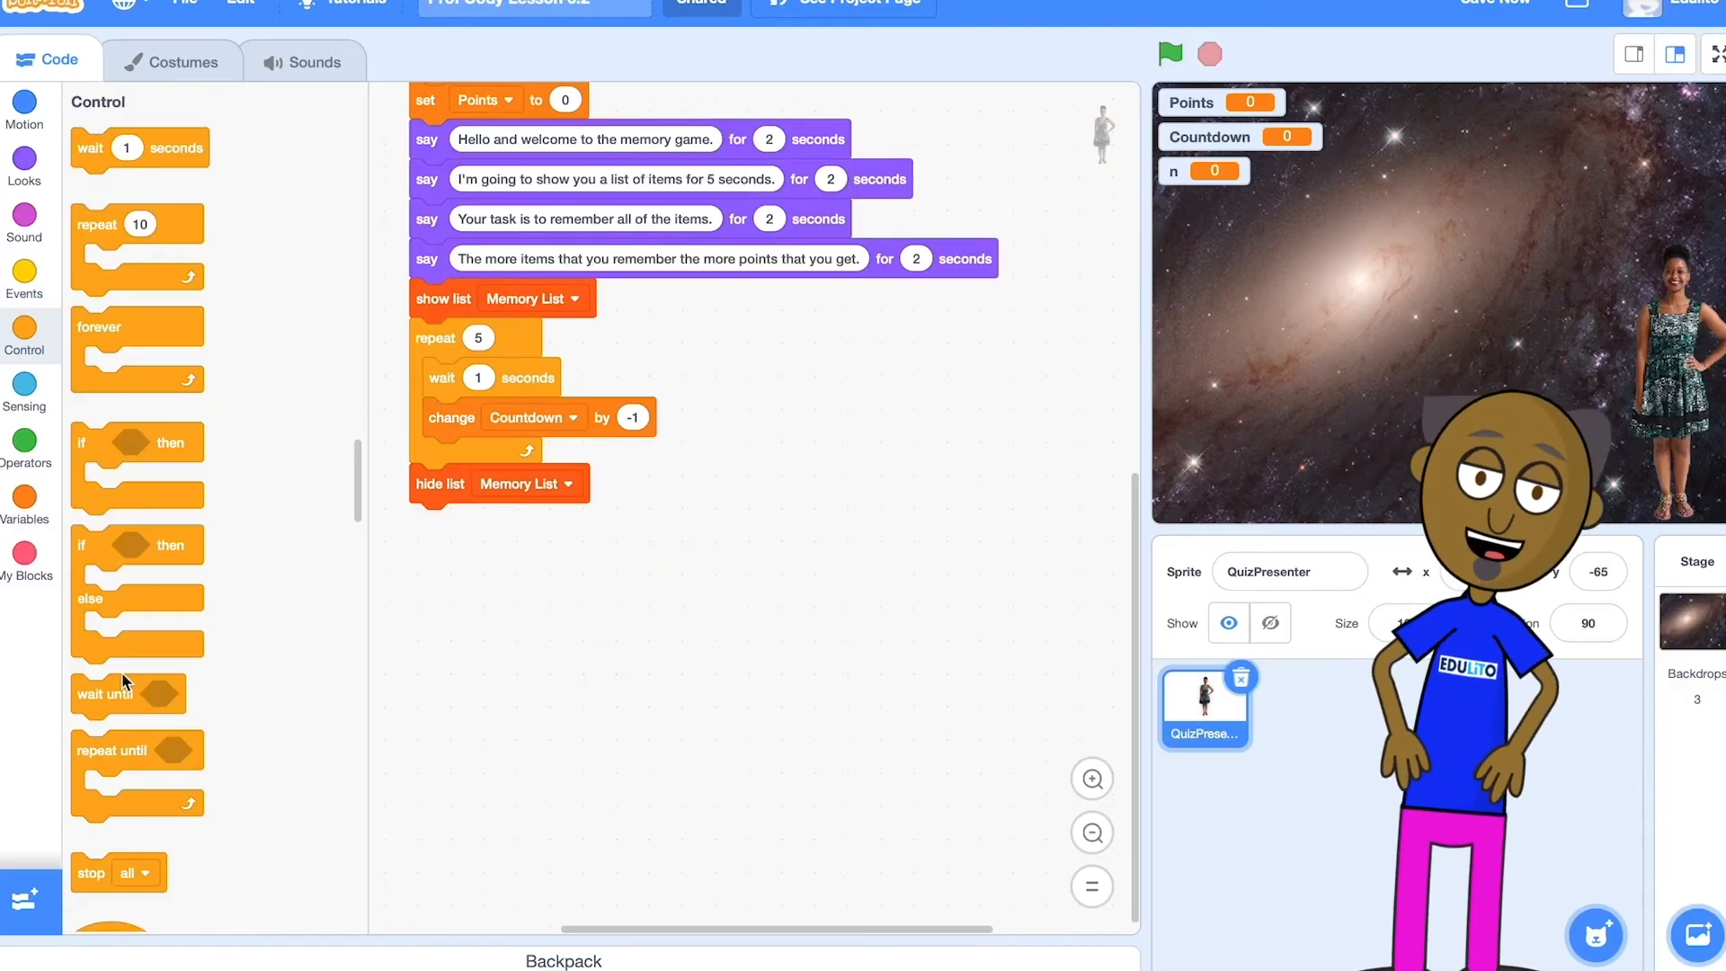
# Add 'repeat until length of Memory List = 0 or Points < 0' after hiding the list.
pyautogui.moveTo(136, 749); pyautogui.dragTo(445, 534)
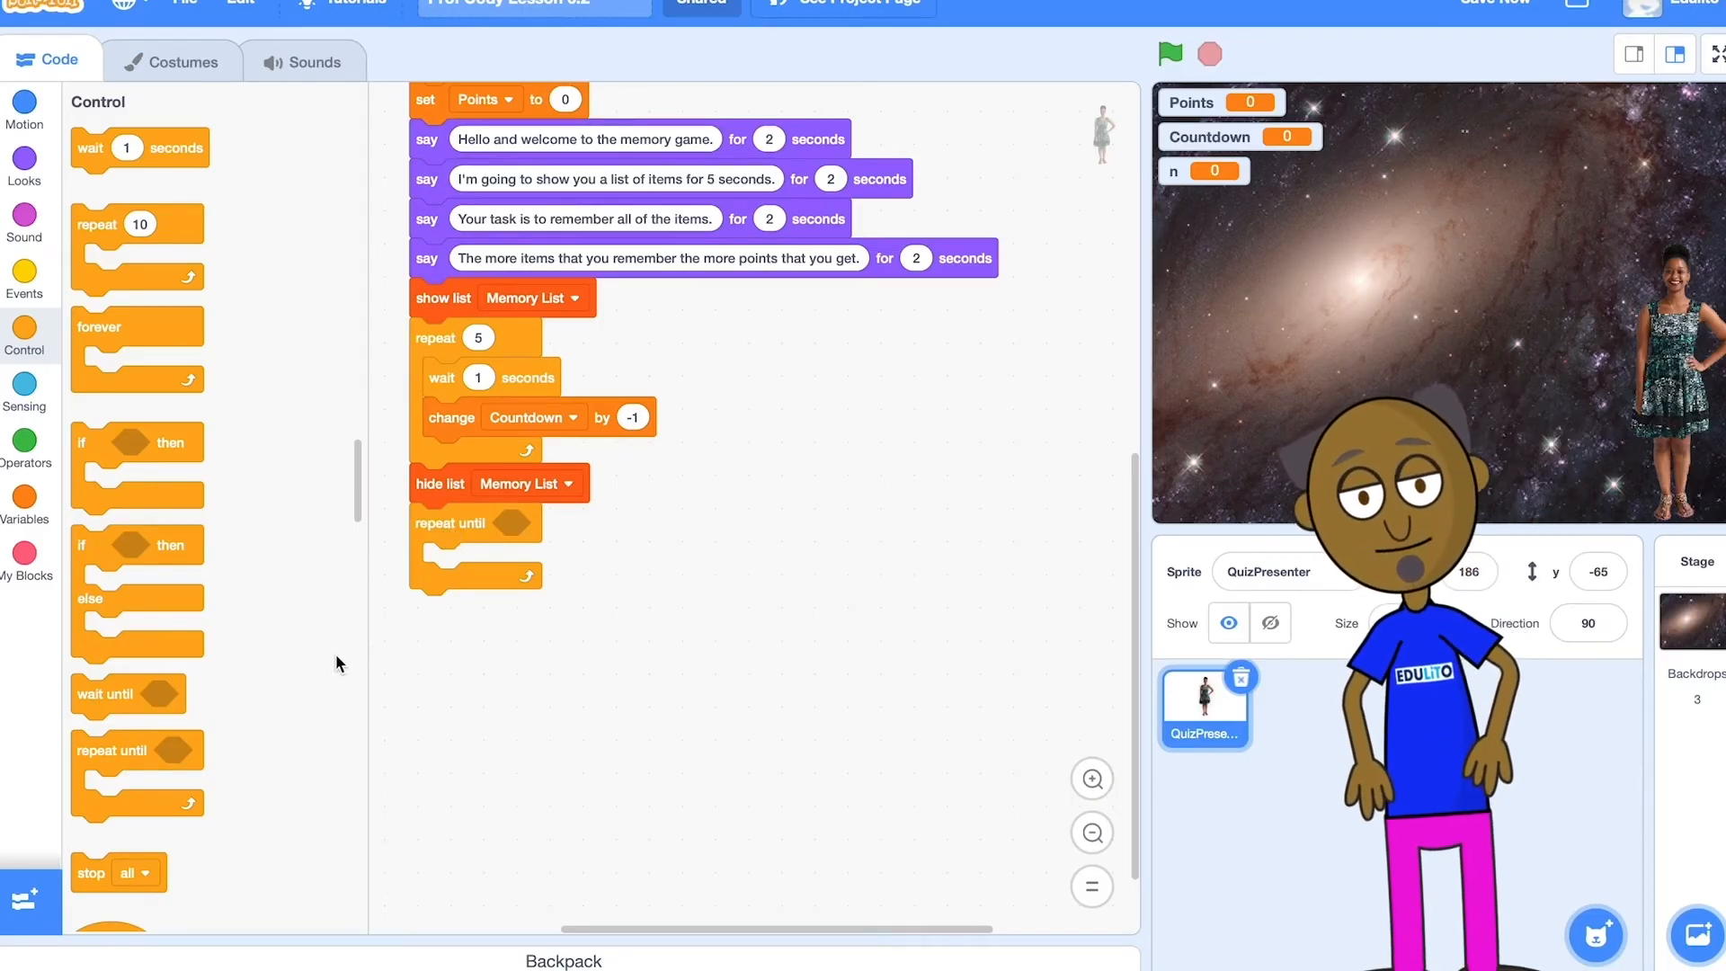
pyautogui.click(25, 441)
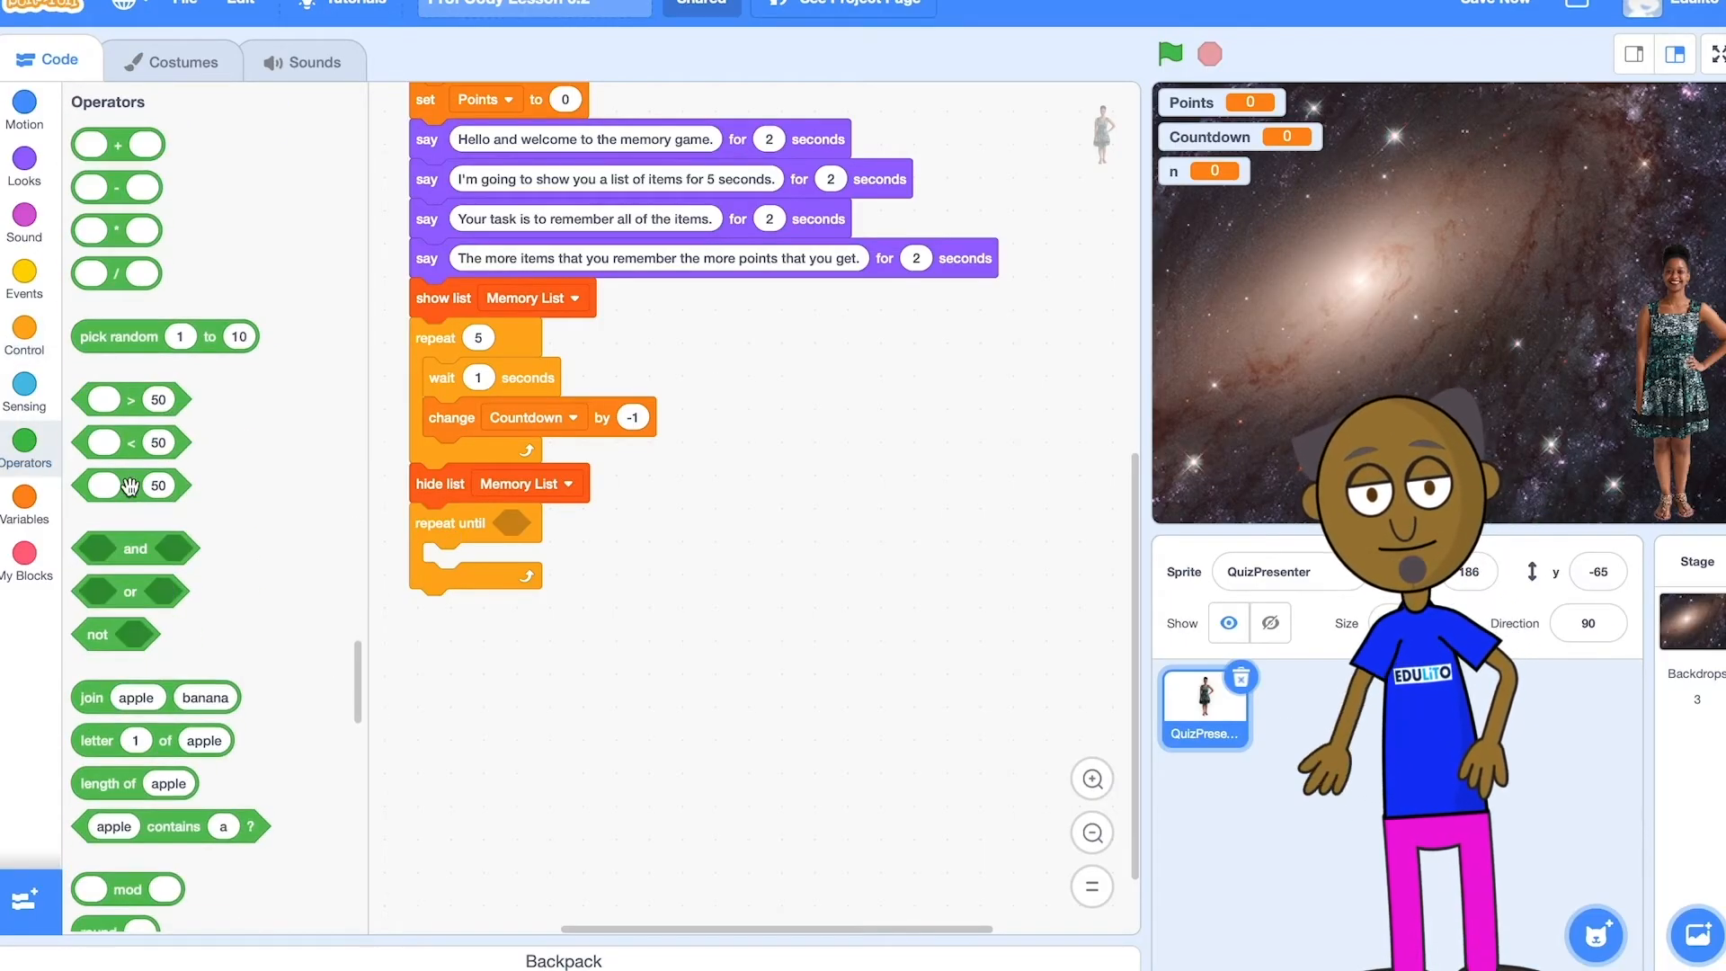
pyautogui.moveTo(131, 485); pyautogui.dragTo(810, 549)
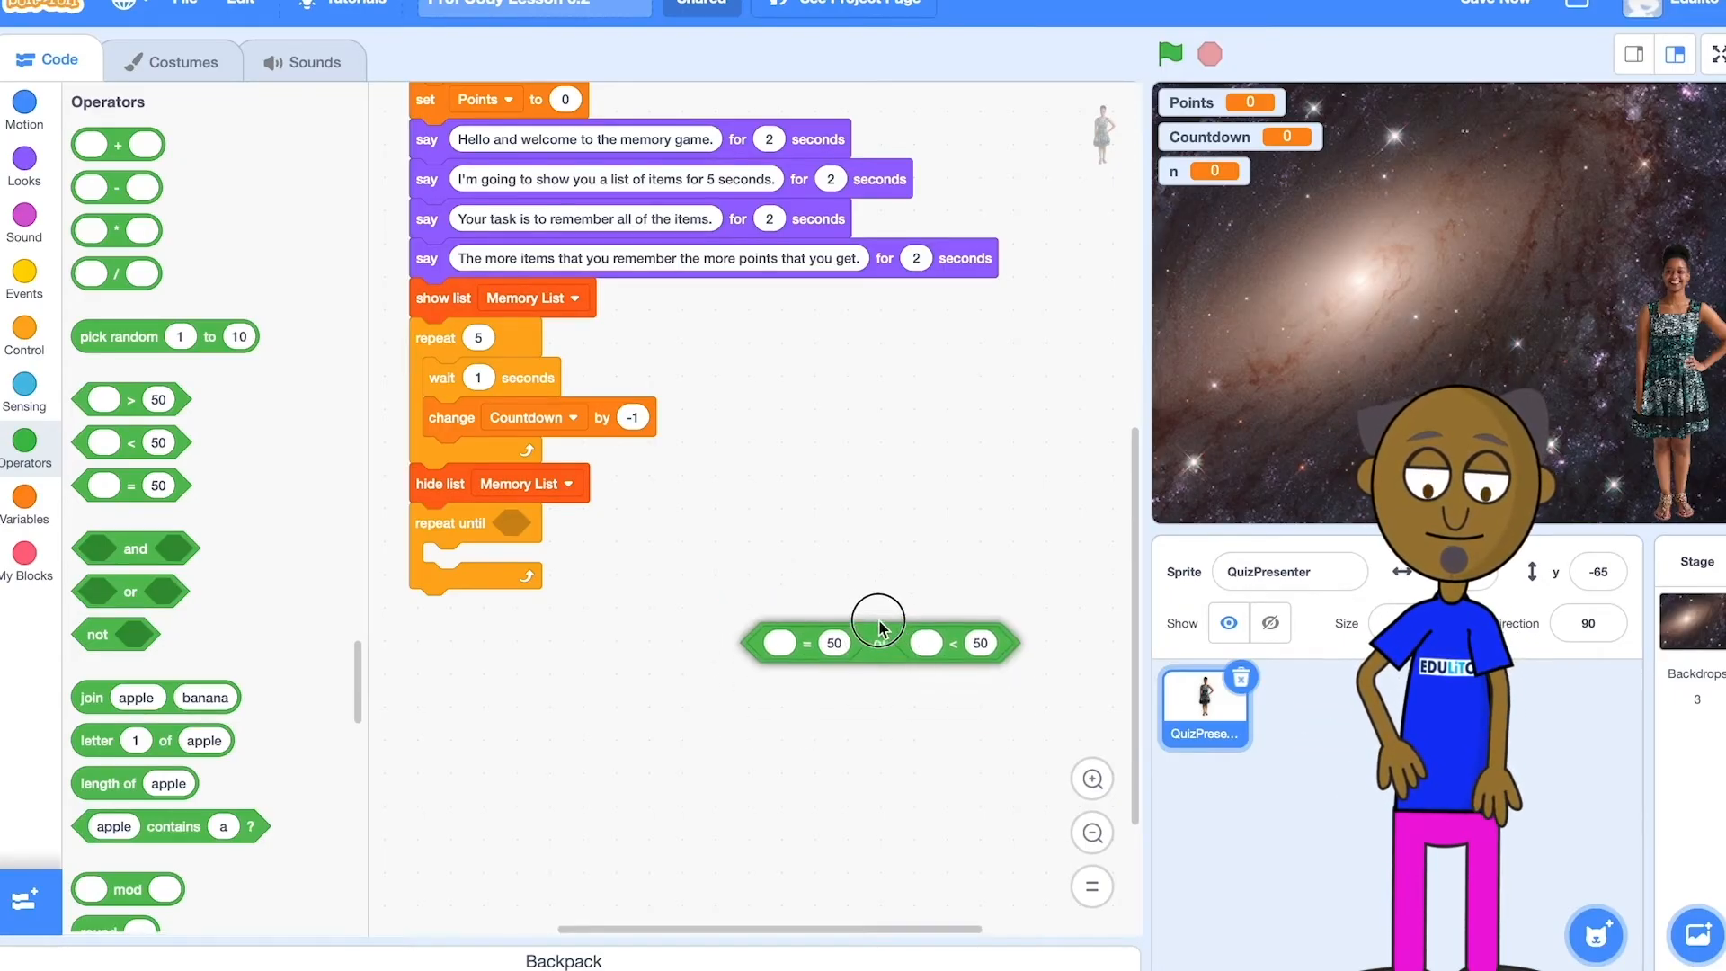
pyautogui.moveTo(880, 643); pyautogui.dragTo(539, 525)
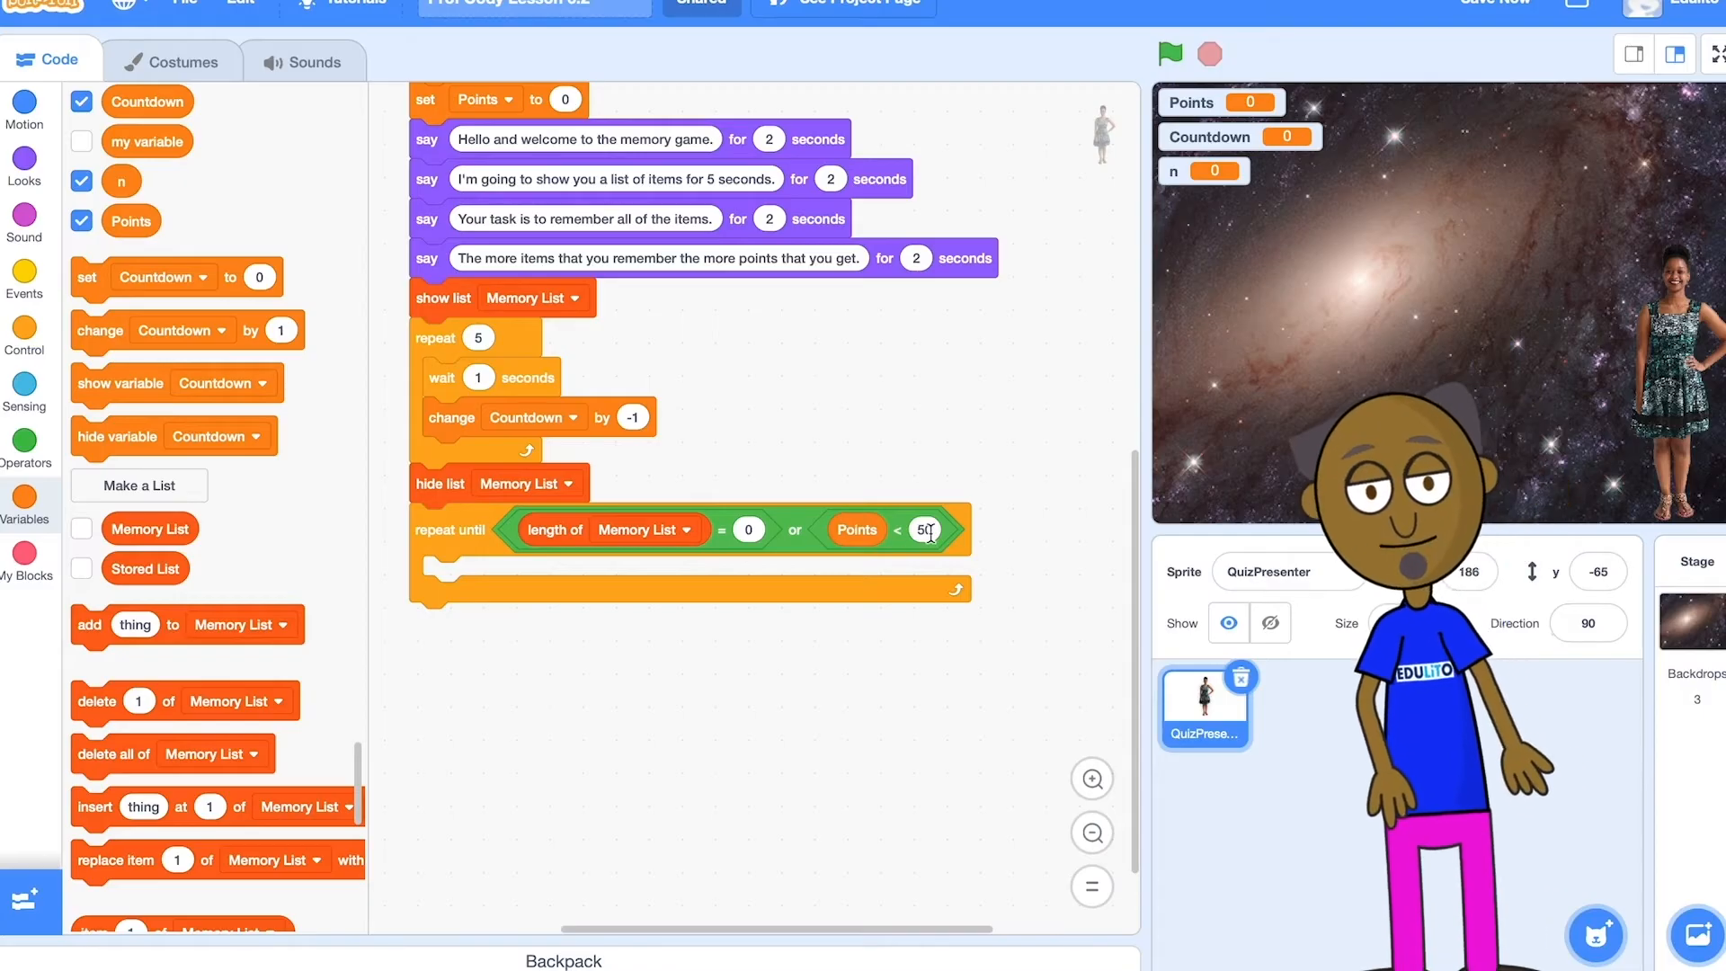
pyautogui.write('0')
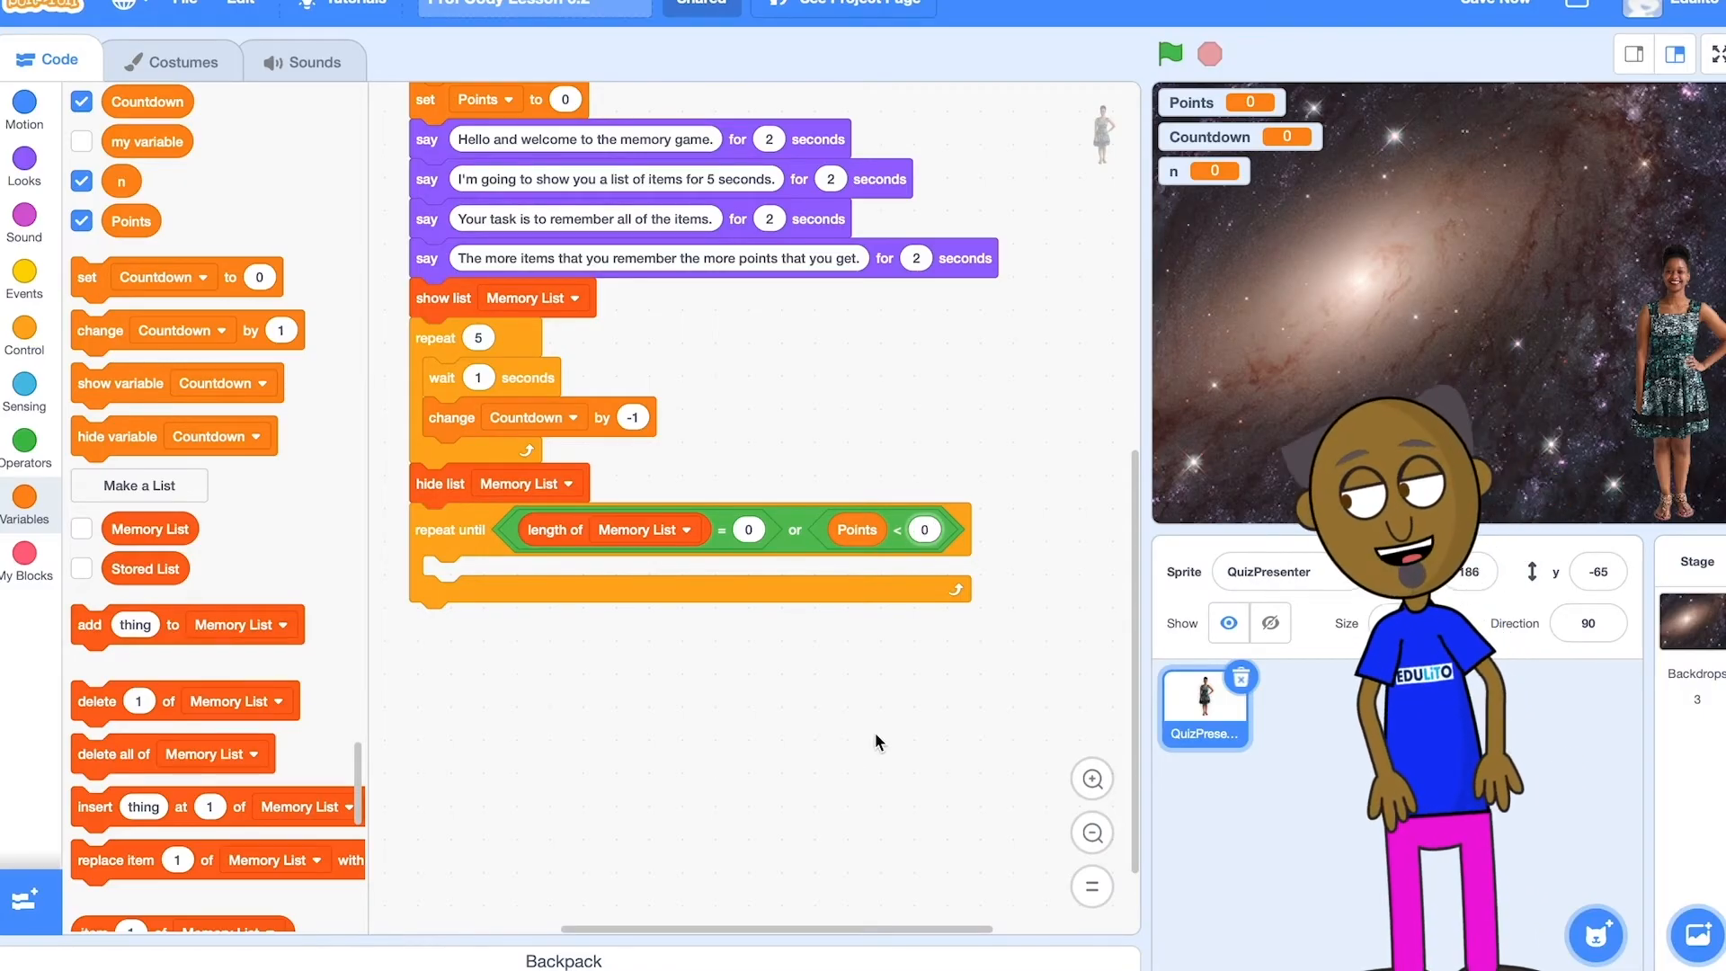
pyautogui.click(24, 391)
pyautogui.write('Name an item in the list.')
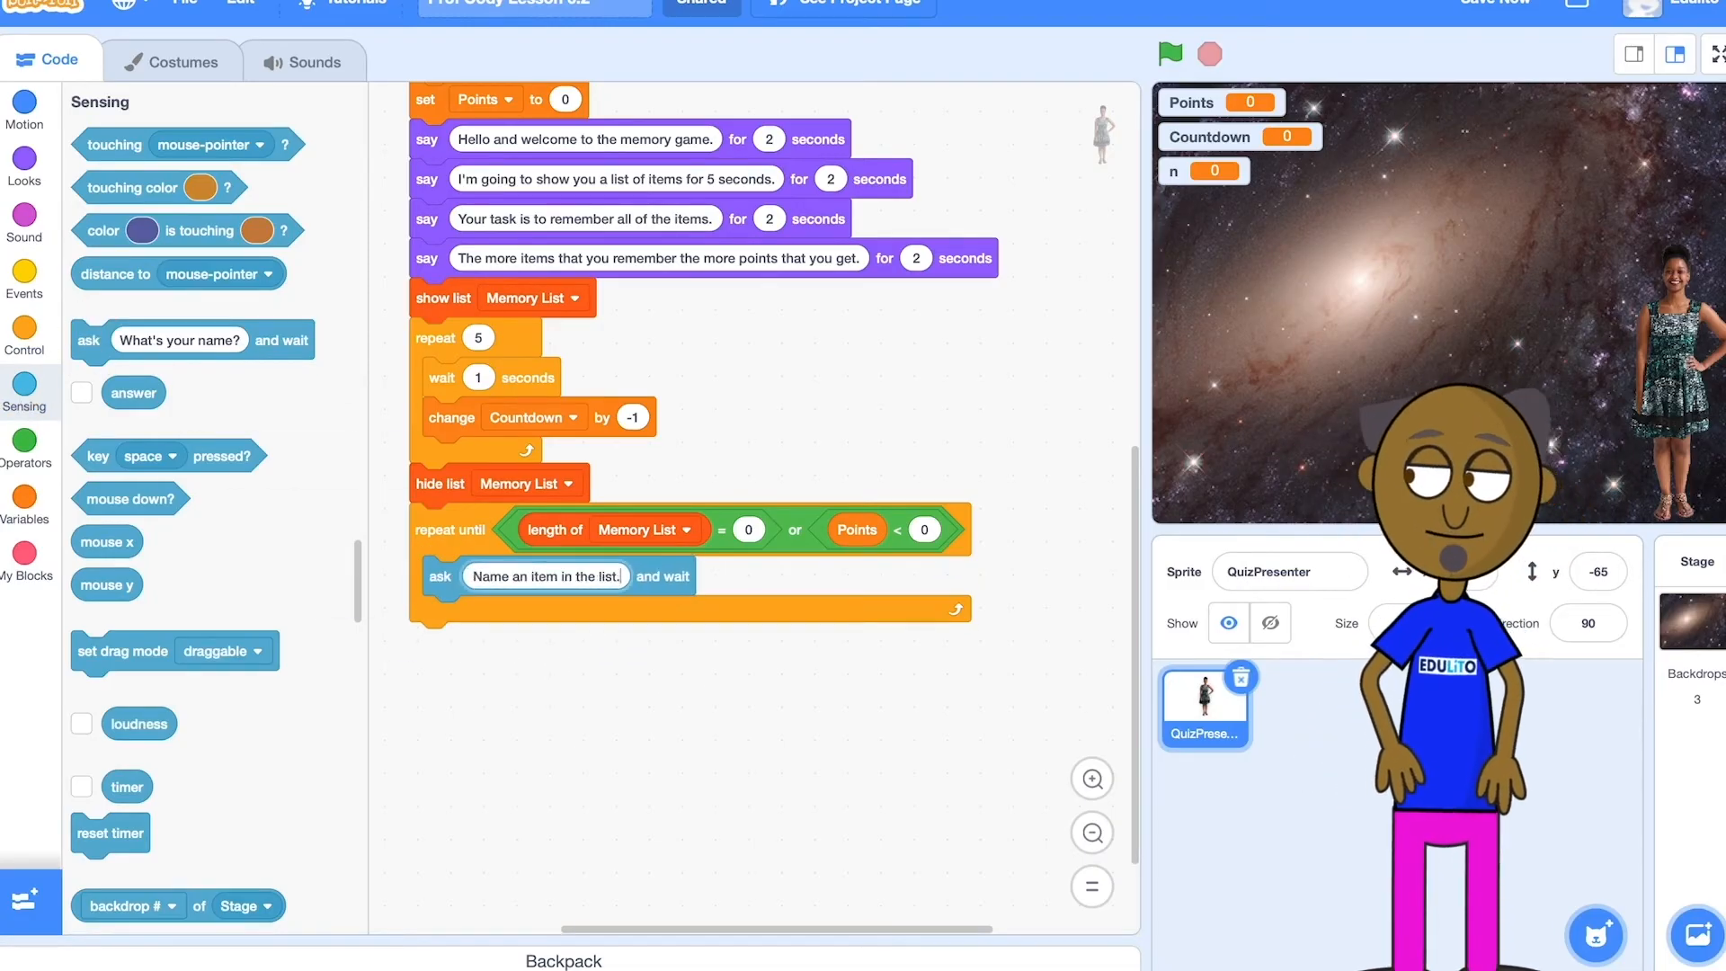
# Put 'Memory List contains answer?' into the guessing loop's if-else condition.
pyautogui.click(24, 337)
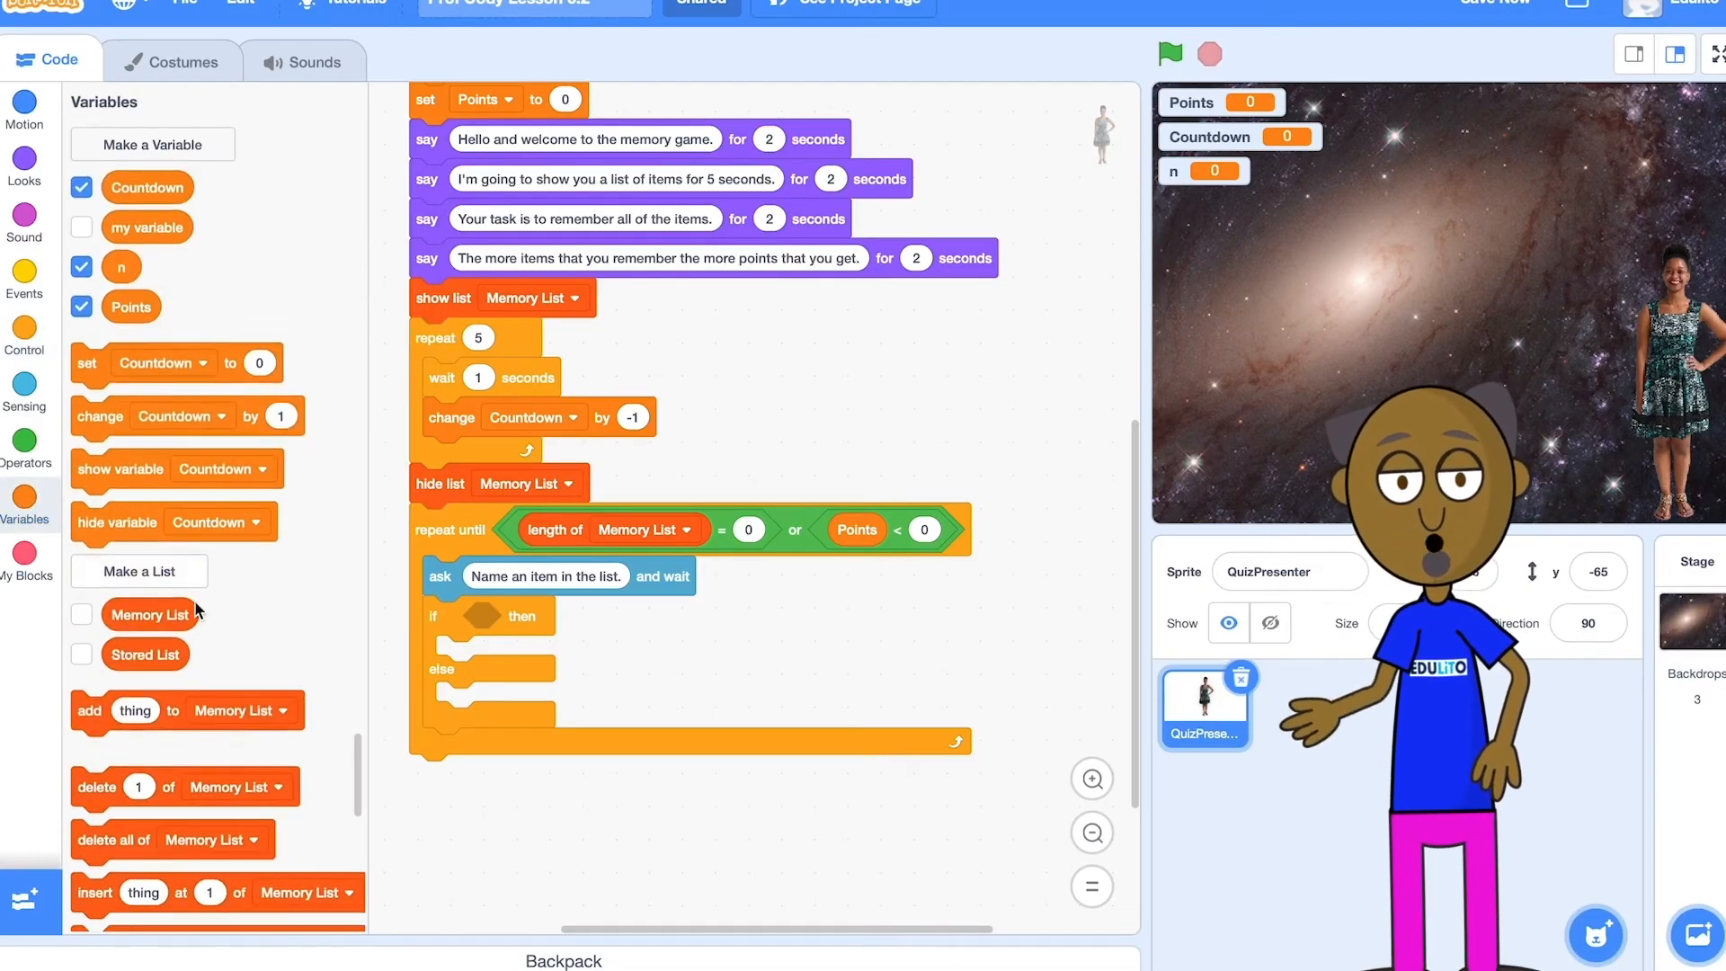
pyautogui.scroll(-3)
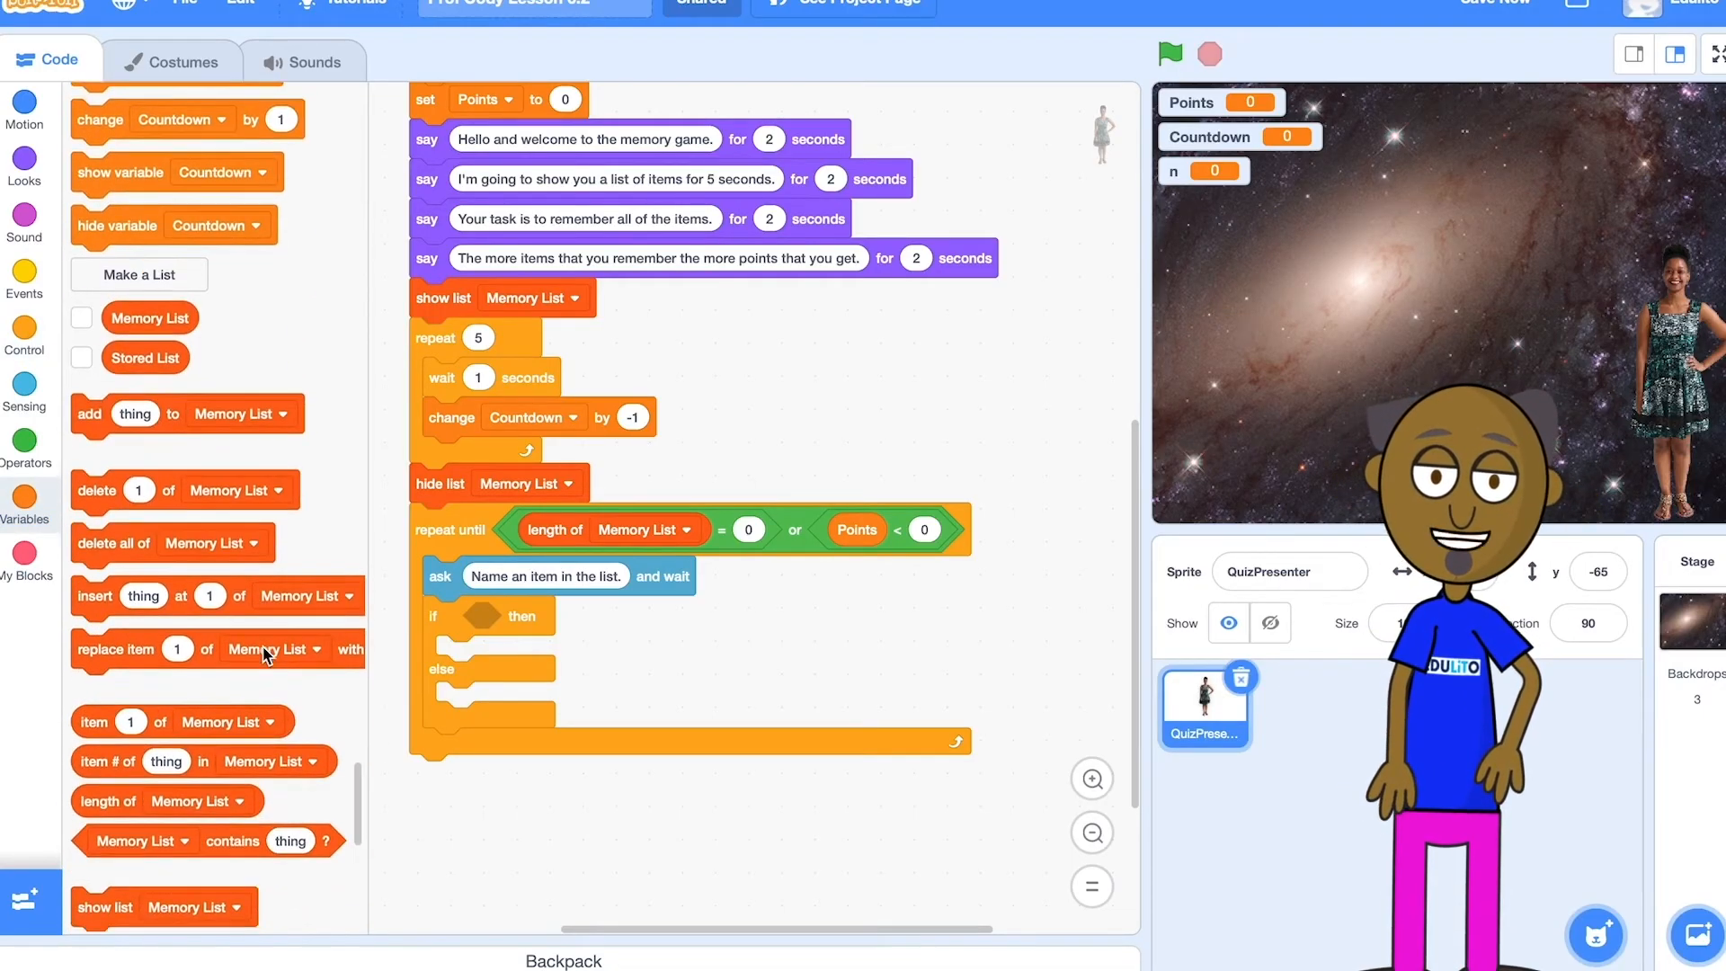
pyautogui.scroll(-3)
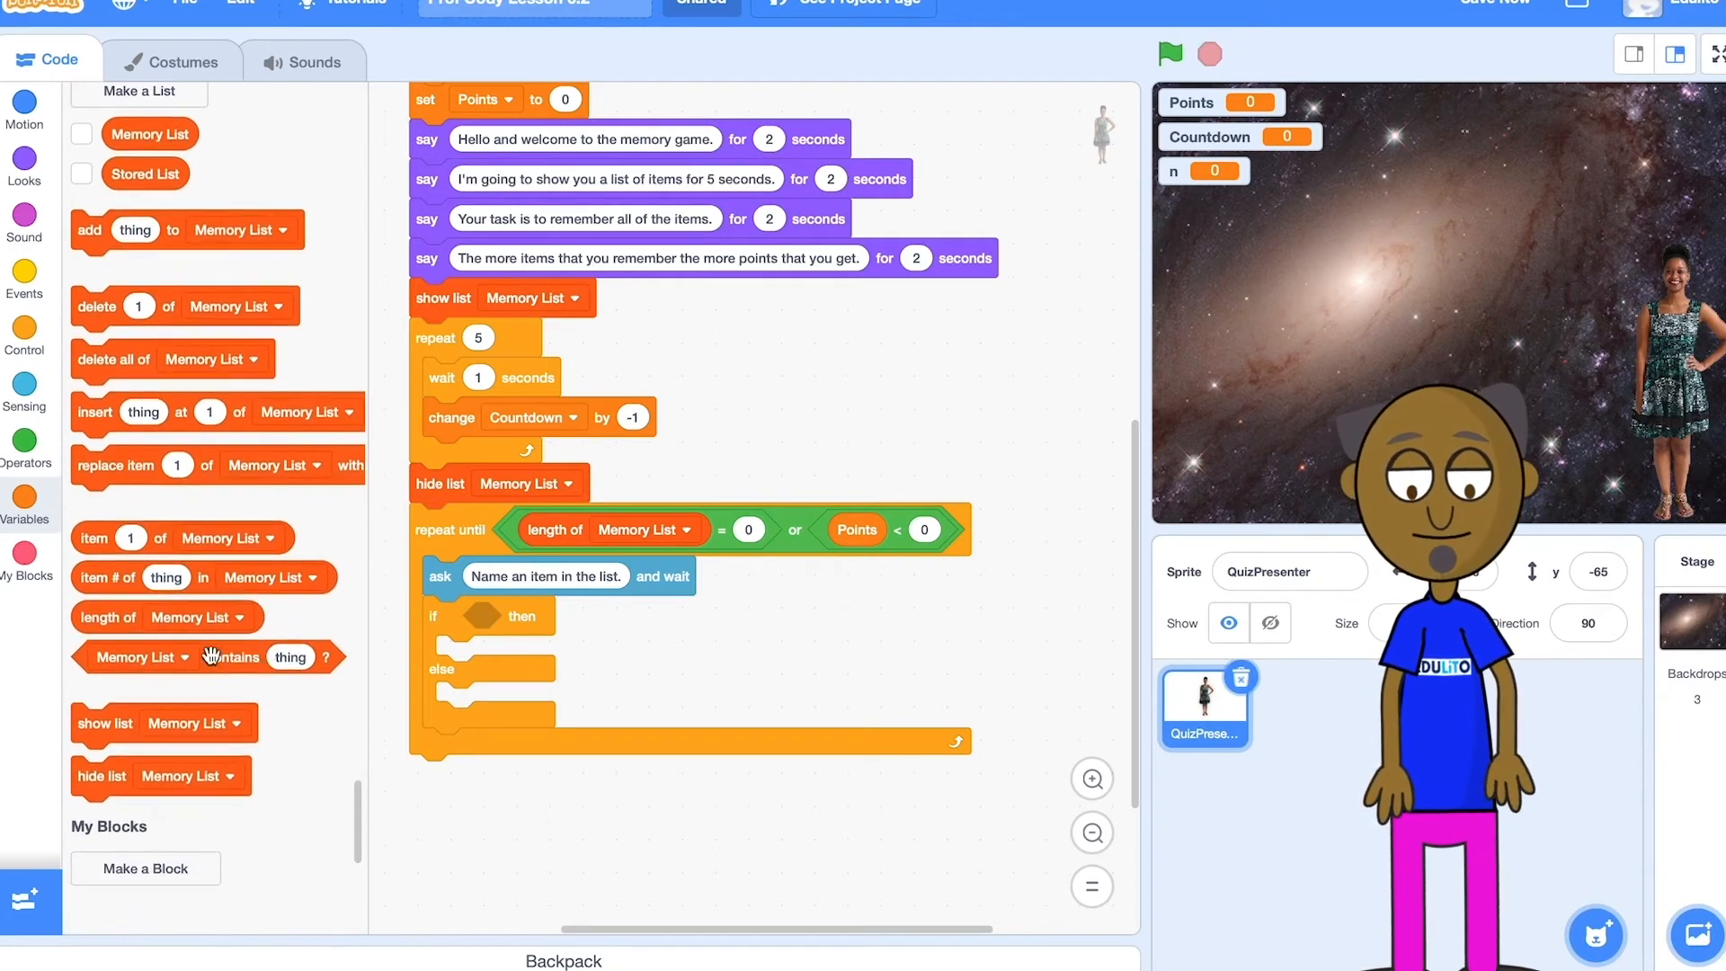
pyautogui.moveTo(210, 656); pyautogui.dragTo(622, 623)
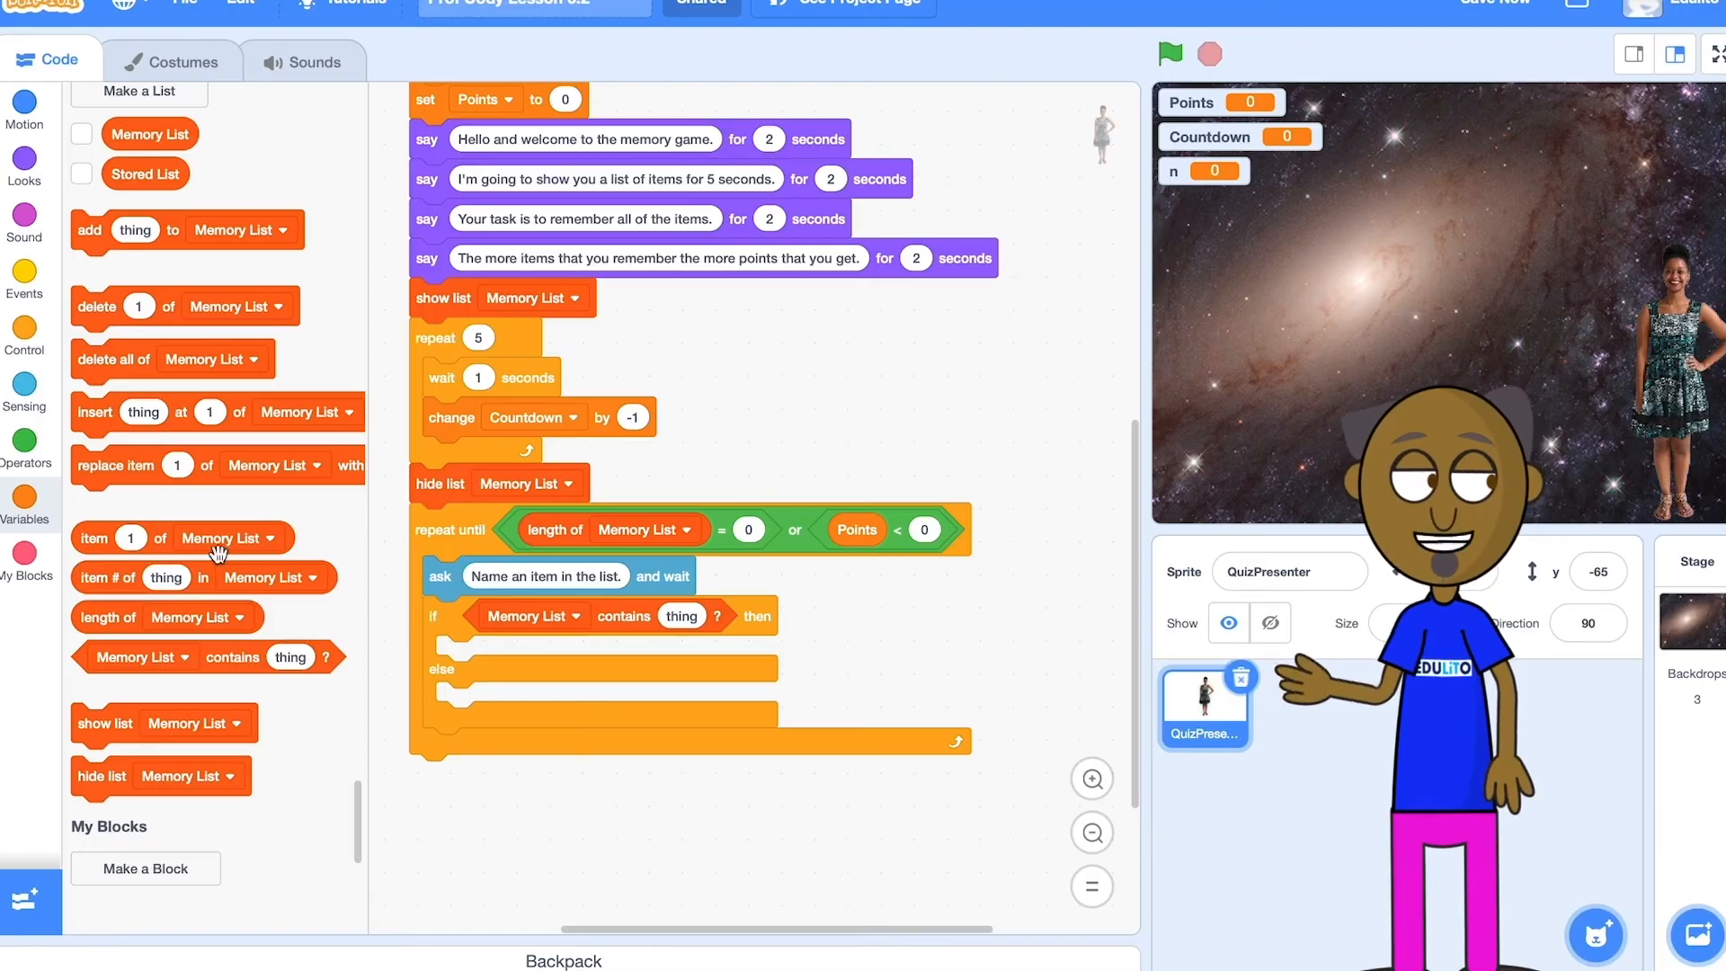
pyautogui.click(24, 379)
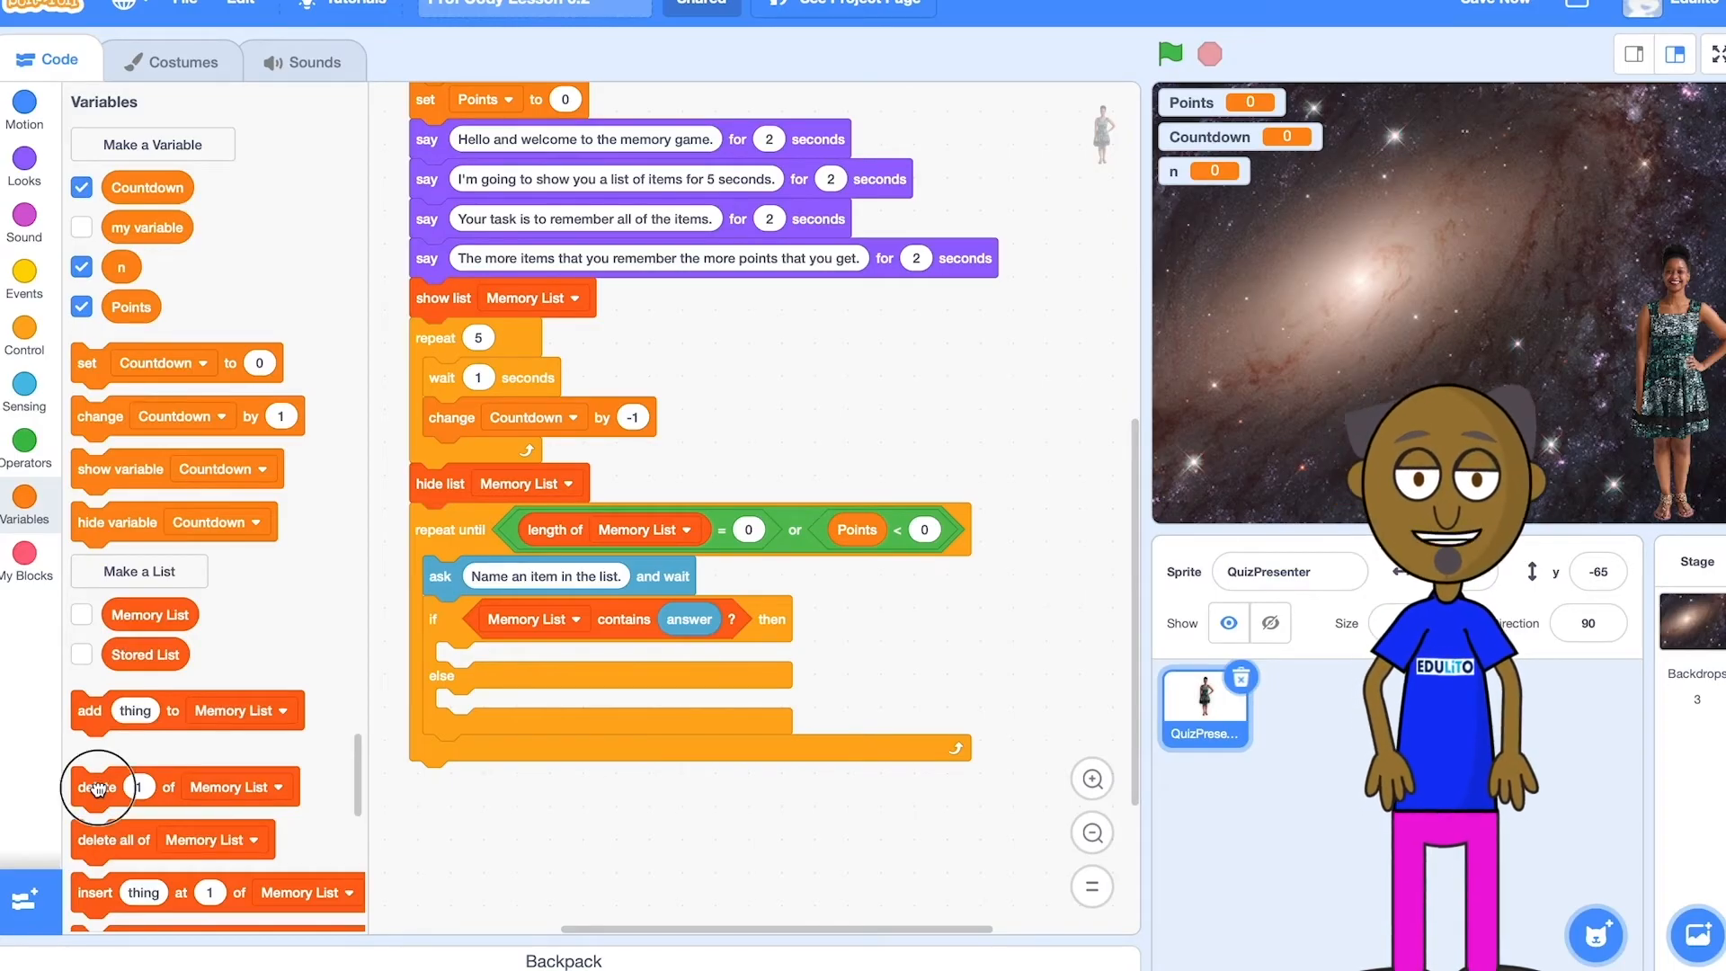
# In the if branch, delete the answer from Memory List, say 'Well done! You have scored a point.', add 1 to Points.
pyautogui.moveTo(97, 786); pyautogui.dragTo(467, 662)
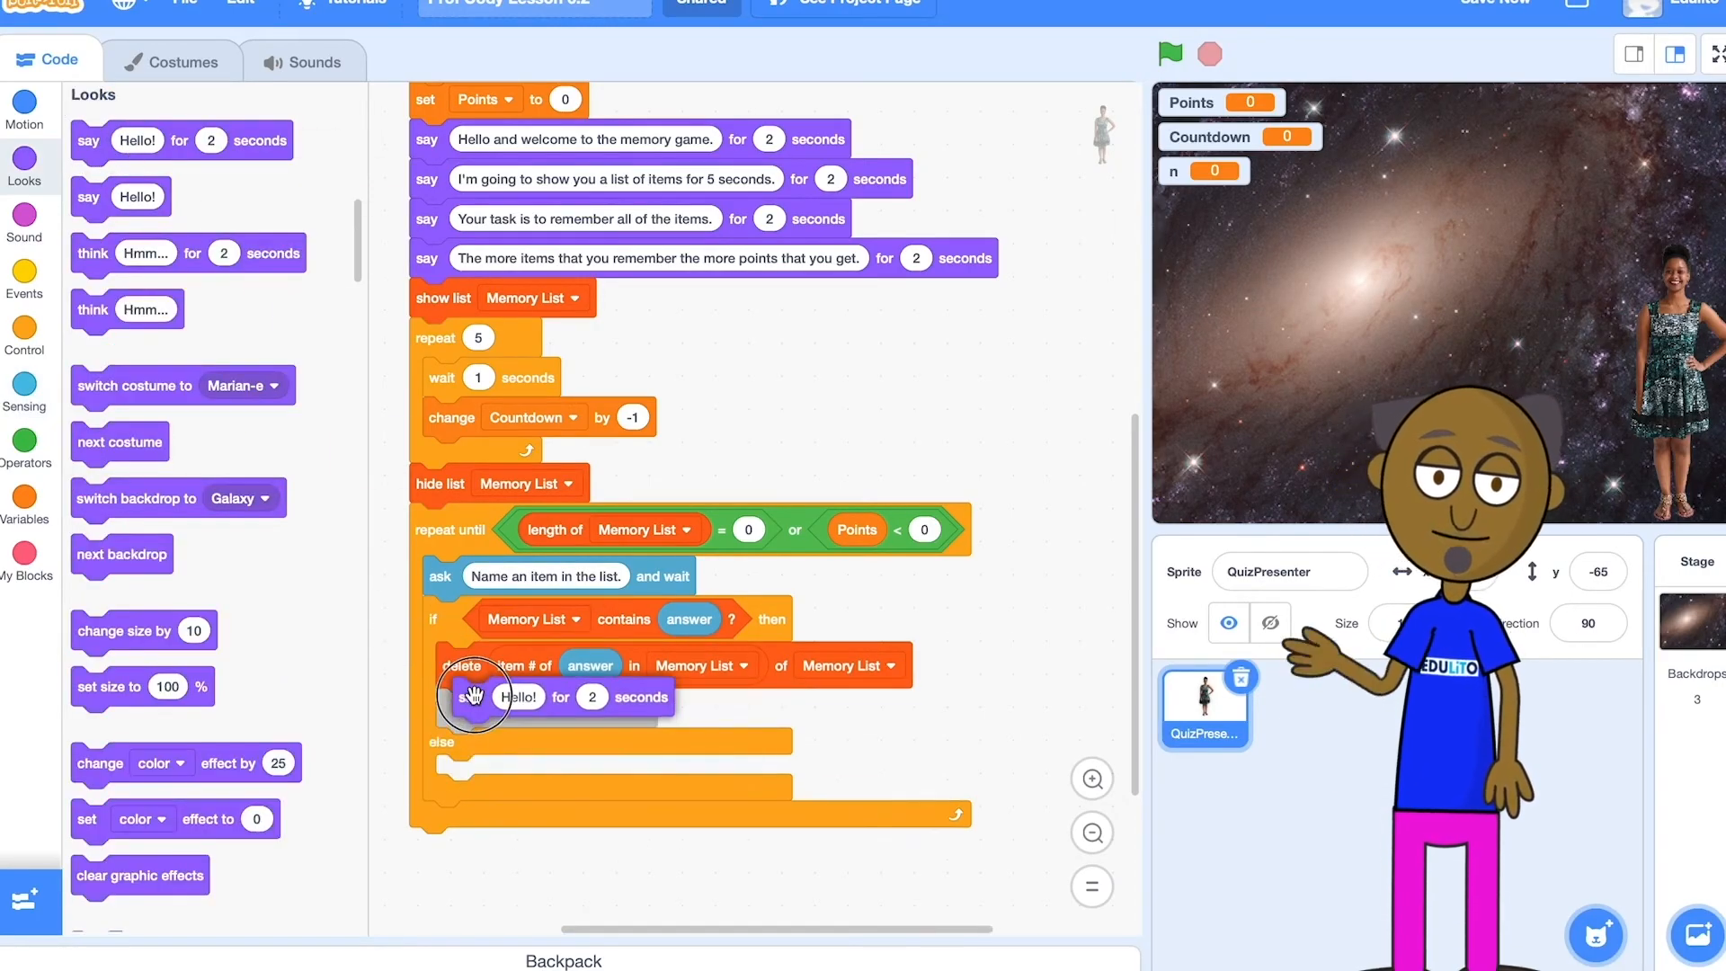
pyautogui.write('Well done! You have scored a point.')
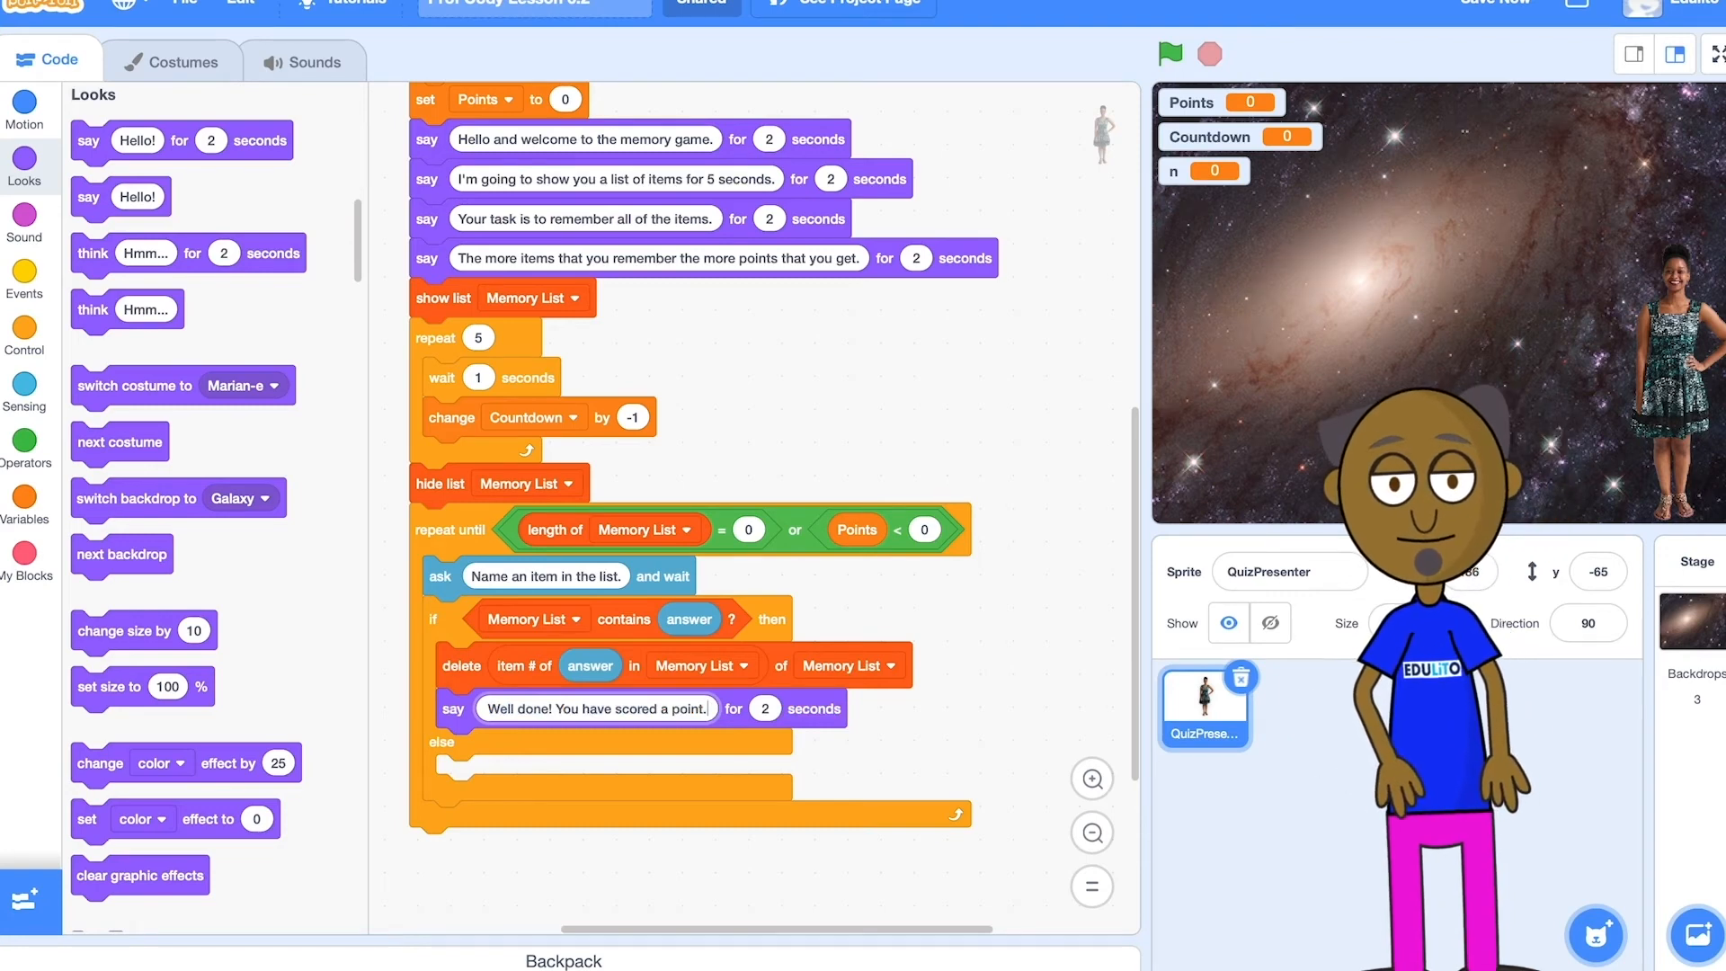
pyautogui.click(24, 500)
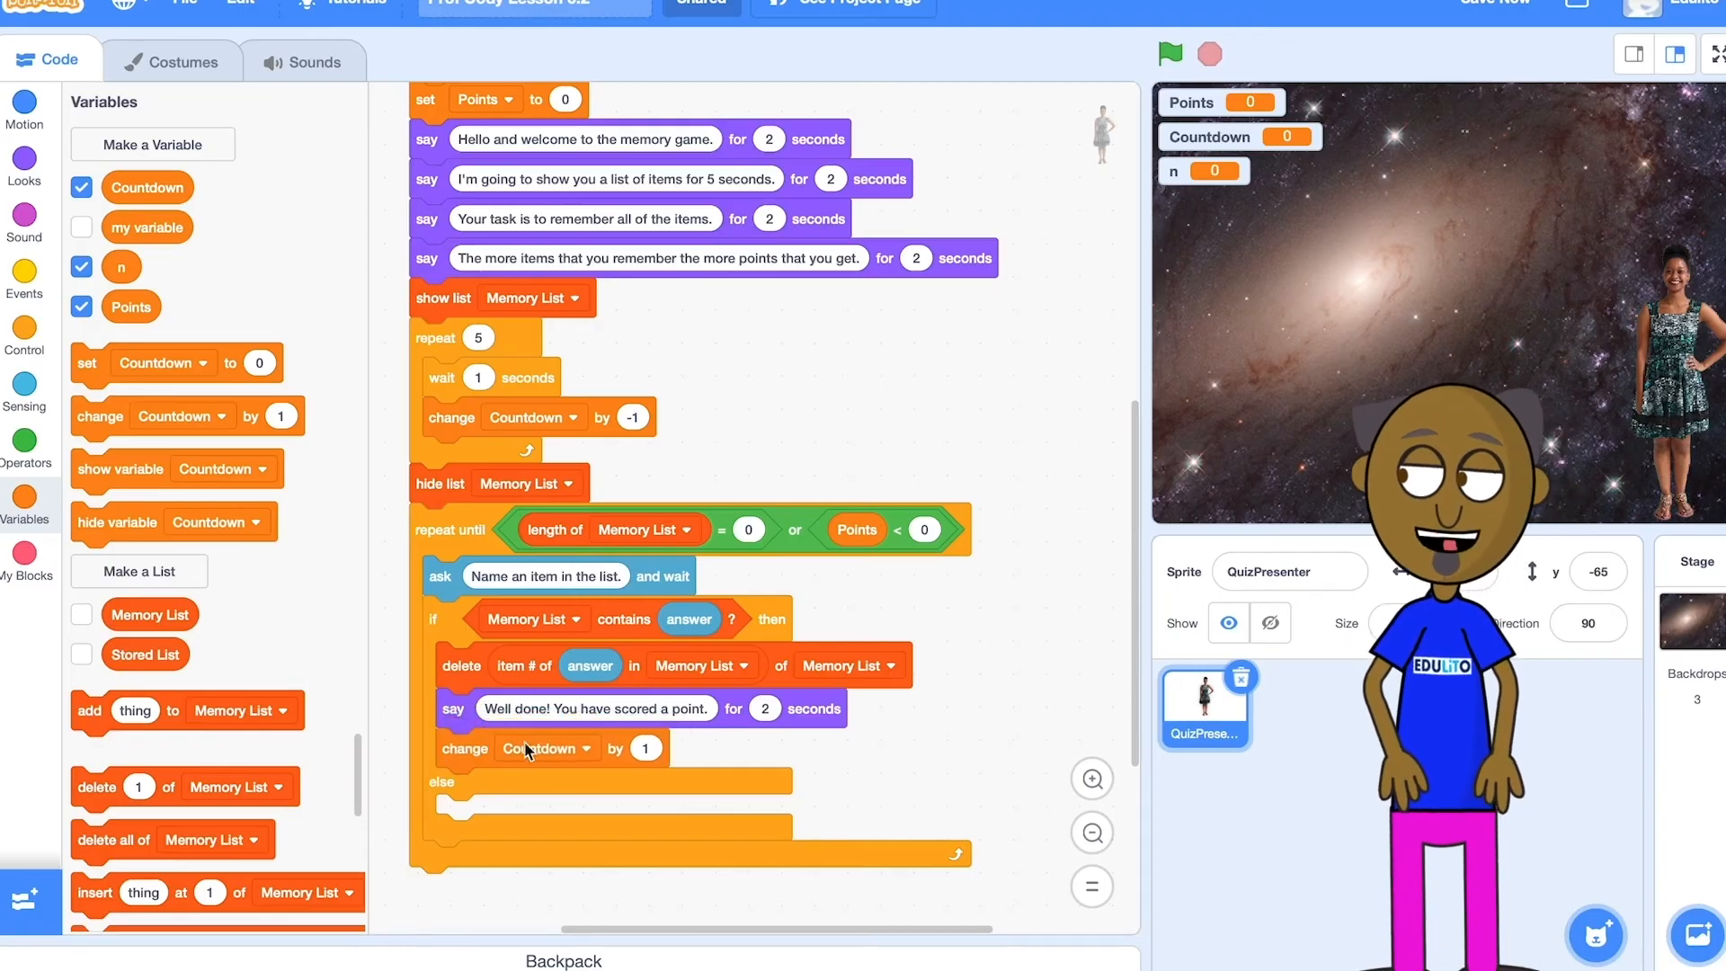
pyautogui.click(541, 749)
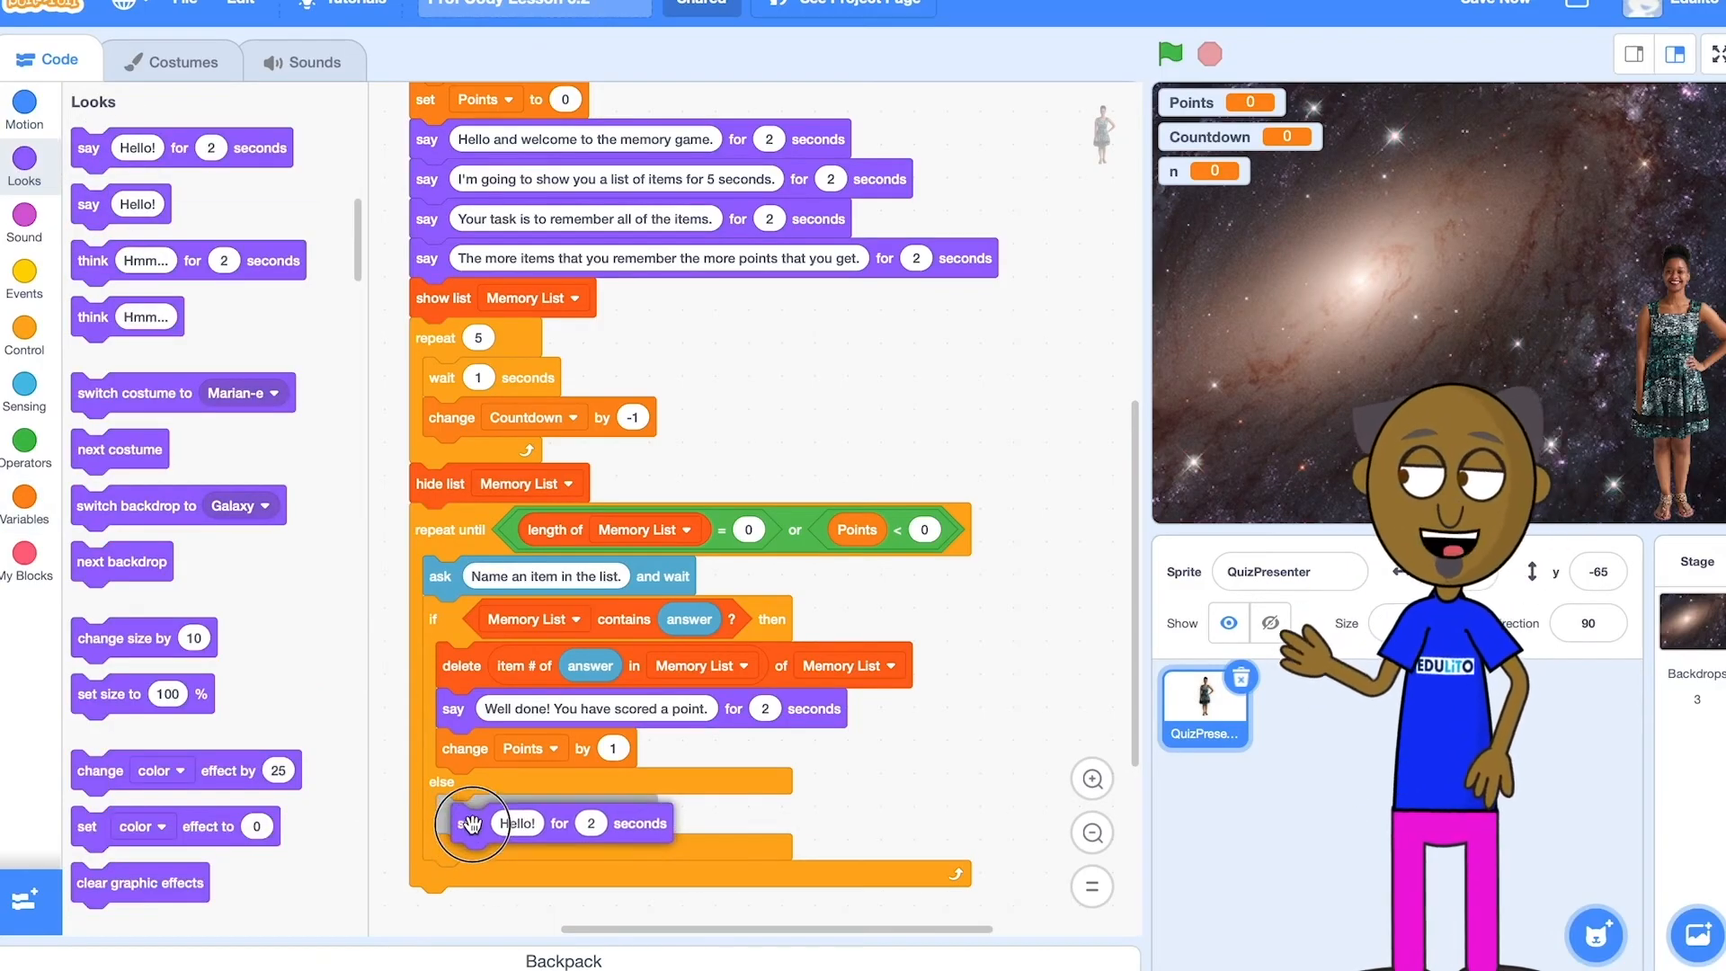
pyautogui.click(24, 497)
pyautogui.write("Sorry, that's not correct - you lose a point")
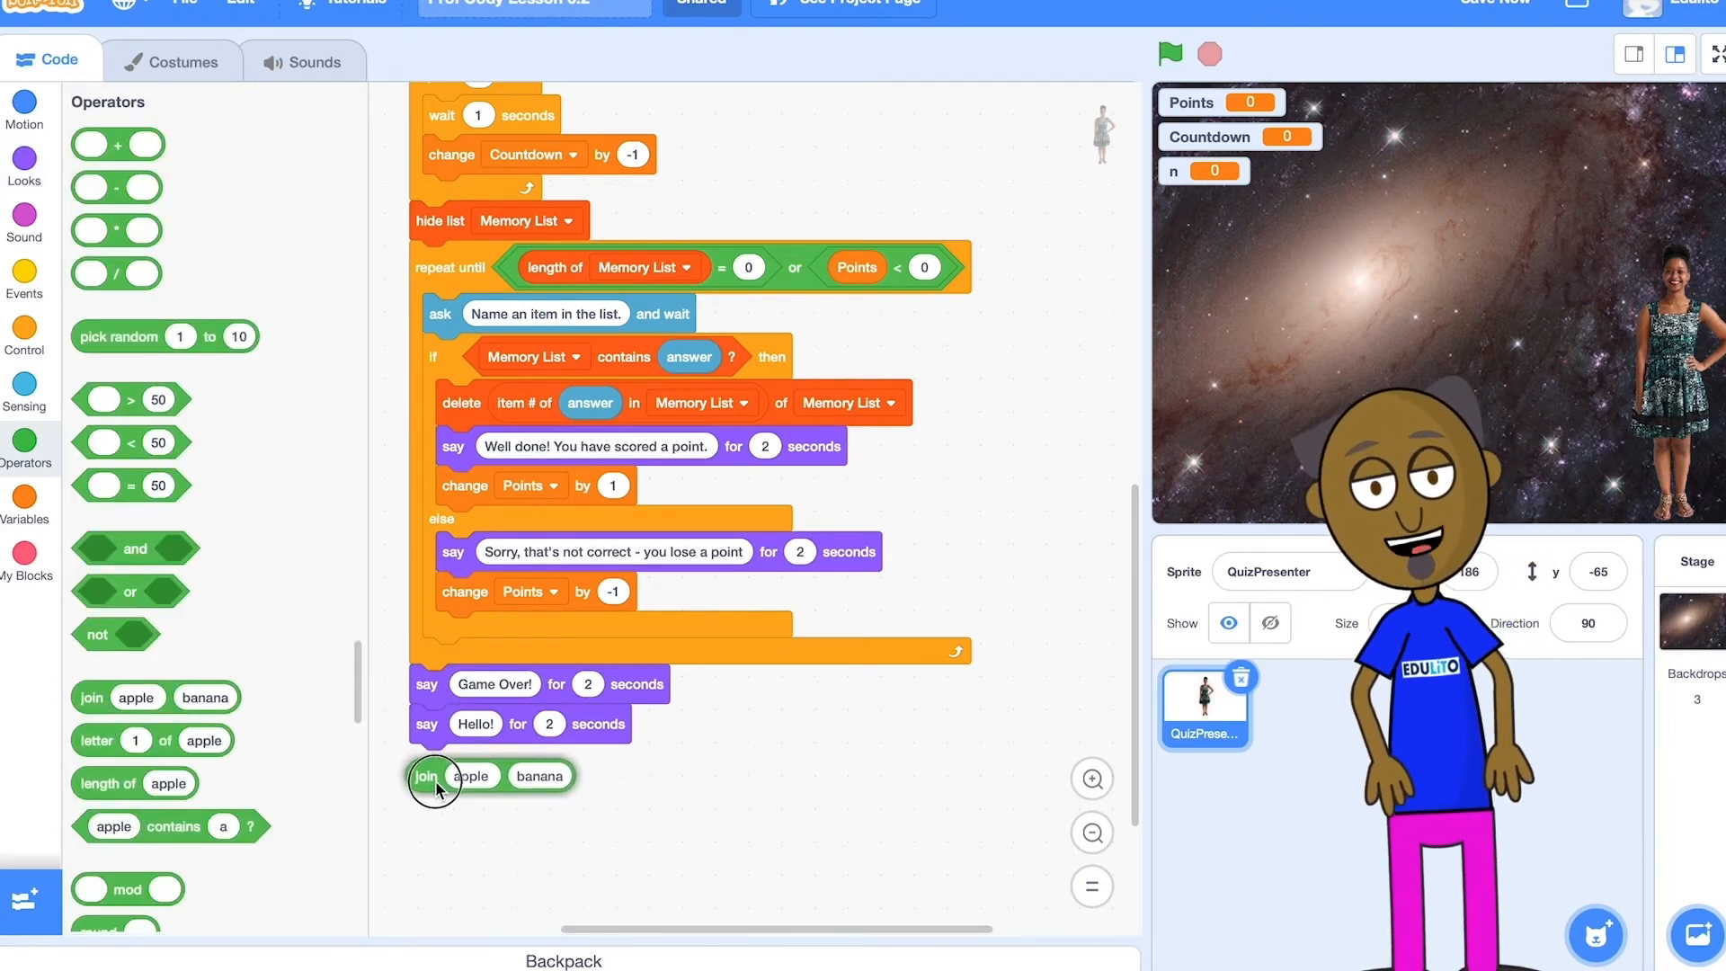
# Add a join block to build the 'Game Over!' message below the loop.
pyautogui.moveTo(427, 774); pyautogui.dragTo(468, 722)
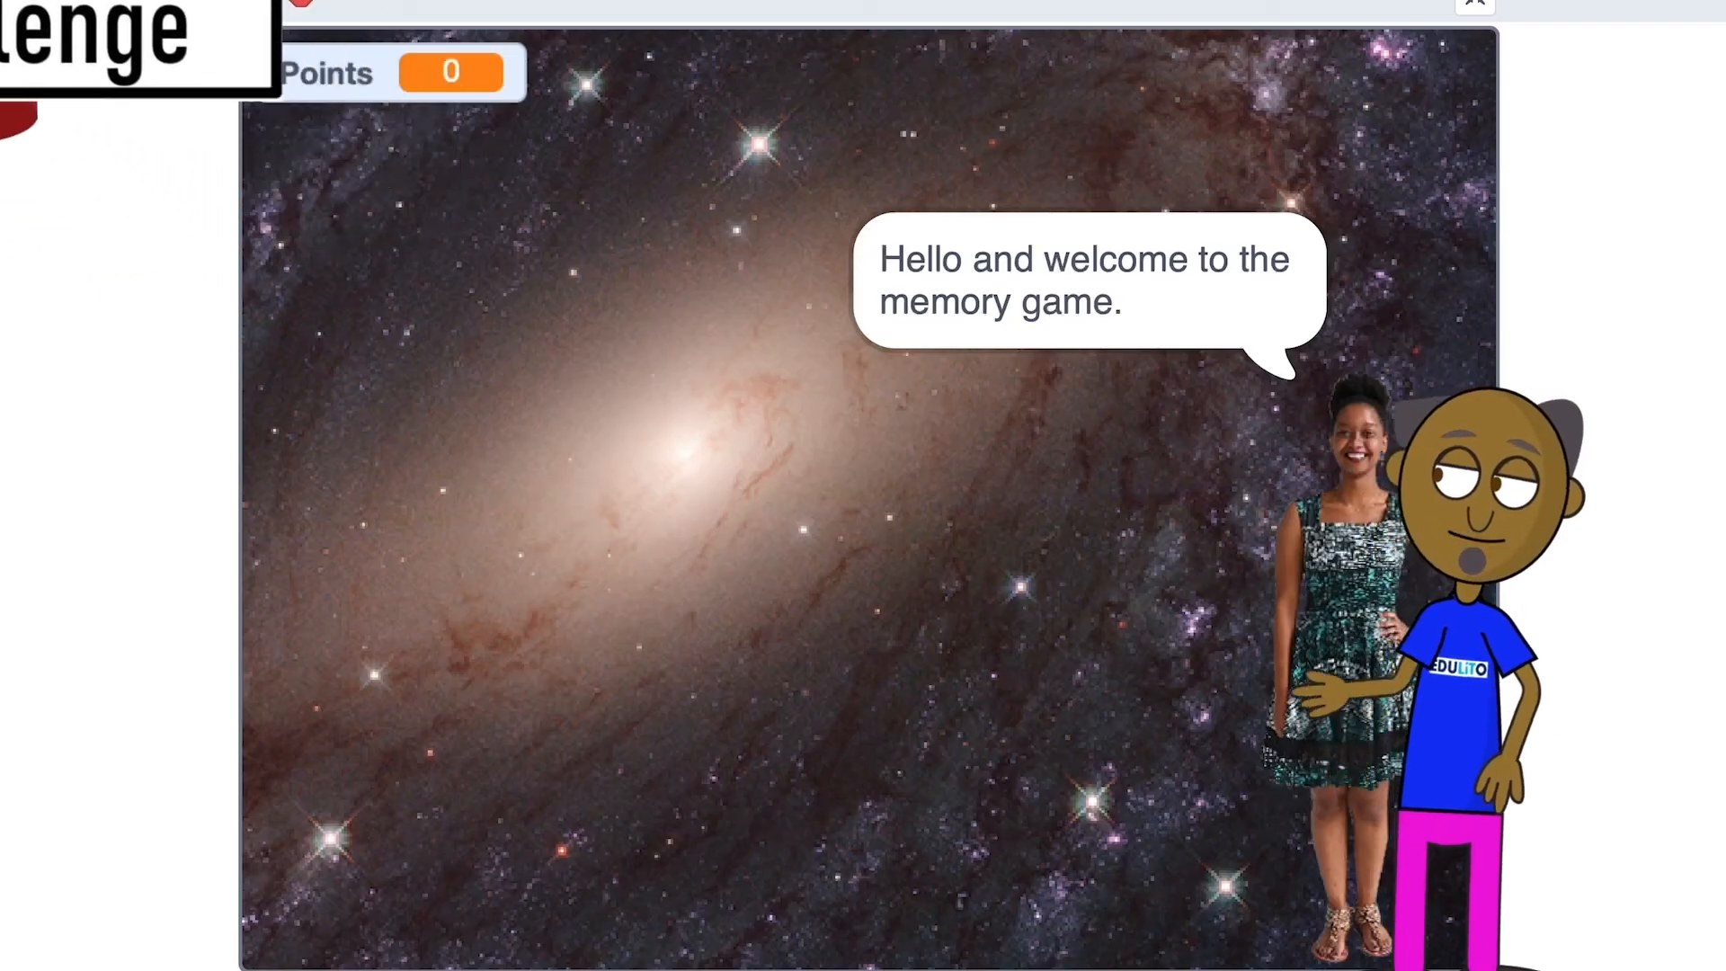
# Play the memory game full-screen through the welcome, the five-item list and the naming prompt.
pyautogui.click(265, 4)
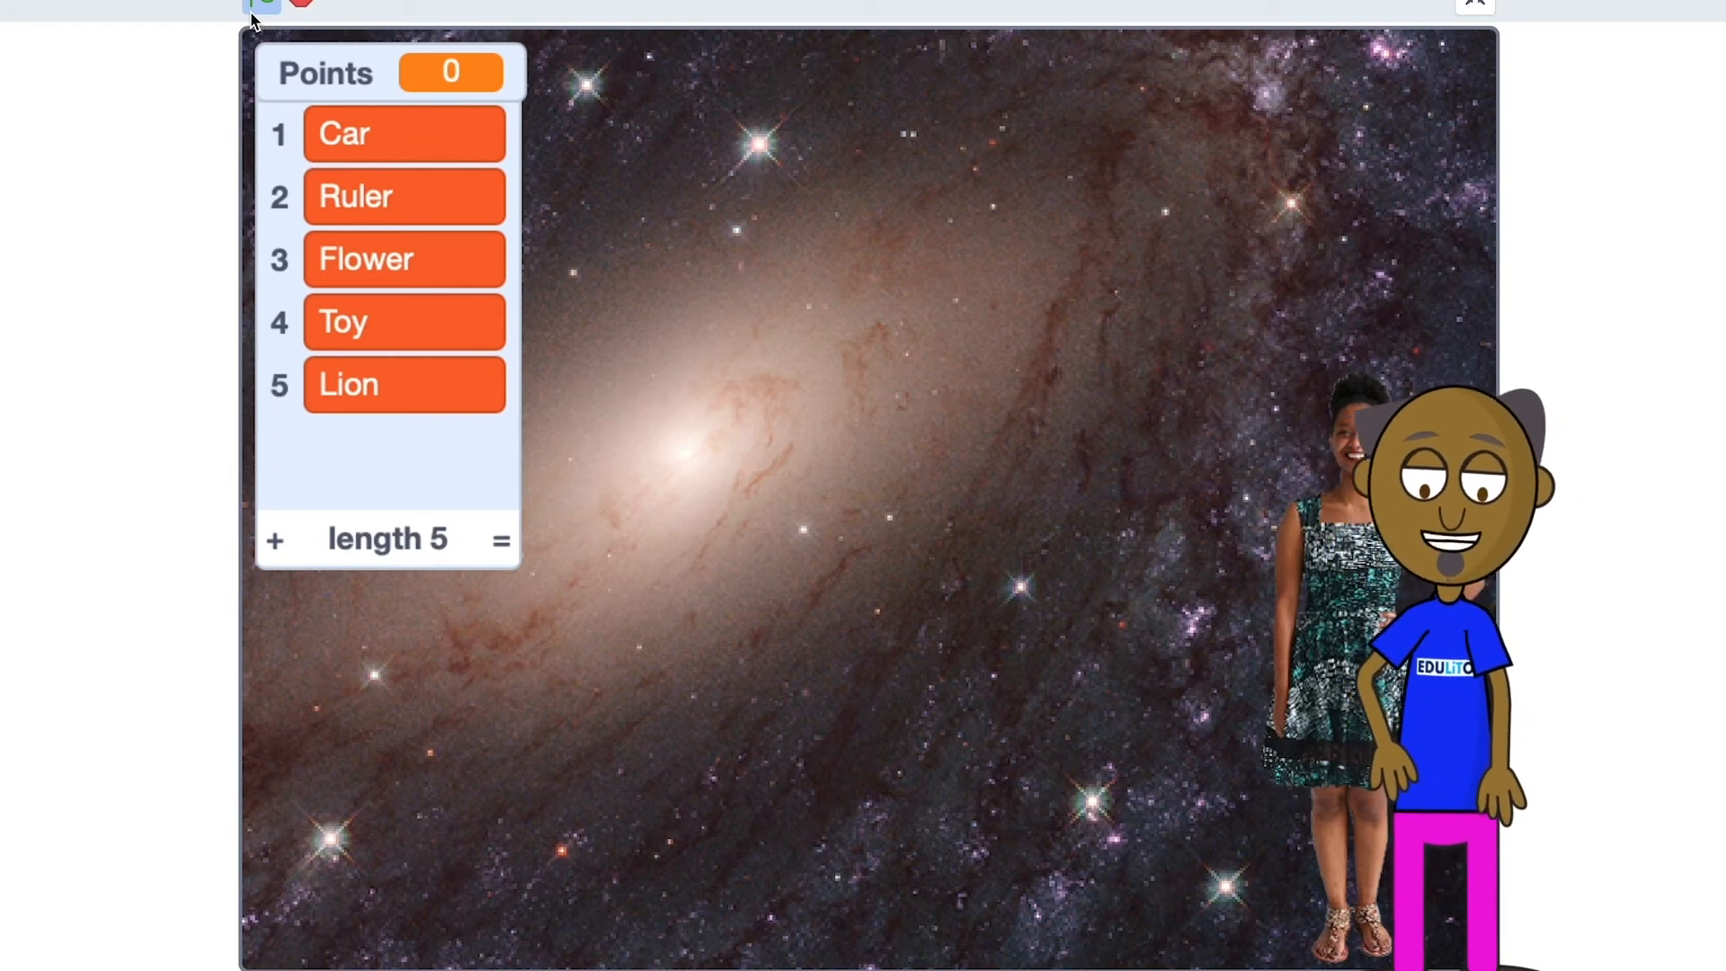
pyautogui.click(262, 3)
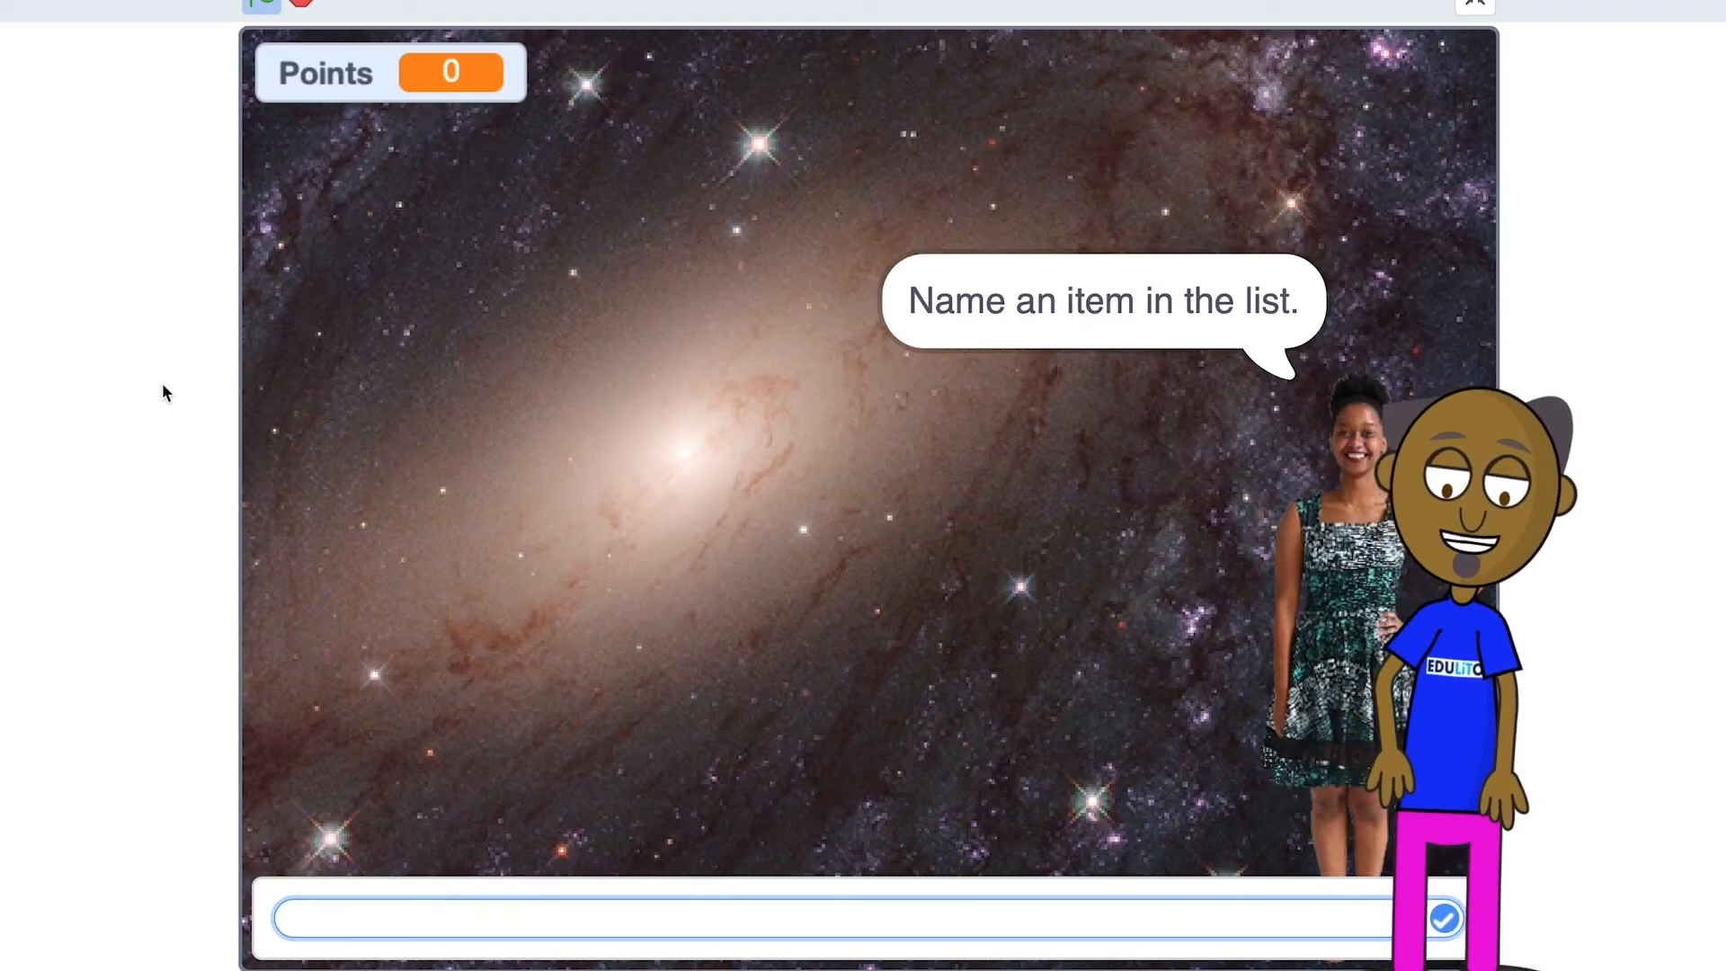
pyautogui.write('c')
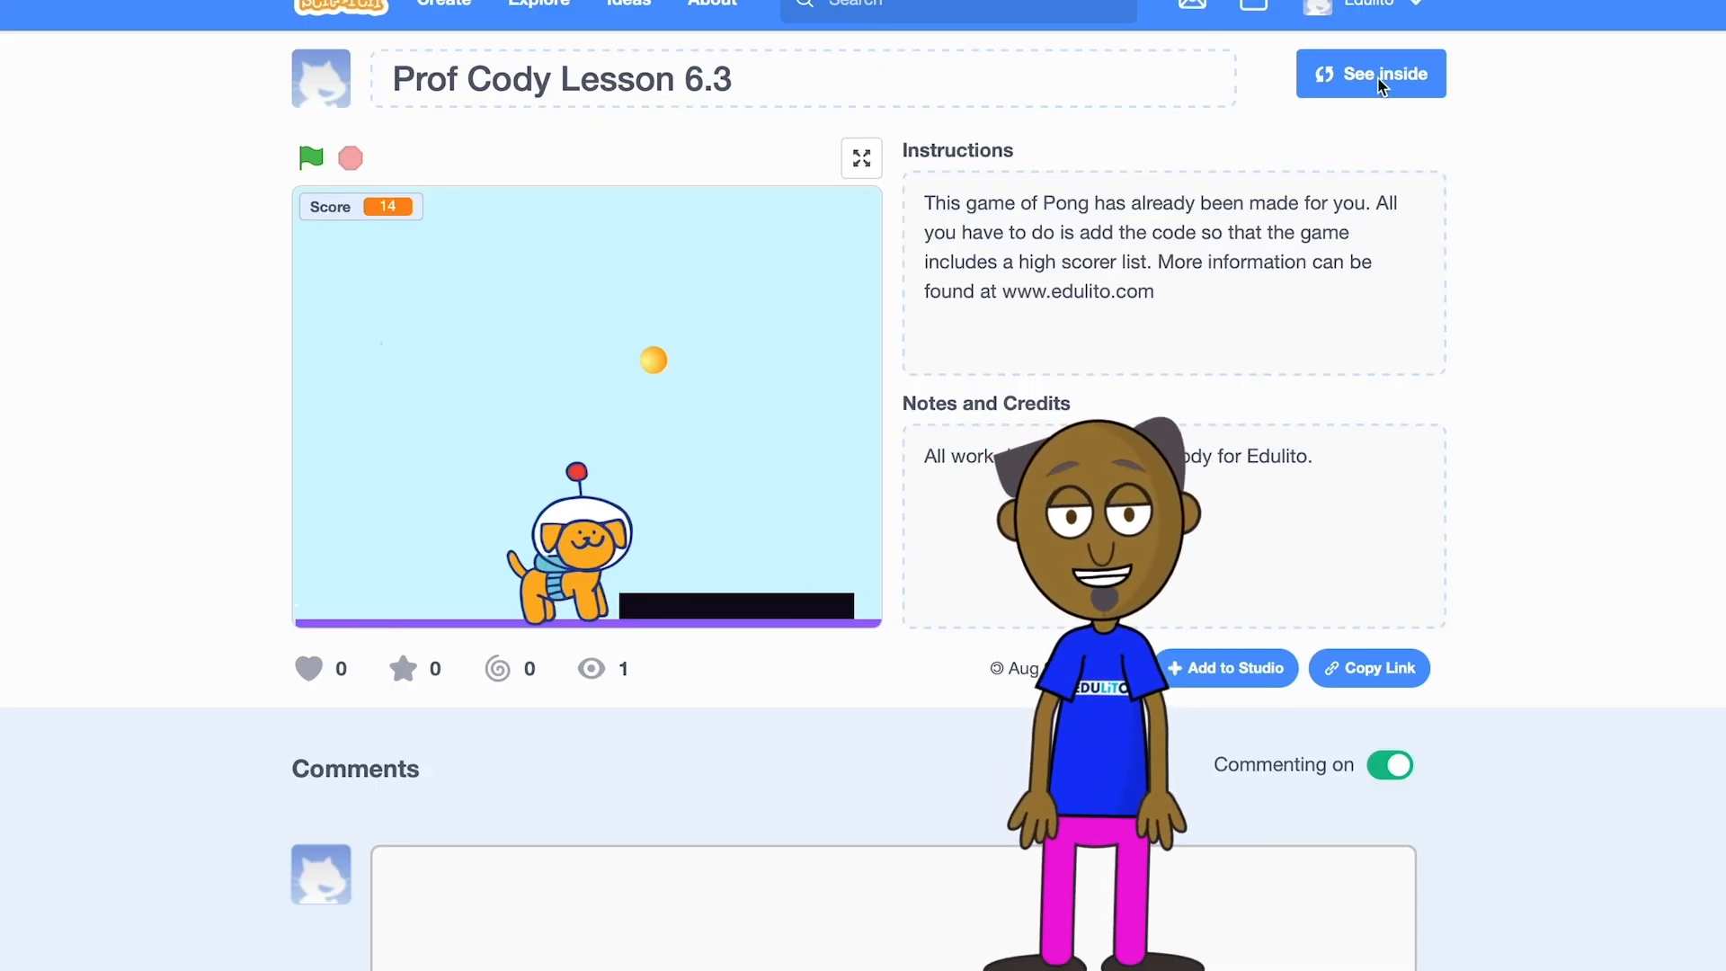
# Open Prof Cody Lesson 6.3 in the editor and review the Ball, Paddle and Dot scripts.
pyautogui.click(1369, 74)
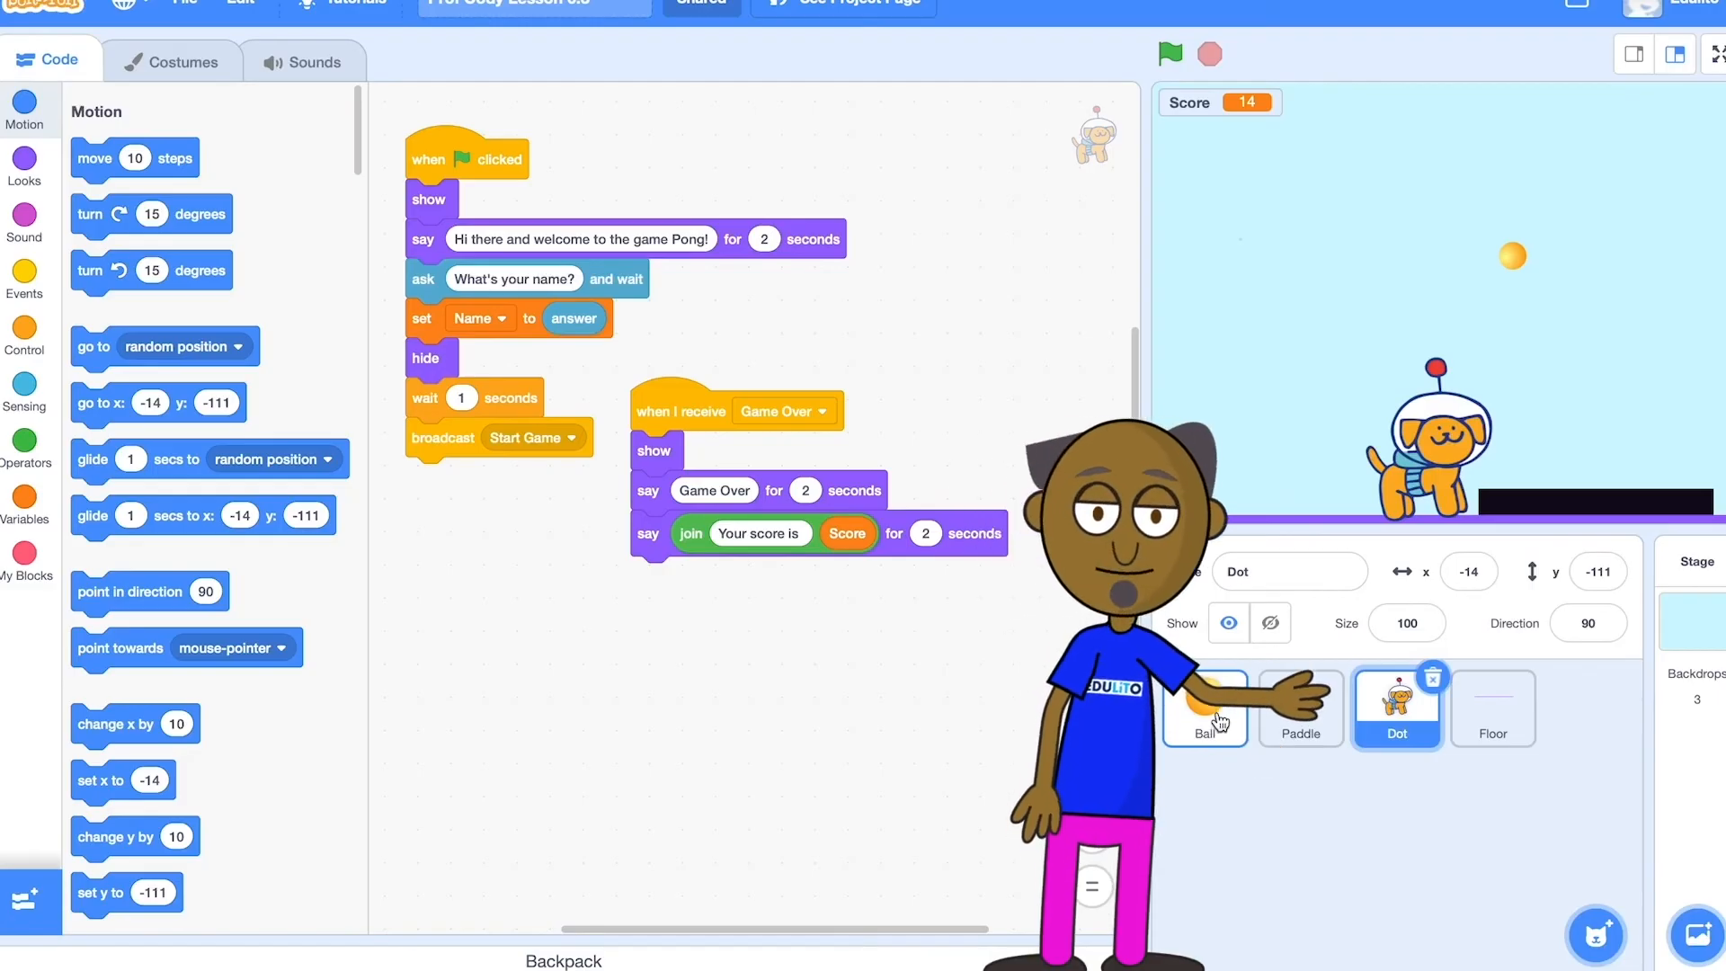
pyautogui.click(1204, 705)
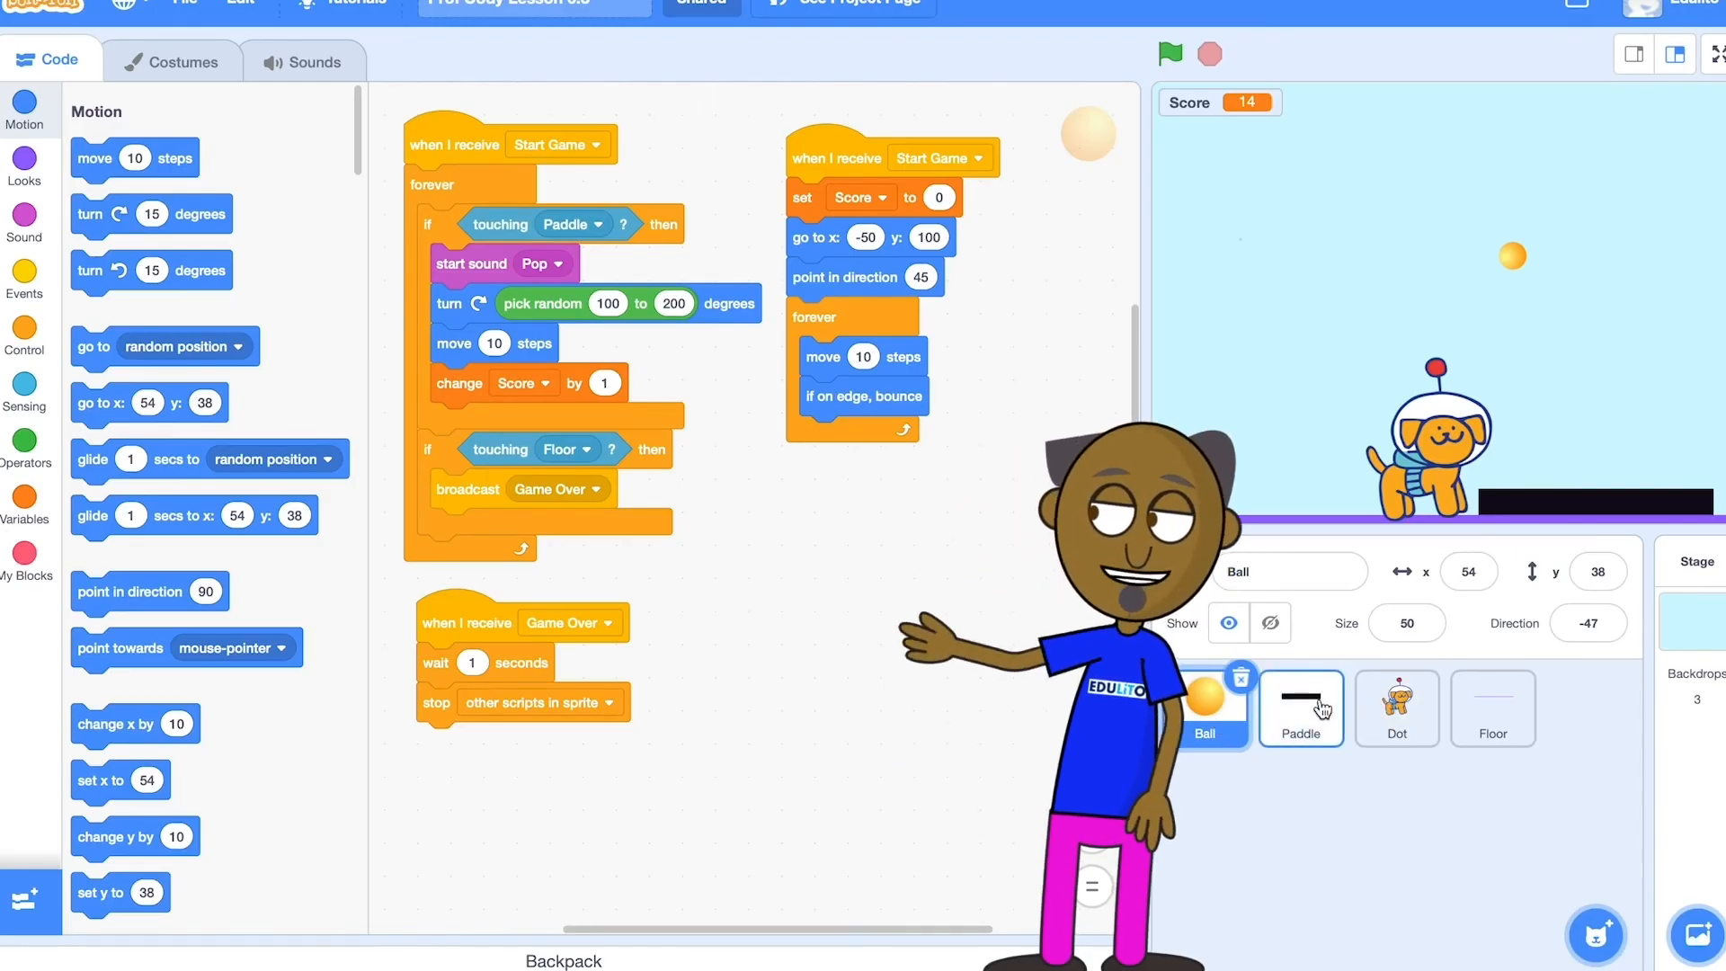
pyautogui.click(1300, 706)
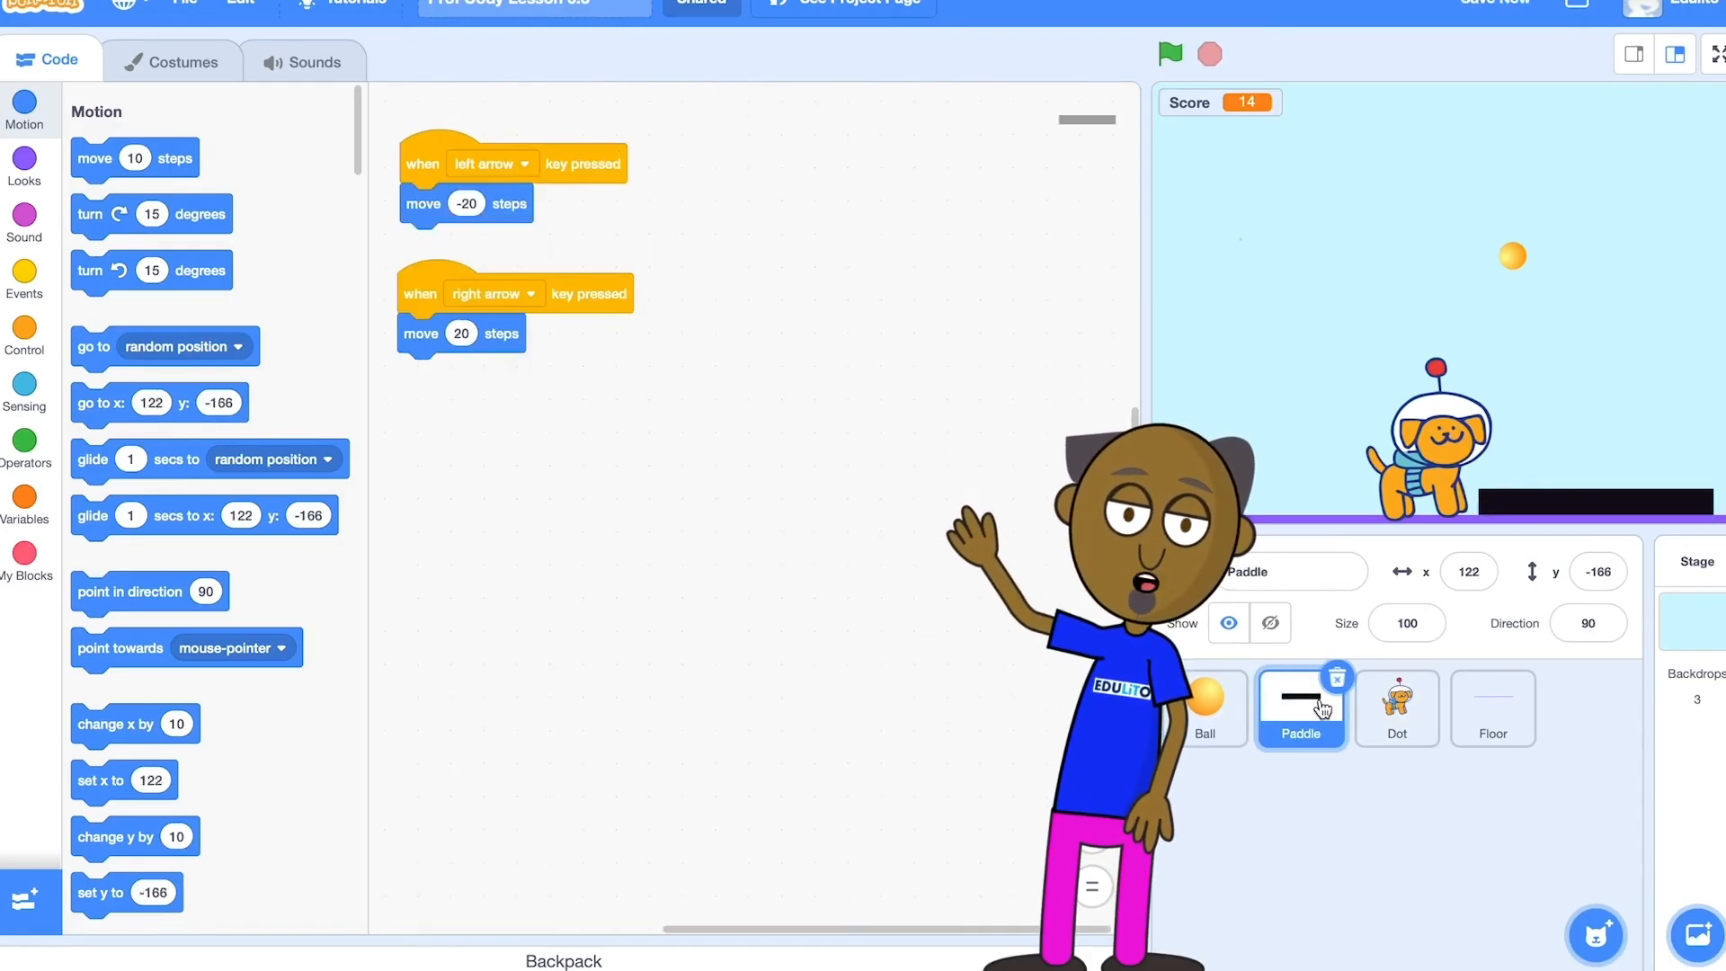
pyautogui.click(1396, 706)
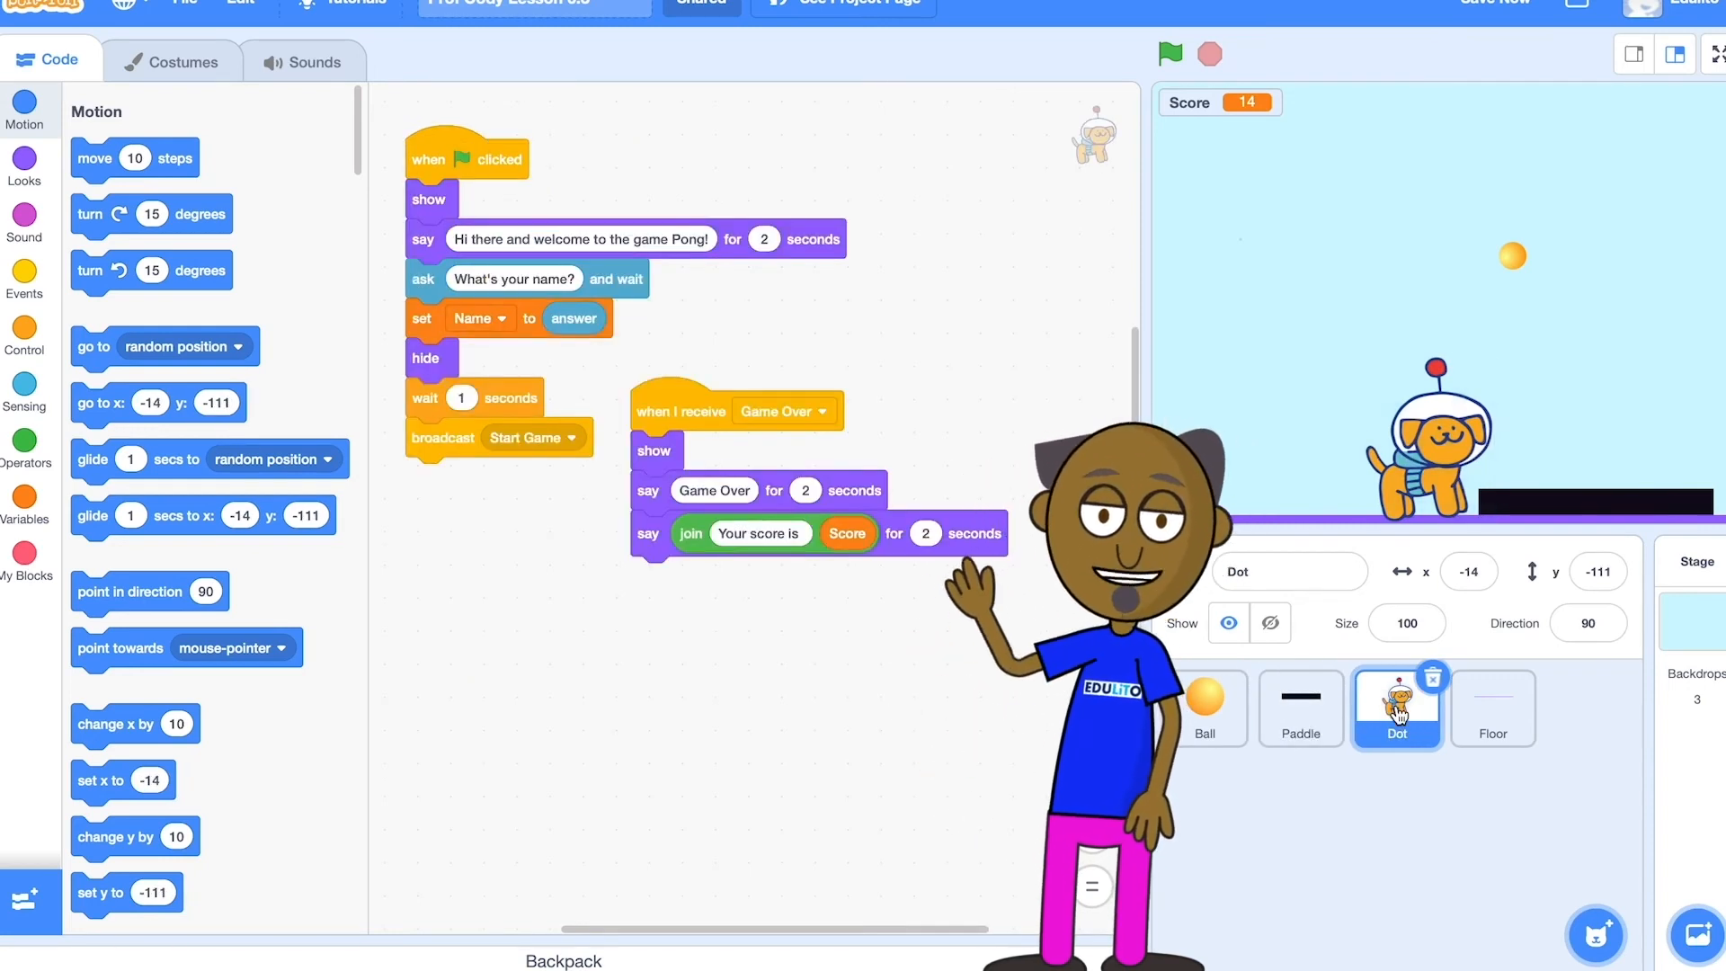
pyautogui.click(1205, 708)
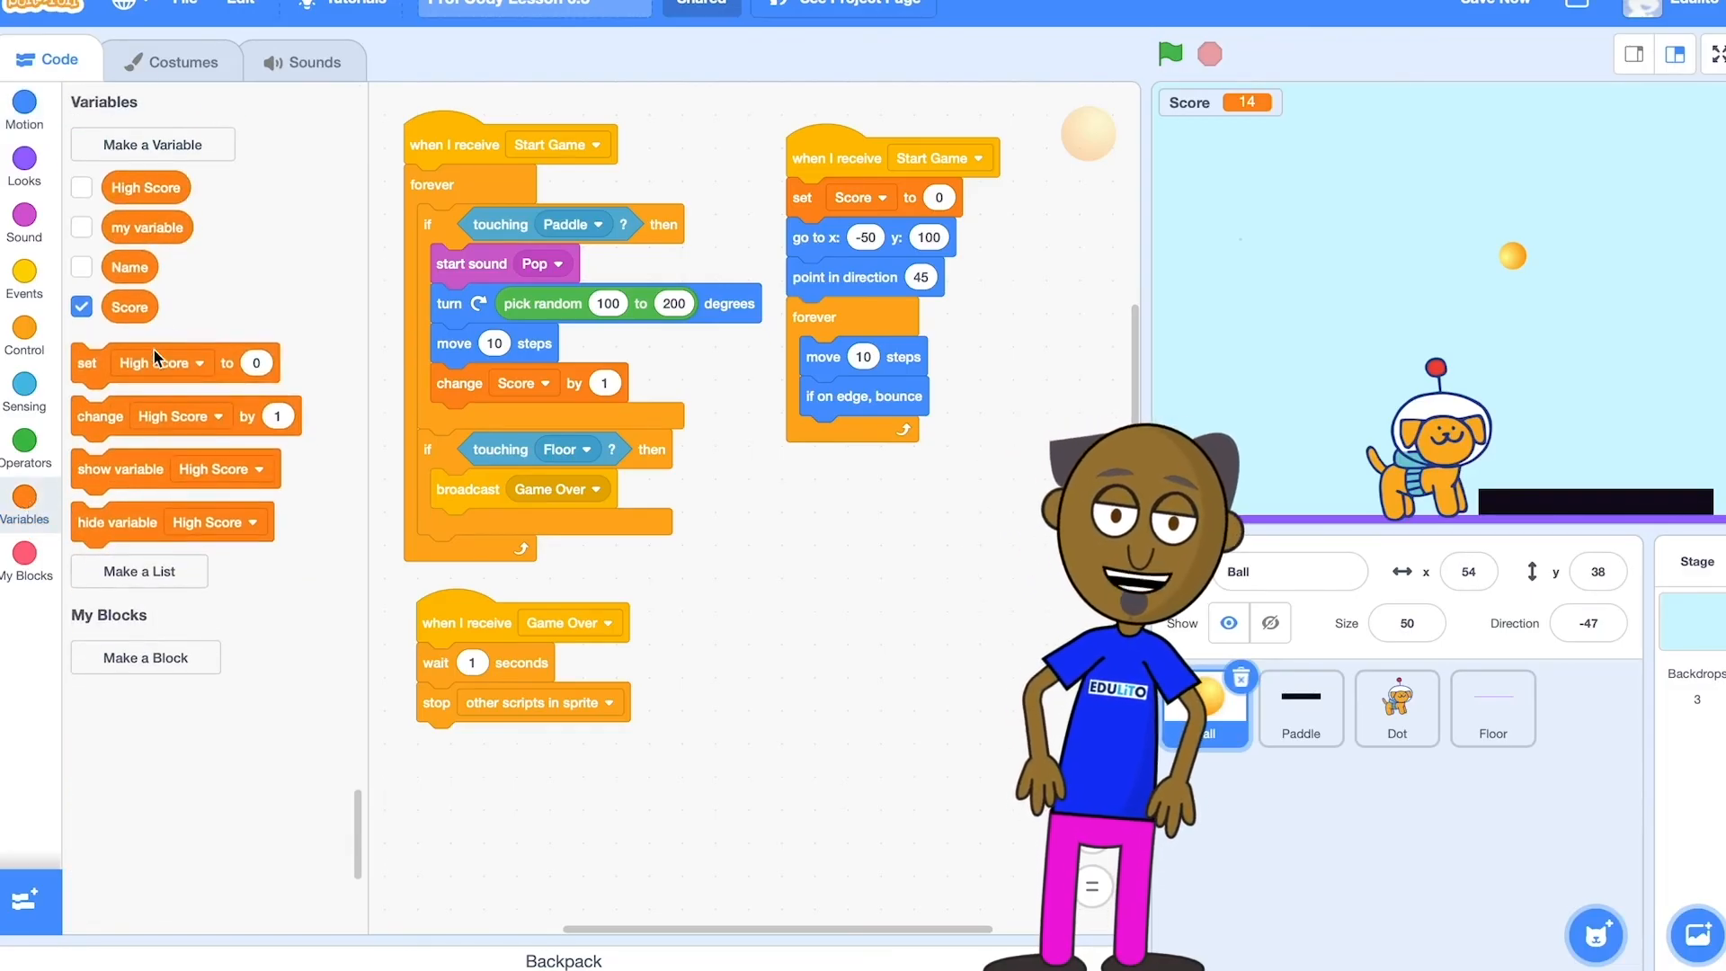
# Make a list named 'High Scorer List' for all sprites.
pyautogui.click(138, 572)
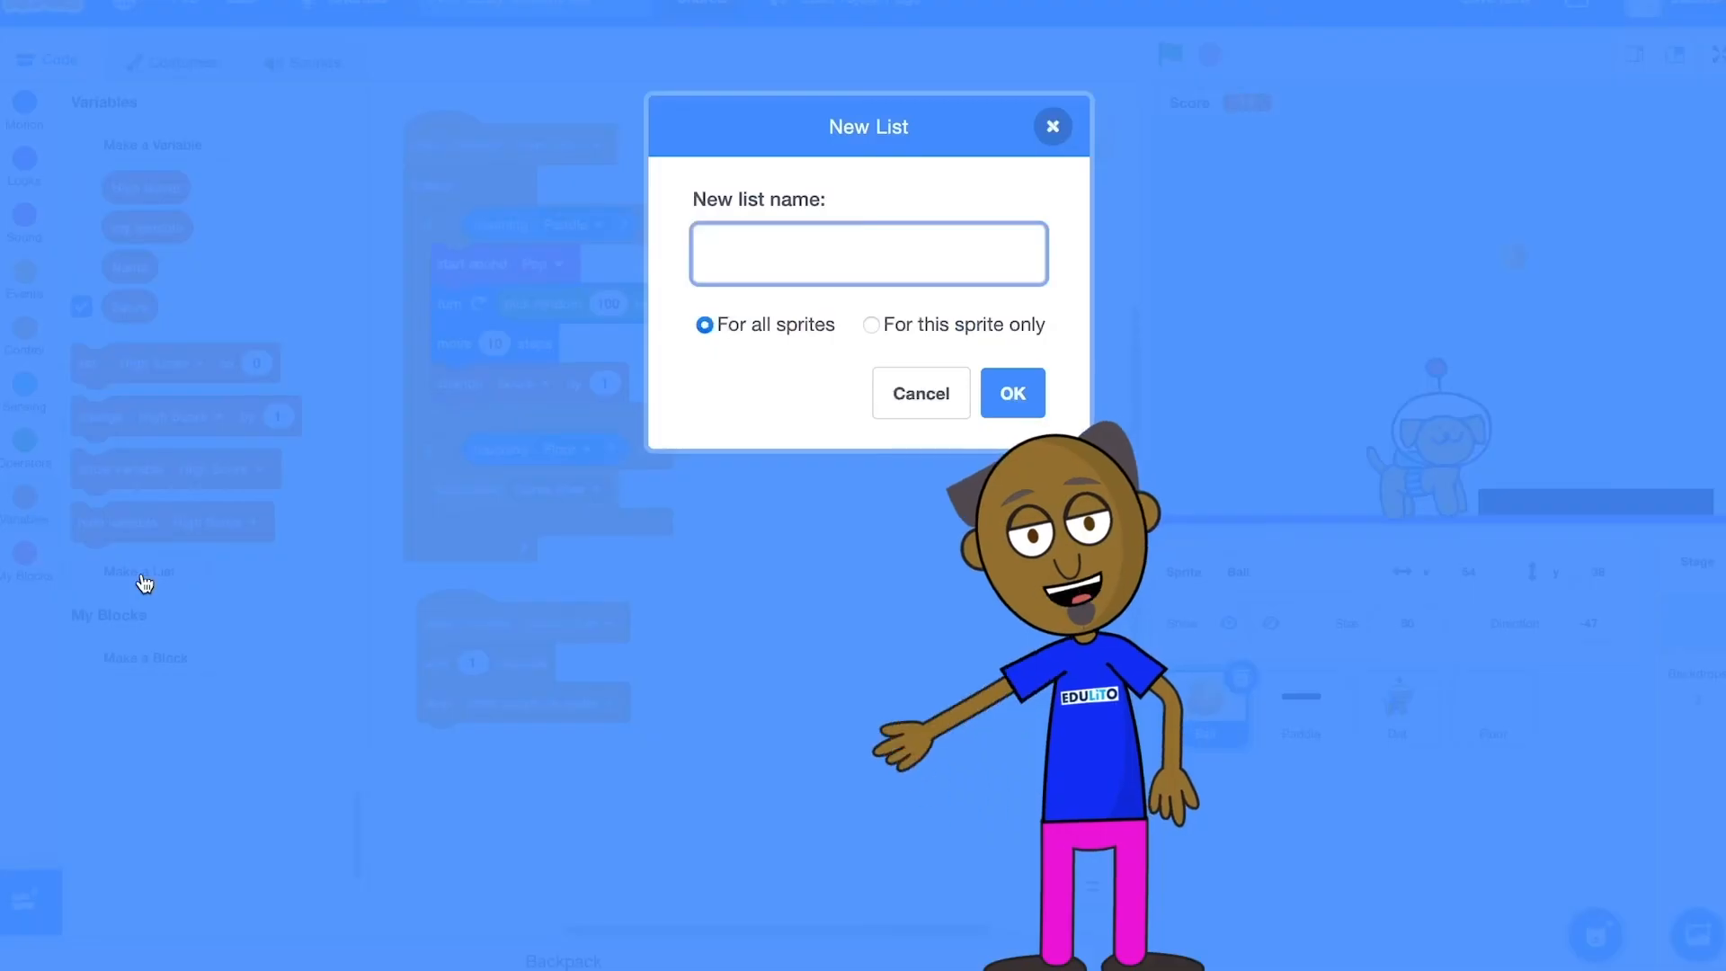
pyautogui.write('Hi')
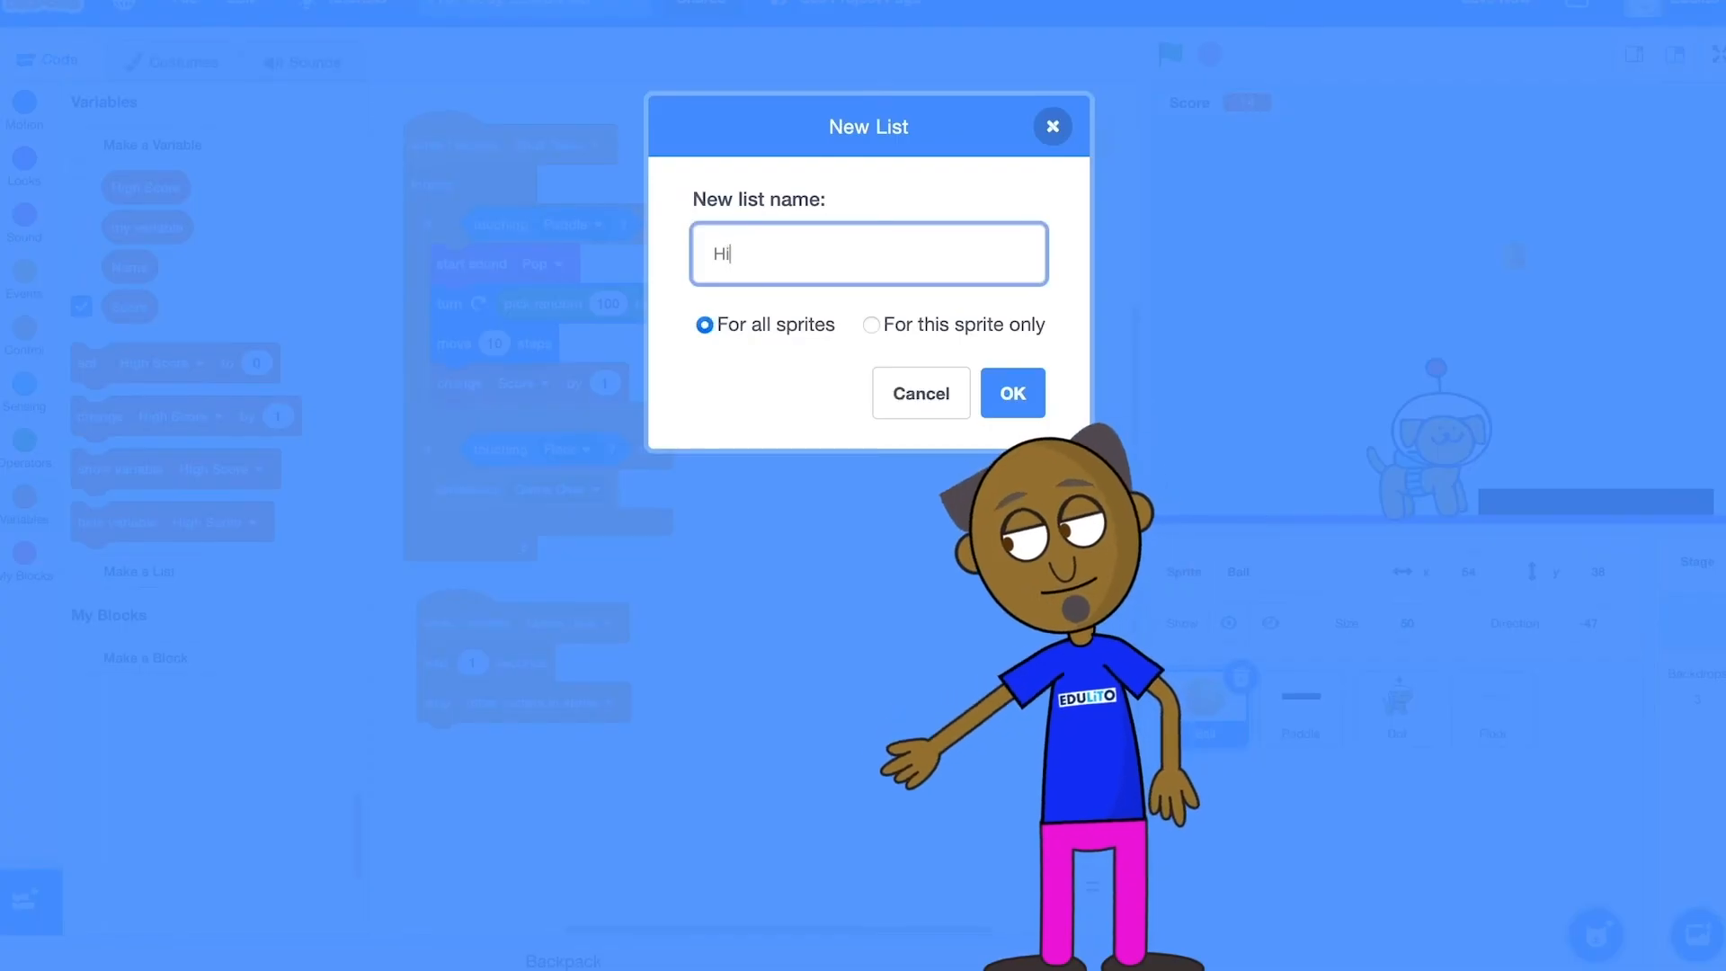
pyautogui.write('High Scorer List')
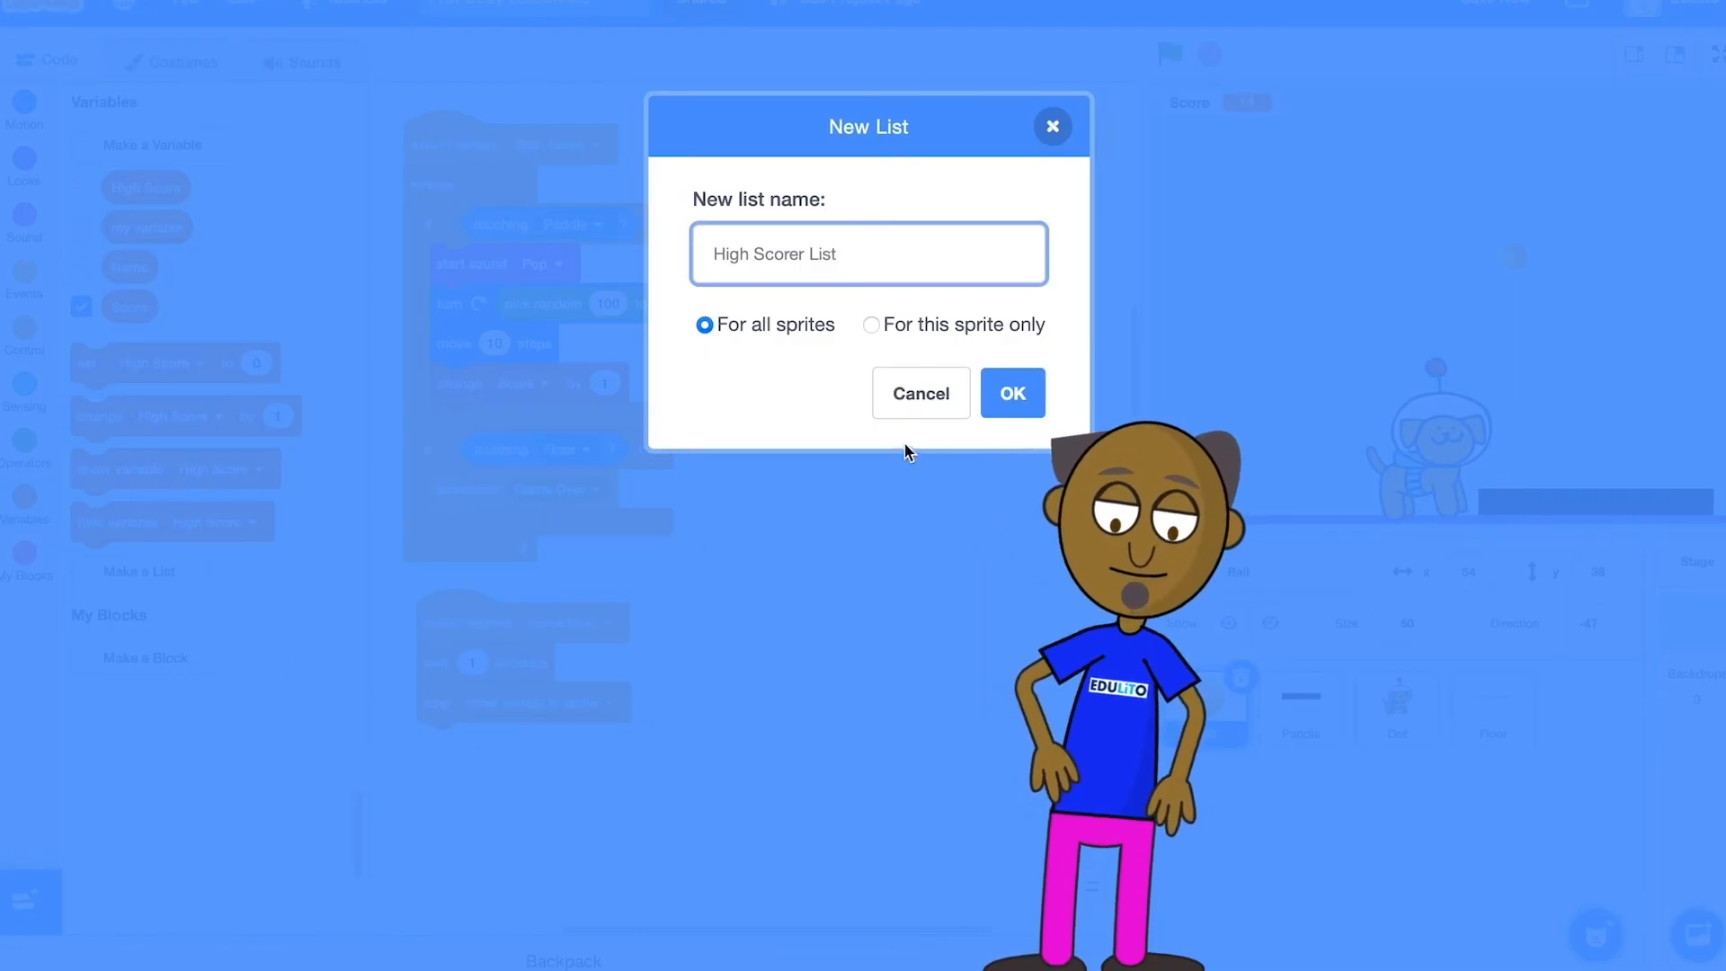
pyautogui.click(1010, 393)
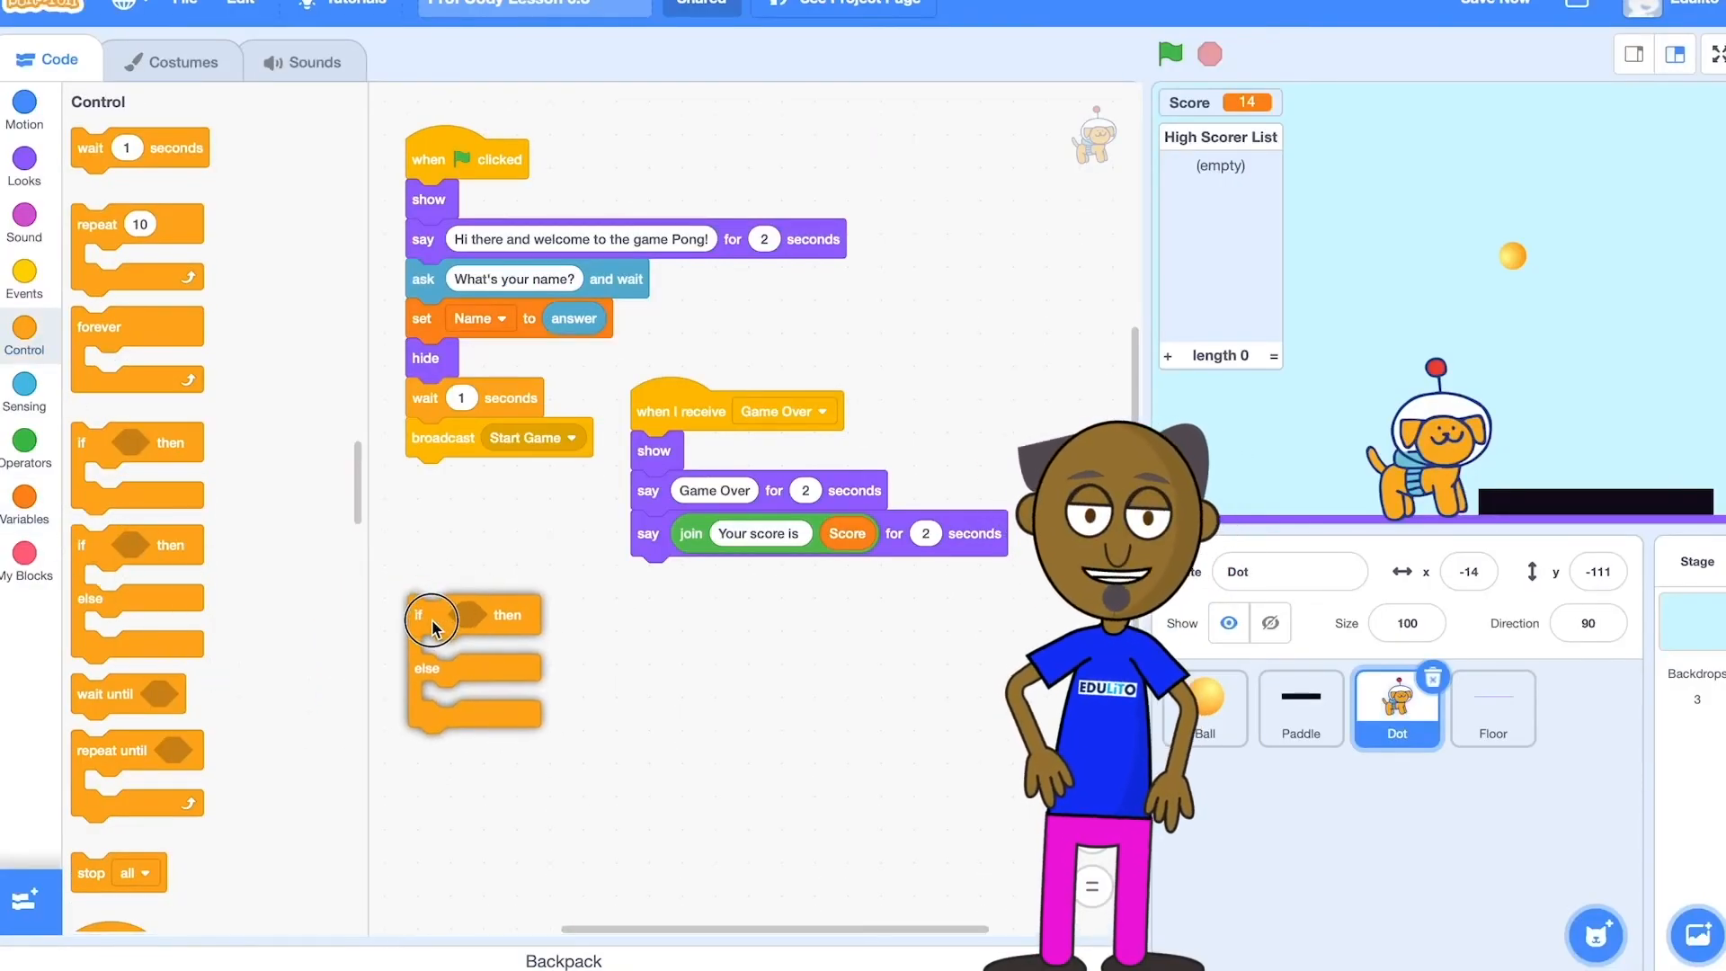
# Add an if-else with 'Score > High Score' to Dot's Game Over script.
pyautogui.moveTo(432, 616); pyautogui.dragTo(646, 597)
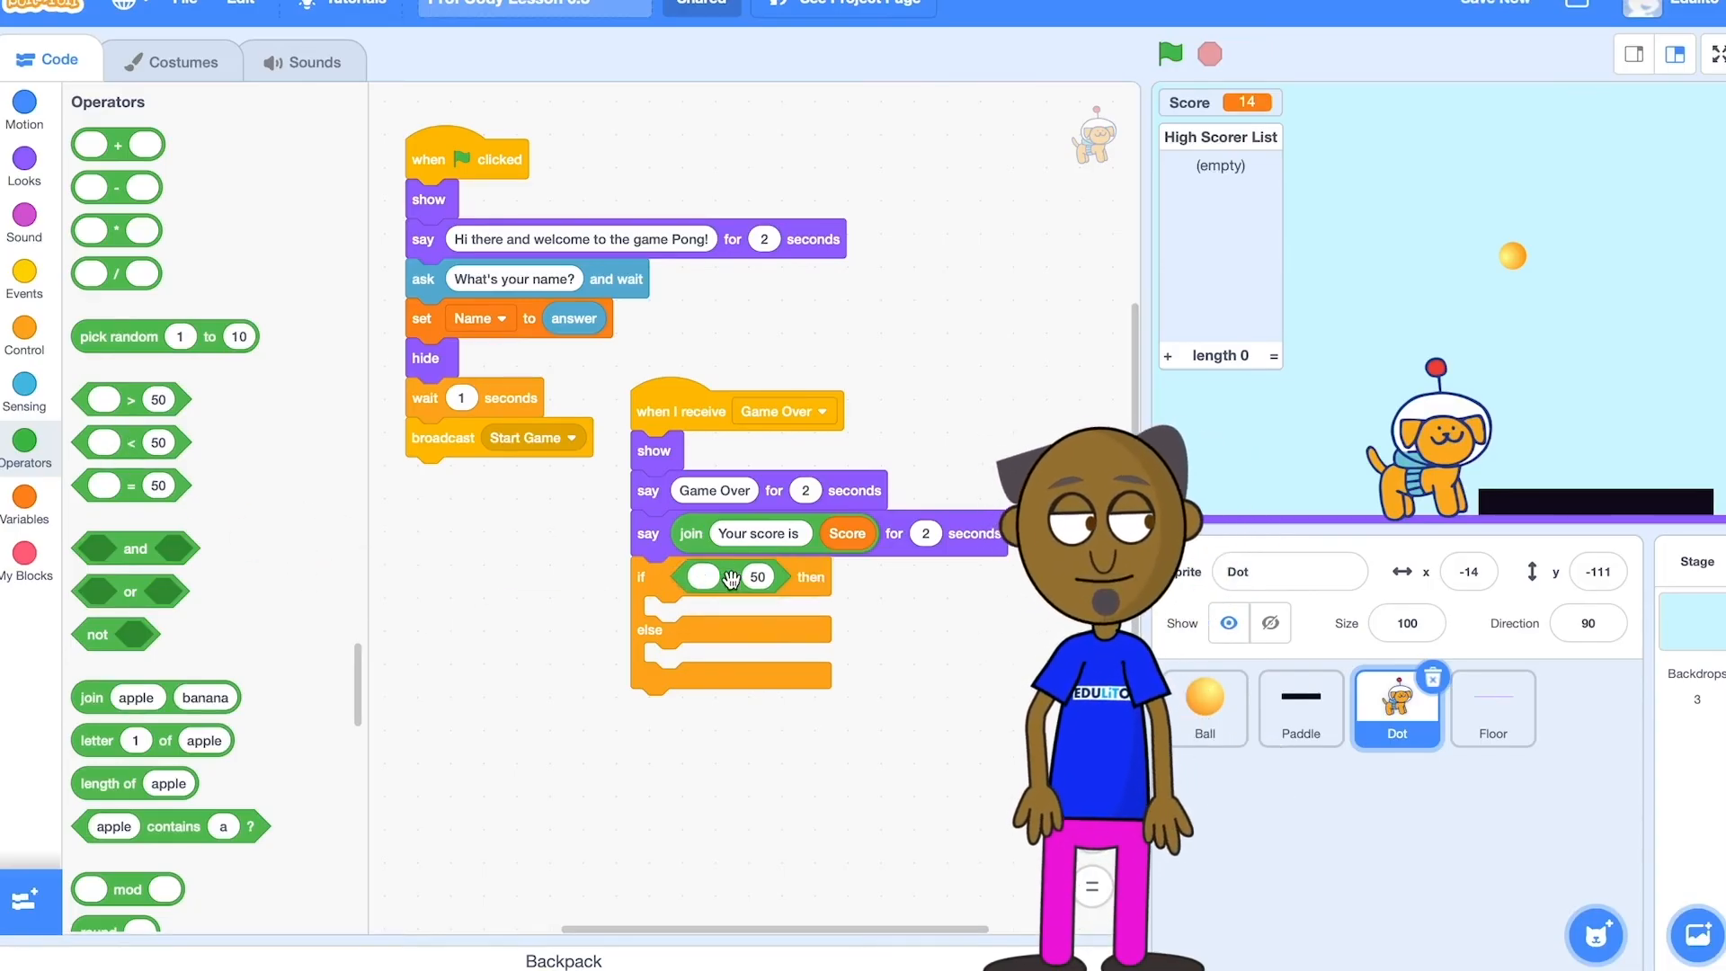
pyautogui.click(23, 501)
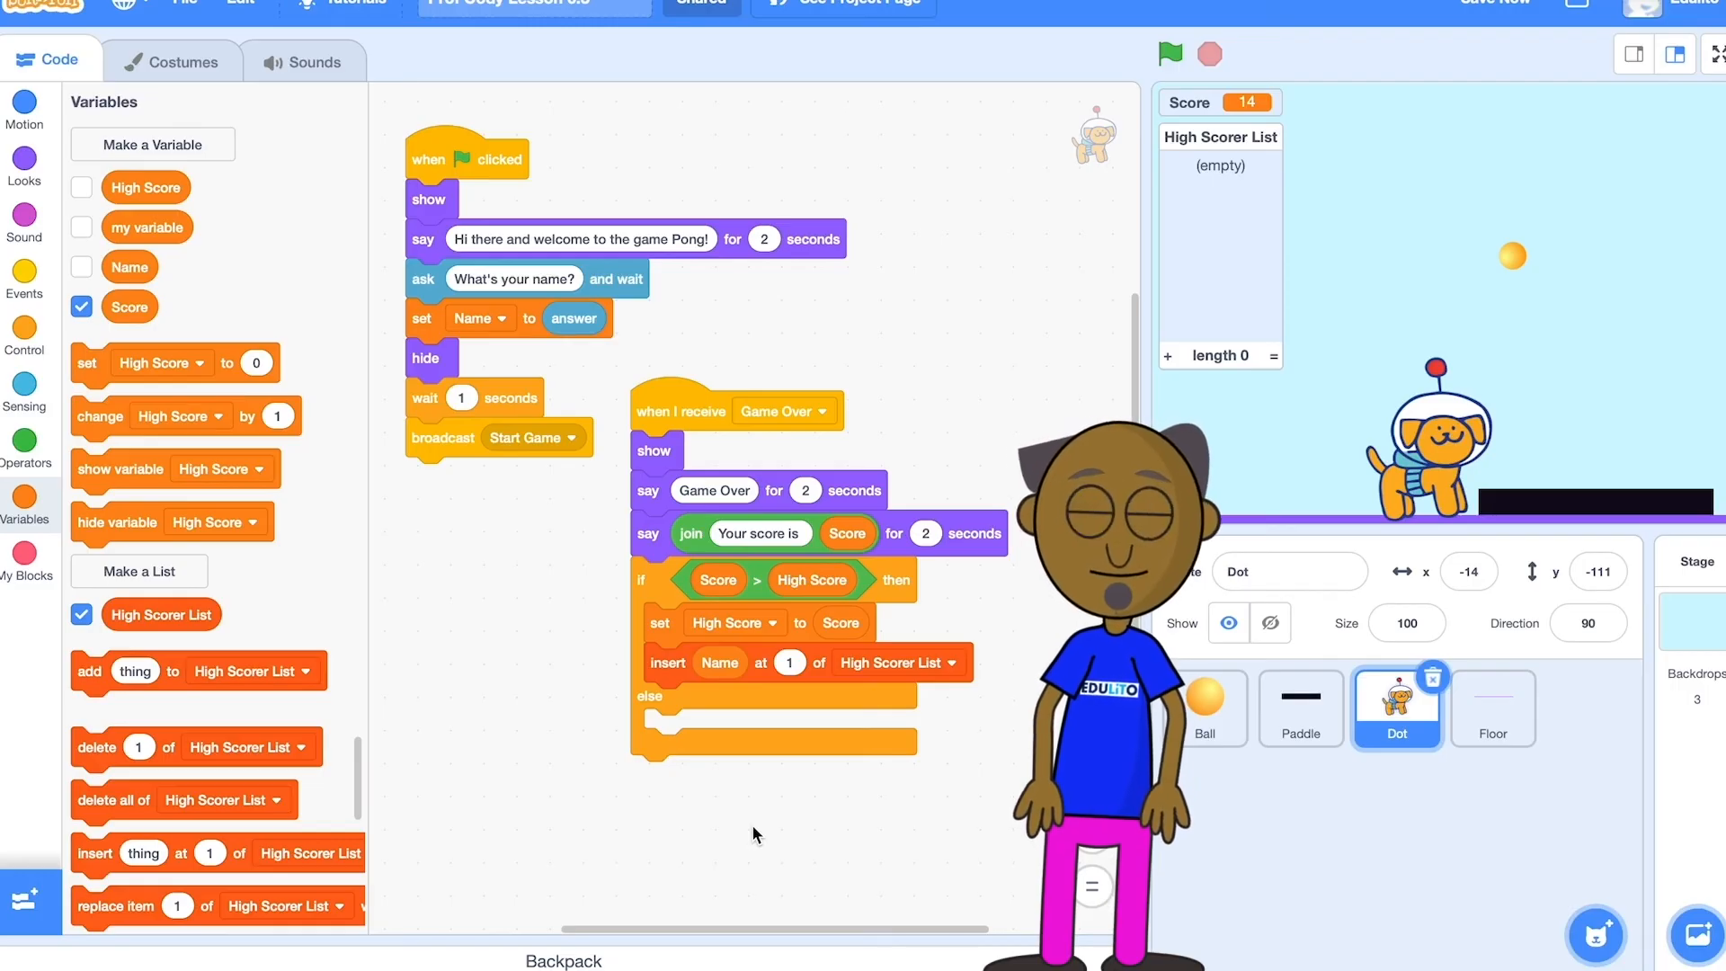
# Show High Scorer List on a new high score, otherwise say sorry; hide it at start, then test as 'Joe'.
pyautogui.scroll(-3)
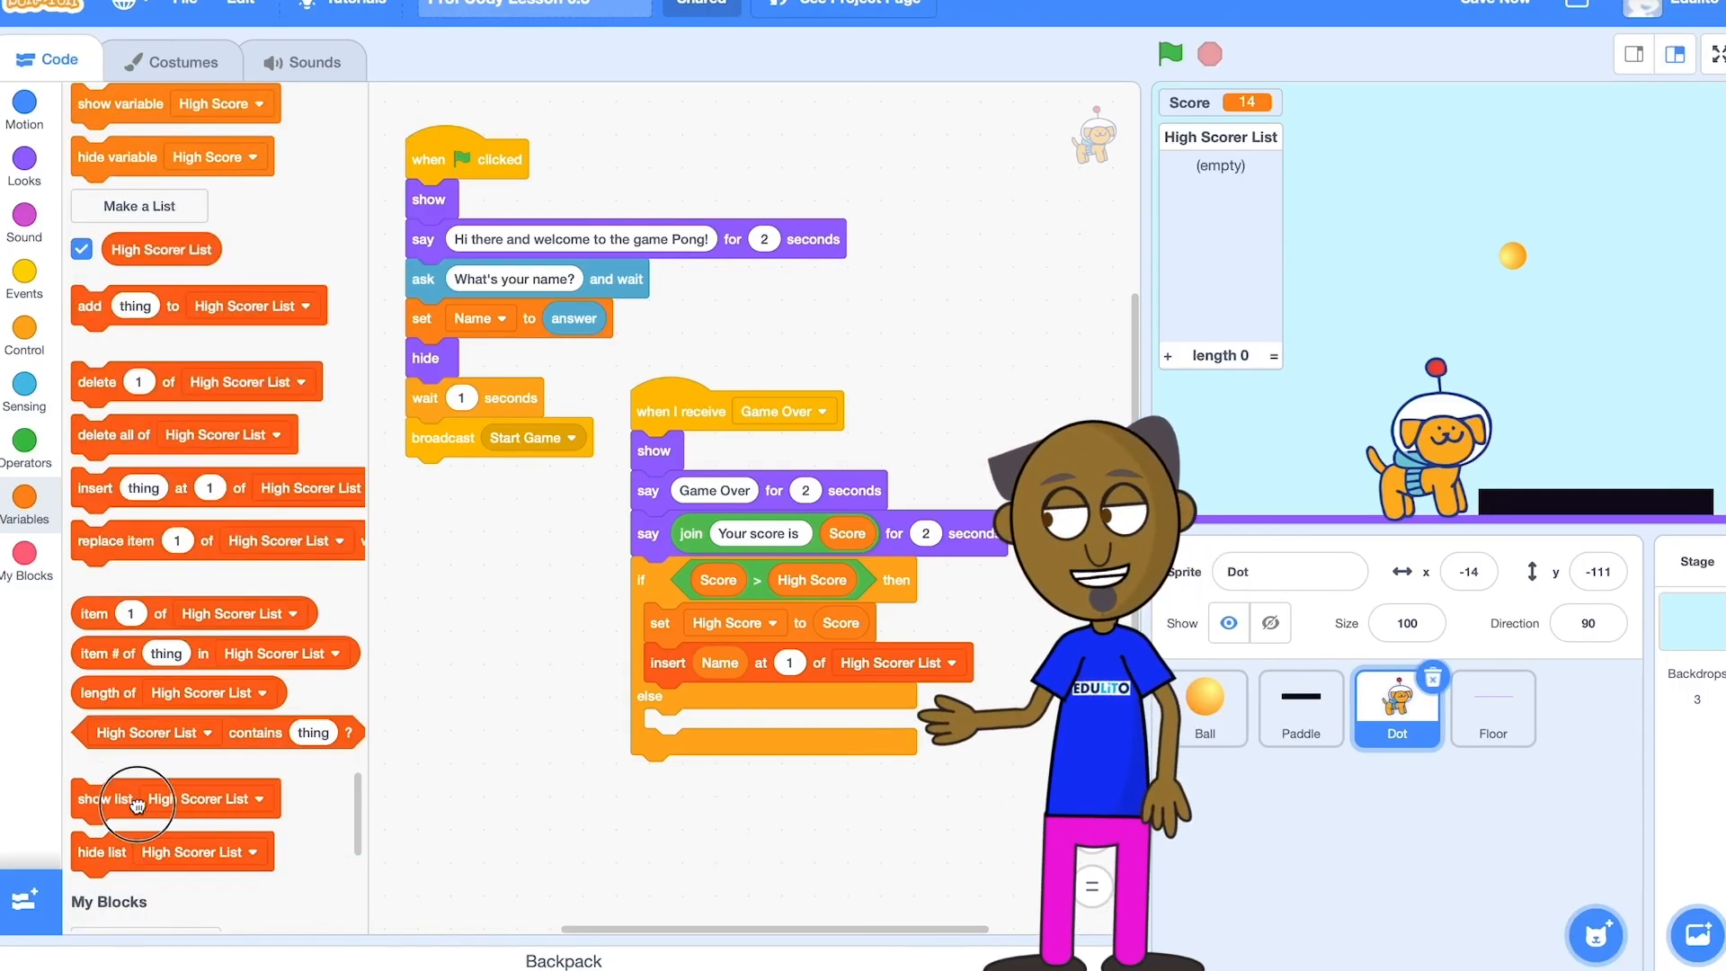
pyautogui.moveTo(134, 799); pyautogui.dragTo(671, 695)
pyautogui.write("Sorry you didn't make it to the score board")
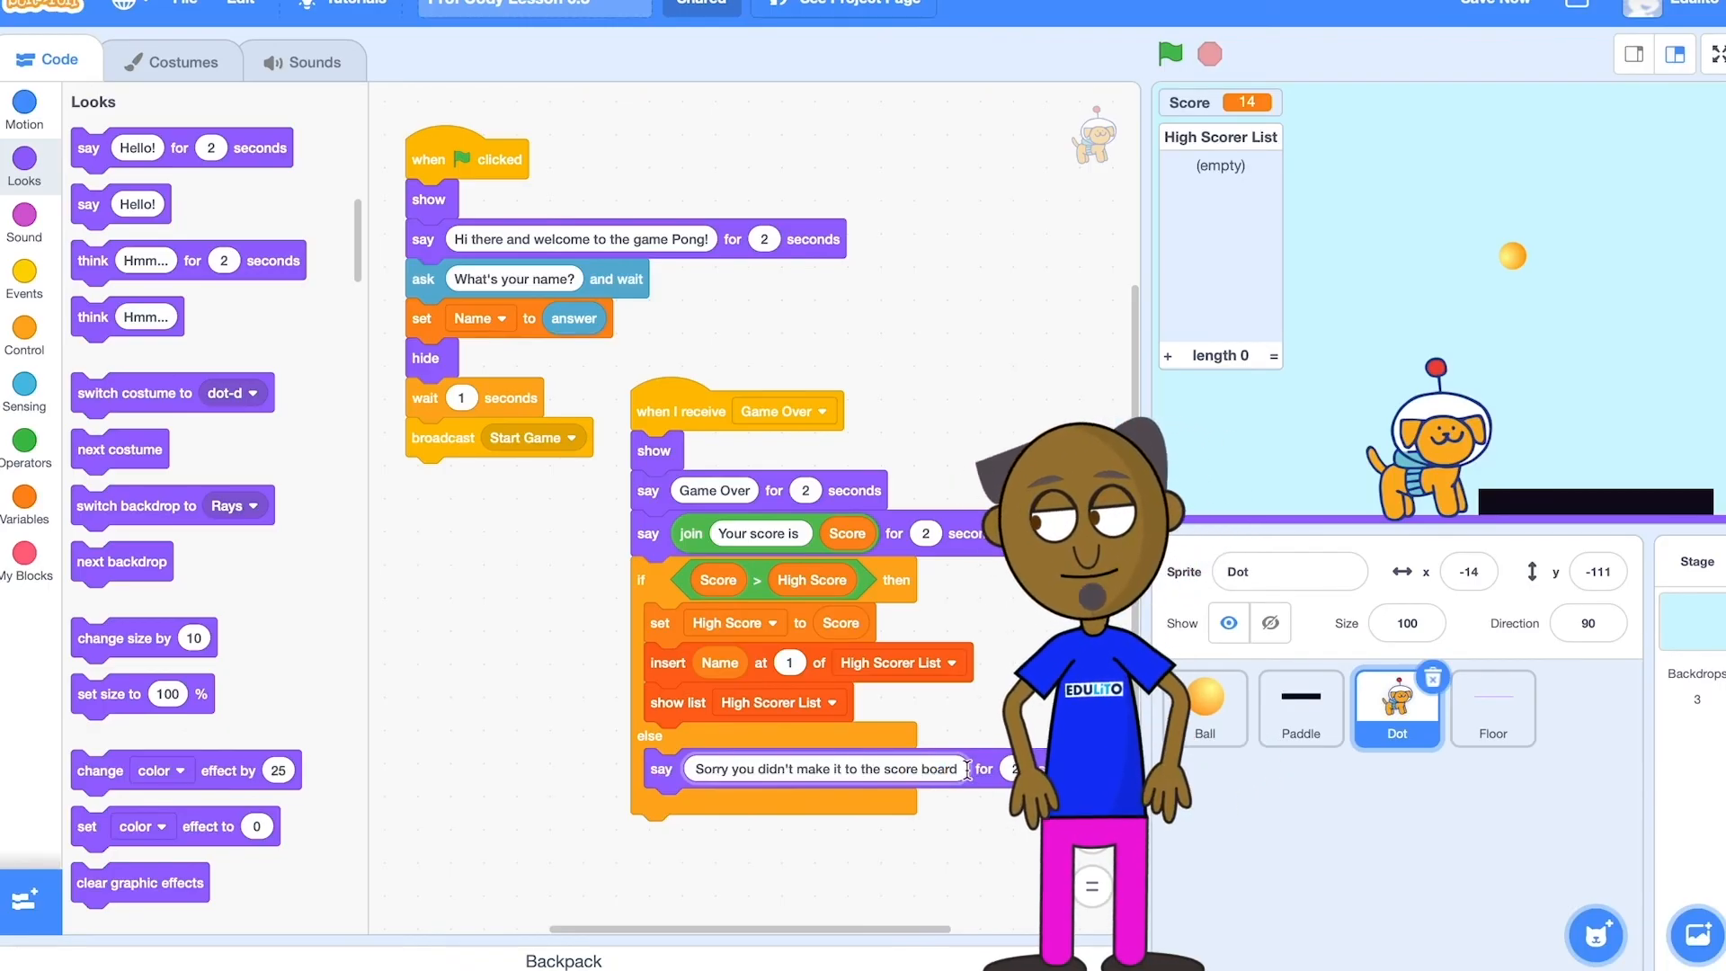
pyautogui.click(25, 499)
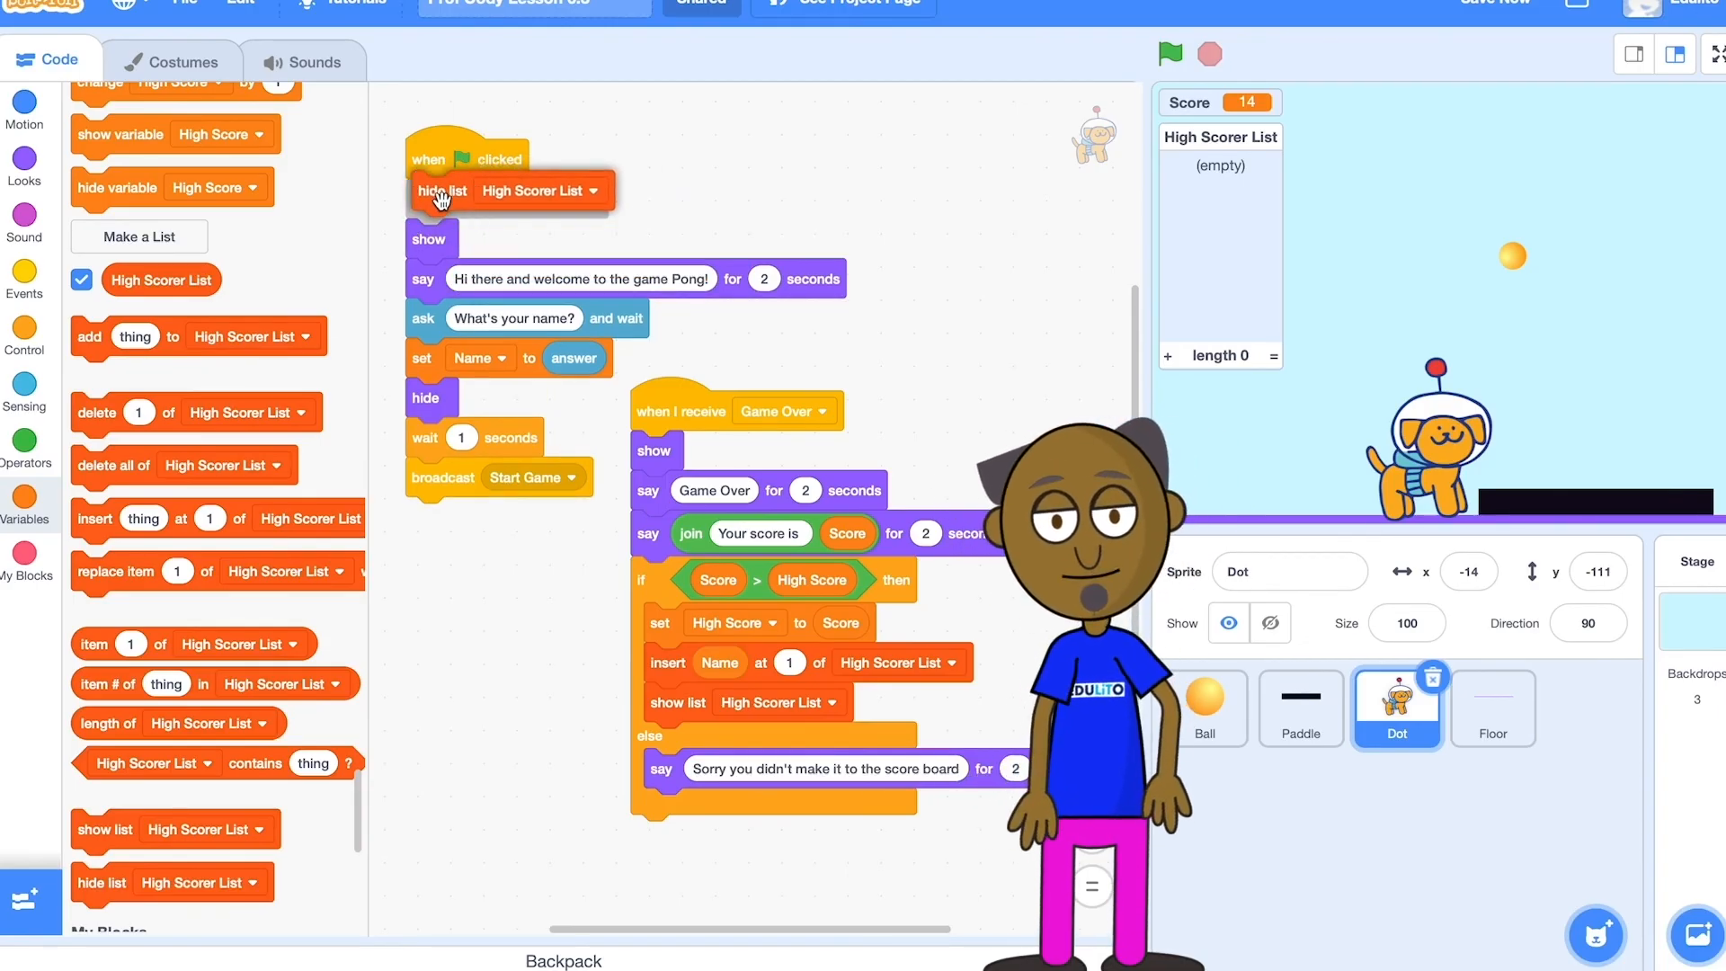
pyautogui.click(1169, 53)
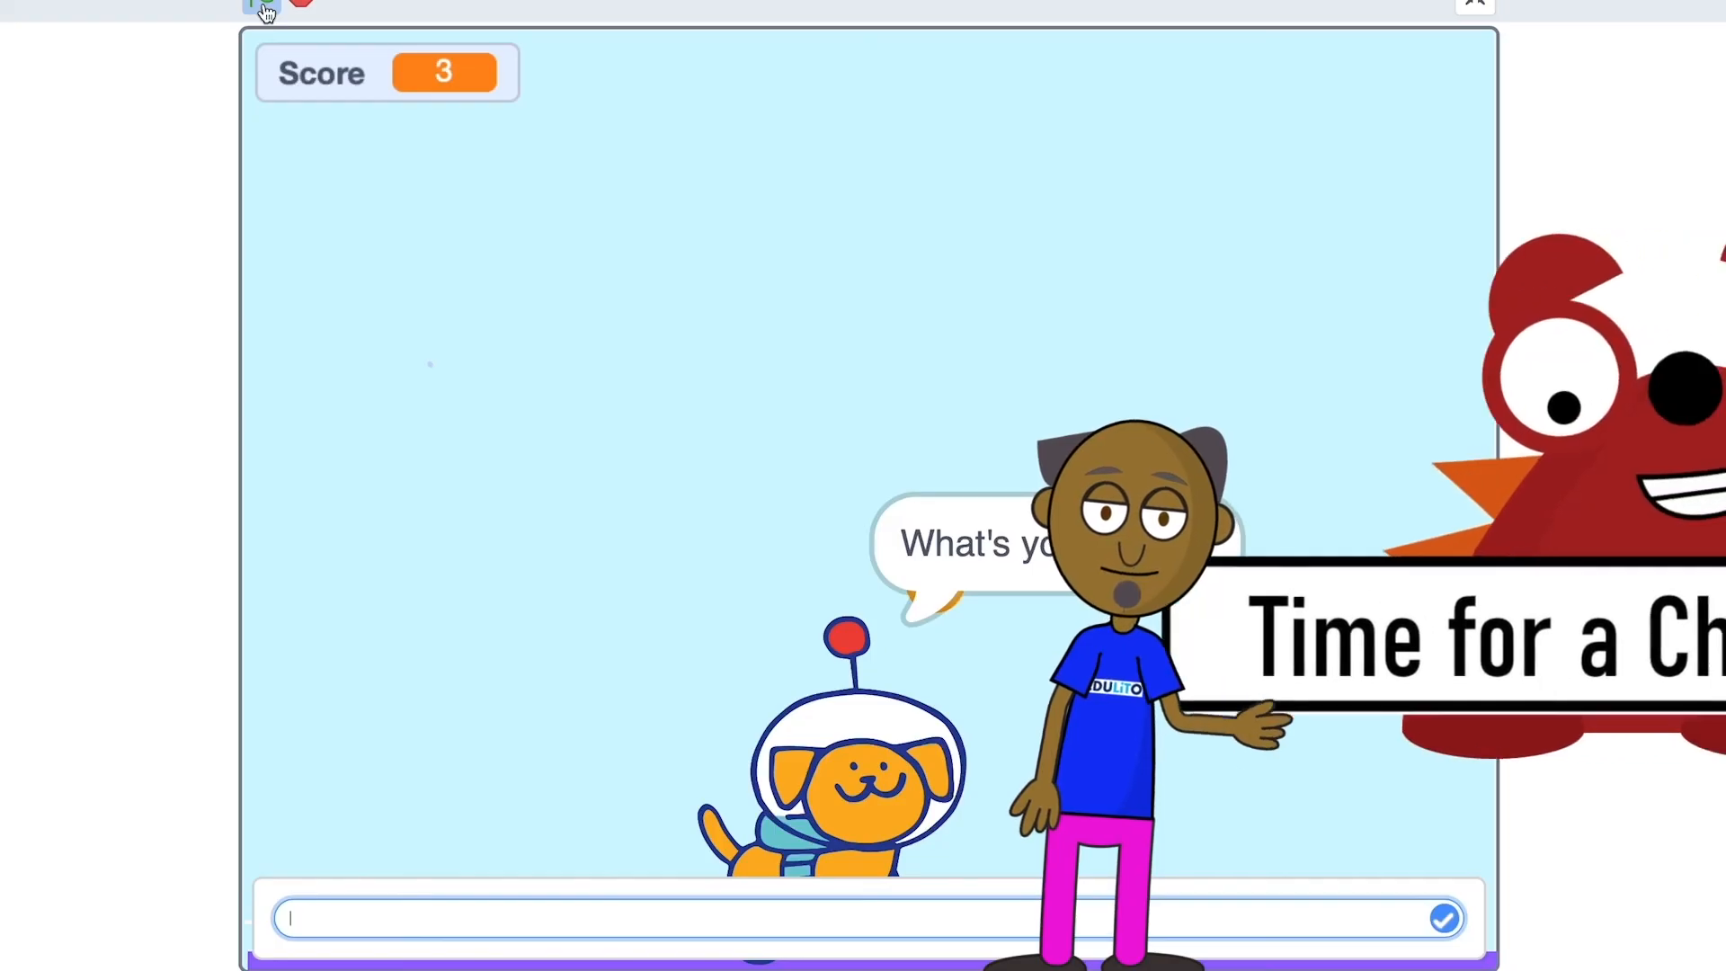
pyautogui.write('Joe')
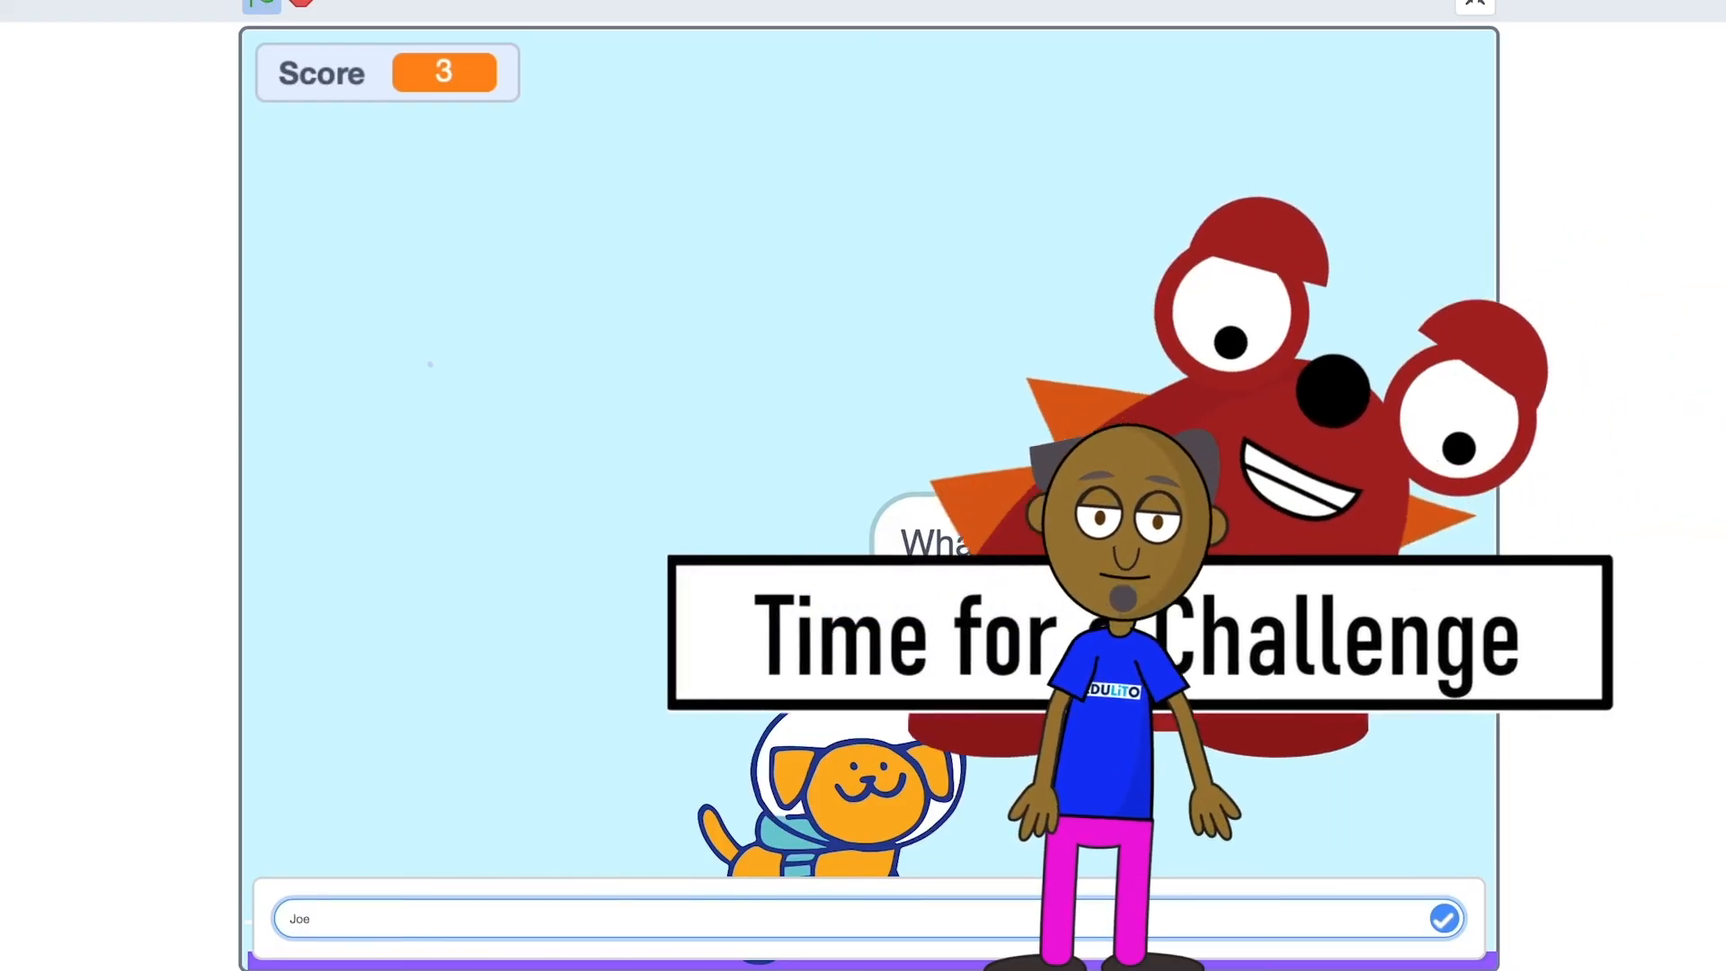